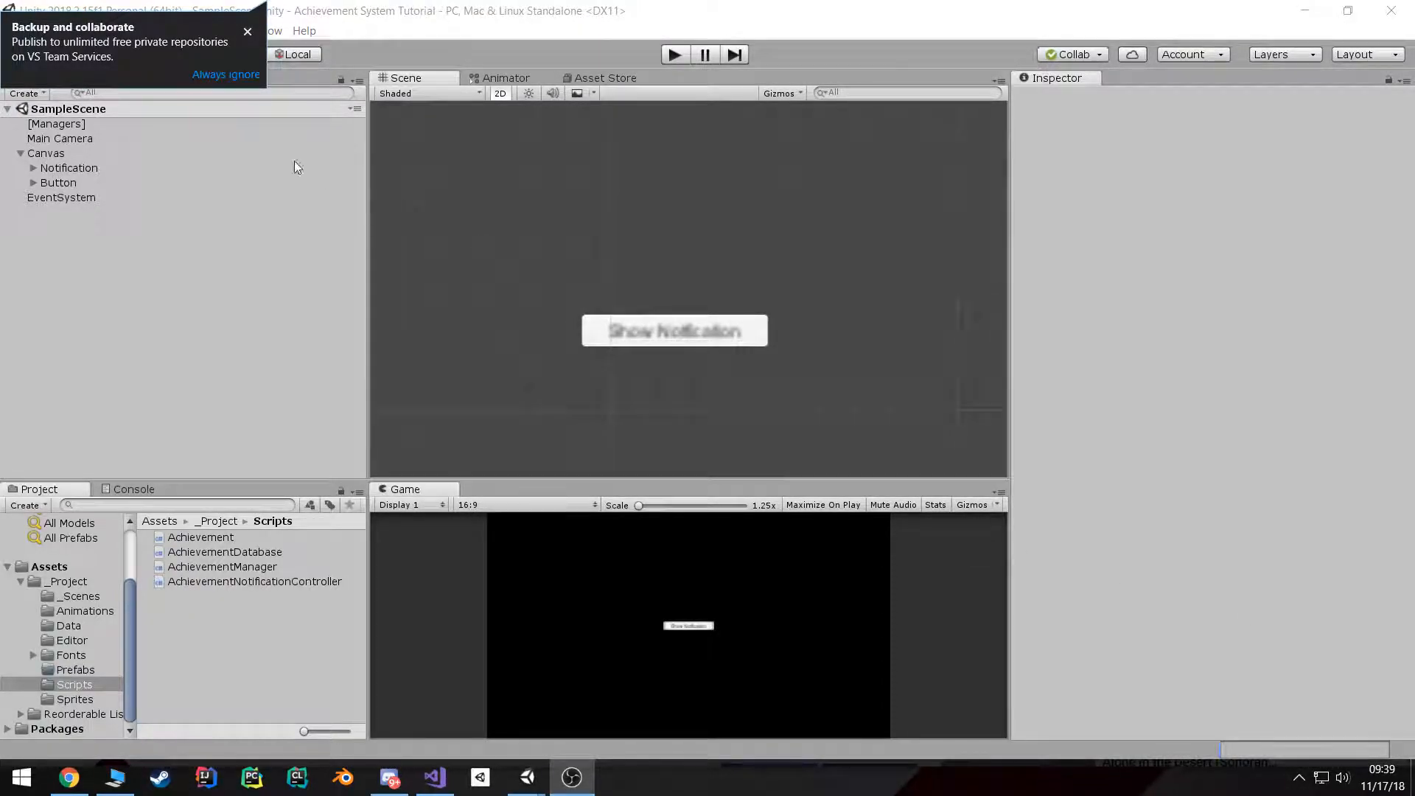
# Step: Dismiss the Collab popup and set [Managers]' Achievement To Show to Hello World
pyautogui.click(247, 32)
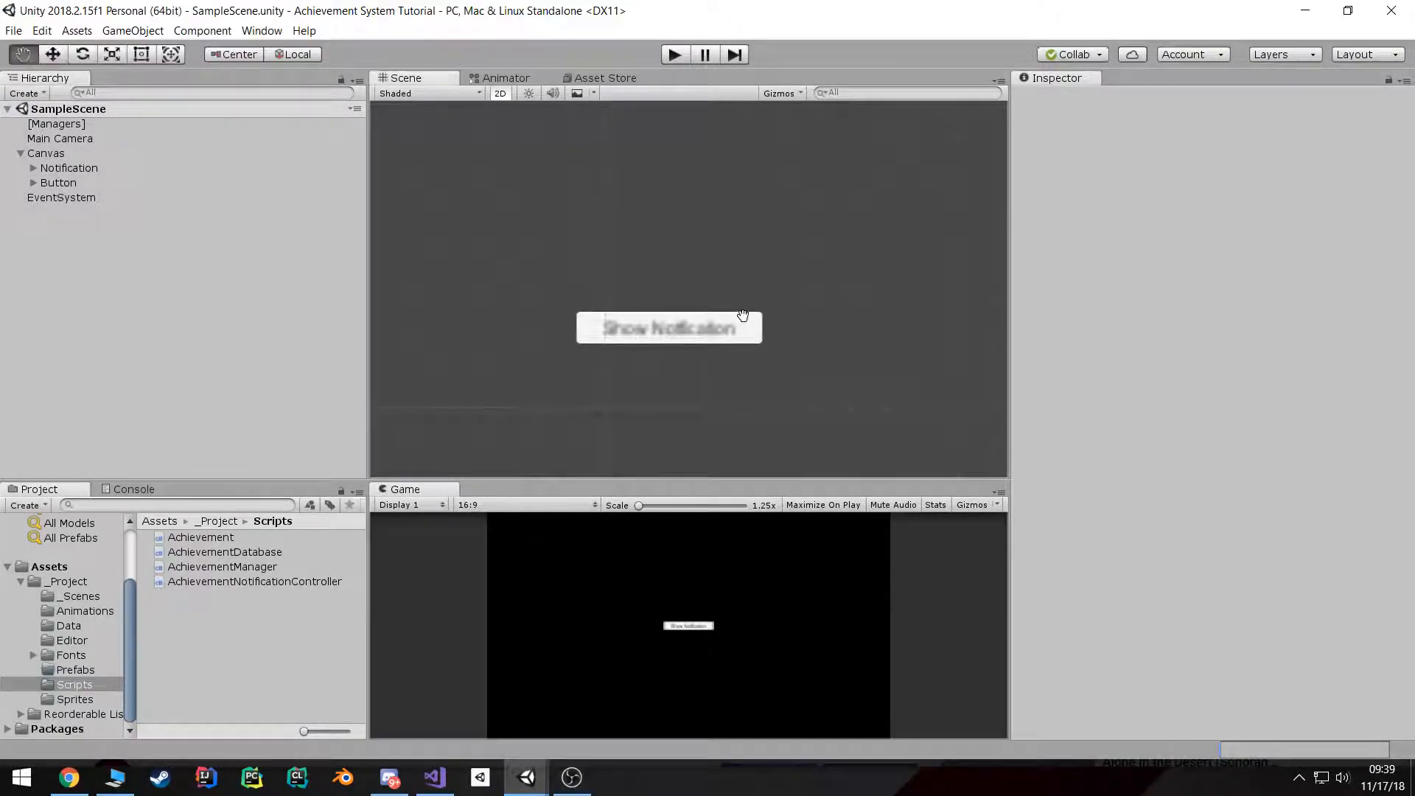
pyautogui.click(56, 124)
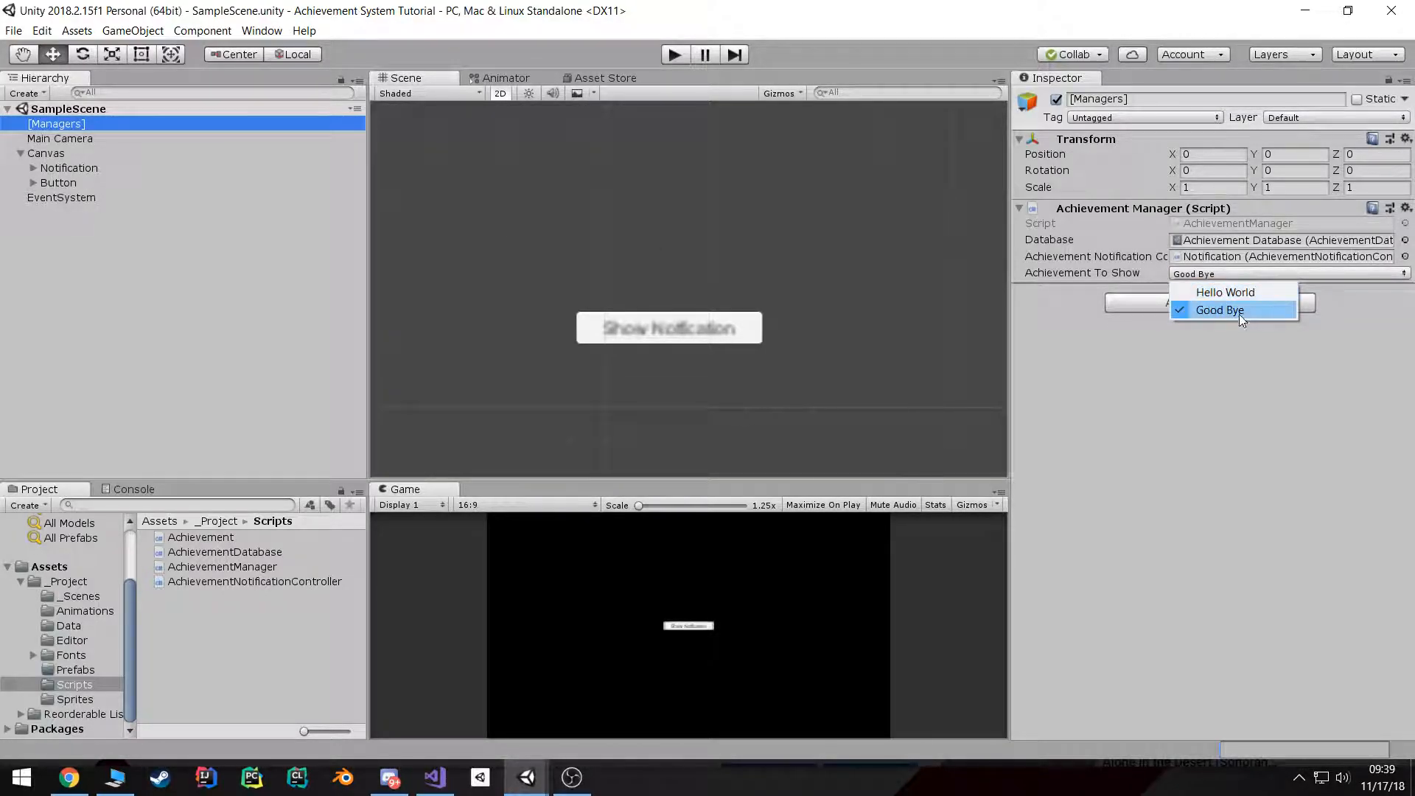
pyautogui.click(1225, 292)
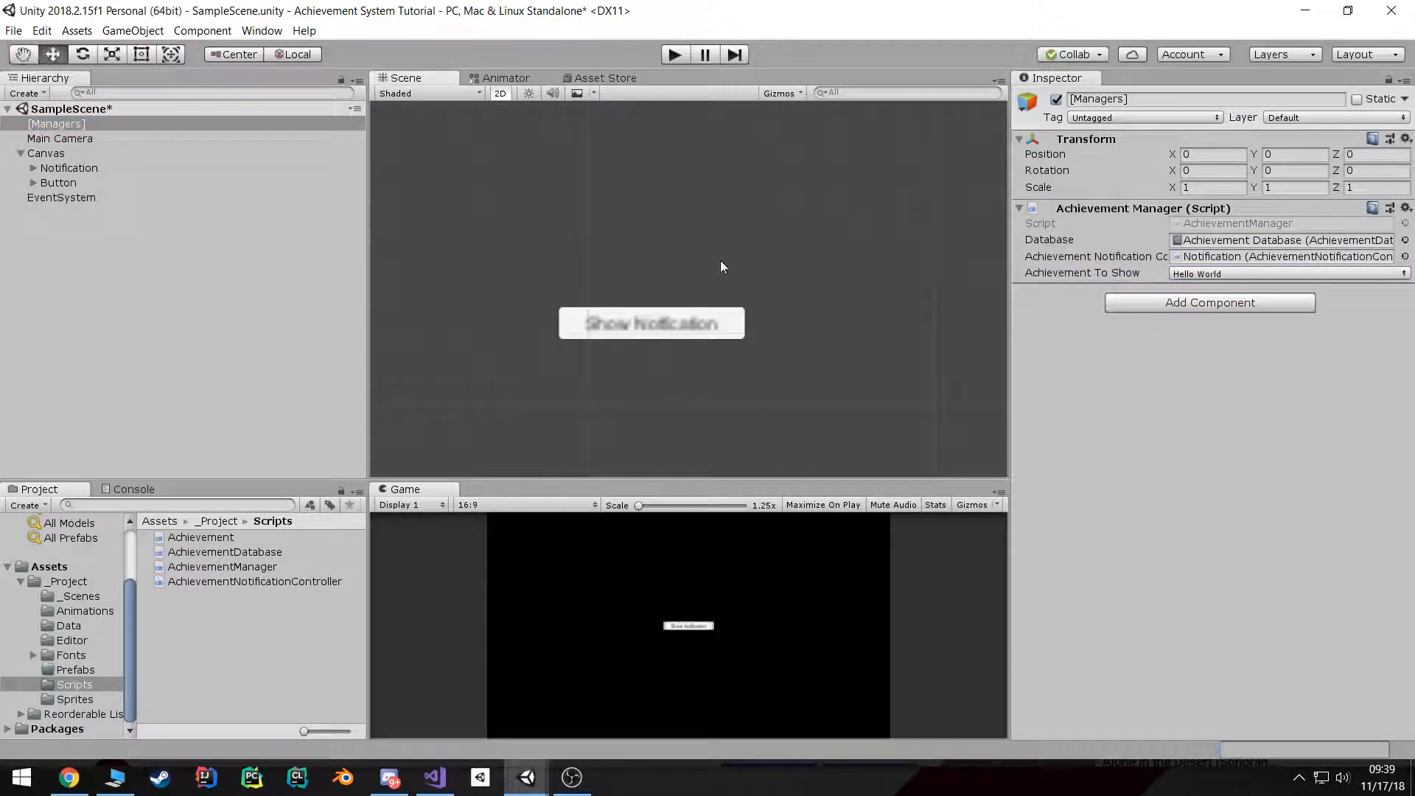
pyautogui.moveTo(122, 173)
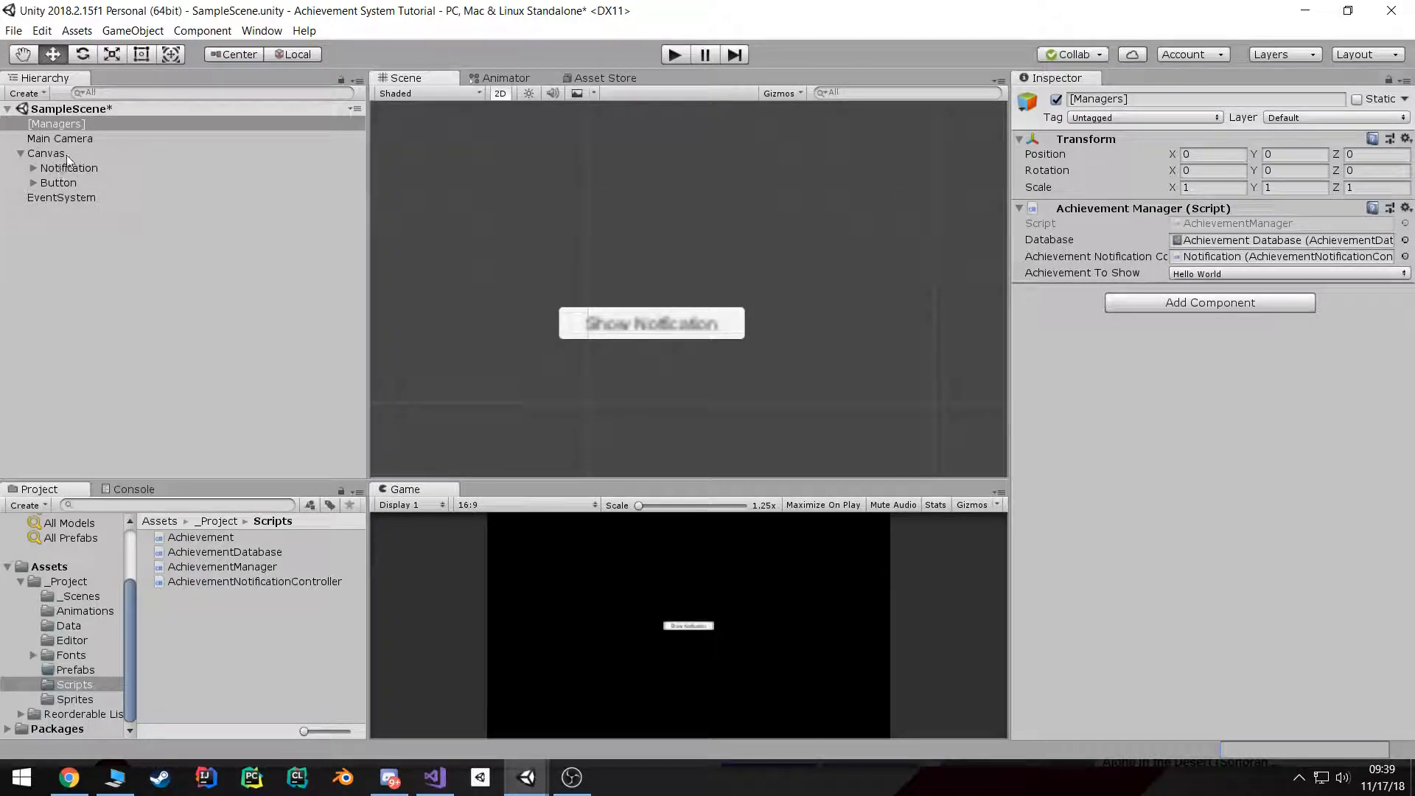
# Step: Add a UI Dropdown under the Canvas and open the AchievementDropdownController script
pyautogui.rightClick(46, 153)
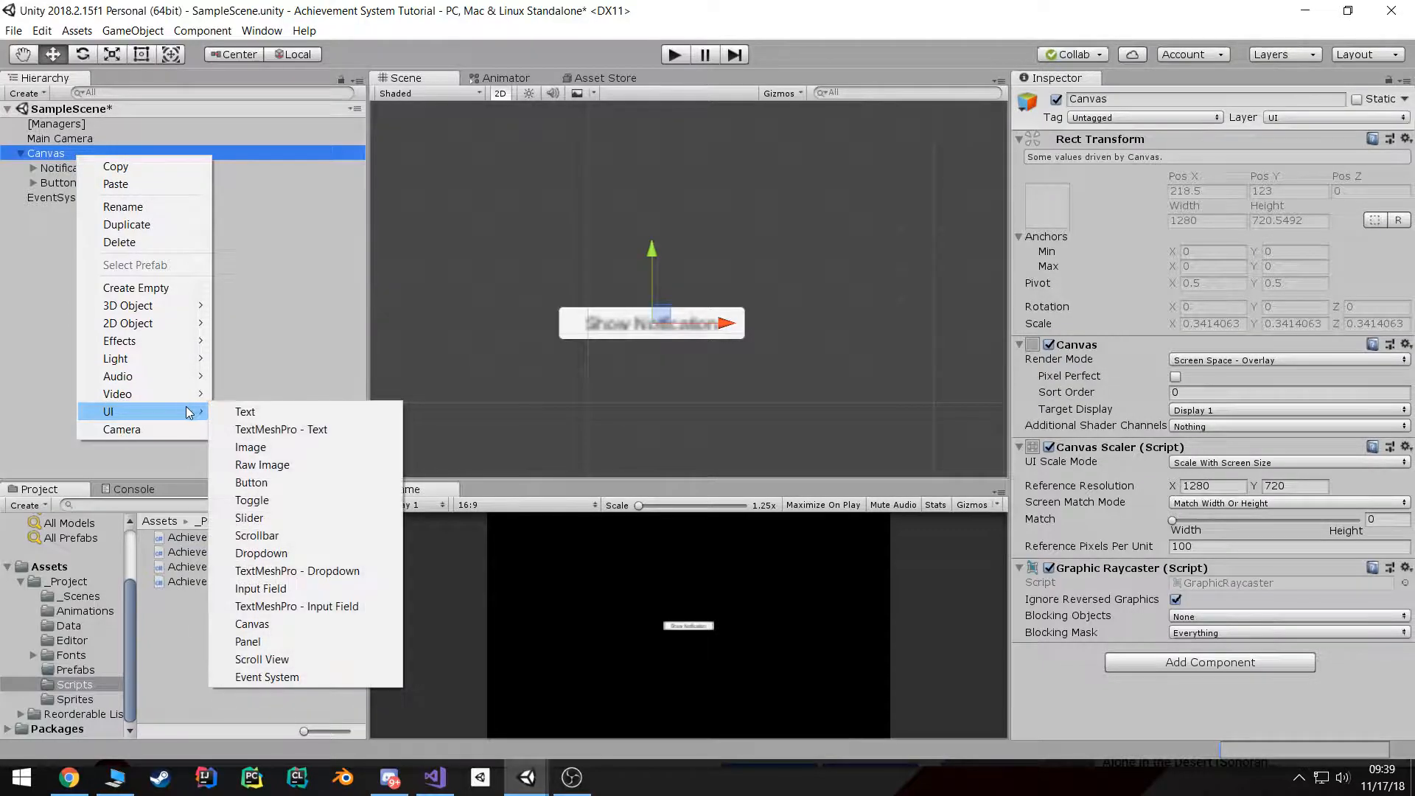
pyautogui.click(260, 552)
pyautogui.write('AchievementDropdownController')
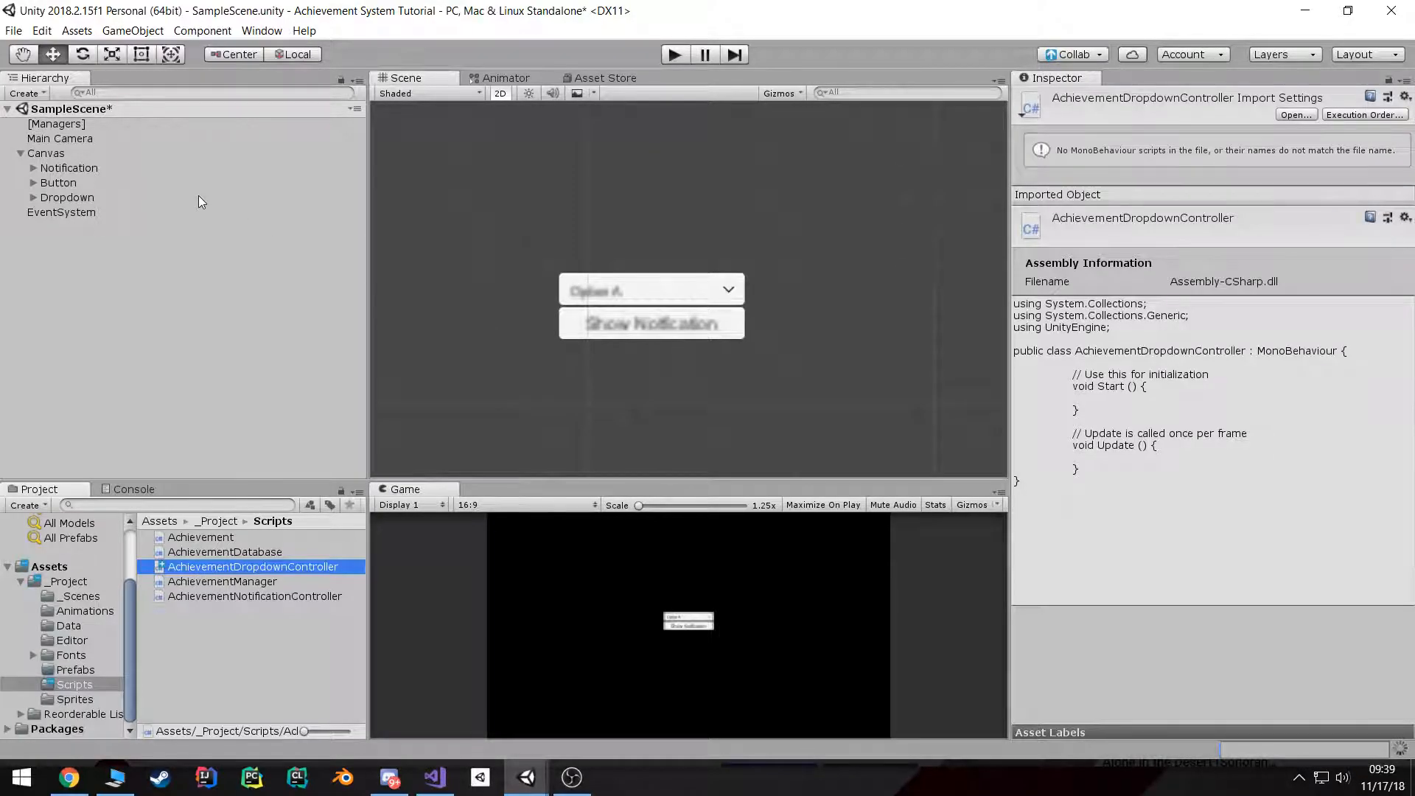
pyautogui.click(67, 196)
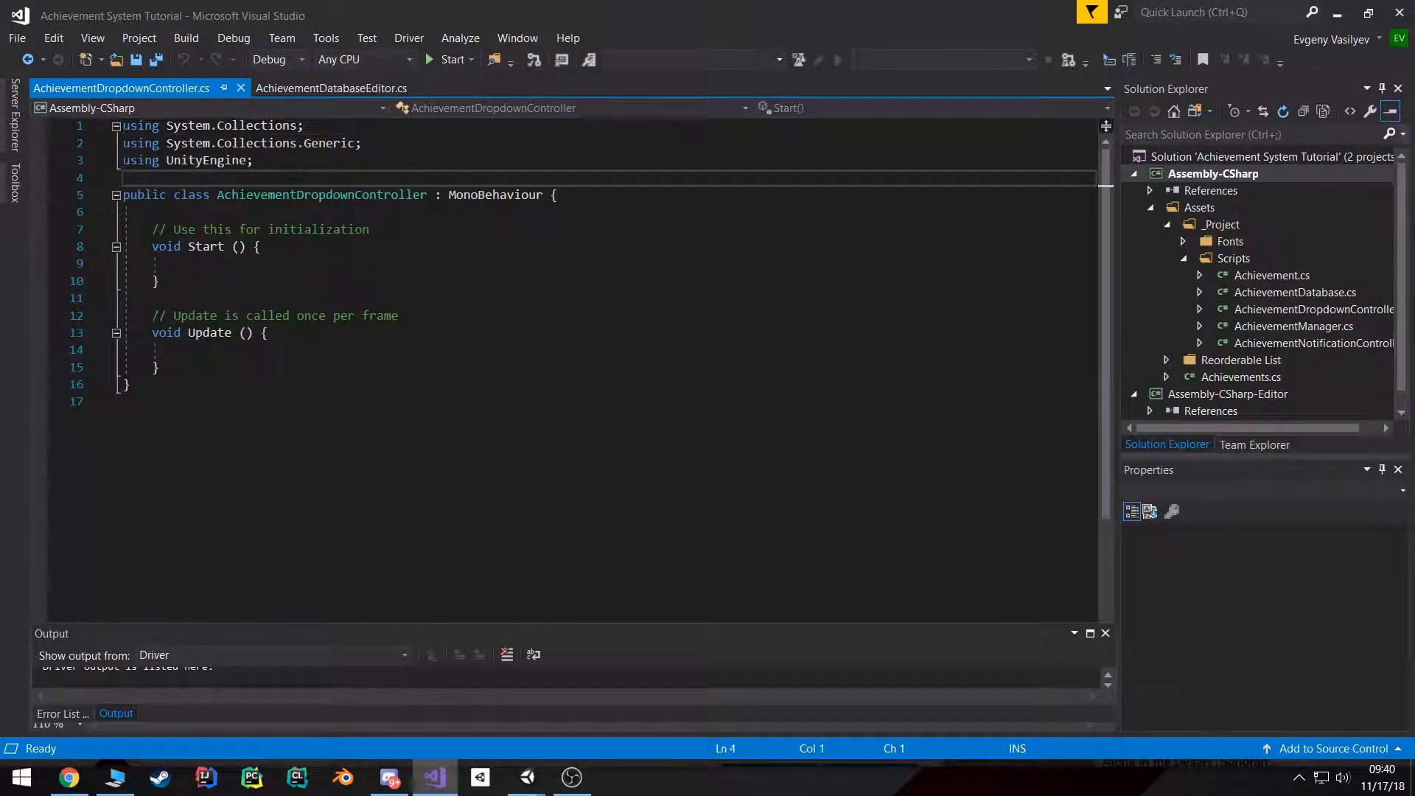
# Step: Import UnityEngine.UI, replace Start/Update with 'private Dropdown m_dropdown;', and save
pyautogui.write('using')
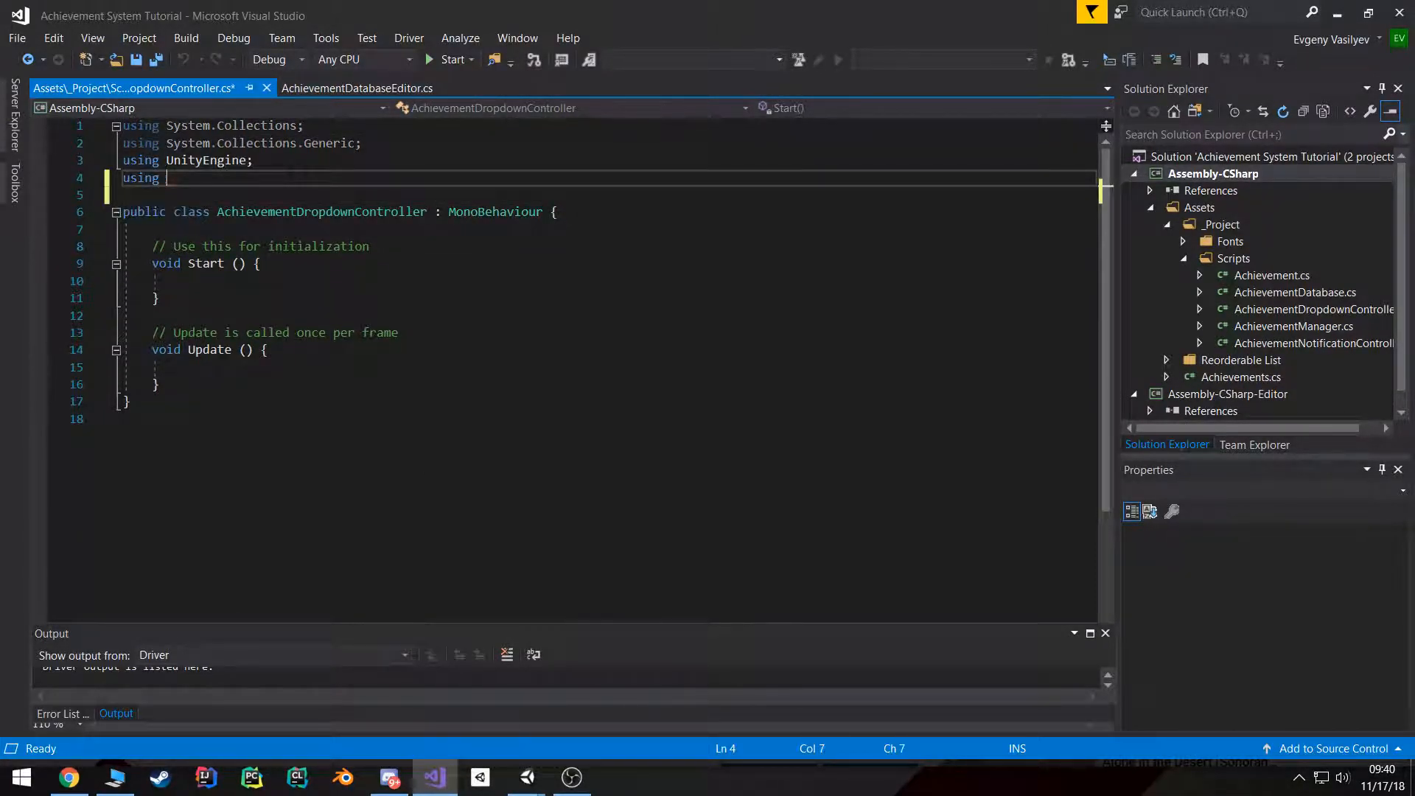
pyautogui.write('UnityEngine.UI;')
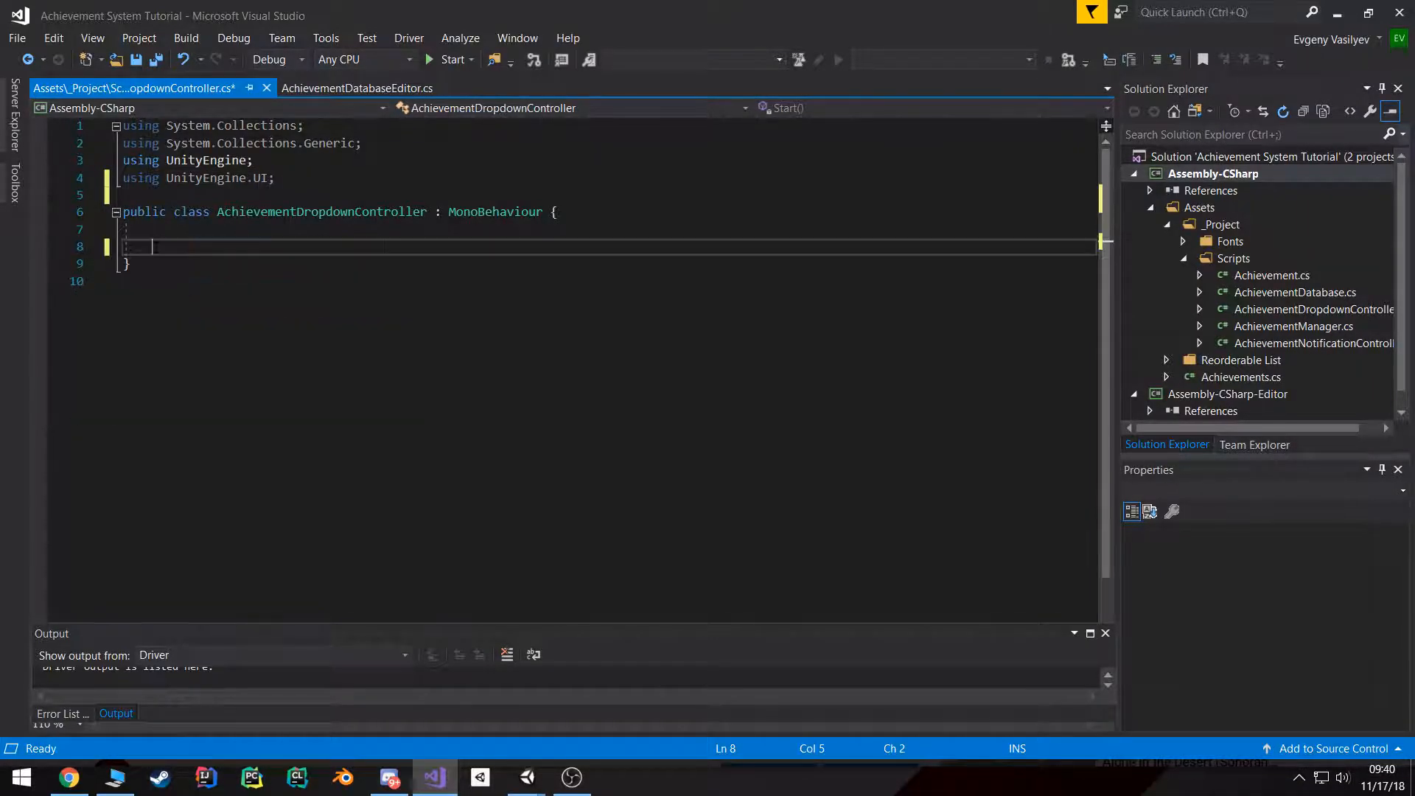
pyautogui.write('private D')
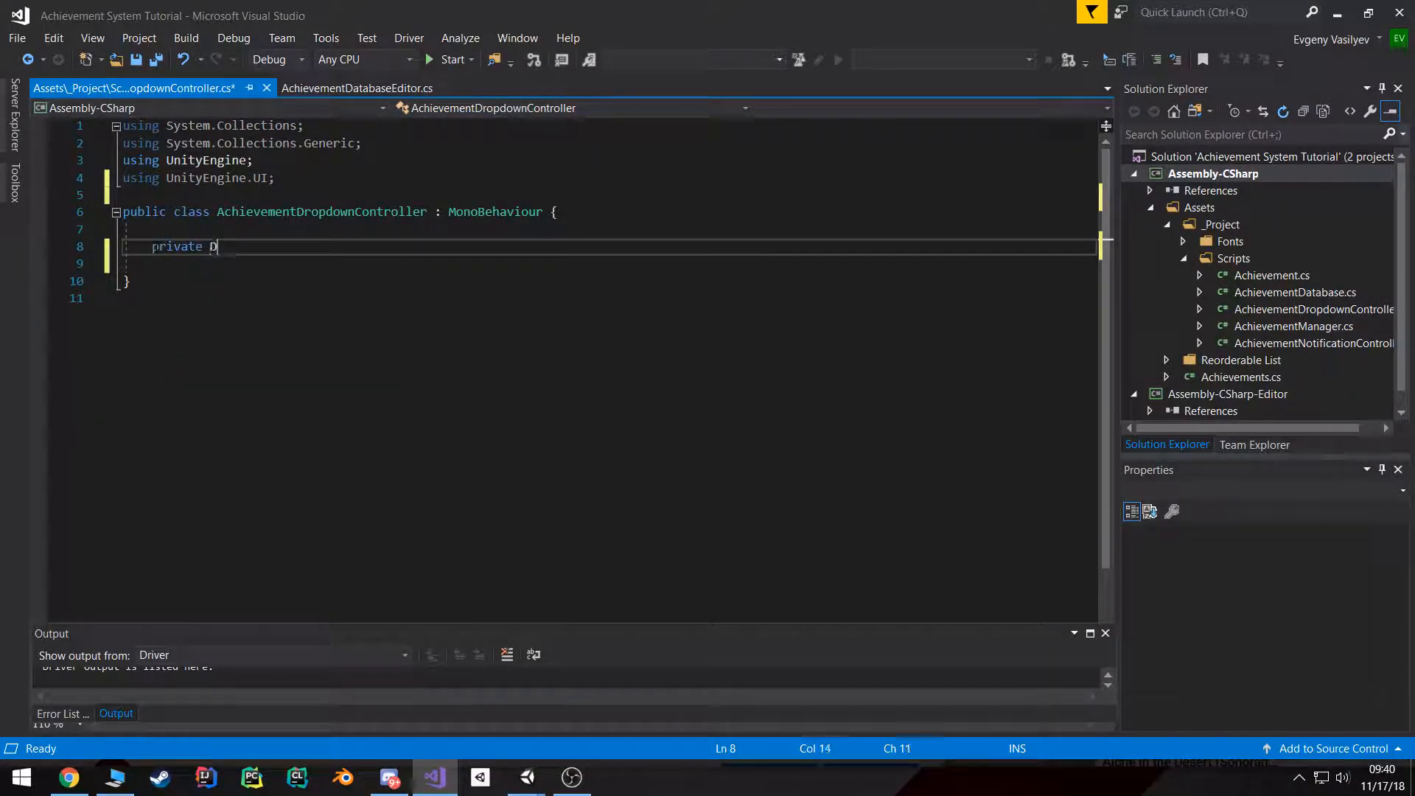
pyautogui.write('ropdown')
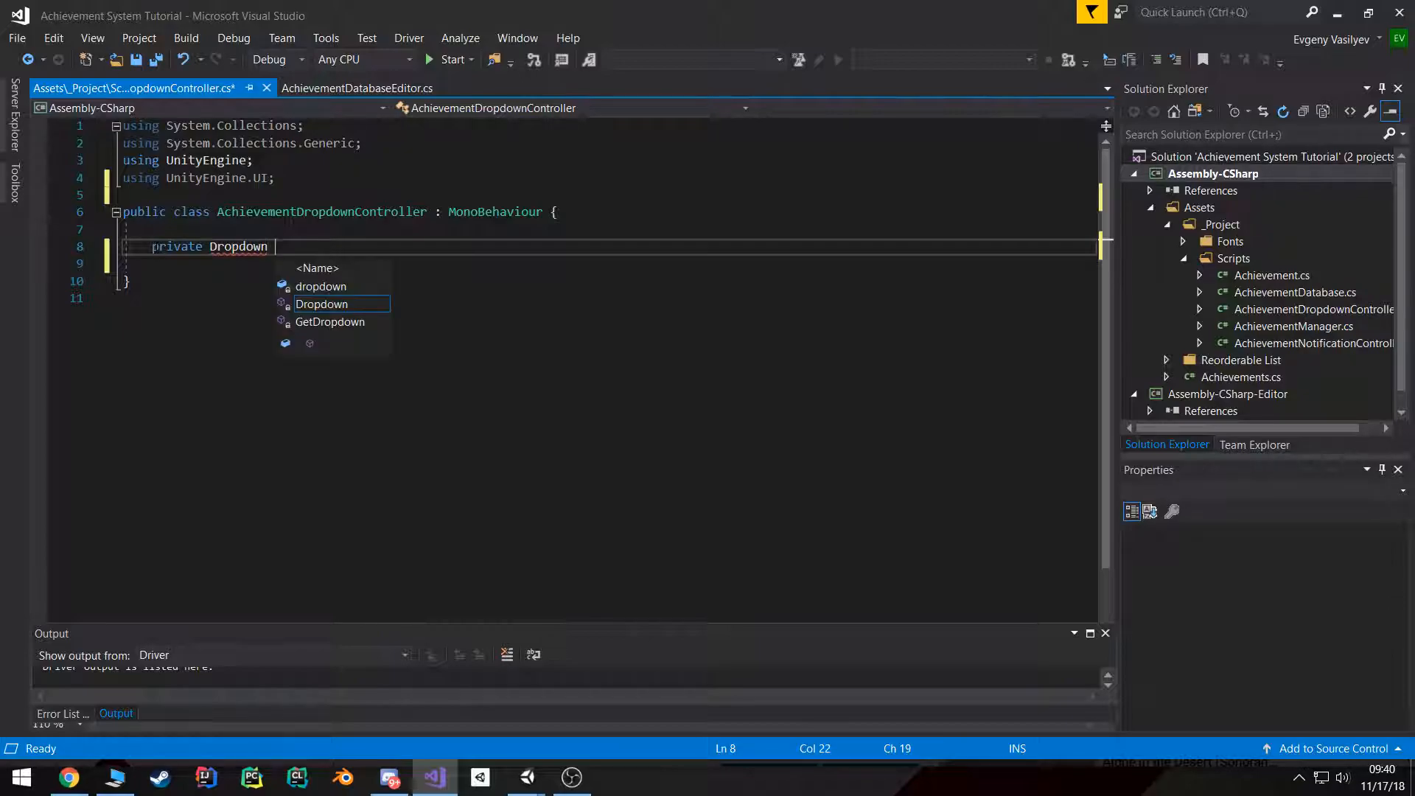
pyautogui.write('m_dropdown;')
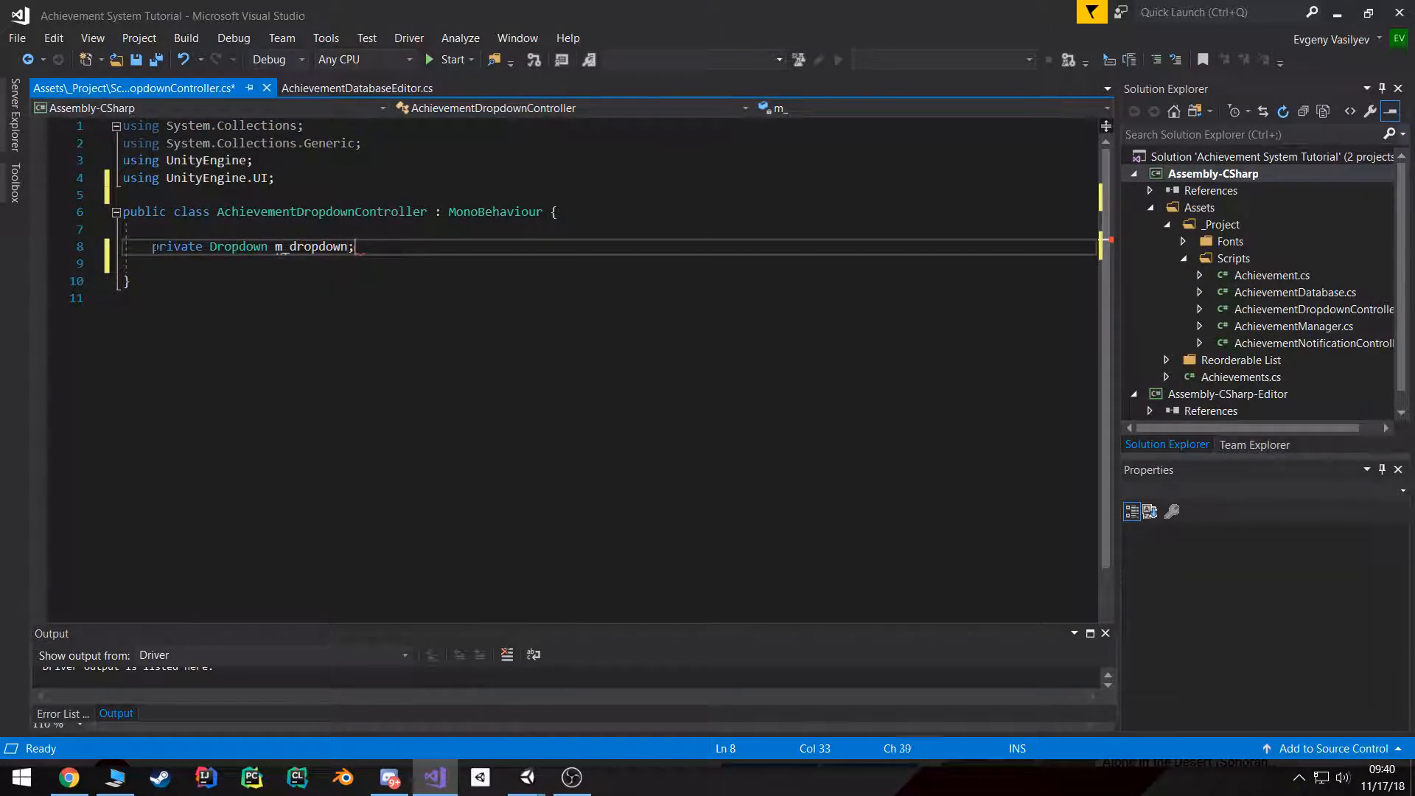
pyautogui.press('ctrl+s')
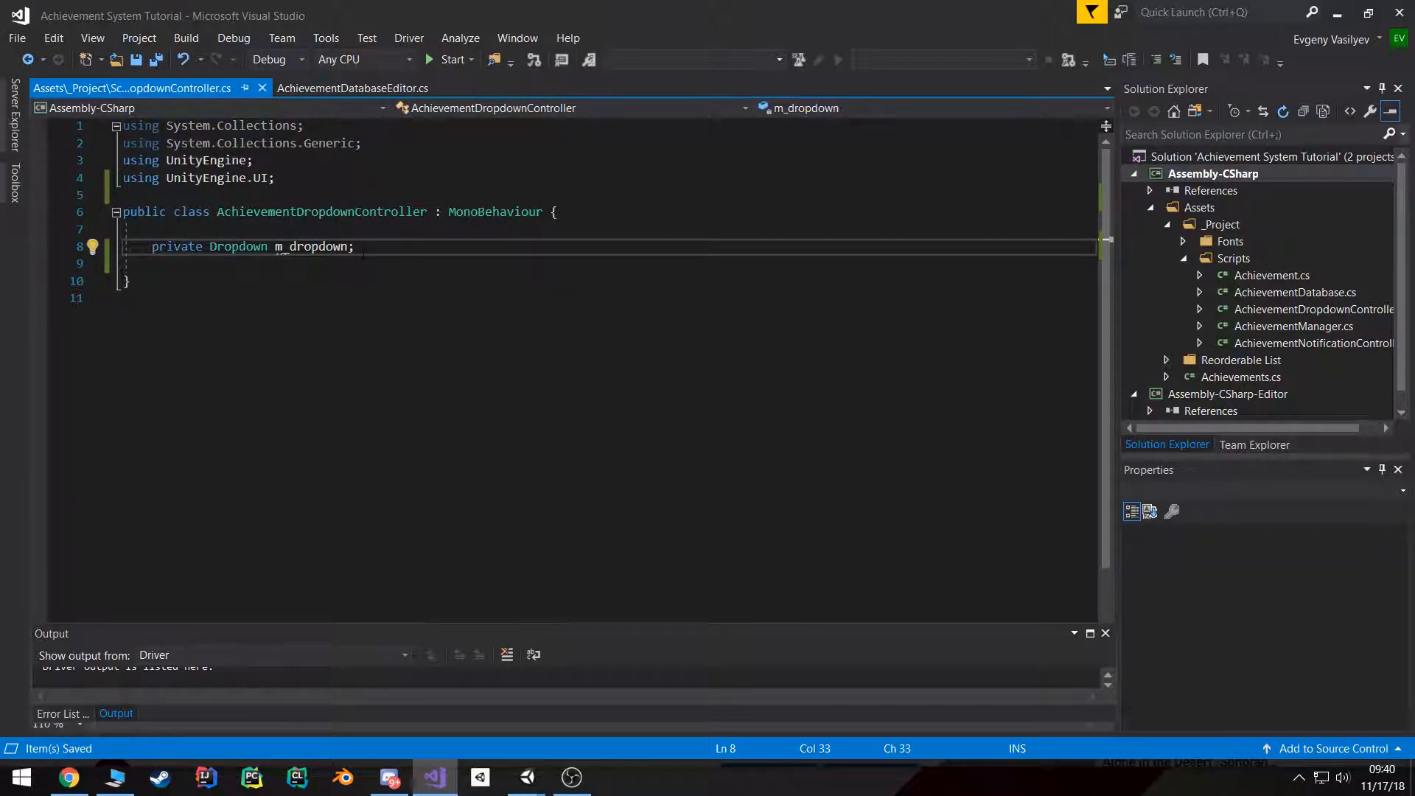
pyautogui.press('enter')
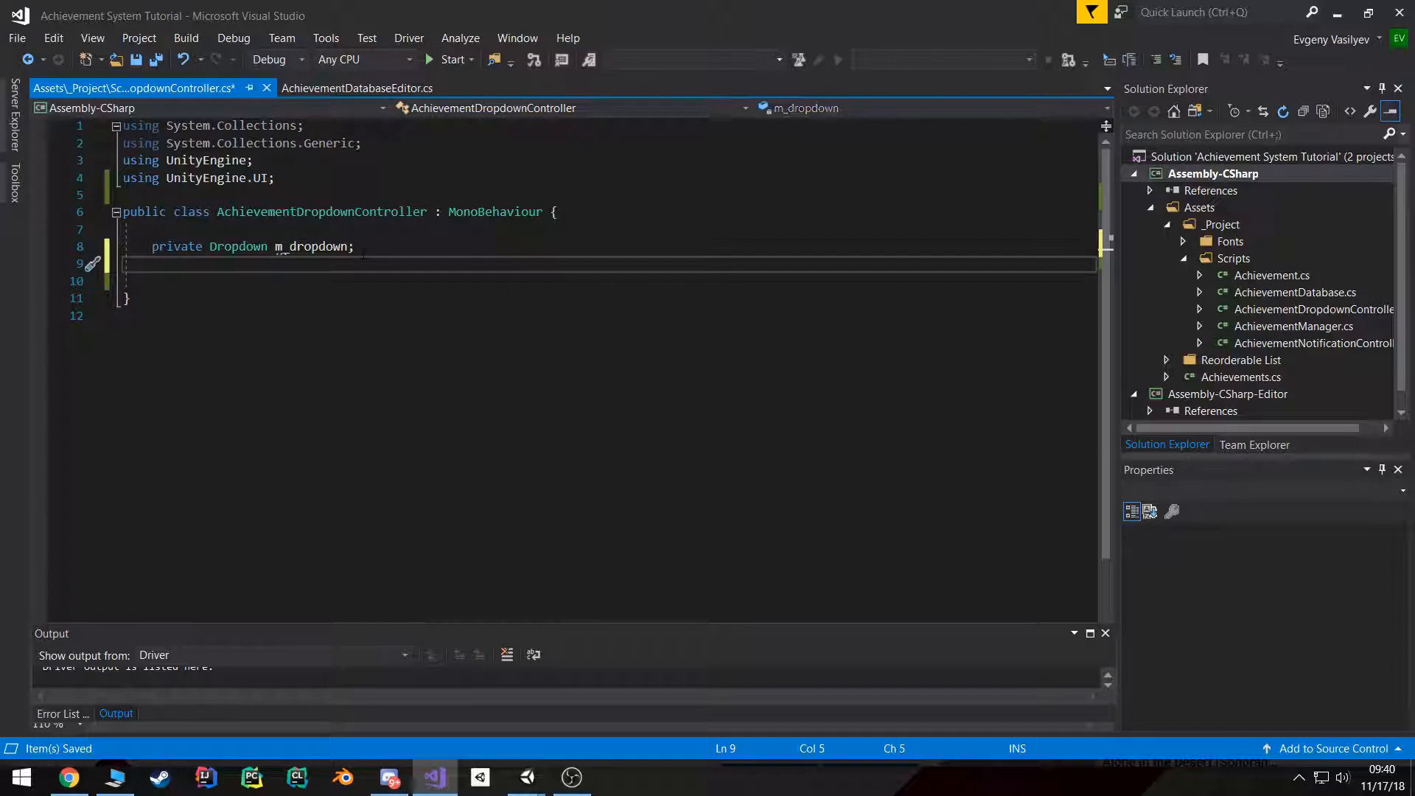
# Step: Write a private Dropdown property that assigns GetComponent<Dropdown>() when m_dropdown is missing
pyautogui.write('priv')
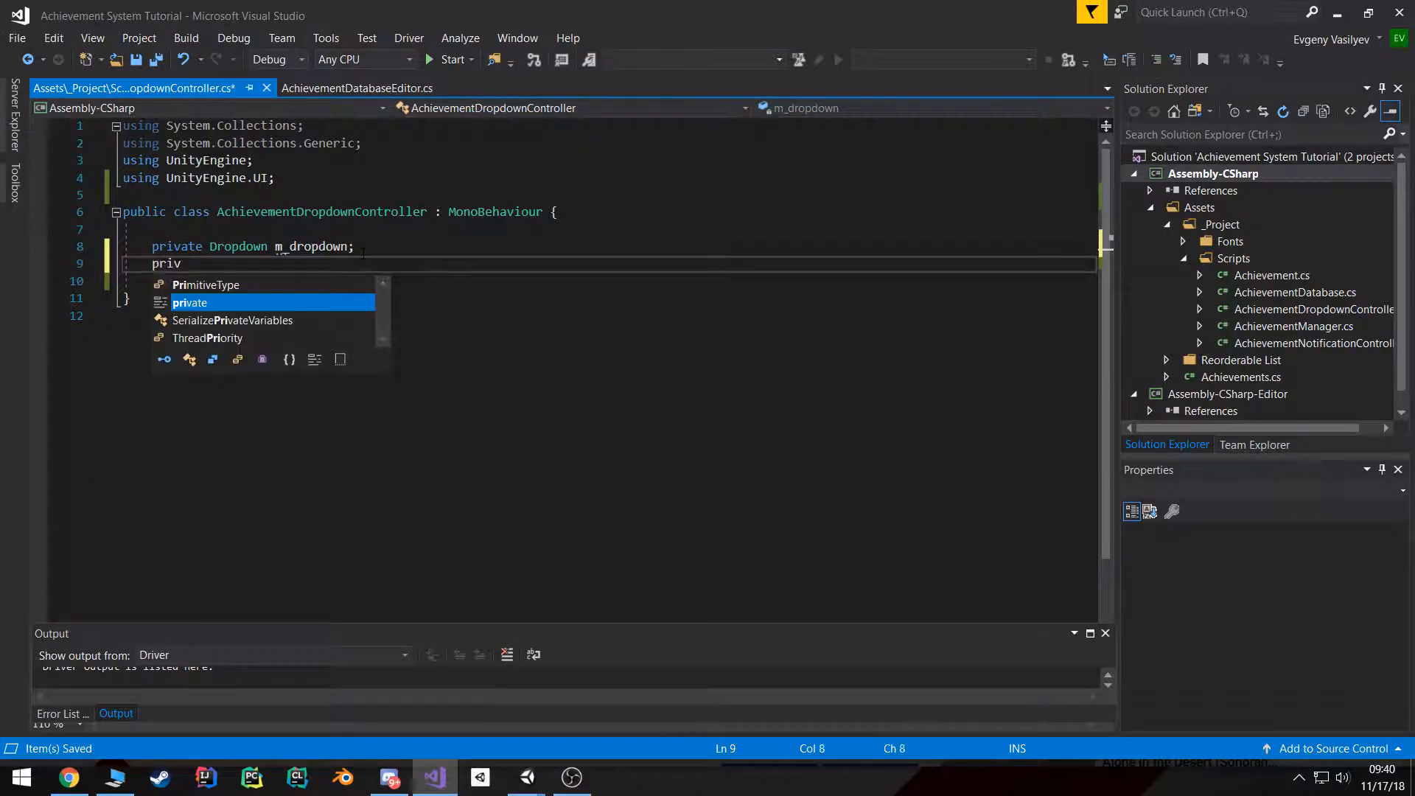
pyautogui.write('ate Dropdown Dropdown {')
pyautogui.write('m_')
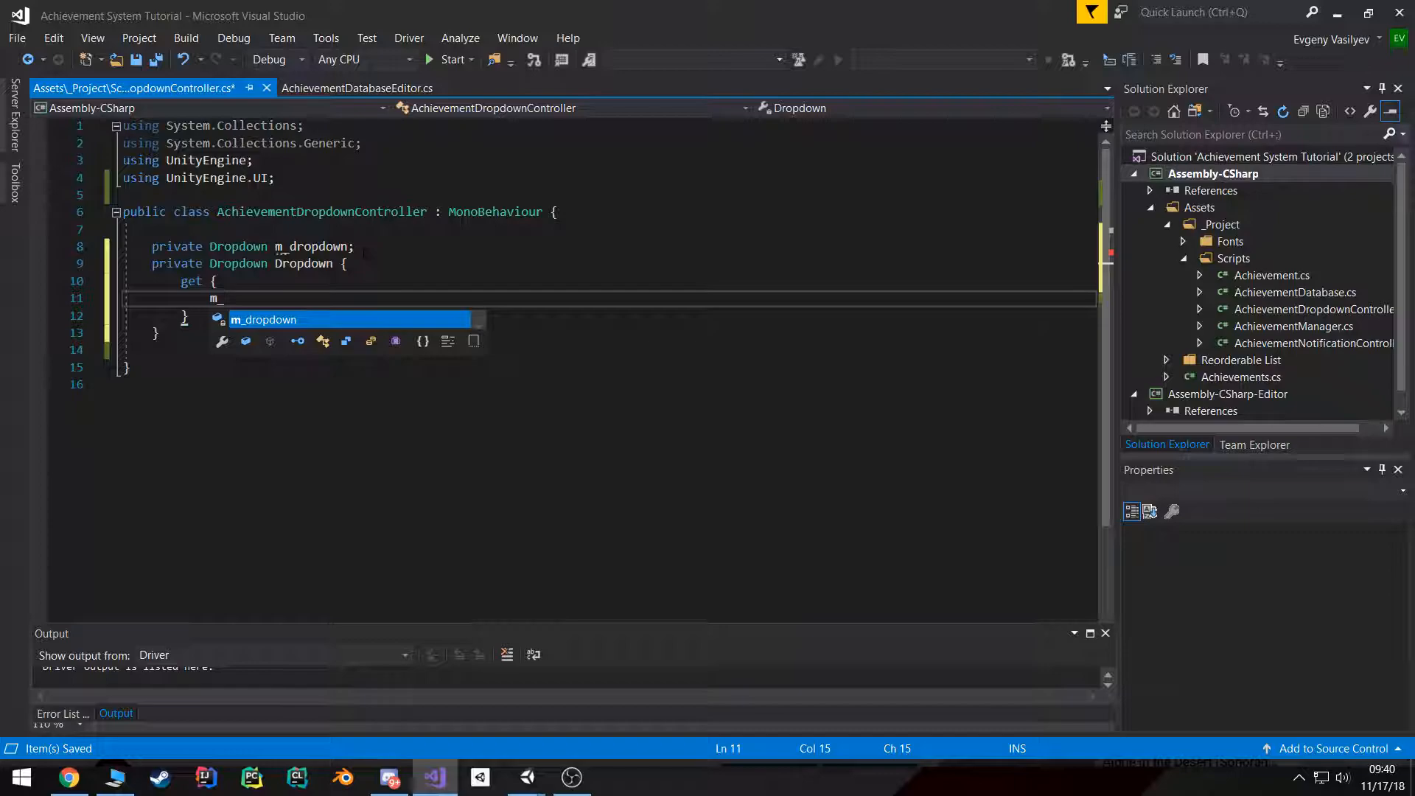
pyautogui.write('d')
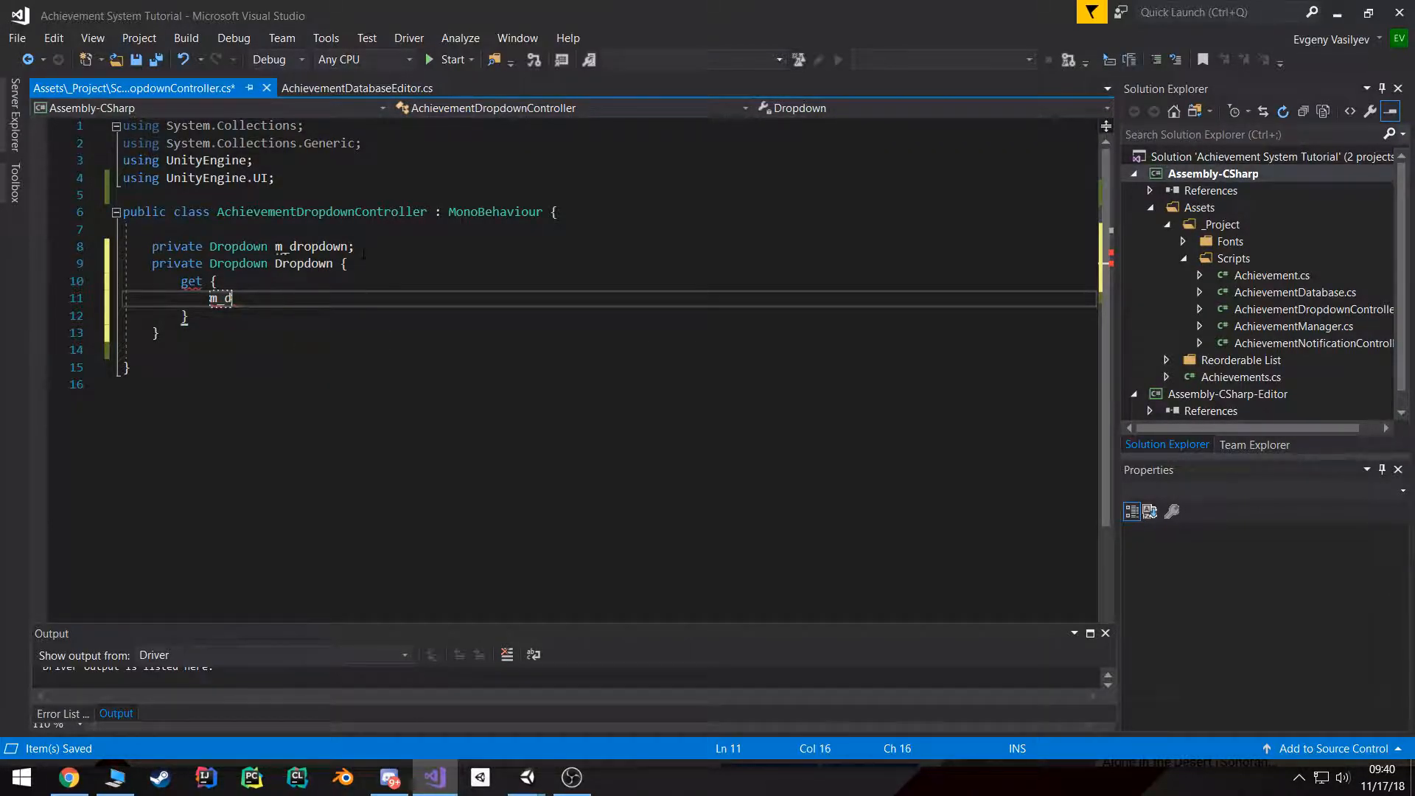
pyautogui.write('if (m')
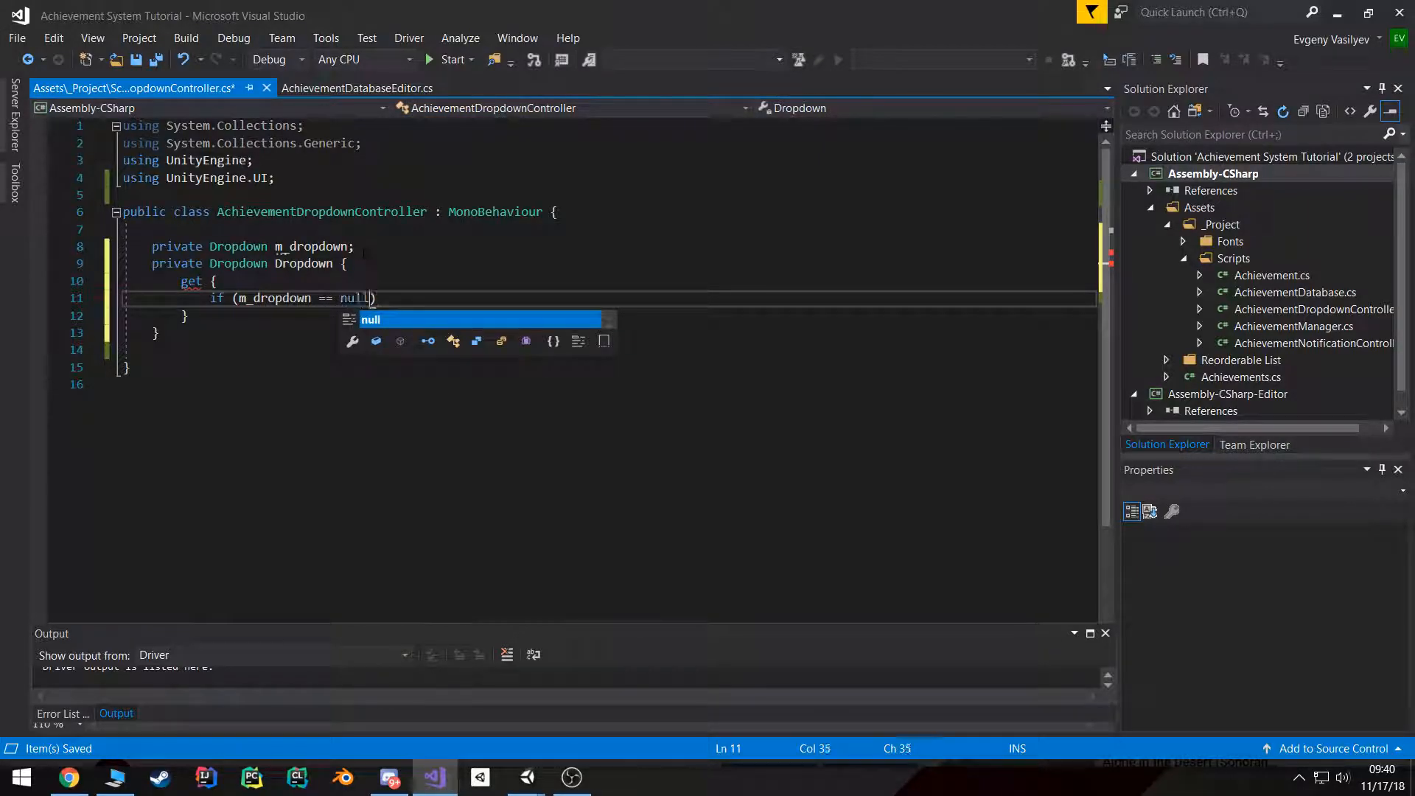
pyautogui.write('{')
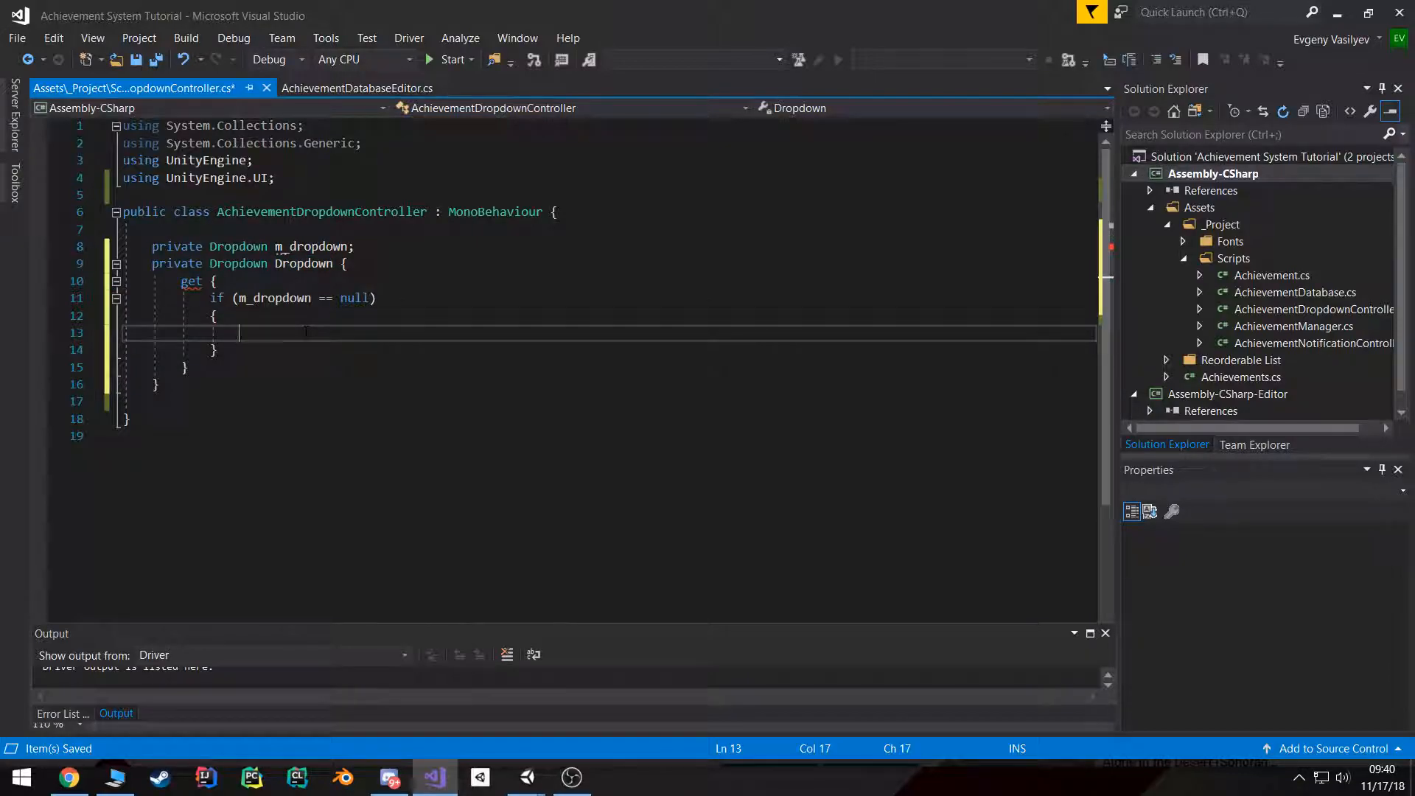
pyautogui.write('m_dropdown == Get')
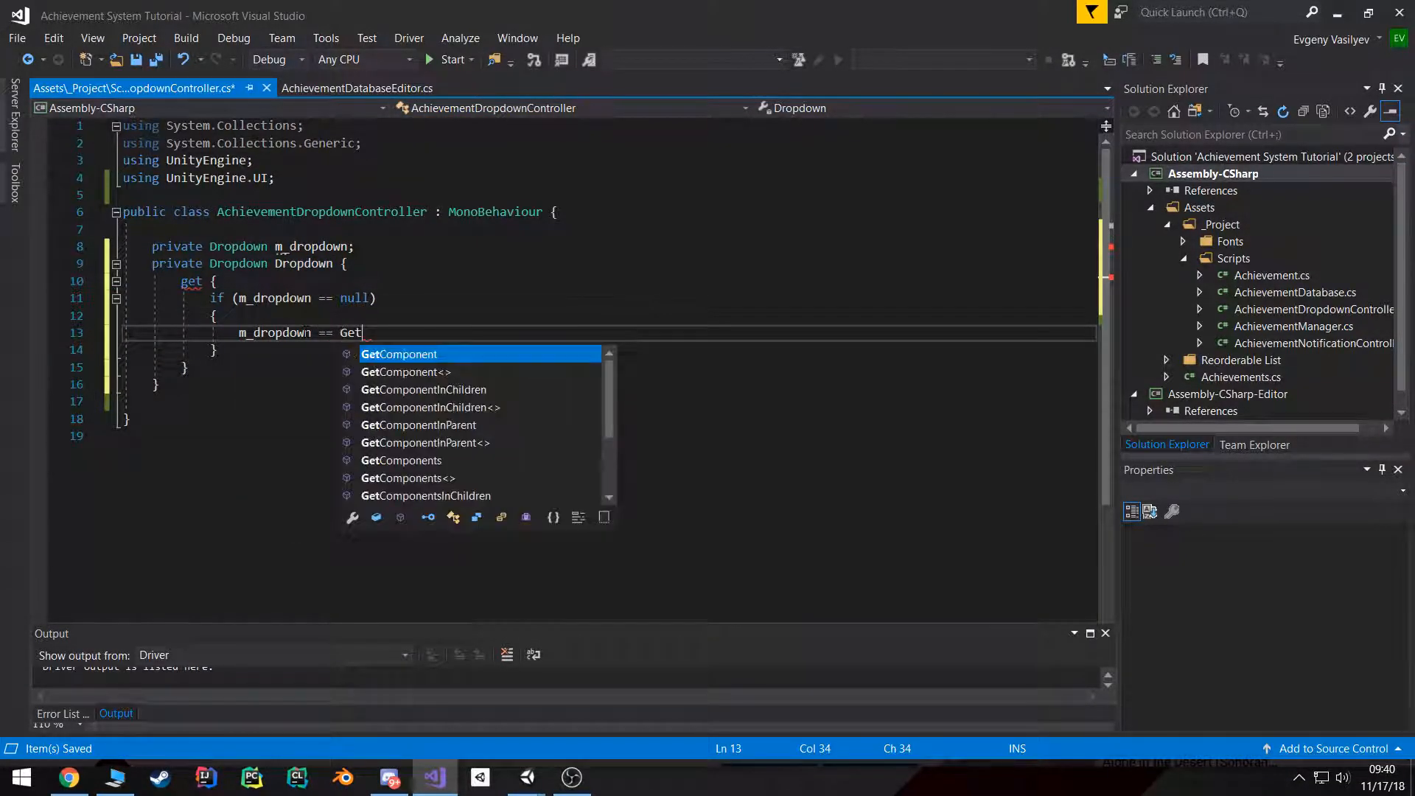
pyautogui.write('Component<Dropdown>')
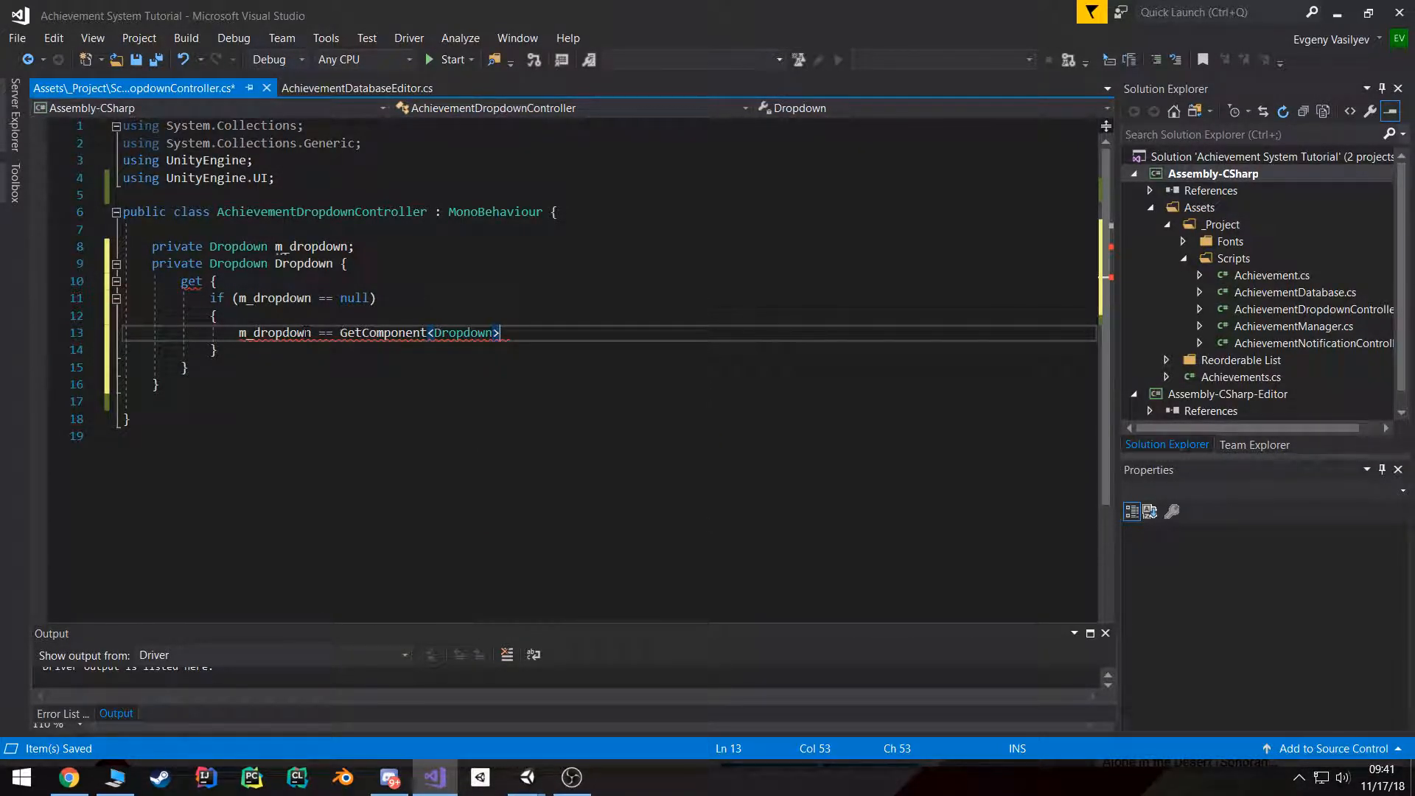
pyautogui.write('();')
pyautogui.write('[')
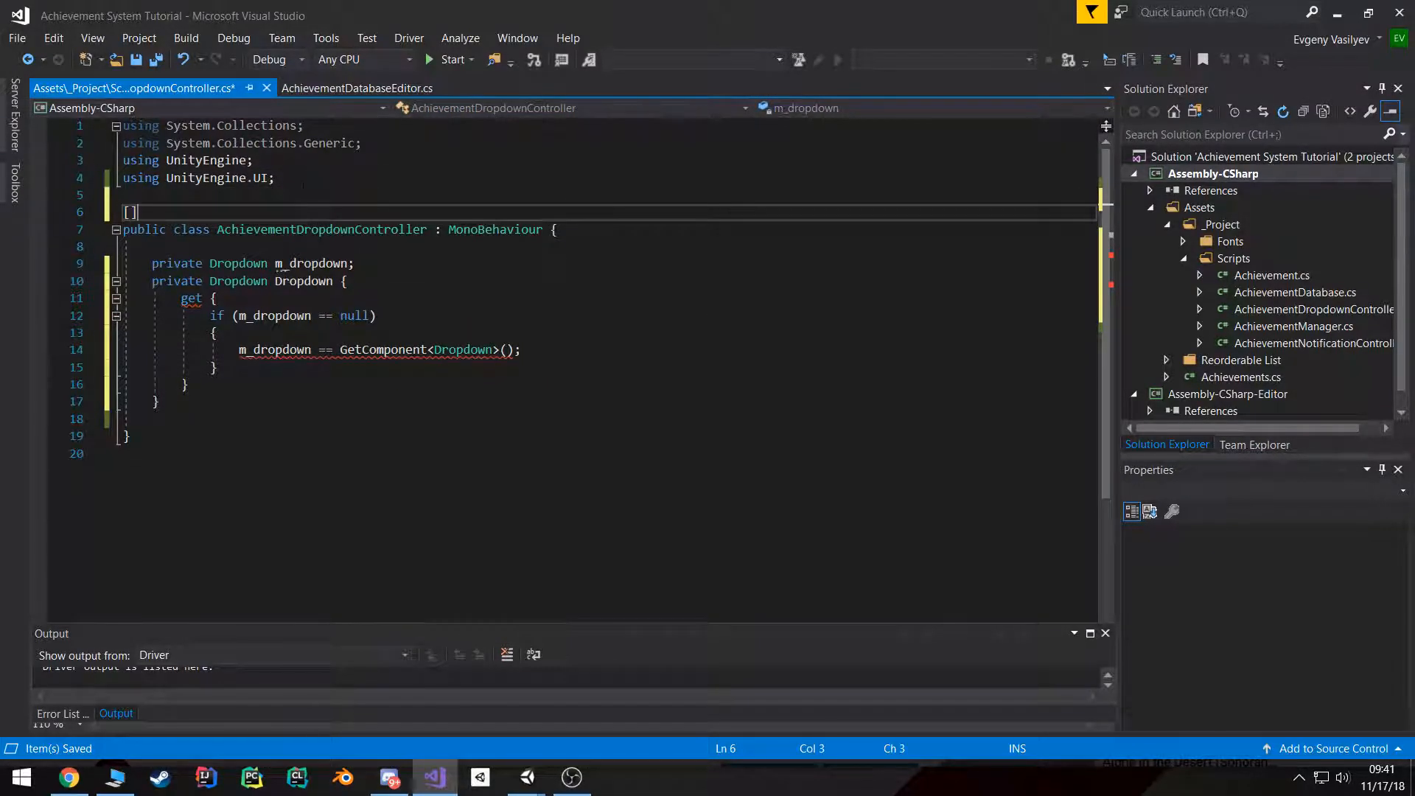
# Step: Add [RequireComponent(typeof(Dropdown))] to the class and make the property return m_dropdown
pyautogui.write('RequireComponent()')
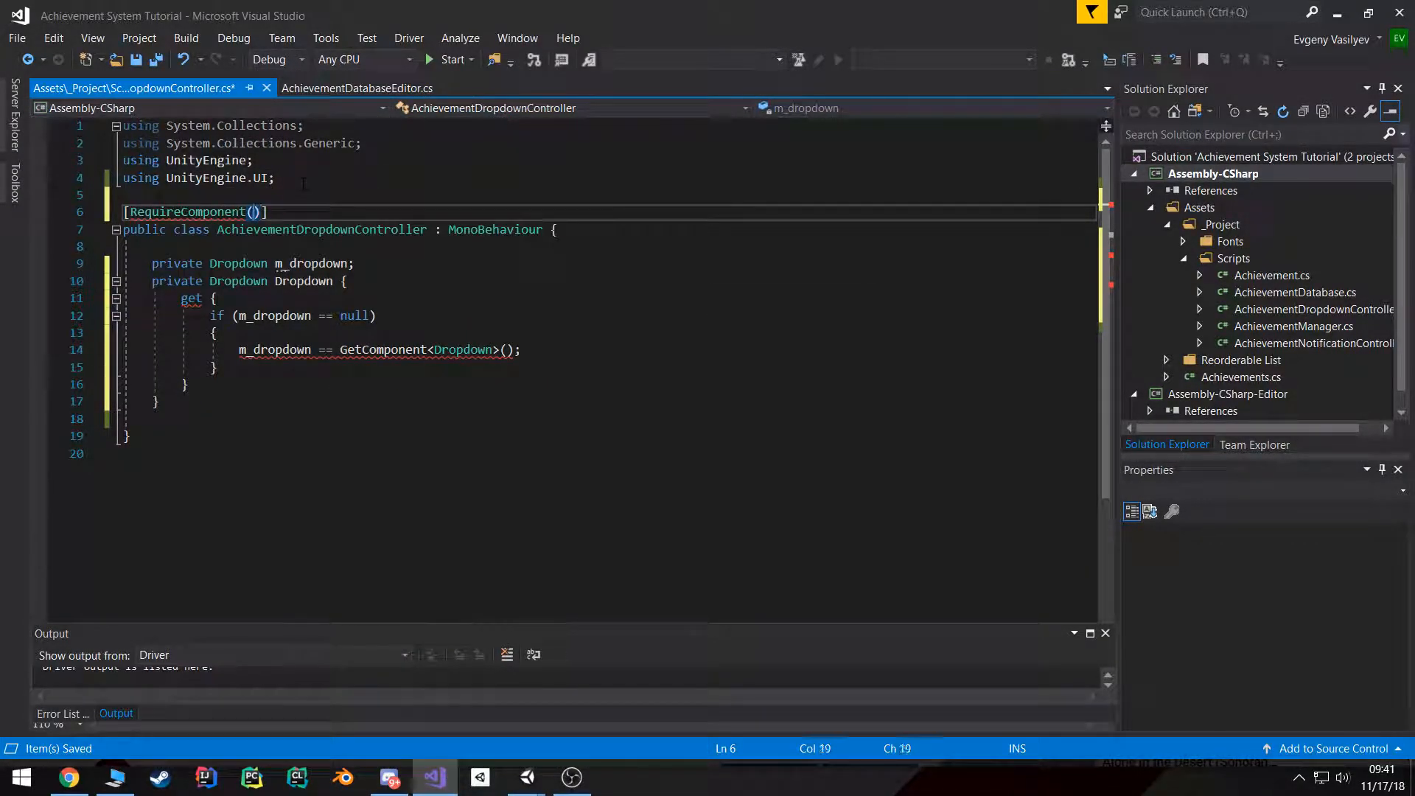
pyautogui.write('typeof(Dr')
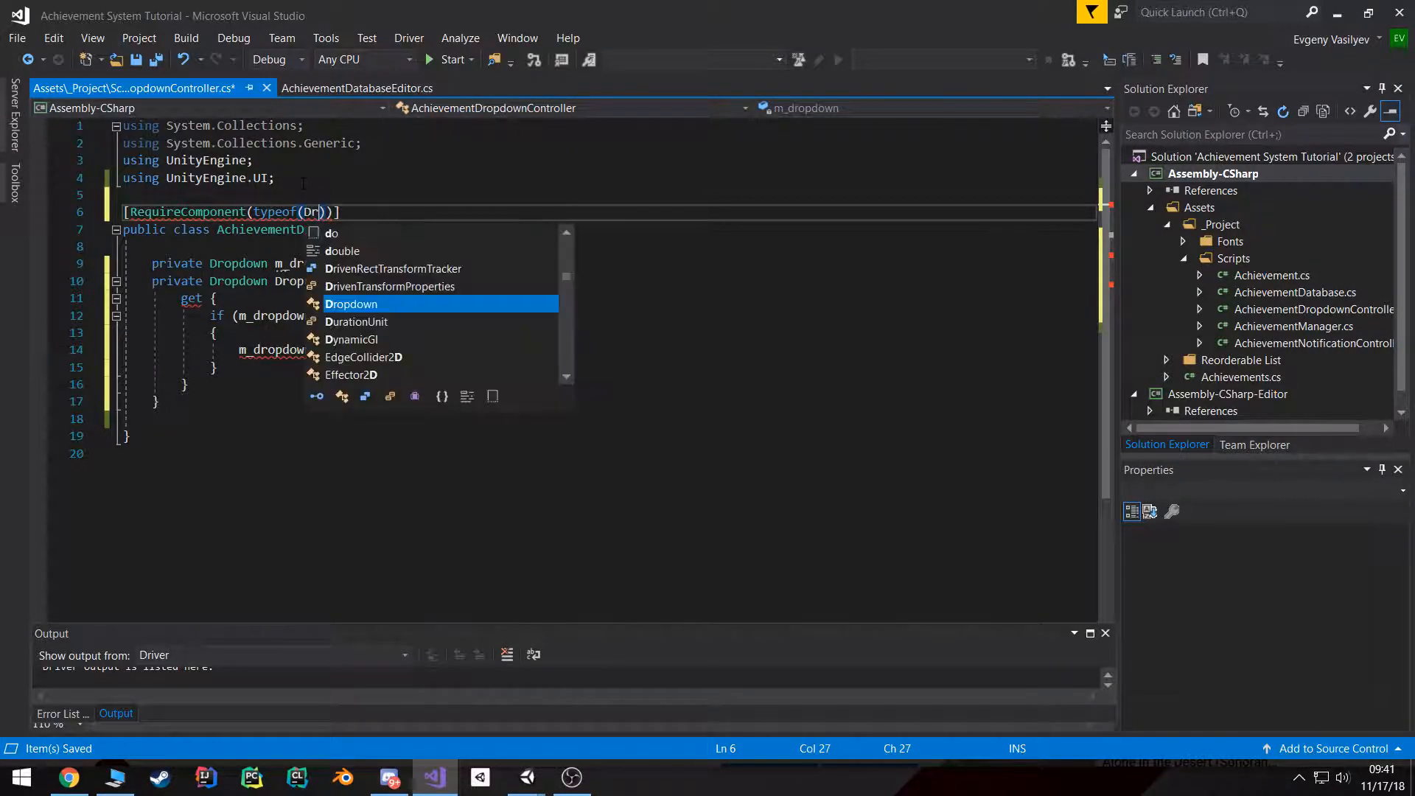
pyautogui.press('Tab')
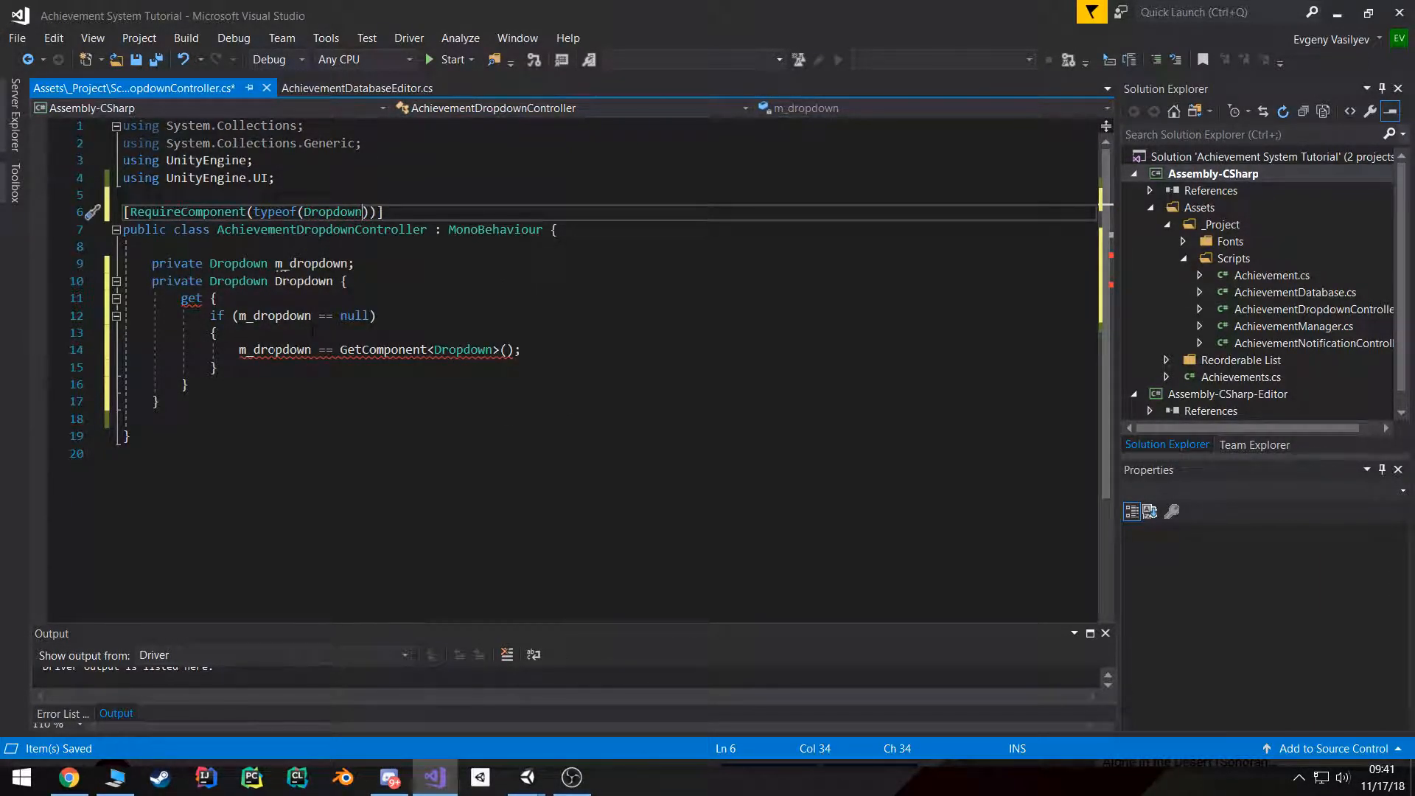
pyautogui.write('return m_do')
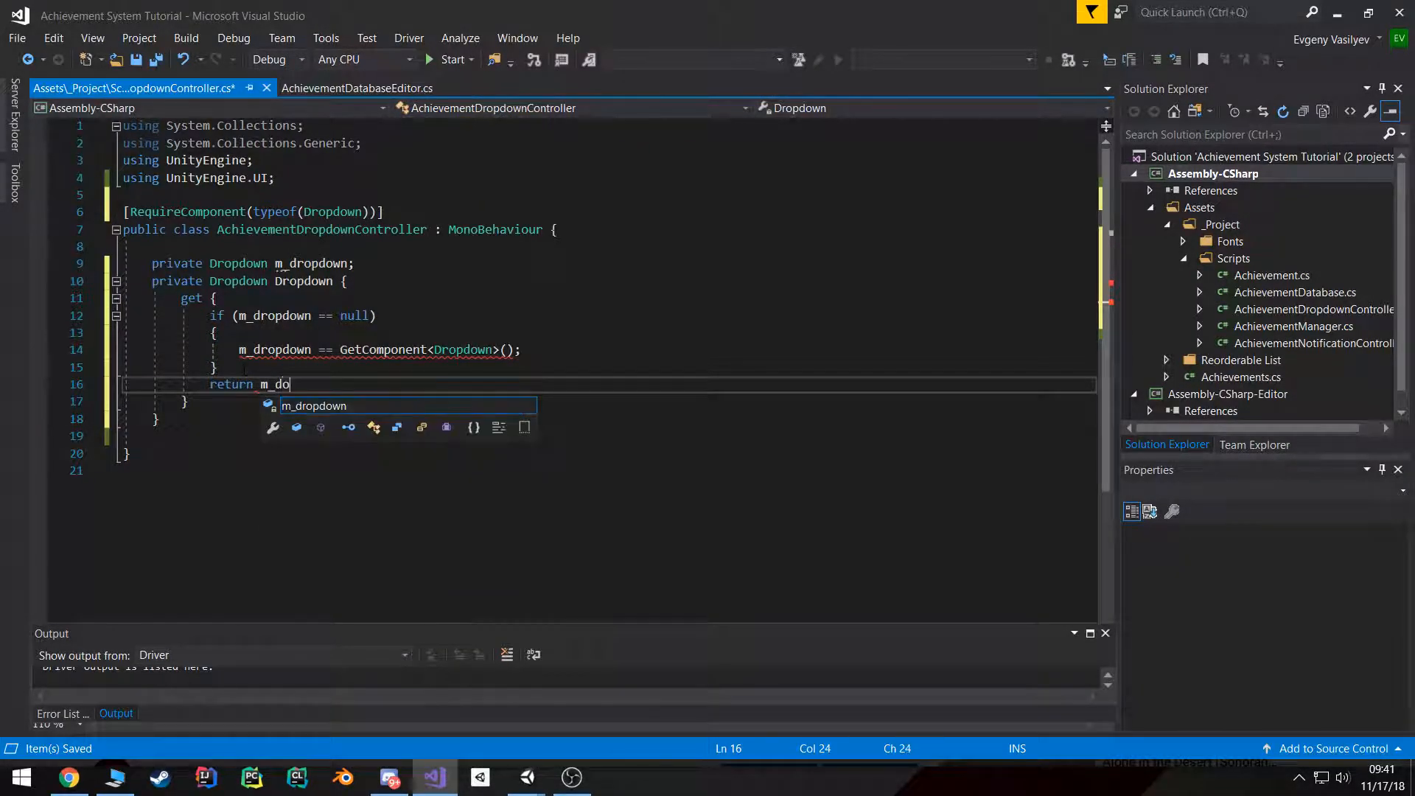
pyautogui.write('r')
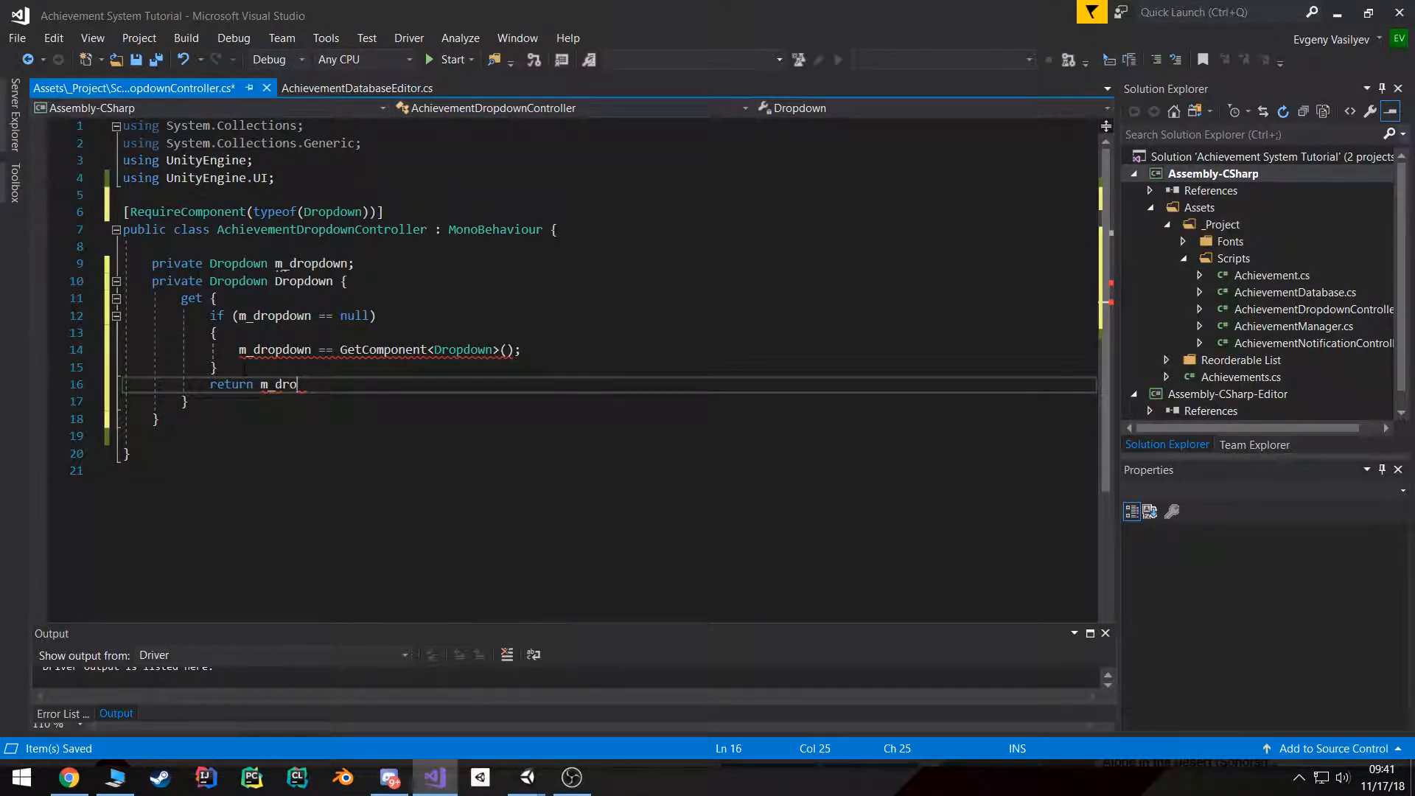
pyautogui.write('pdown;')
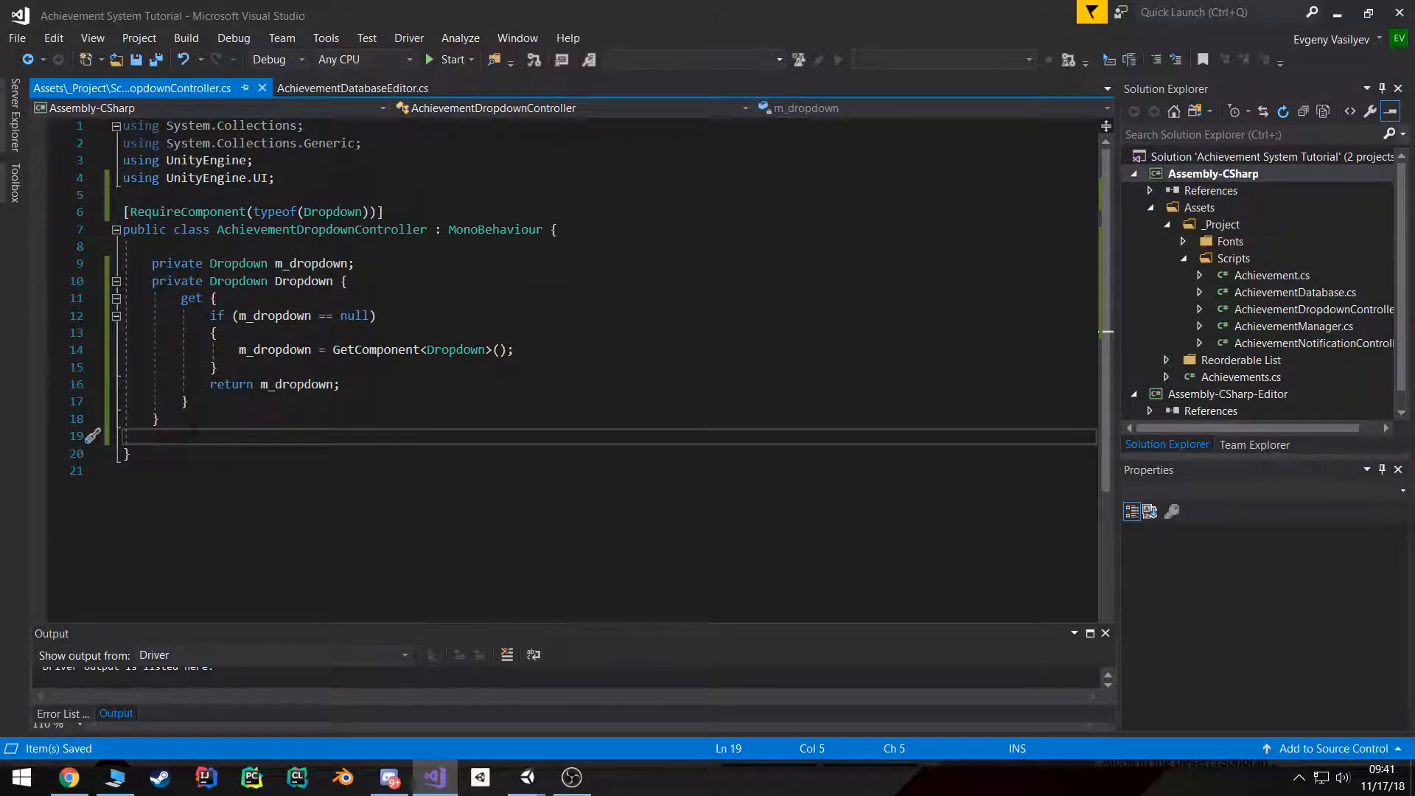
# Step: Start a public void UpdateOptions() method below the Dropdown property
pyautogui.write('public void R')
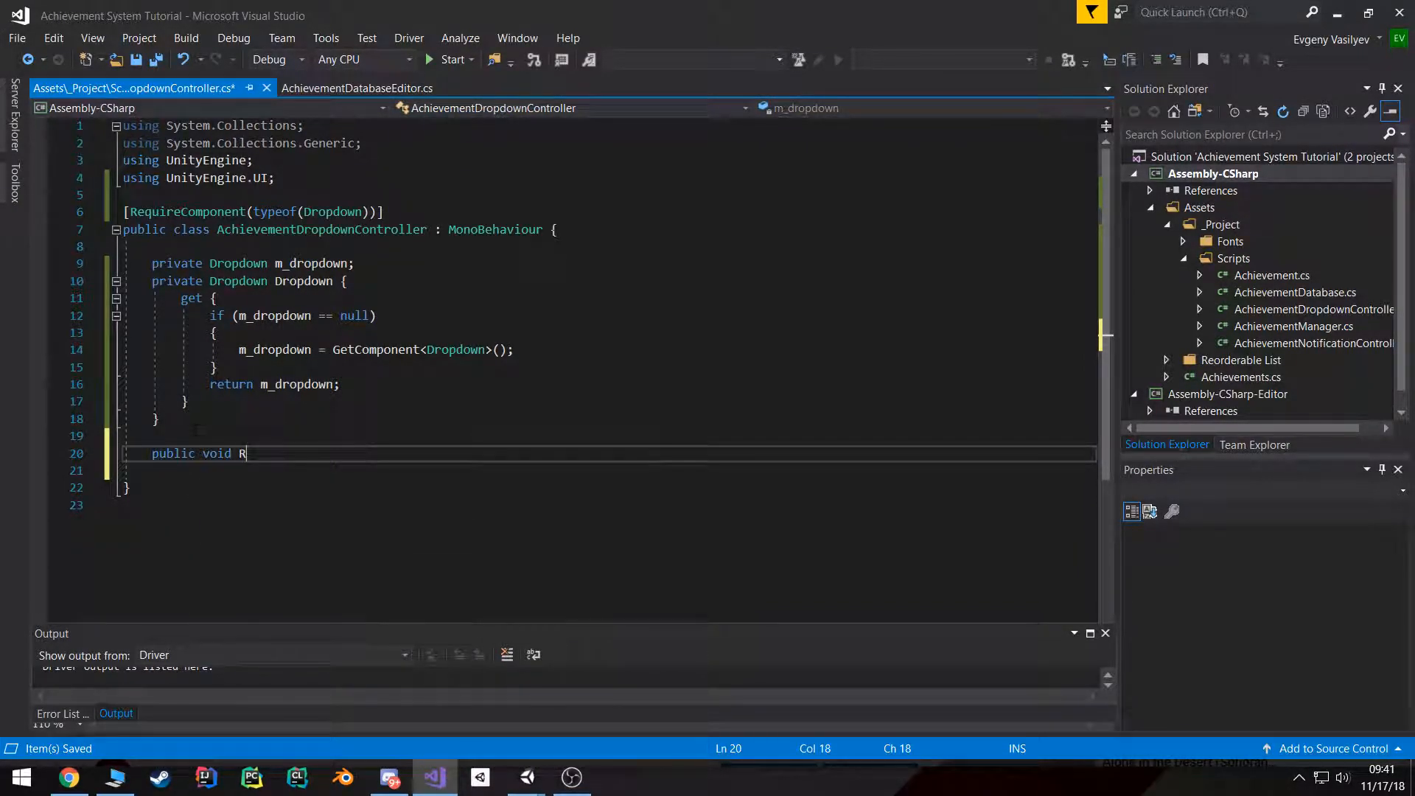
pyautogui.write('Update(')
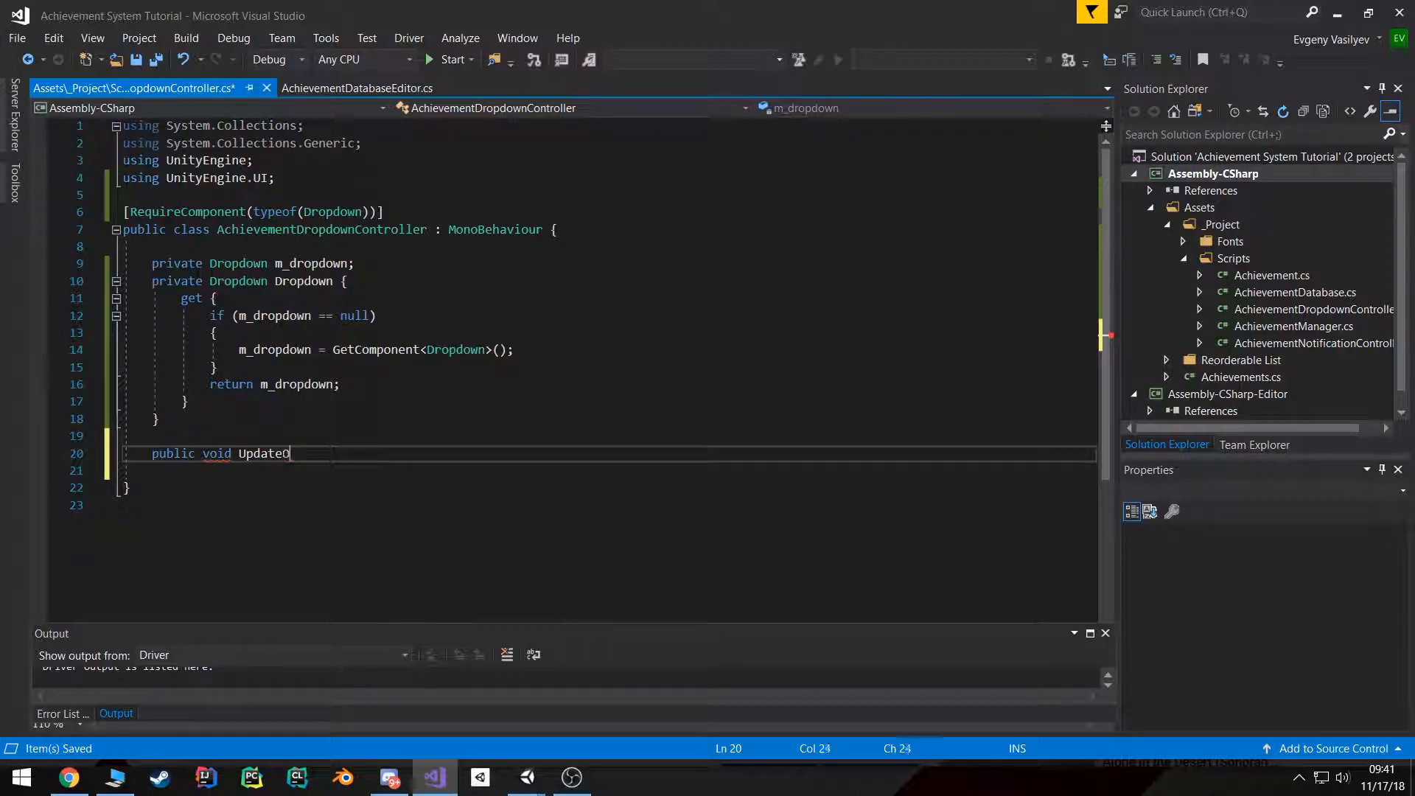
pyautogui.write('Options()')
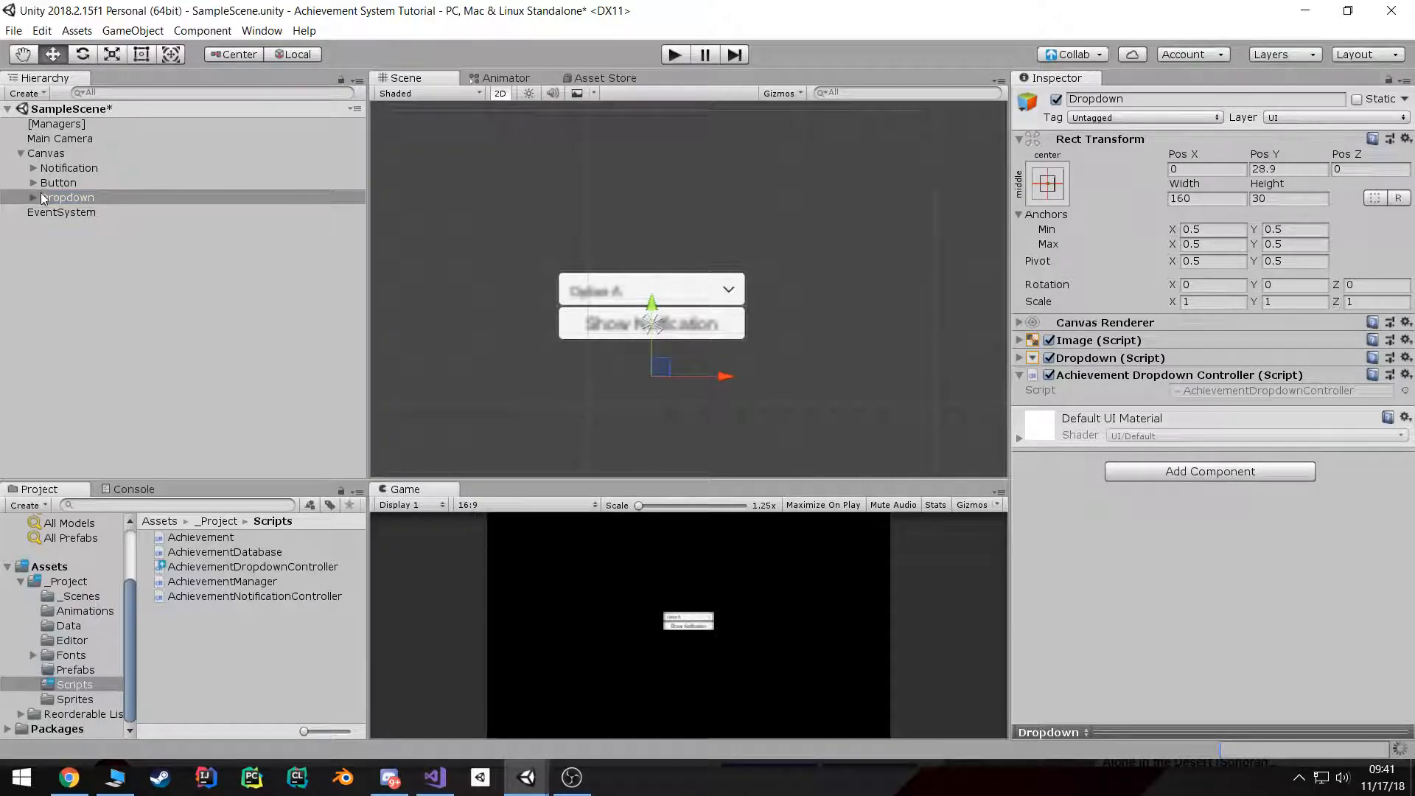
# Step: Inspect the Dropdown component's default Option A, B and C entries
pyautogui.click(34, 196)
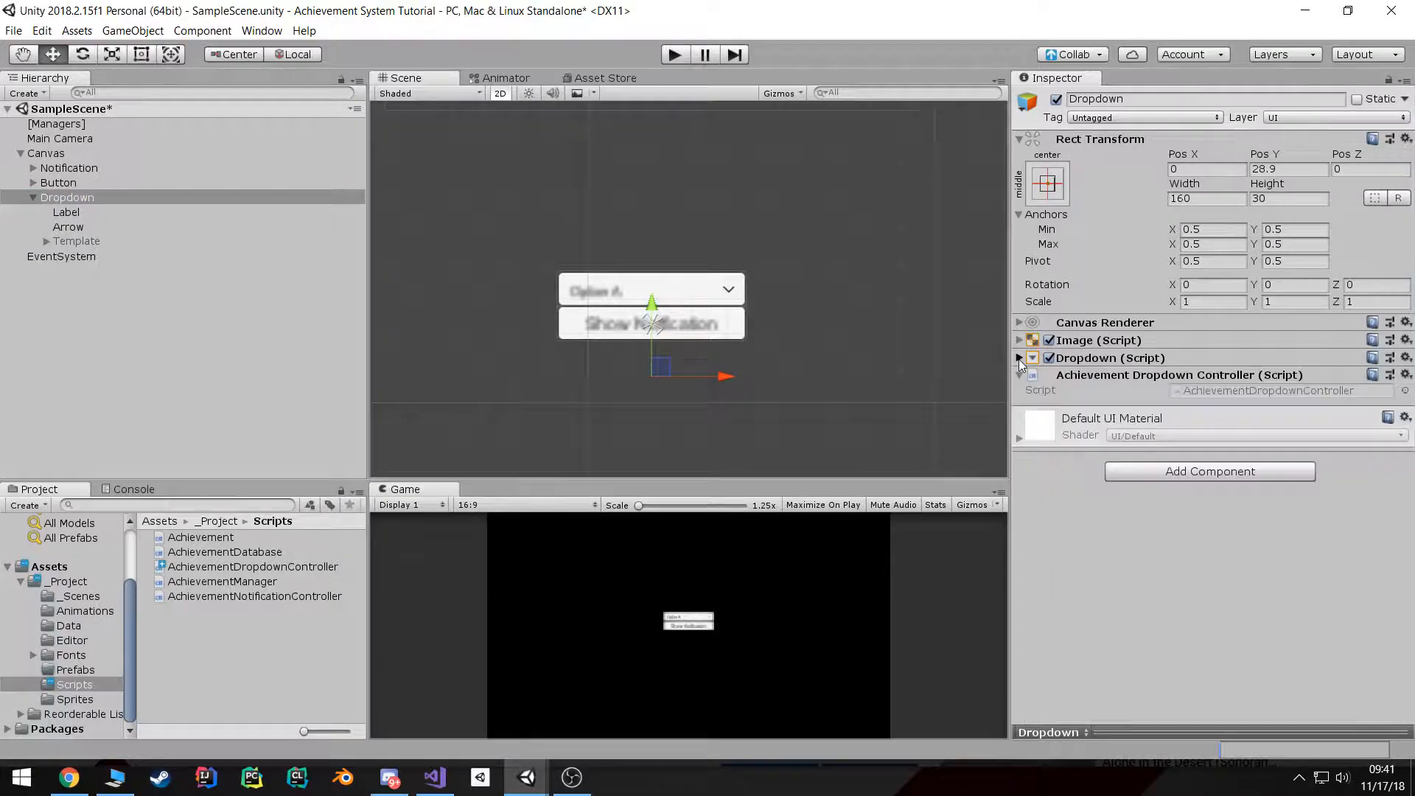
pyautogui.scroll(-3)
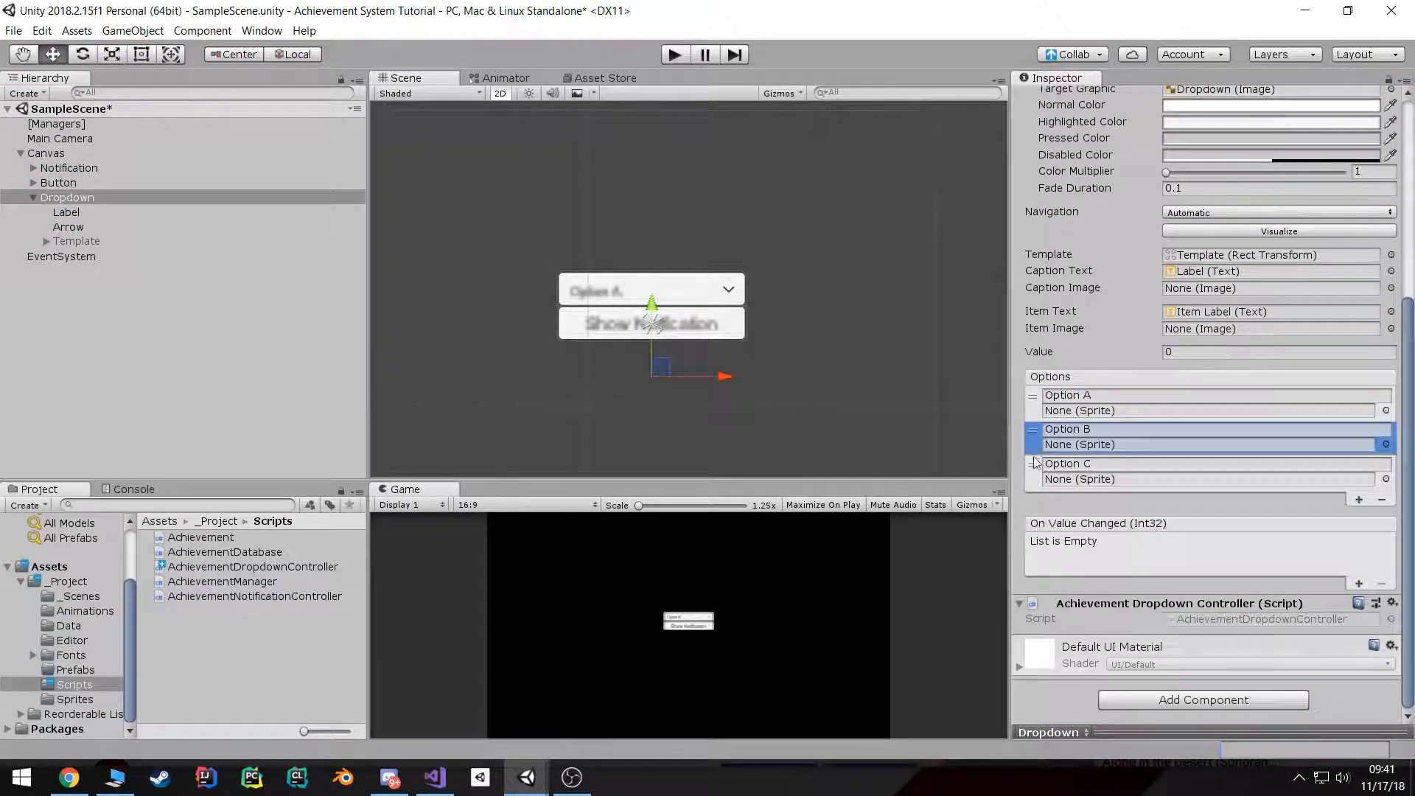
pyautogui.click(1068, 463)
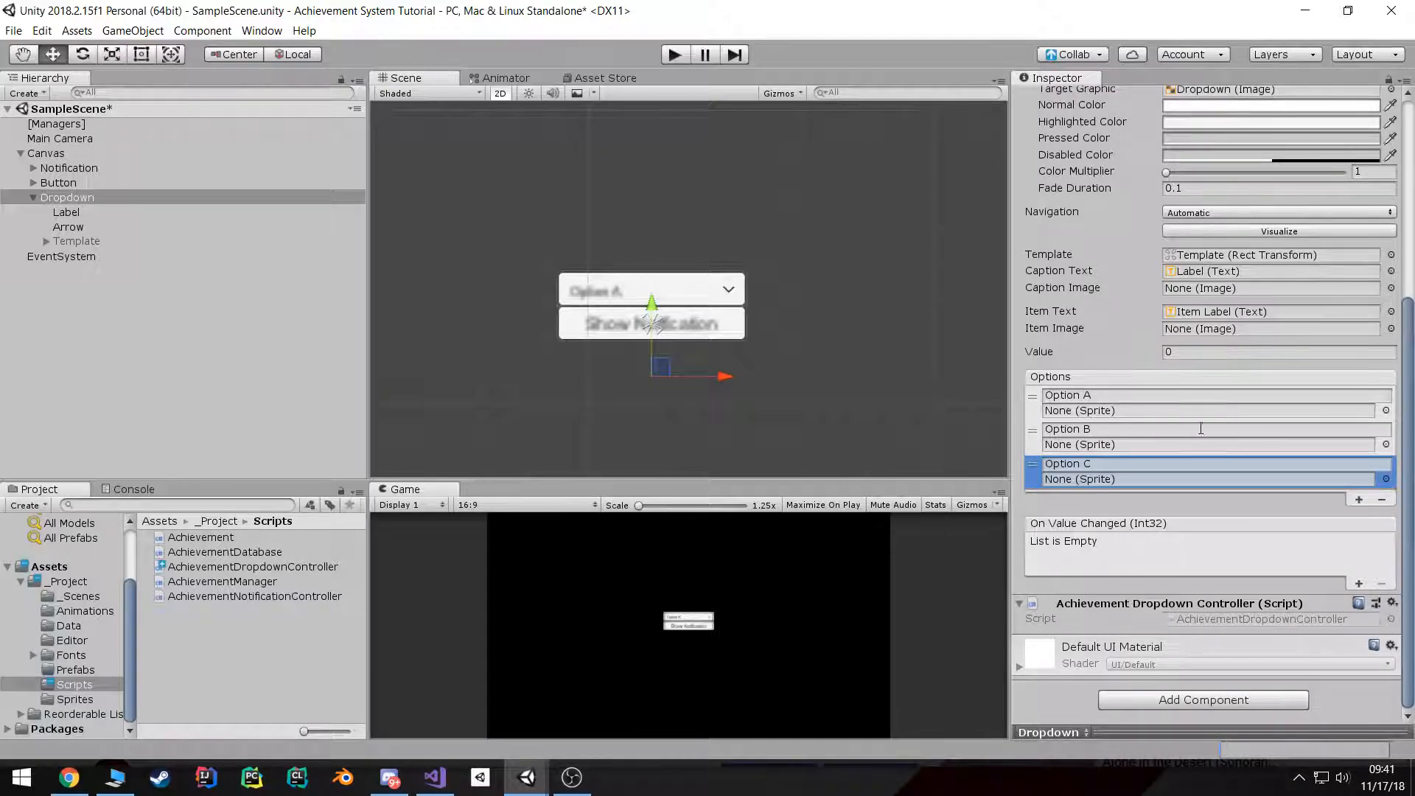
pyautogui.click(433, 777)
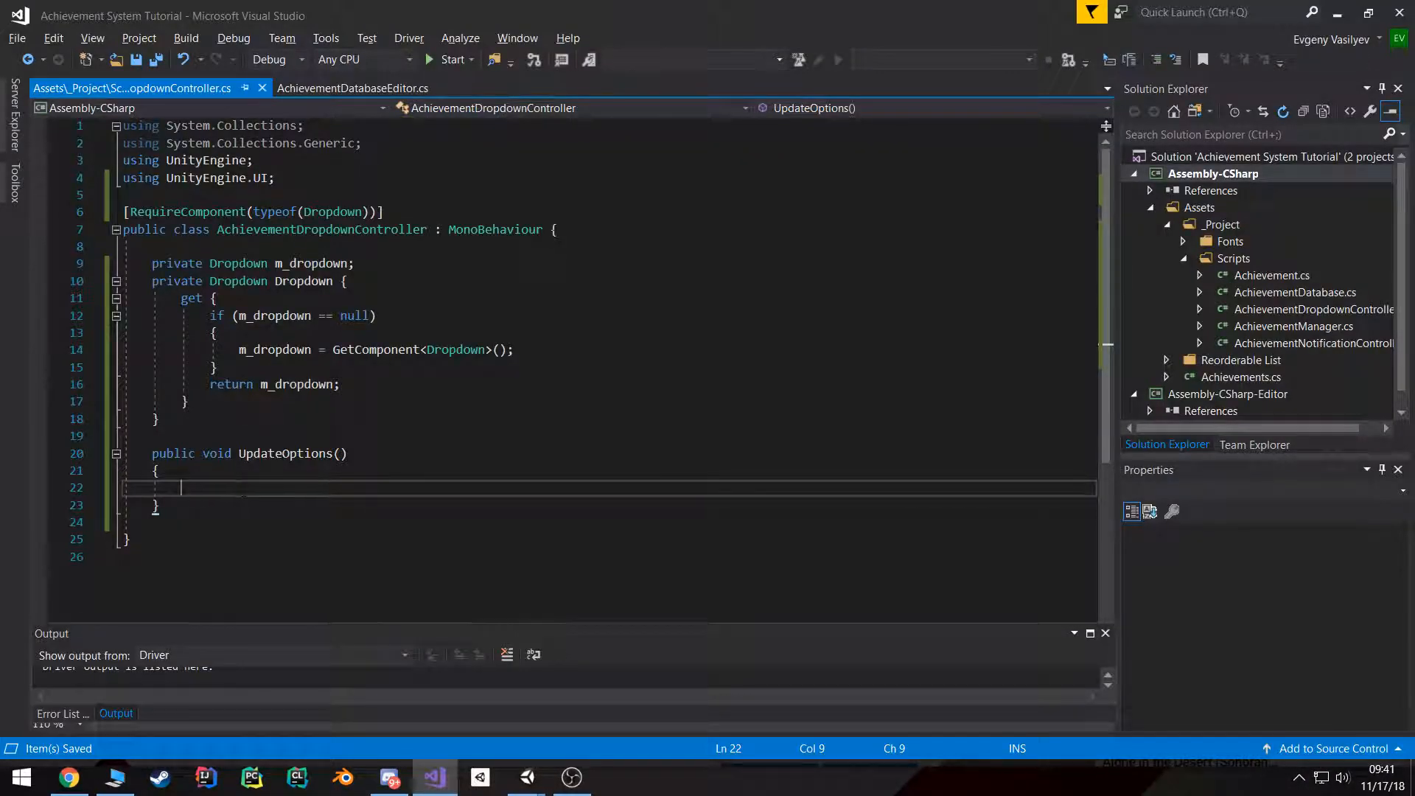
# Step: In UpdateOptions, clear Dropdown.options and get Enum.GetValues(typeof(Achievements))
pyautogui.write('m')
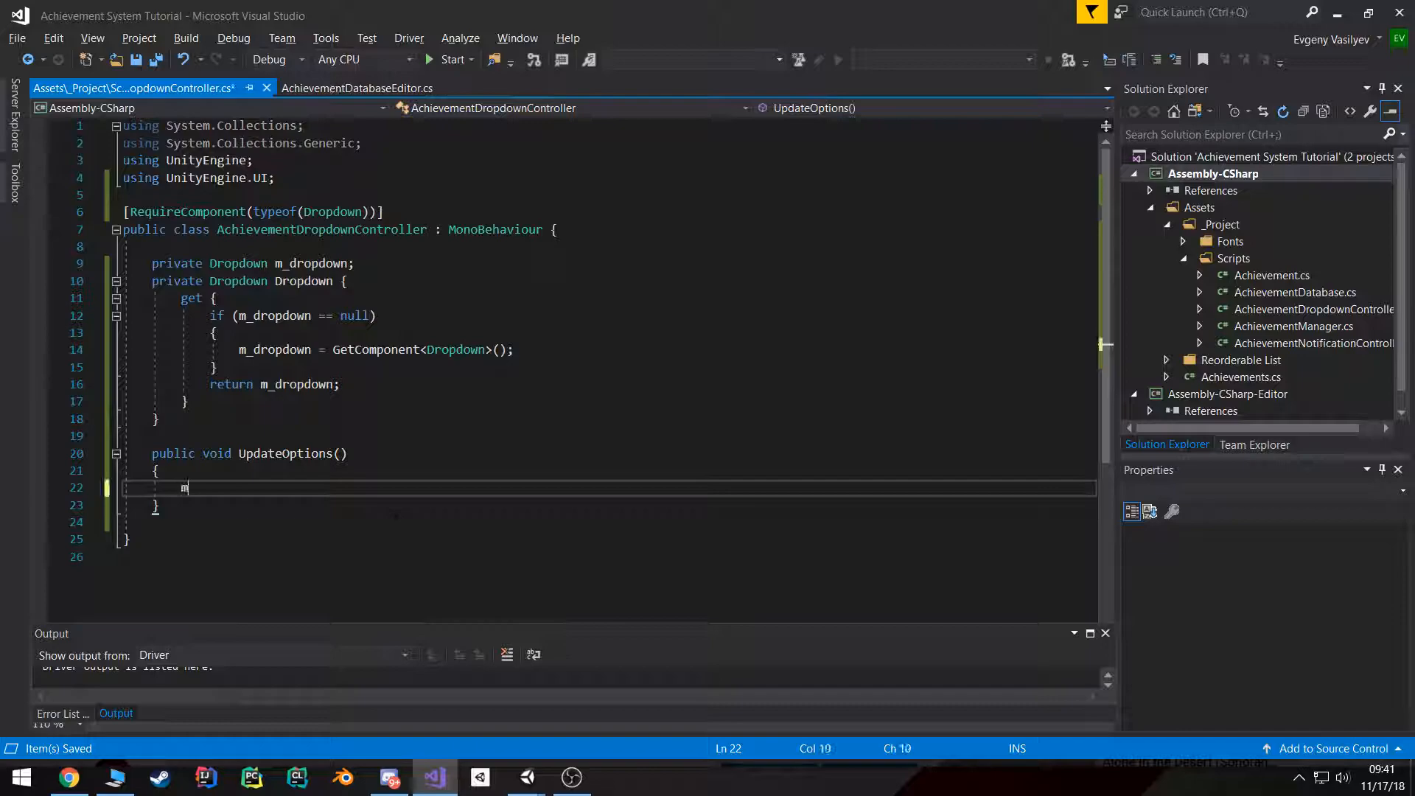
pyautogui.write('Dropdown.')
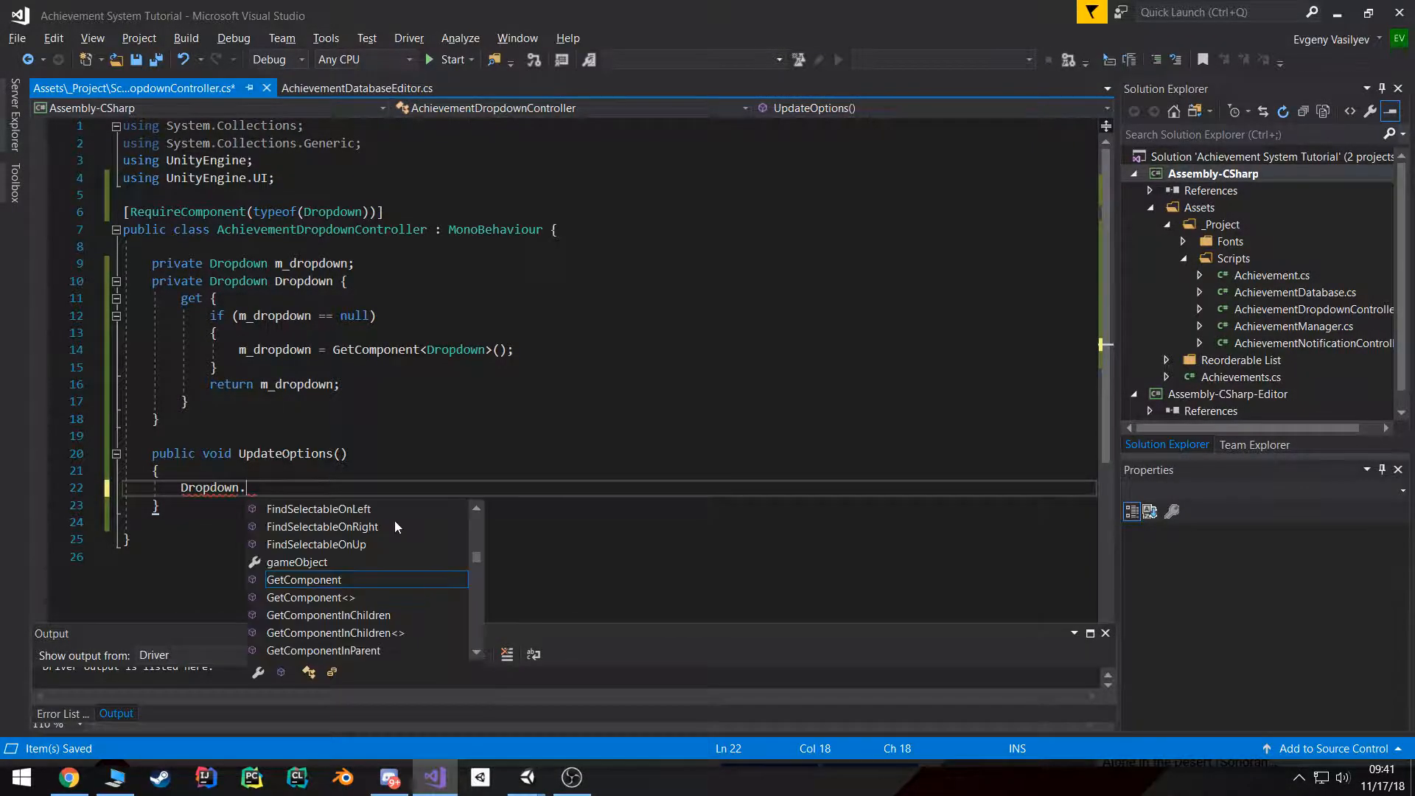
pyautogui.write('options.C')
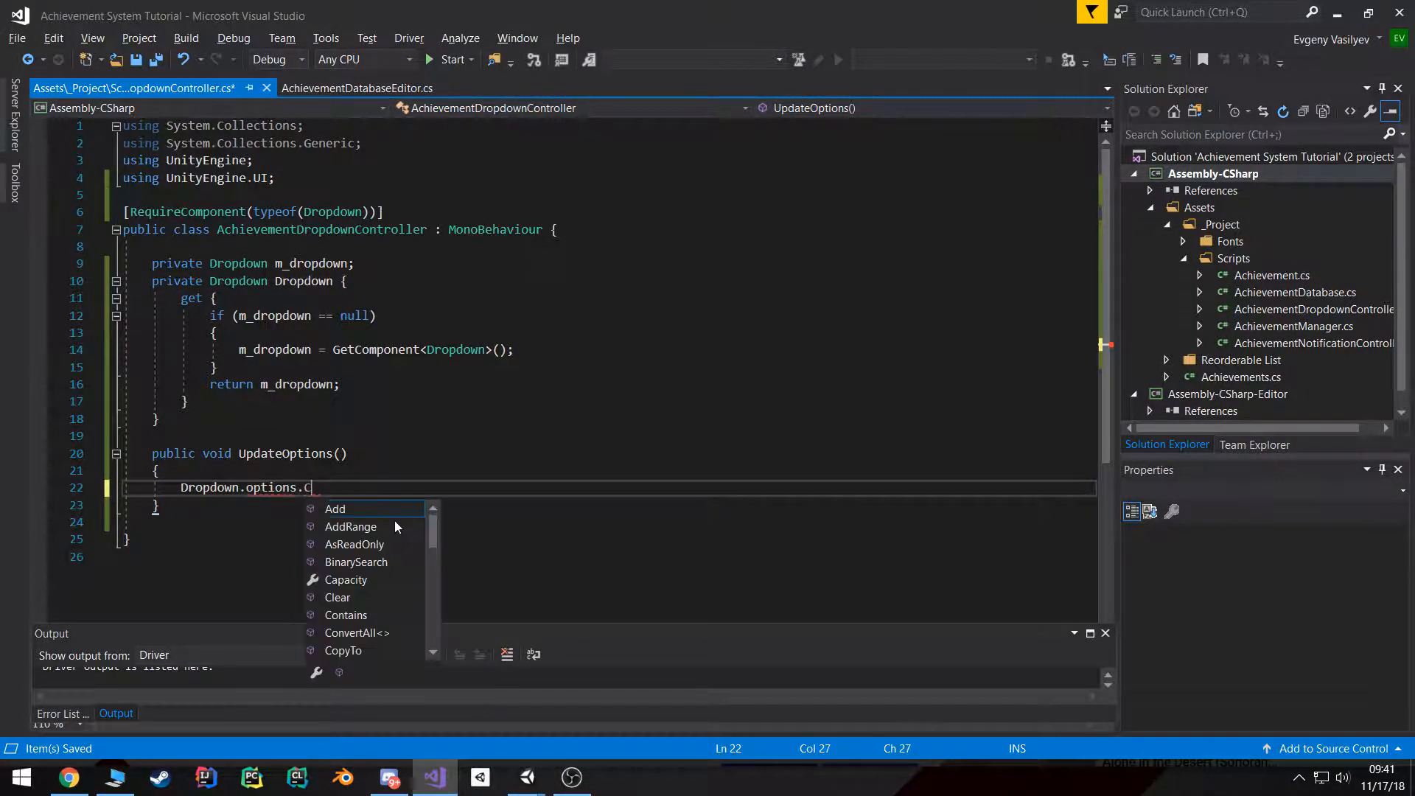
pyautogui.write('lear();')
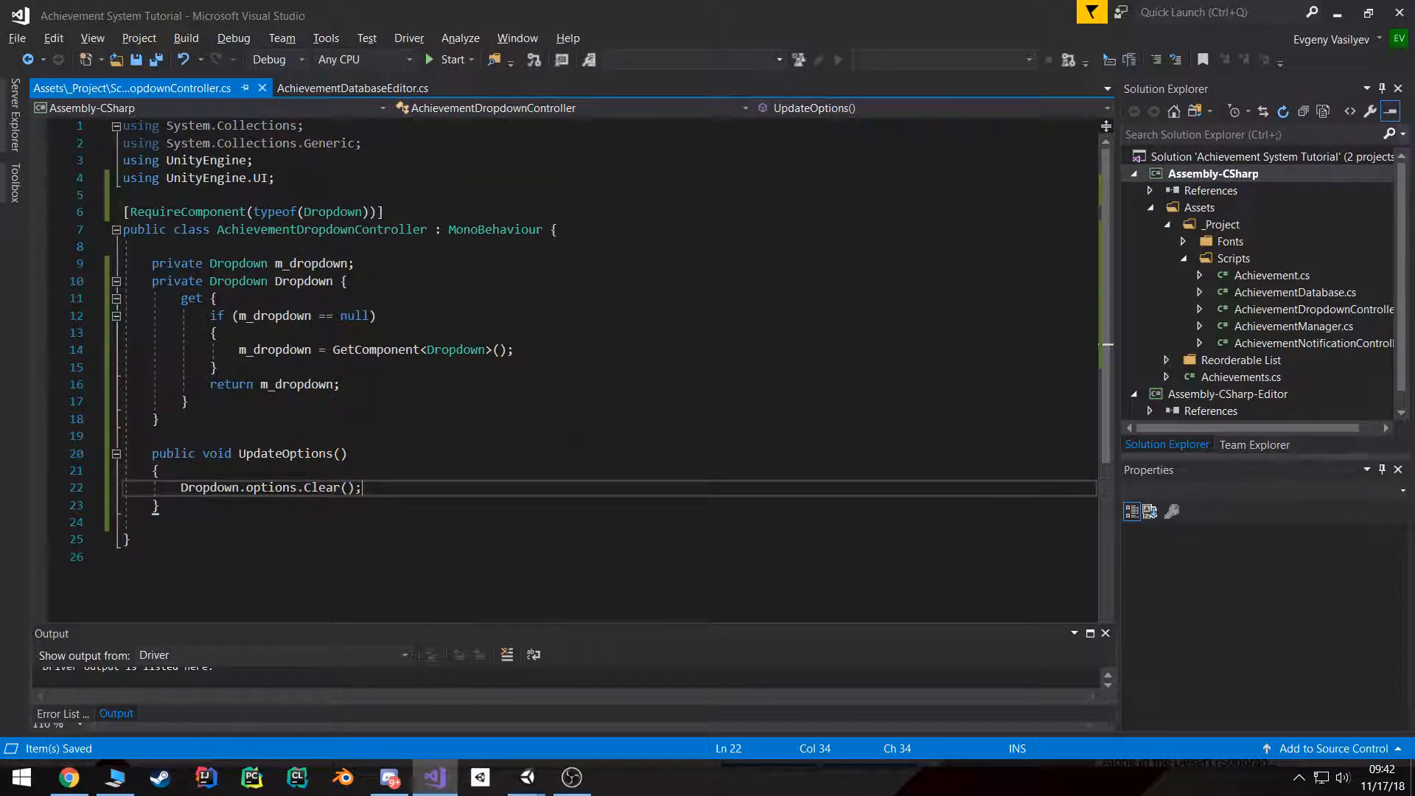
pyautogui.press('enter')
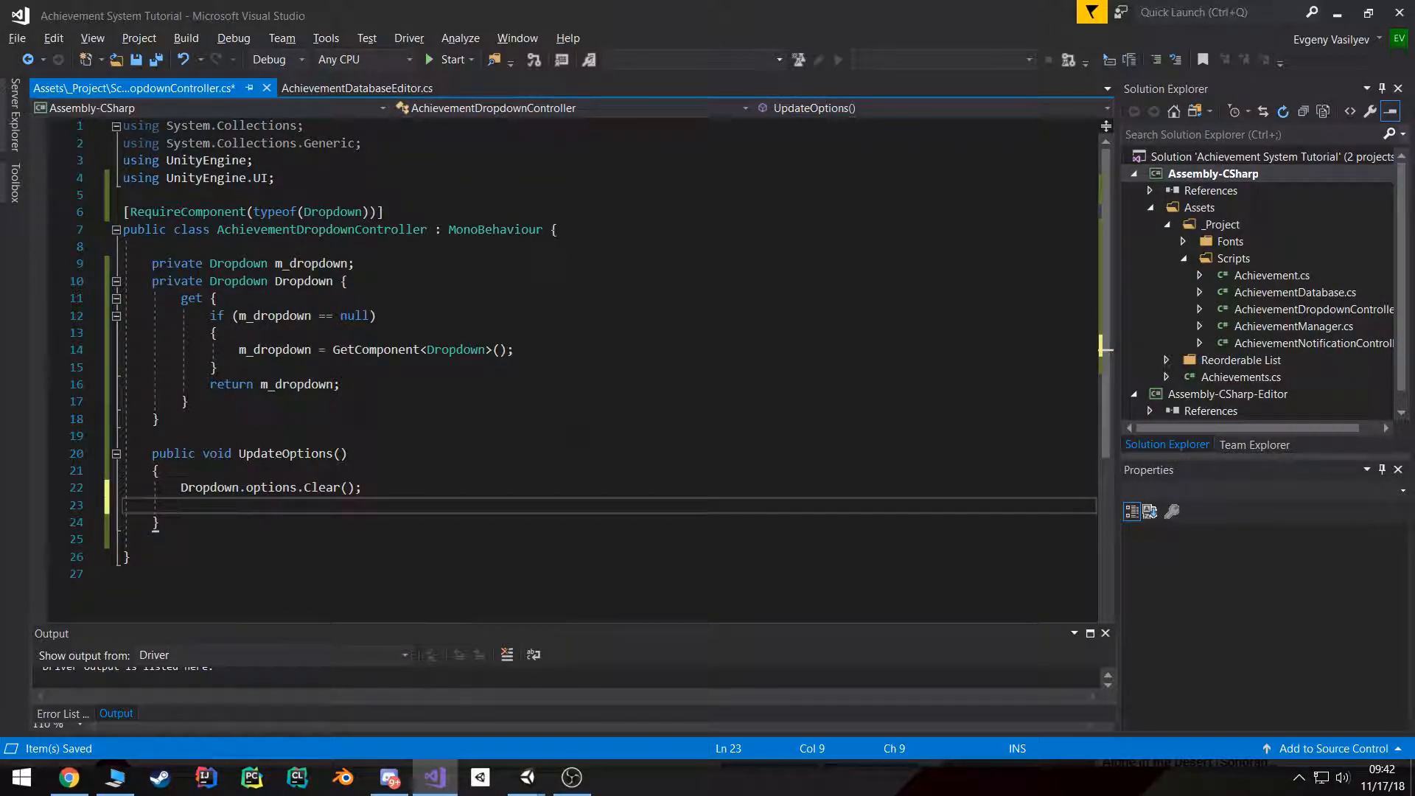
pyautogui.write('Enum')
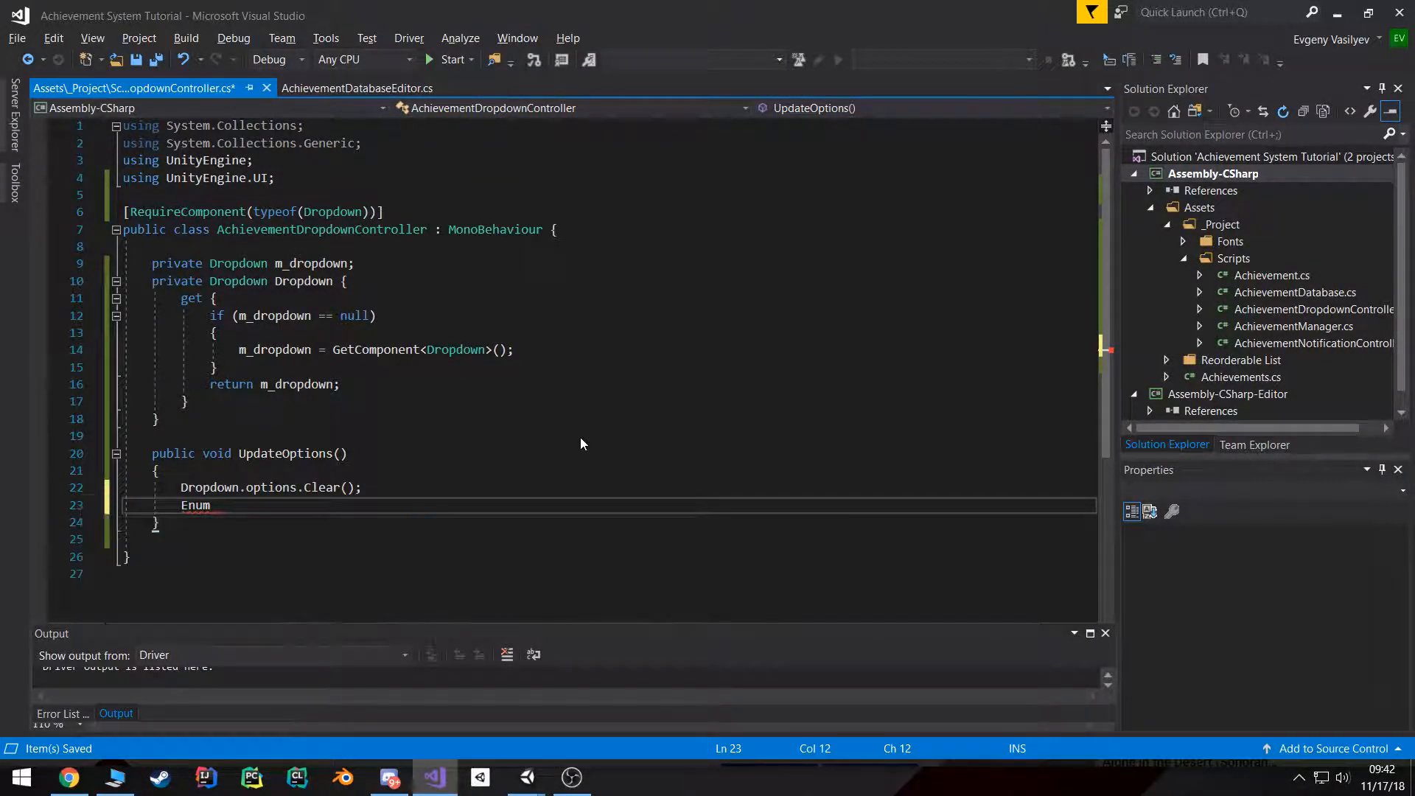
pyautogui.write('.G')
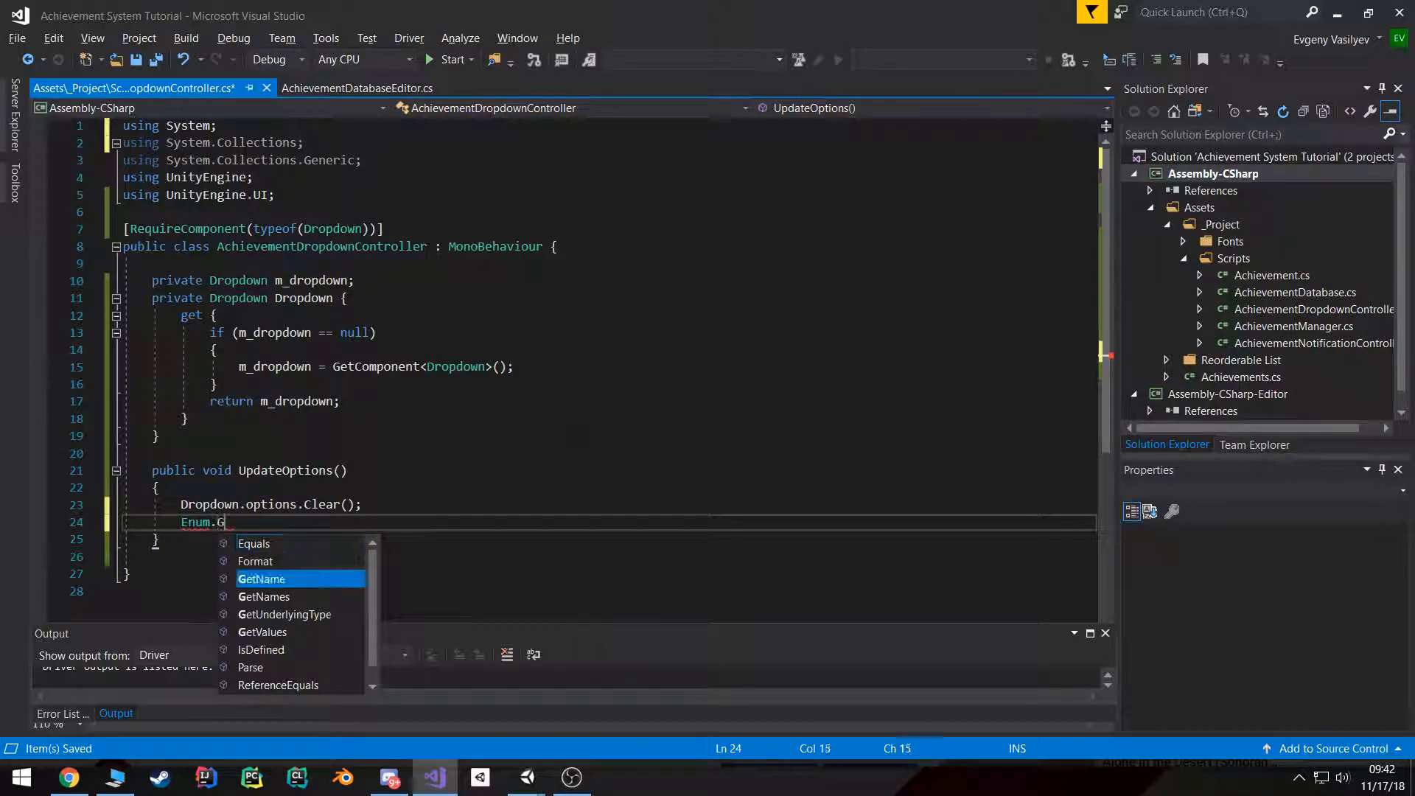
pyautogui.write('etValues(')
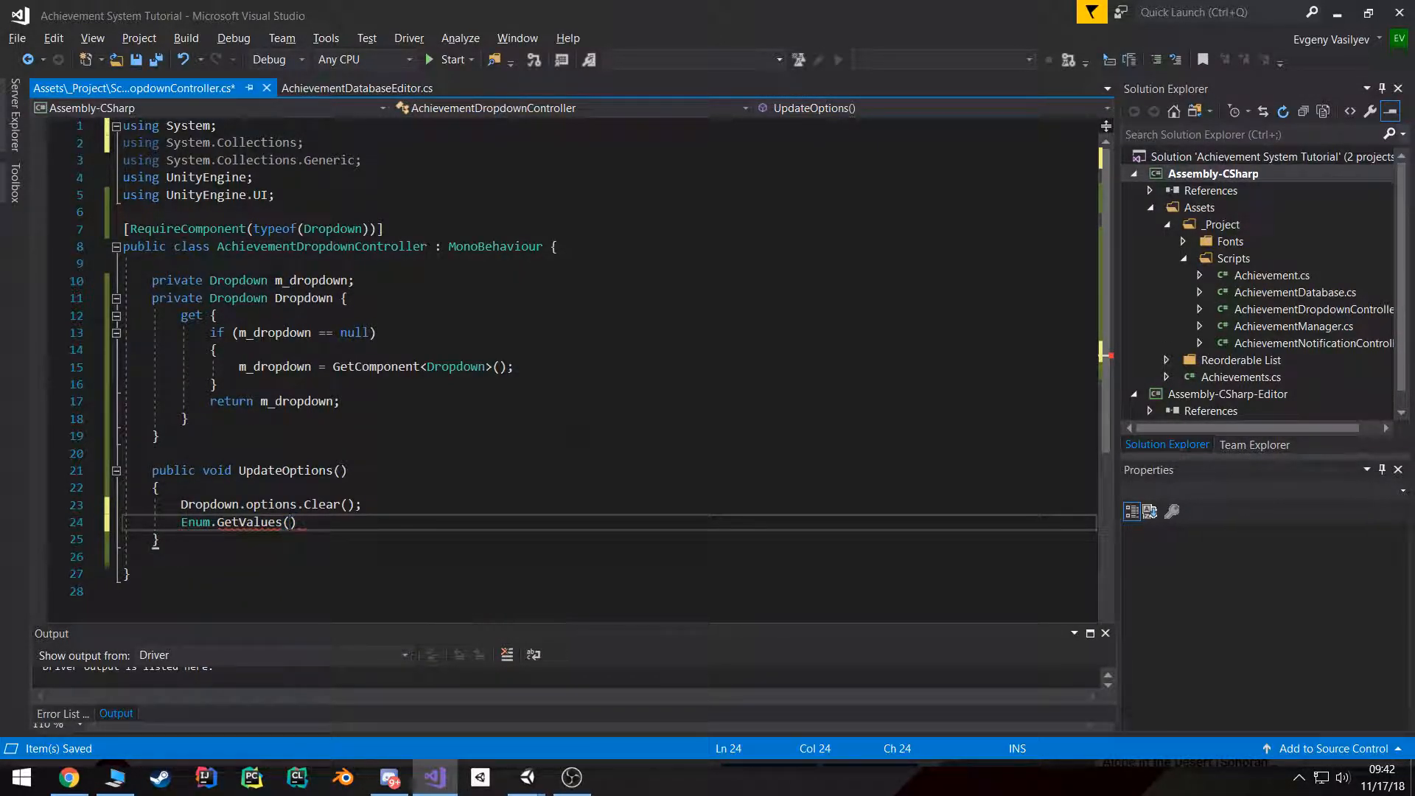
pyautogui.write('typeof(Achievements')
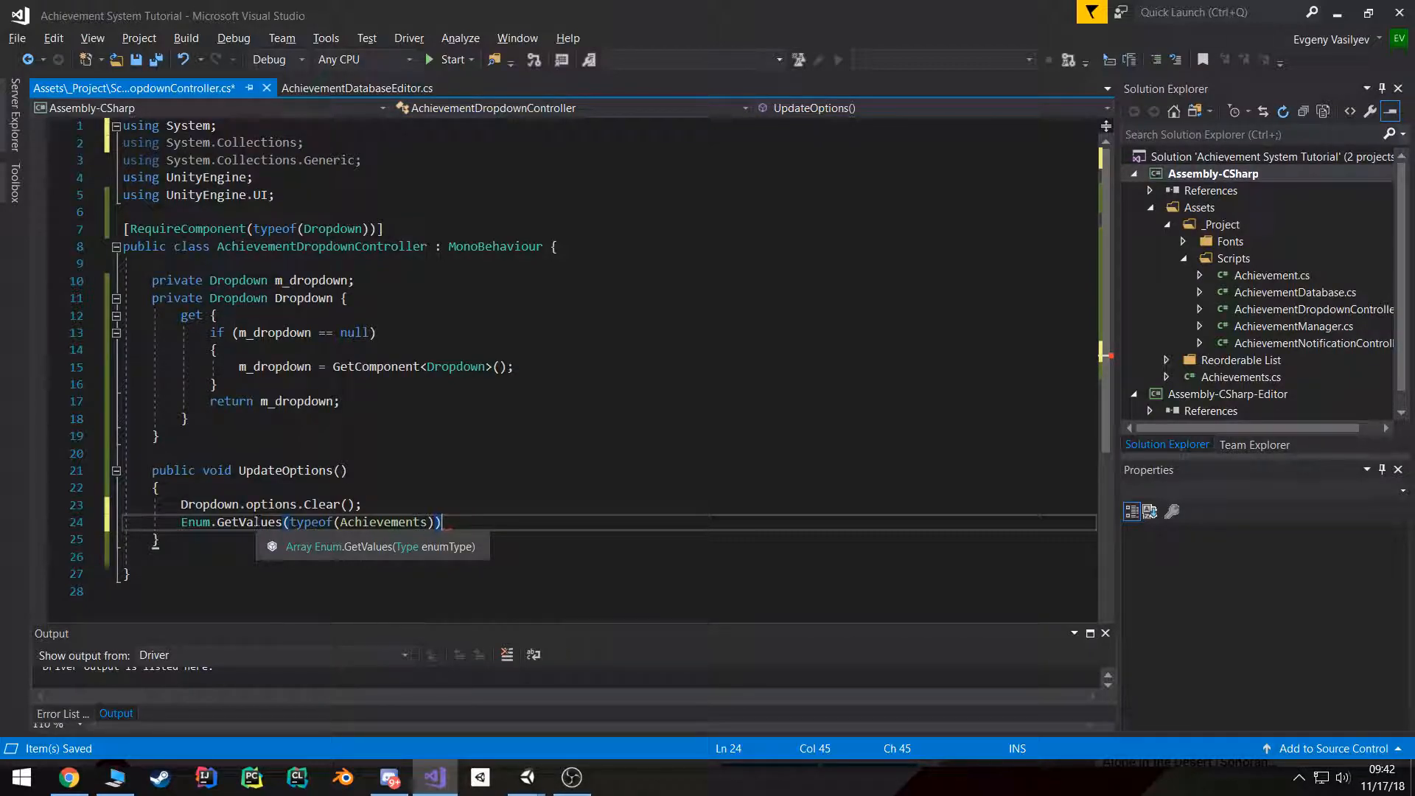
pyautogui.write('values =')
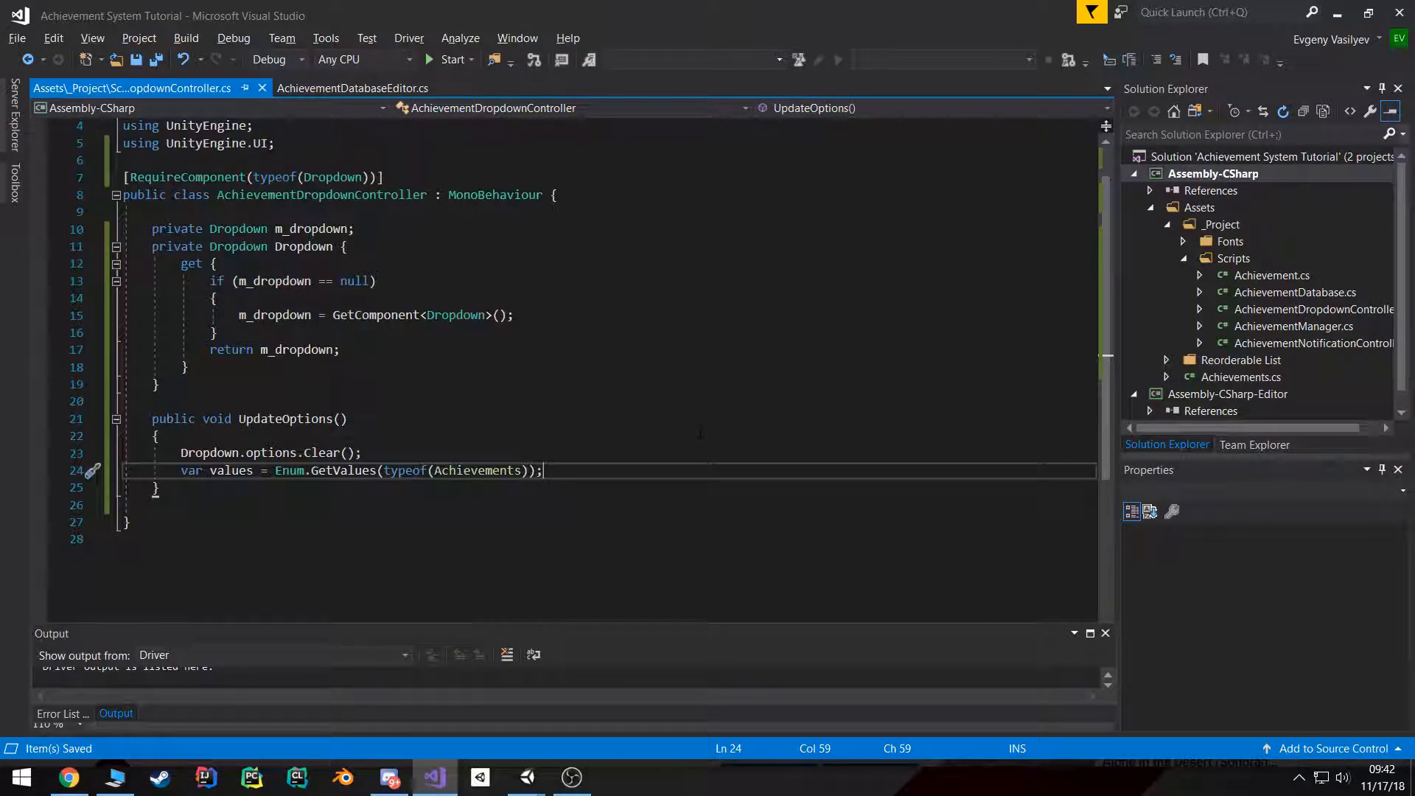
# Step: Loop over each achievement, adding new Dropdown.OptionData(achievement.ToString()) to the options
pyautogui.write('foreach (')
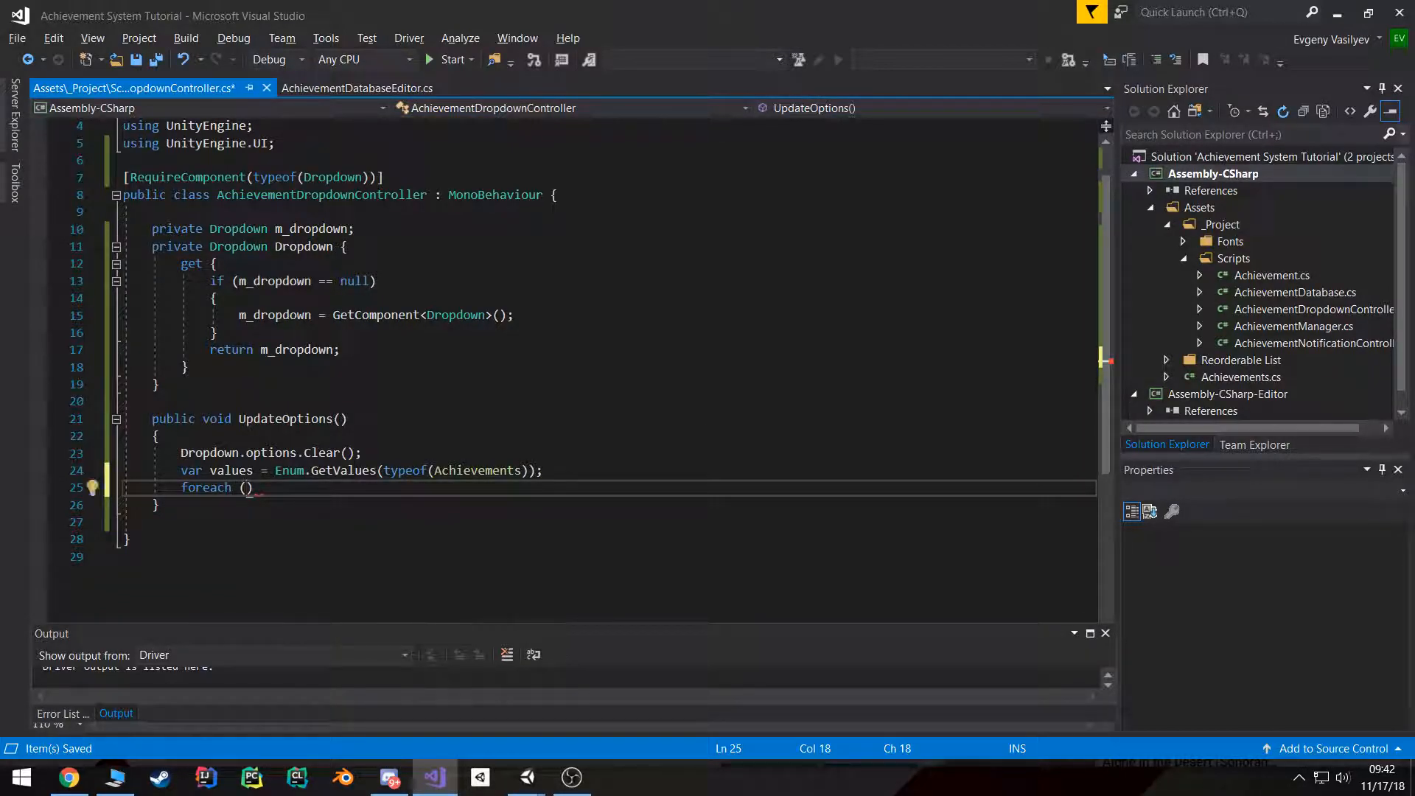
pyautogui.write('Achievements achievement in values')
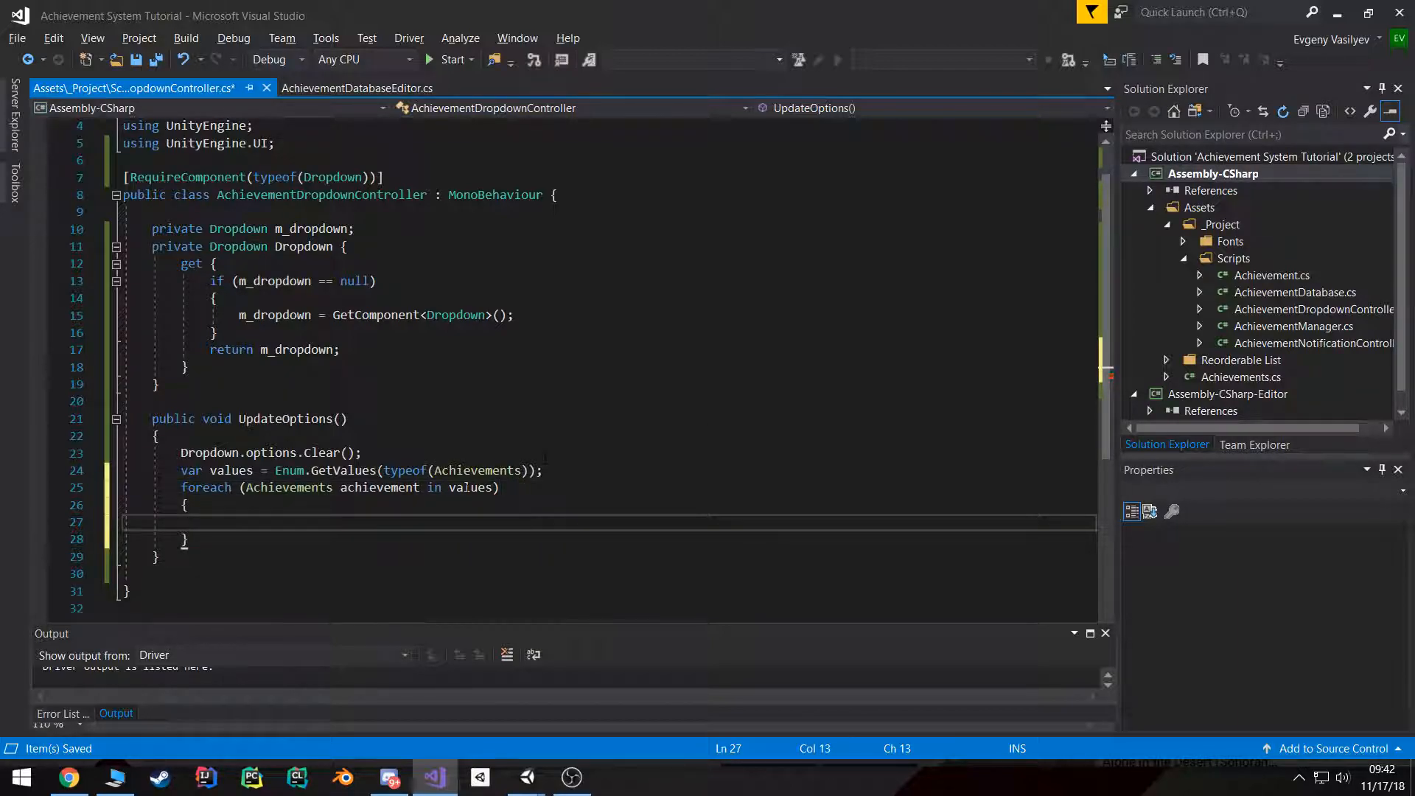
pyautogui.scroll(-3)
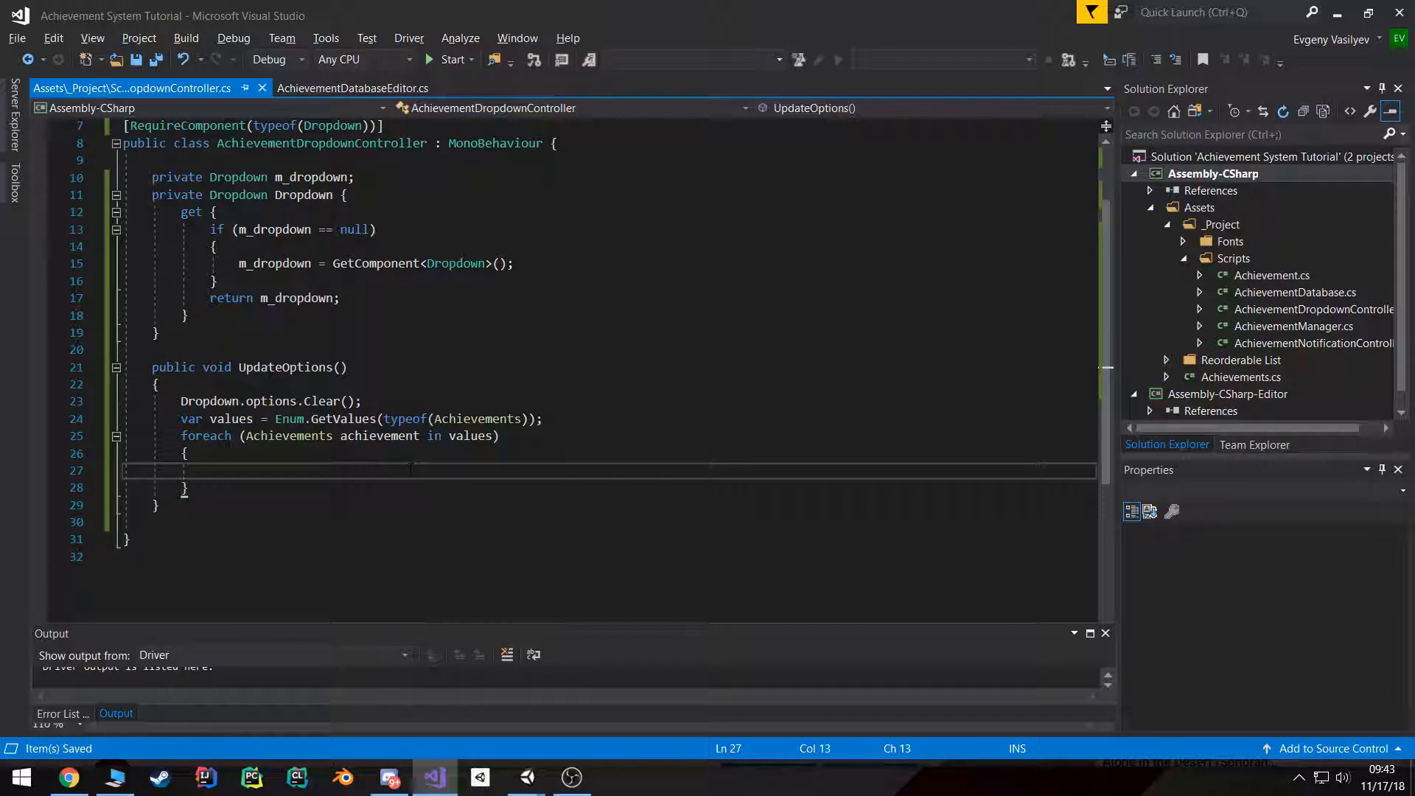
pyautogui.write('Dropdown.options.')
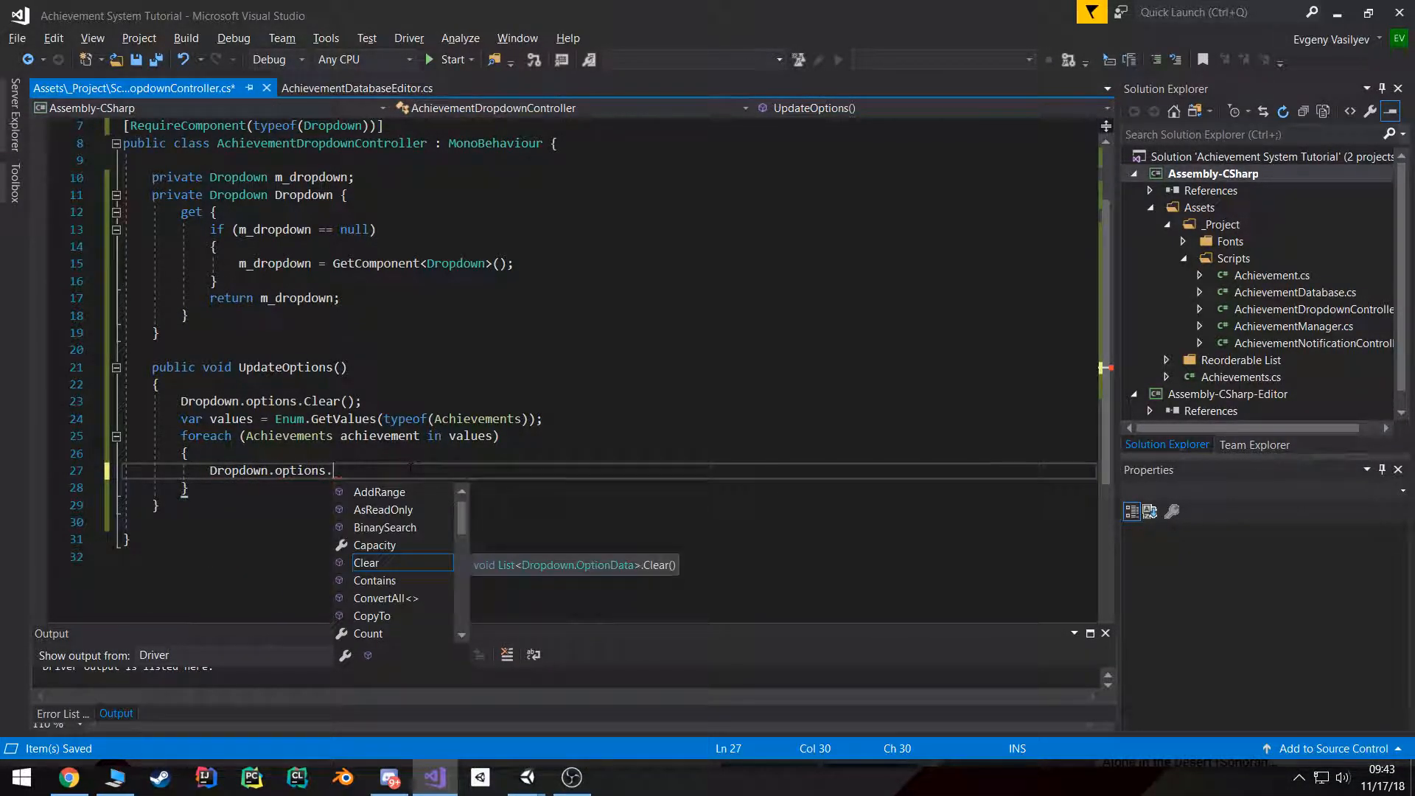
pyautogui.write('Add')
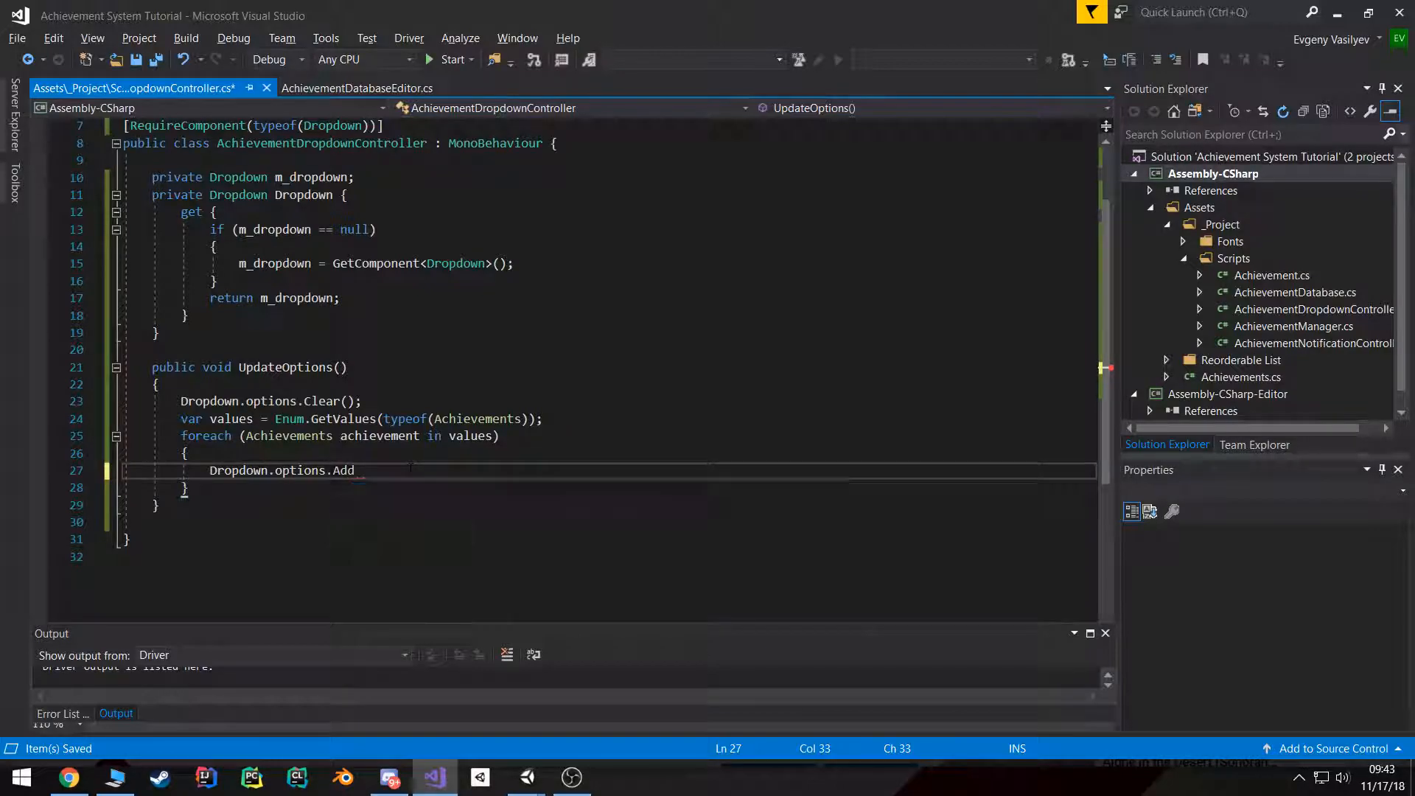
pyautogui.write('(new );')
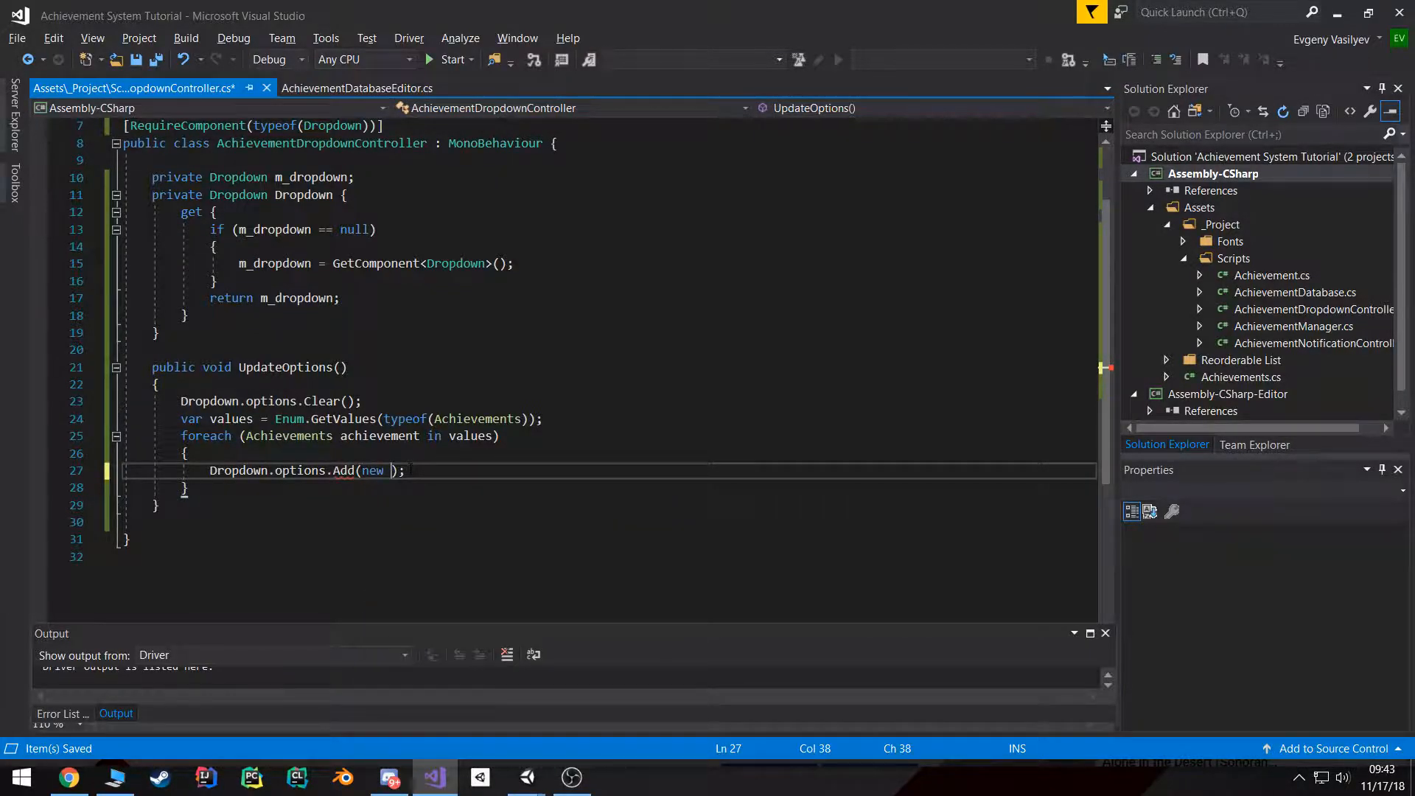
pyautogui.write('Dropdown.OptionData()')
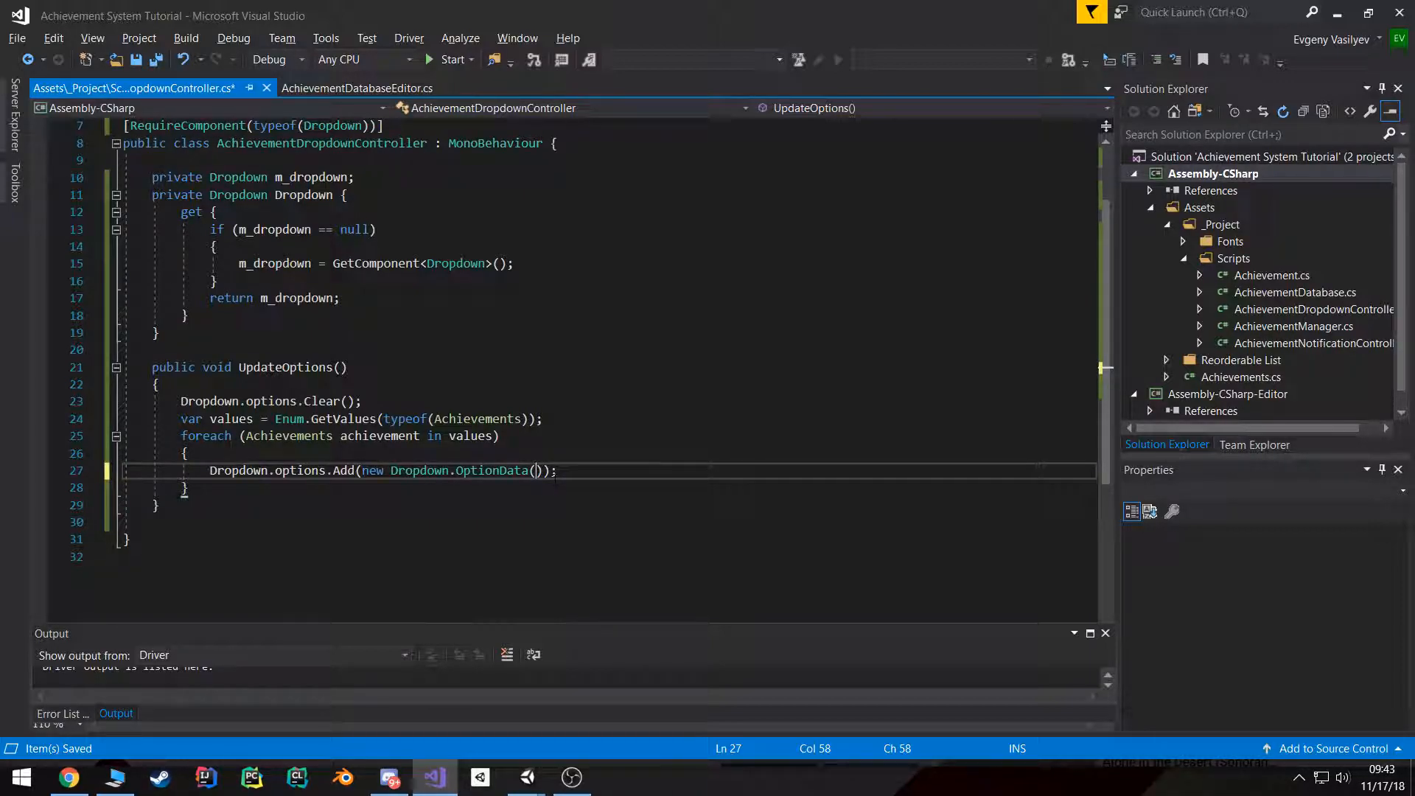
pyautogui.write('achievement.ToString(')
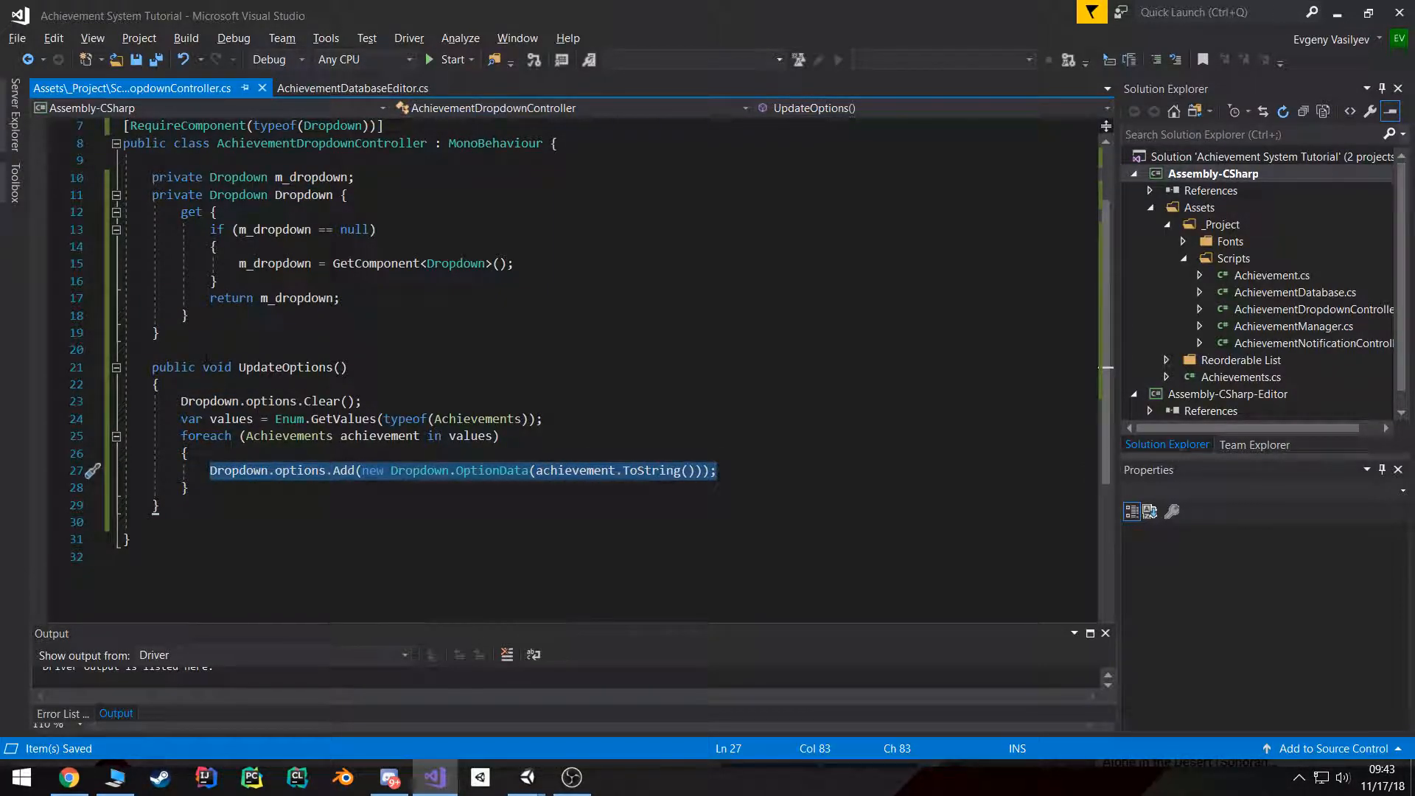
# Step: Add [ContextMenu("UpdateOptions()")] above the UpdateOptions method and return to Unity
pyautogui.write('[c')
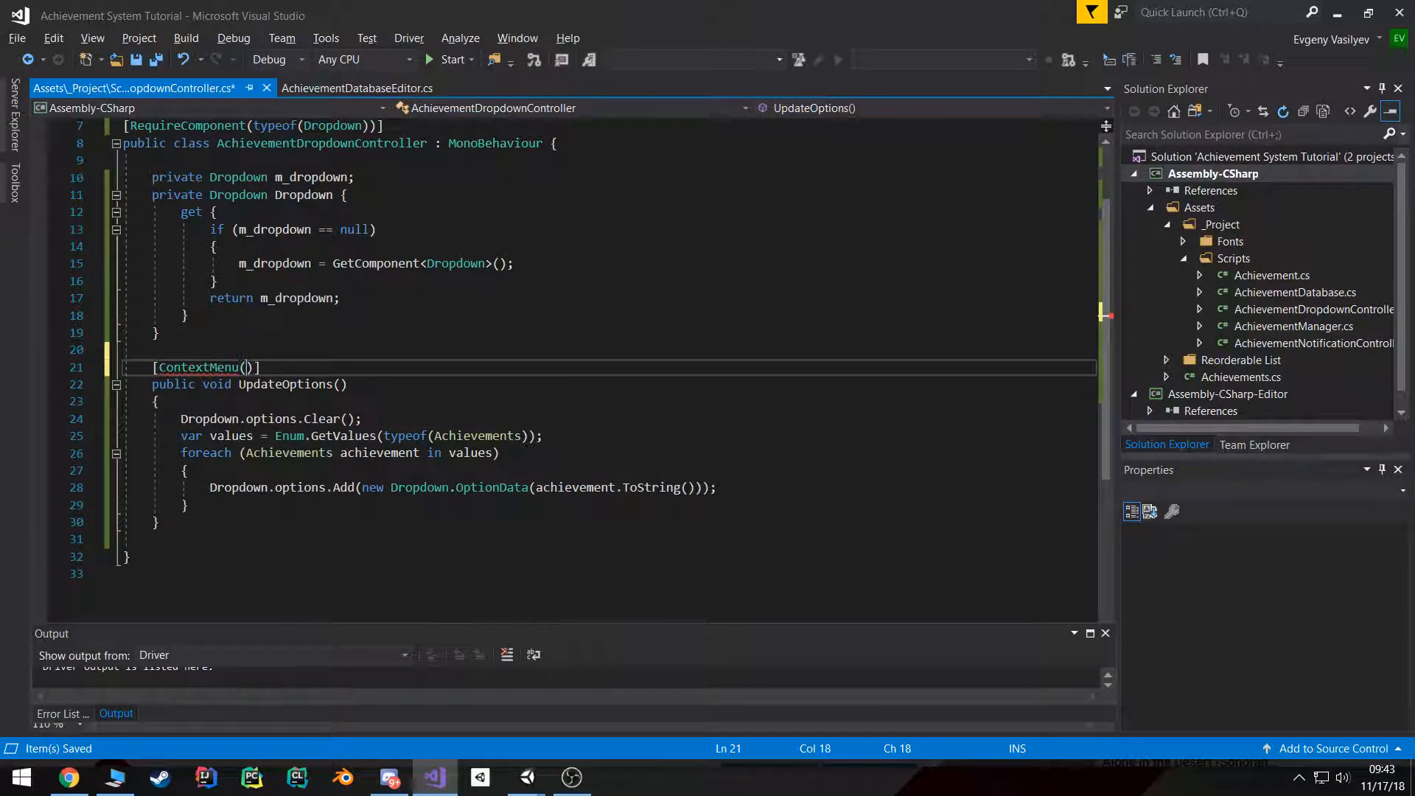
pyautogui.write('"Update"')
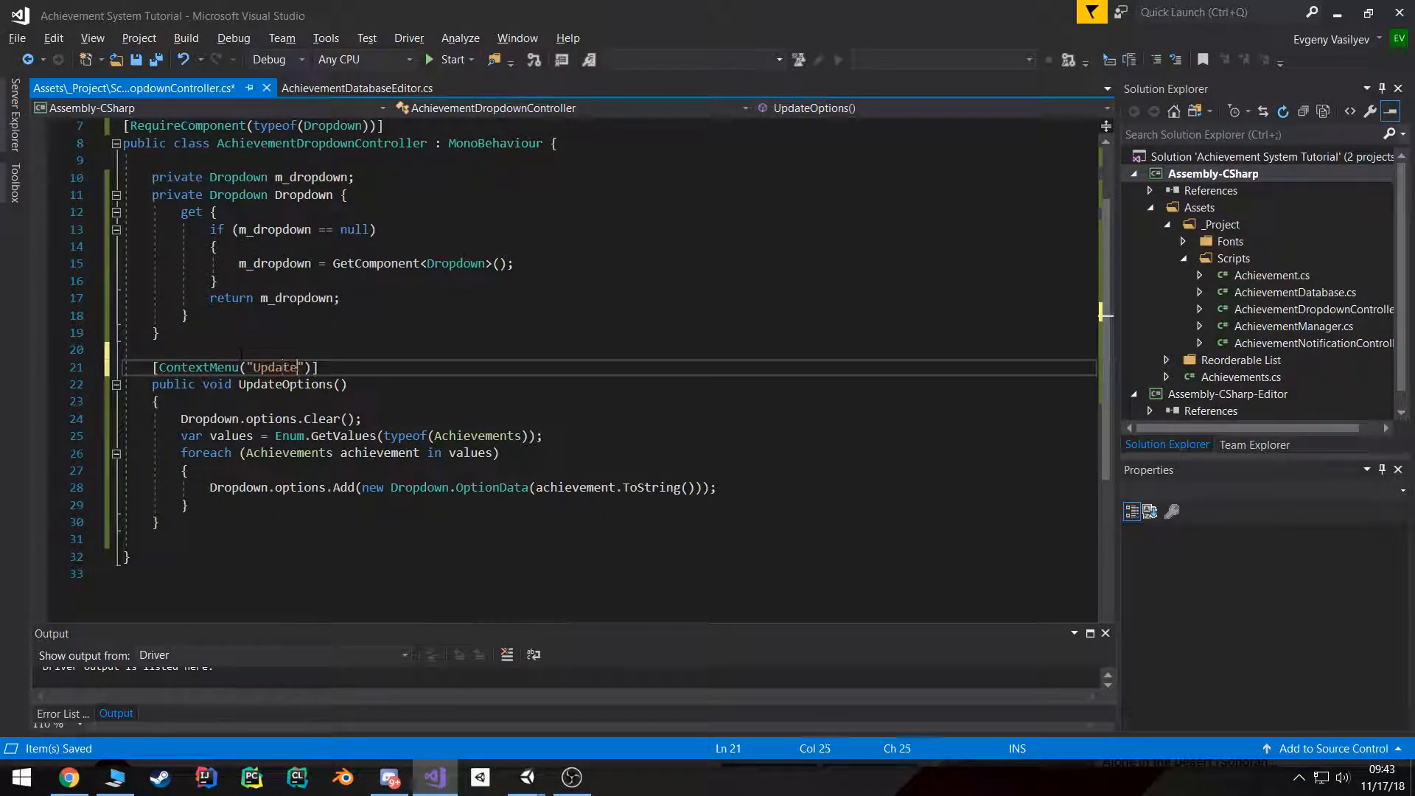
pyautogui.write('Options()')
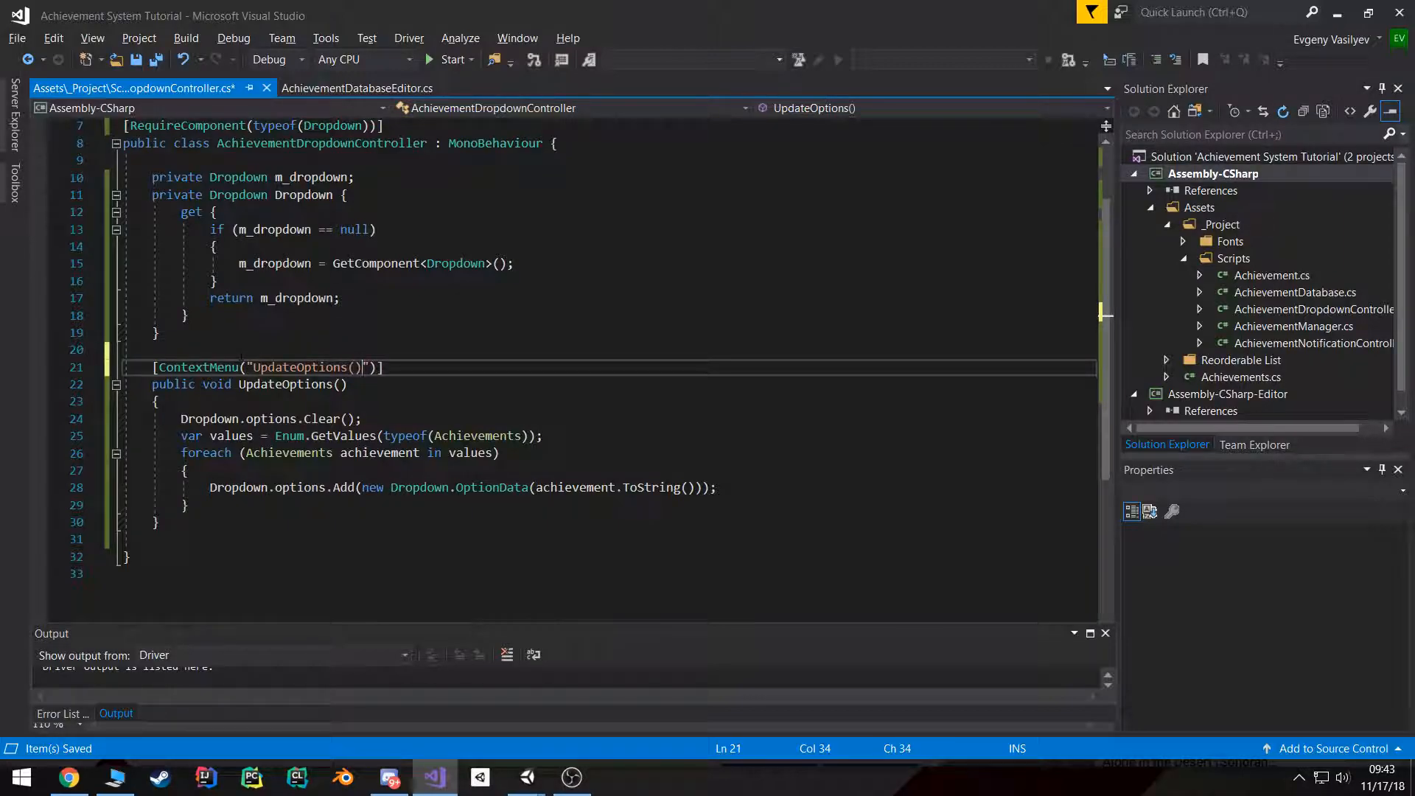
pyautogui.doubleClick(208, 418)
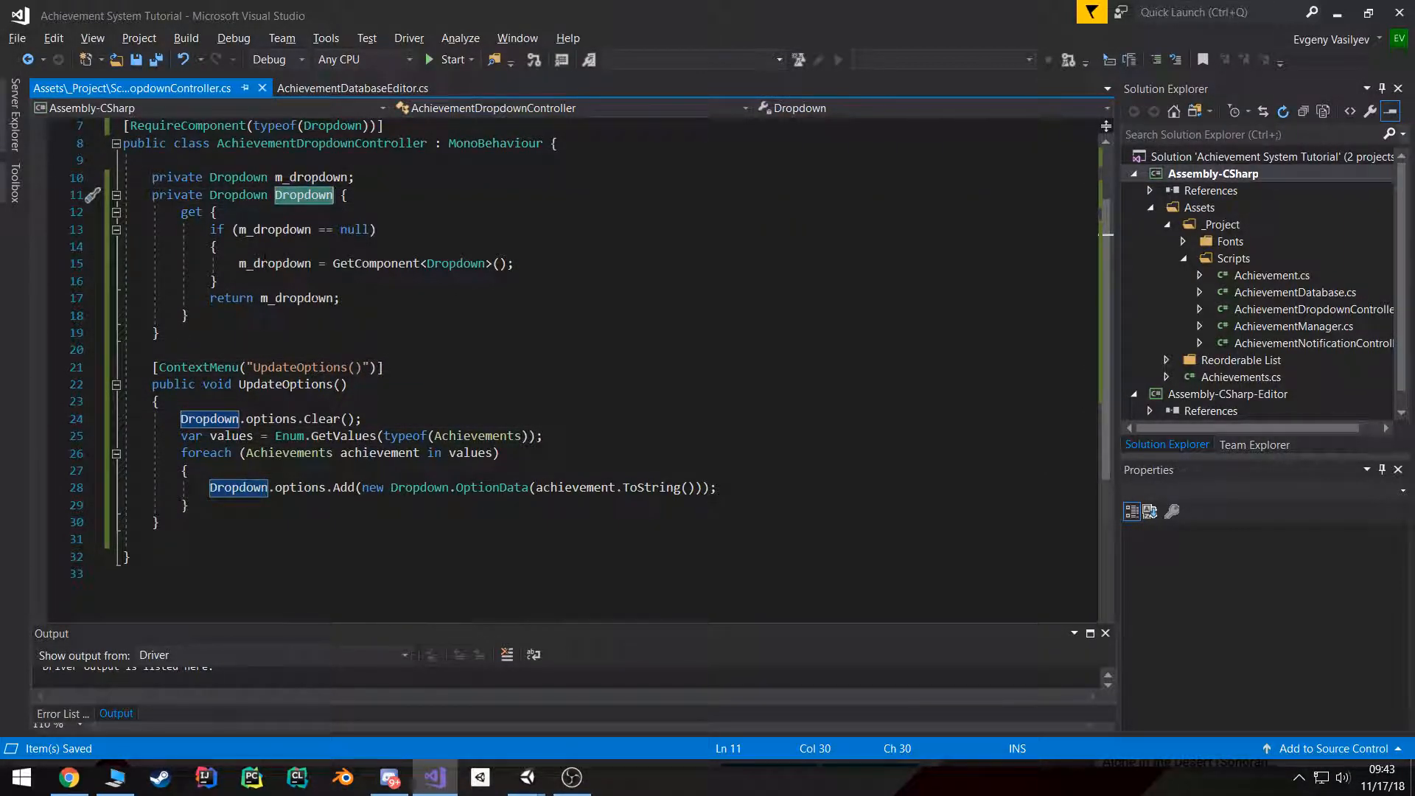
pyautogui.click(209, 418)
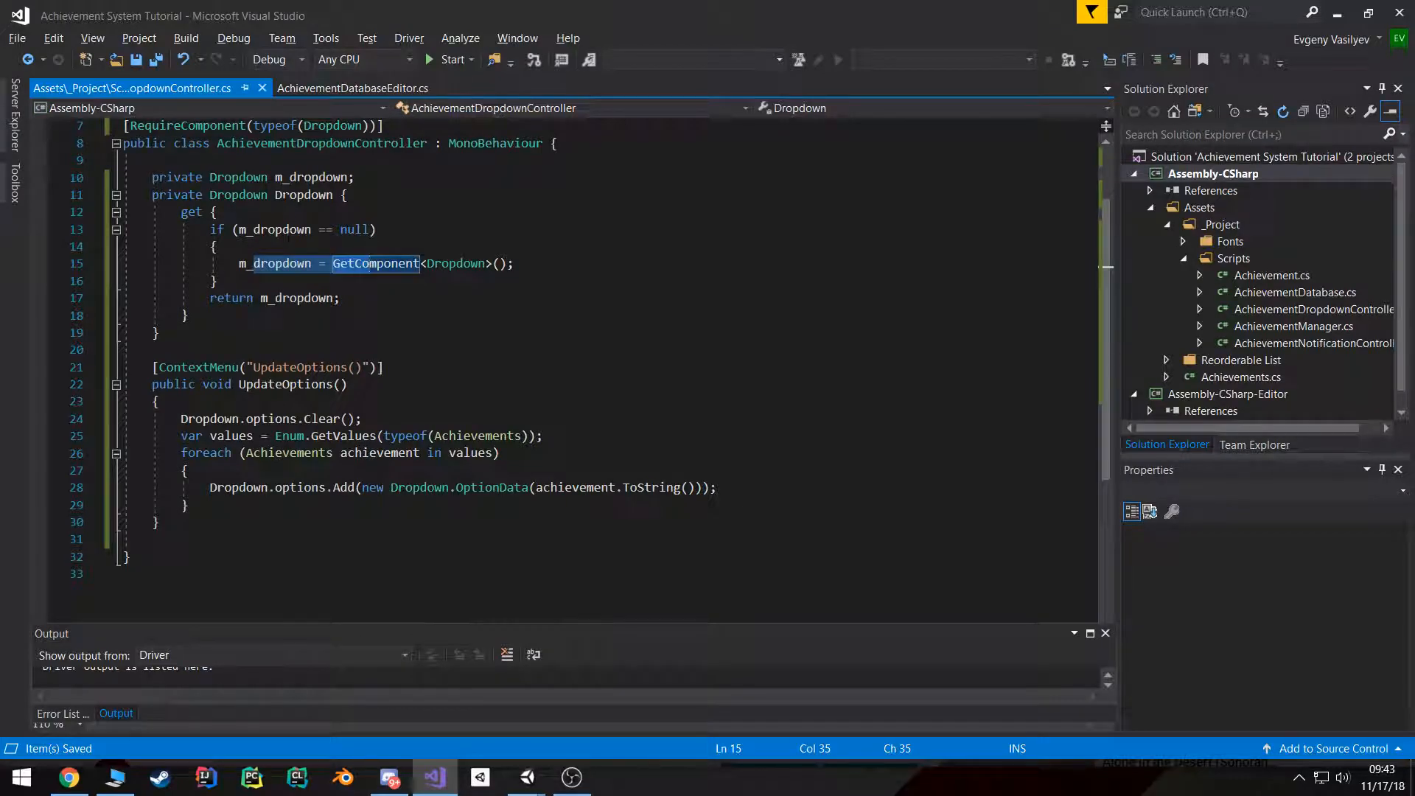
pyautogui.click(238, 487)
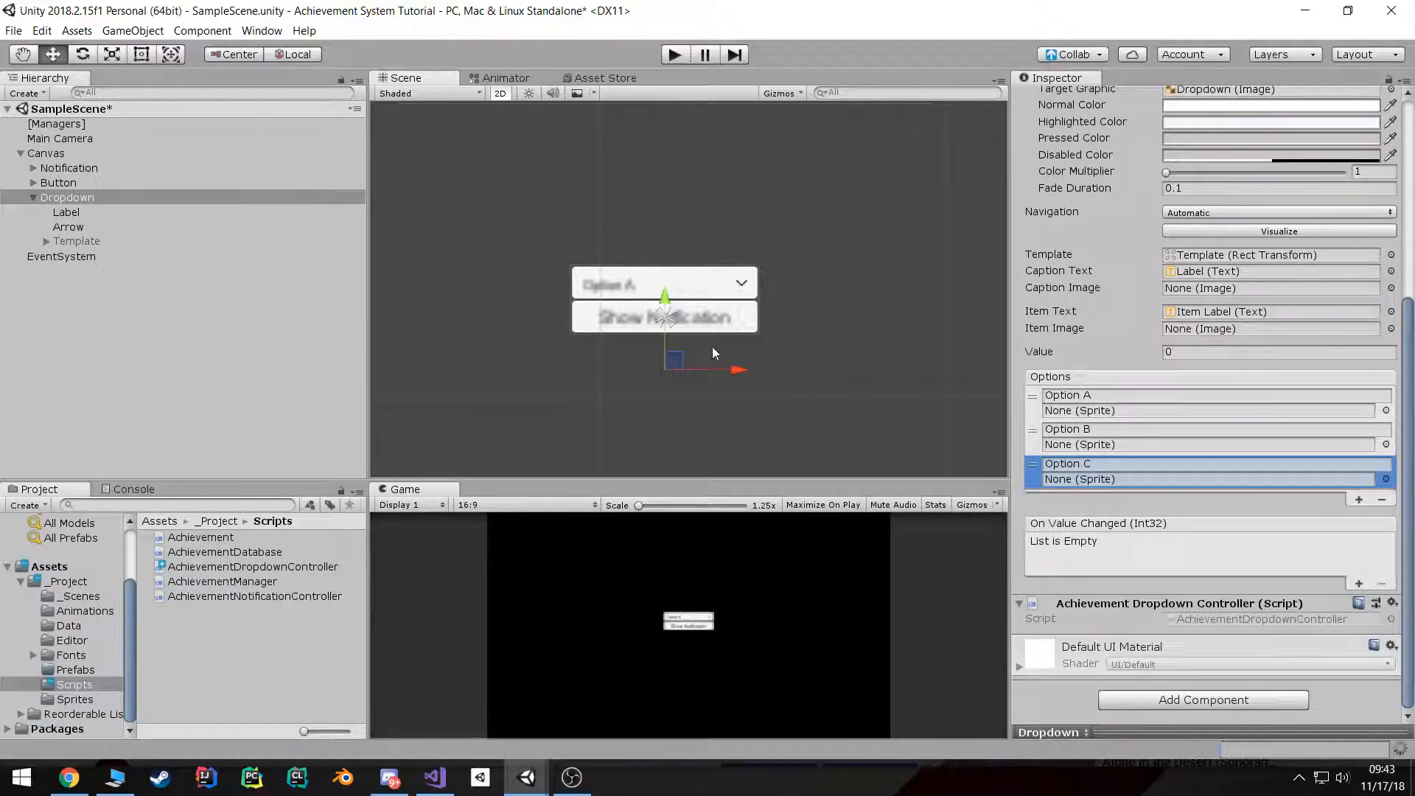
pyautogui.moveTo(1271, 650)
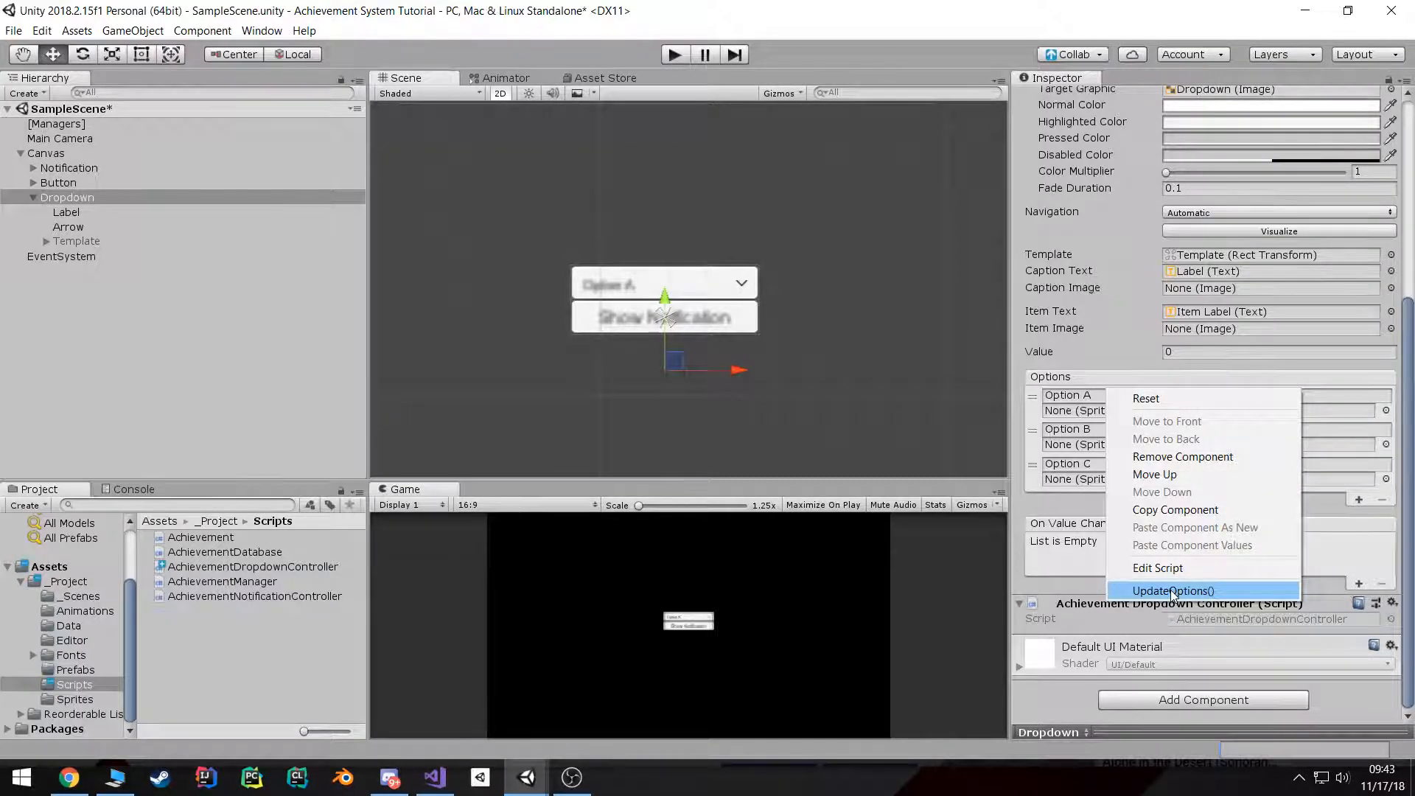
# Step: Run UpdateOptions() from the component menu, check HelloWorld and GoodBye in play mode
pyautogui.click(1174, 590)
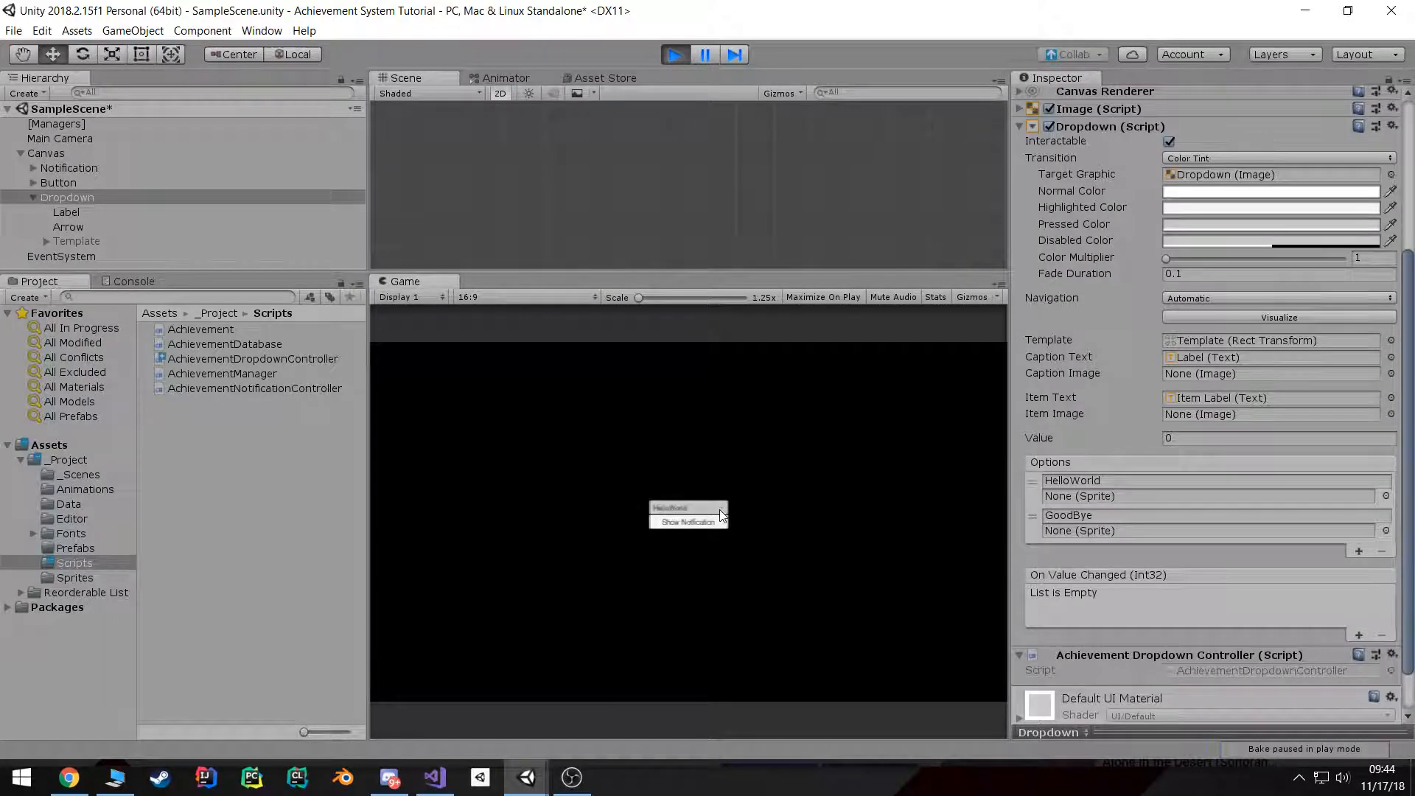
pyautogui.click(688, 508)
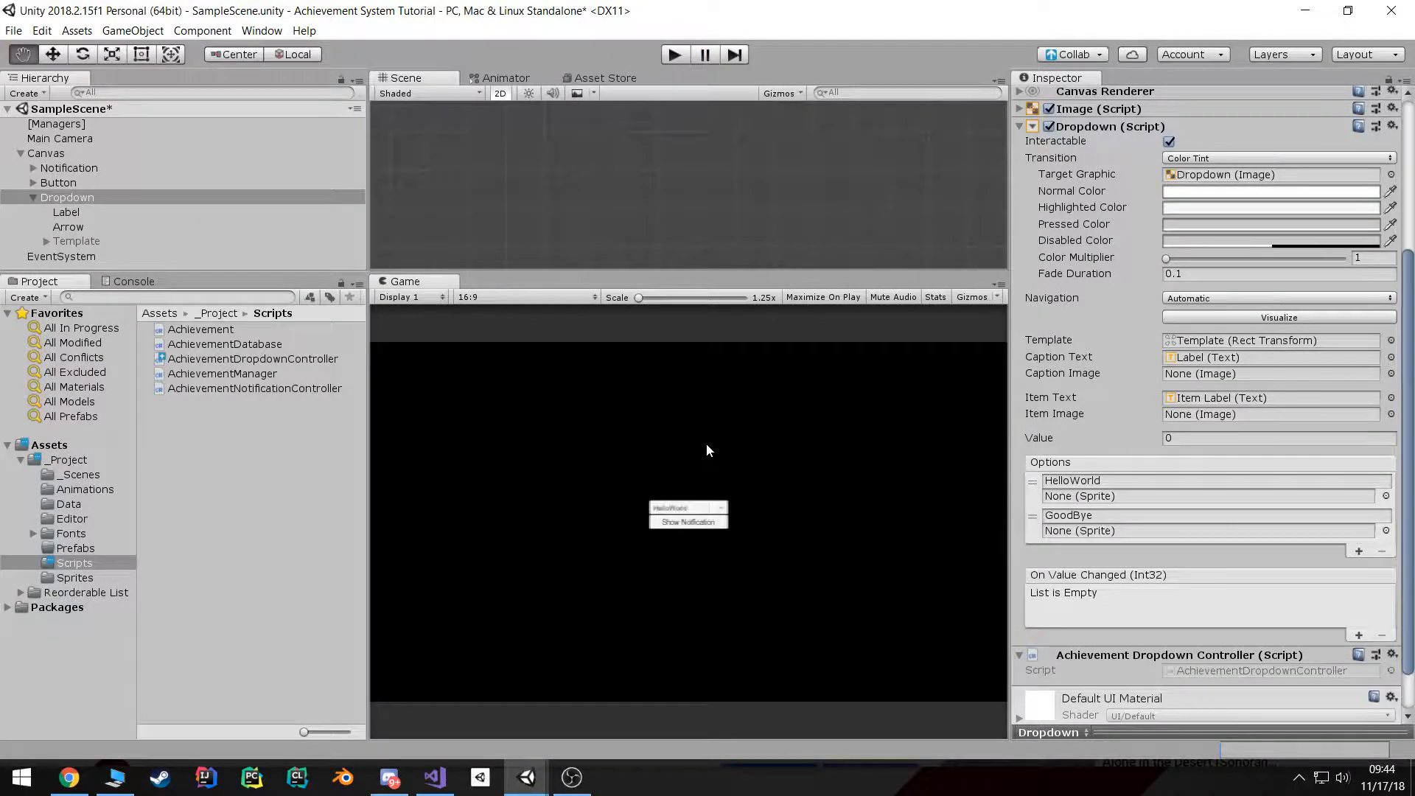
# Step: Append Dropdown.RefreshShownValue(); to the end of UpdateOptions
pyautogui.click(434, 777)
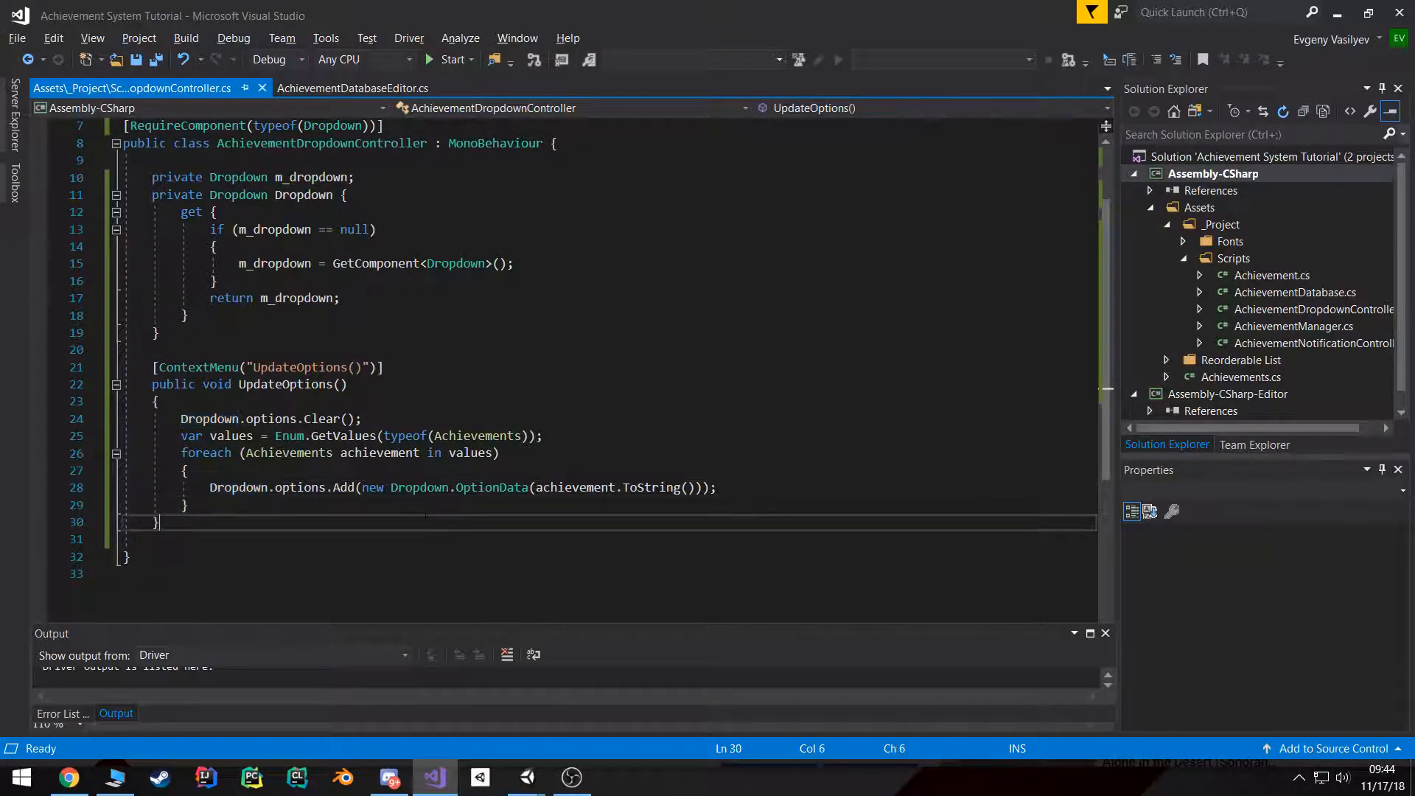
pyautogui.write('Dropdown')
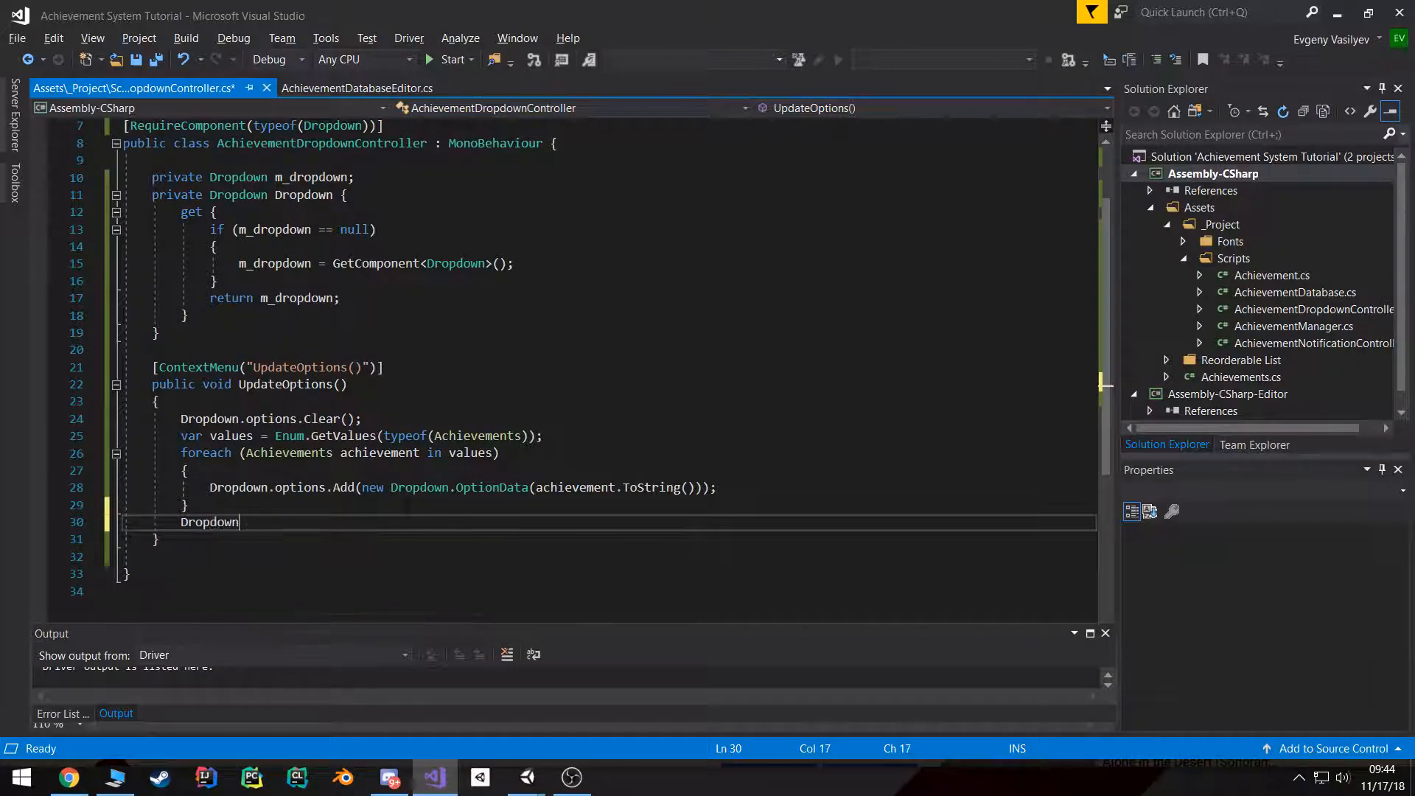
pyautogui.write('.RefreshShownValue')
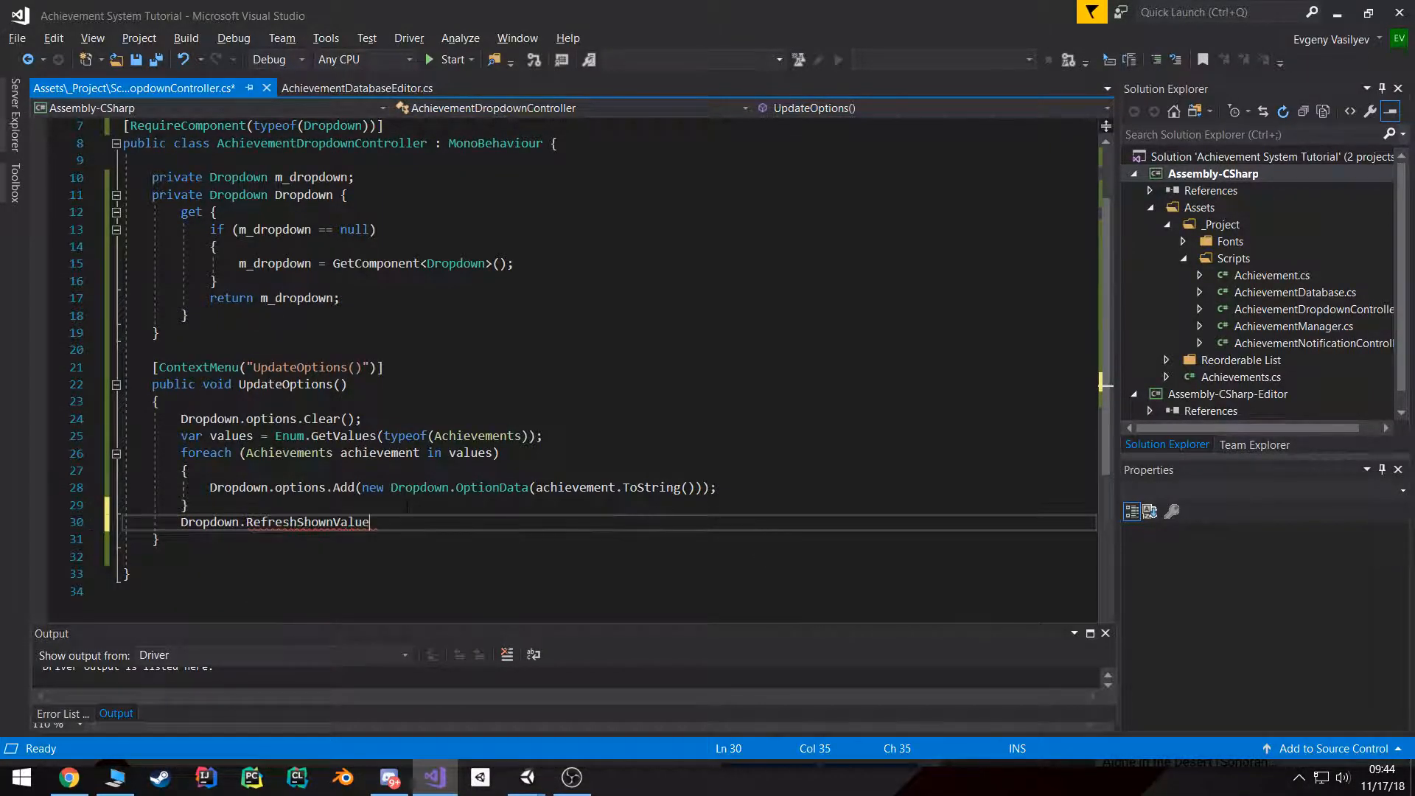
pyautogui.write('();')
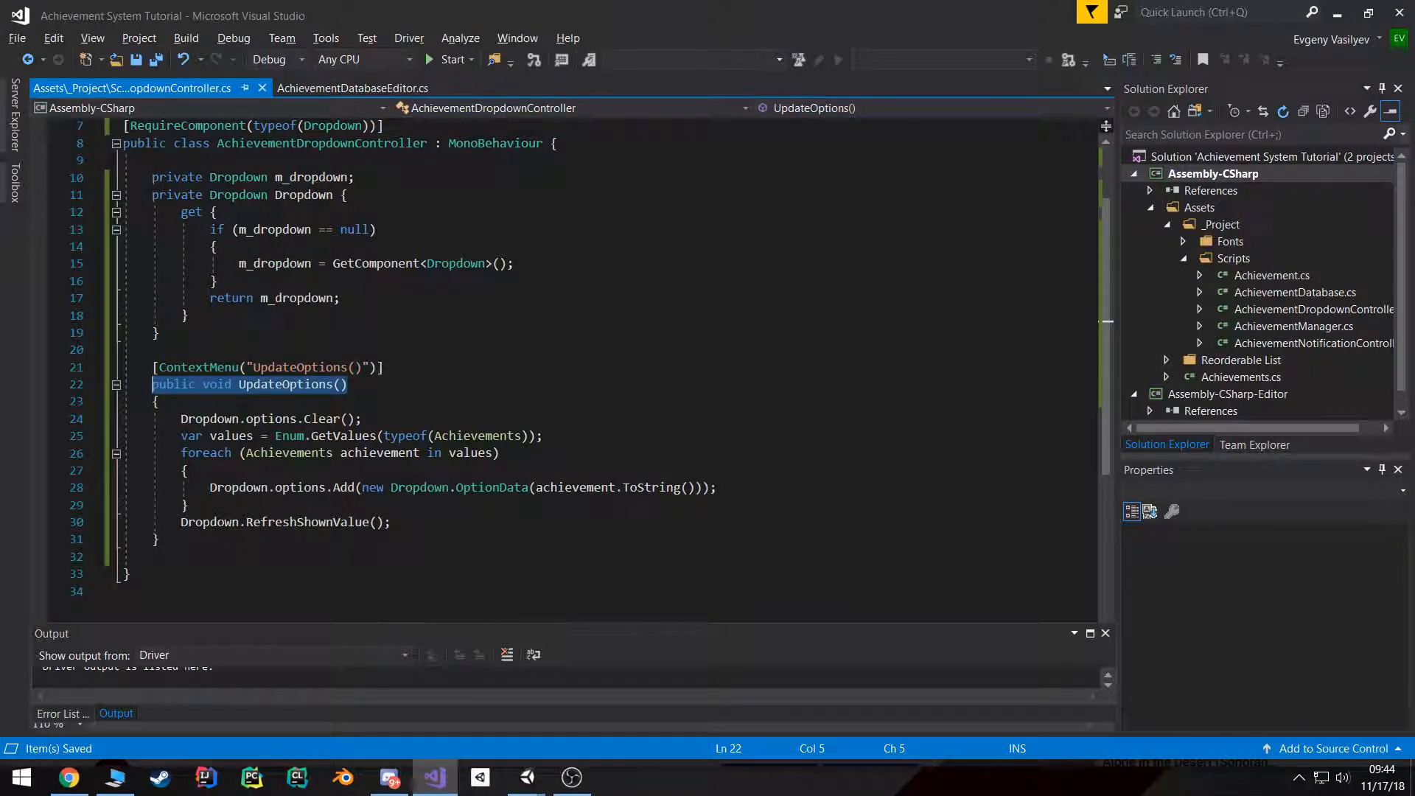
pyautogui.press('enter')
pyautogui.write('public')
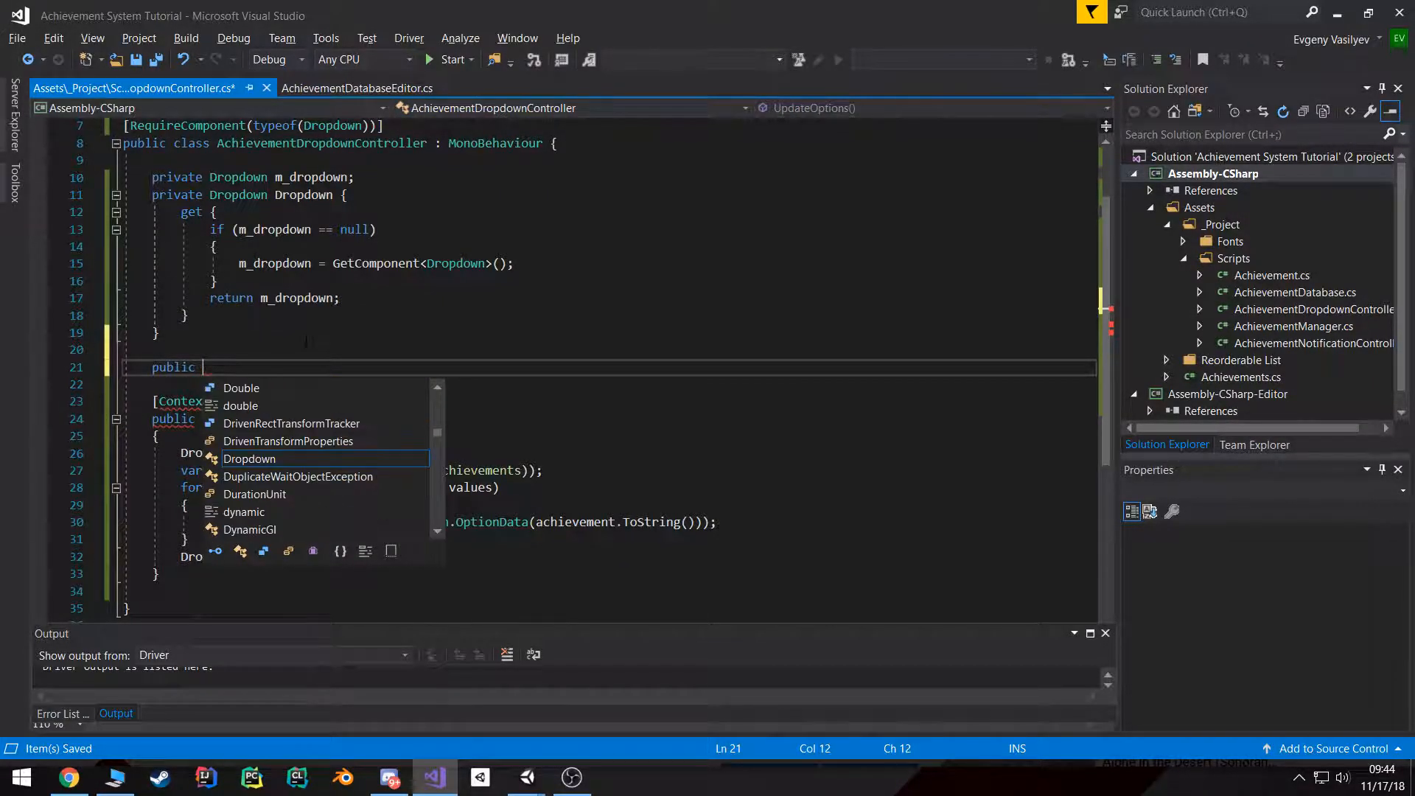
# Step: Declare 'public Action<Achievements> onValueChanged;' above the UpdateOptions method
pyautogui.write('UnityE')
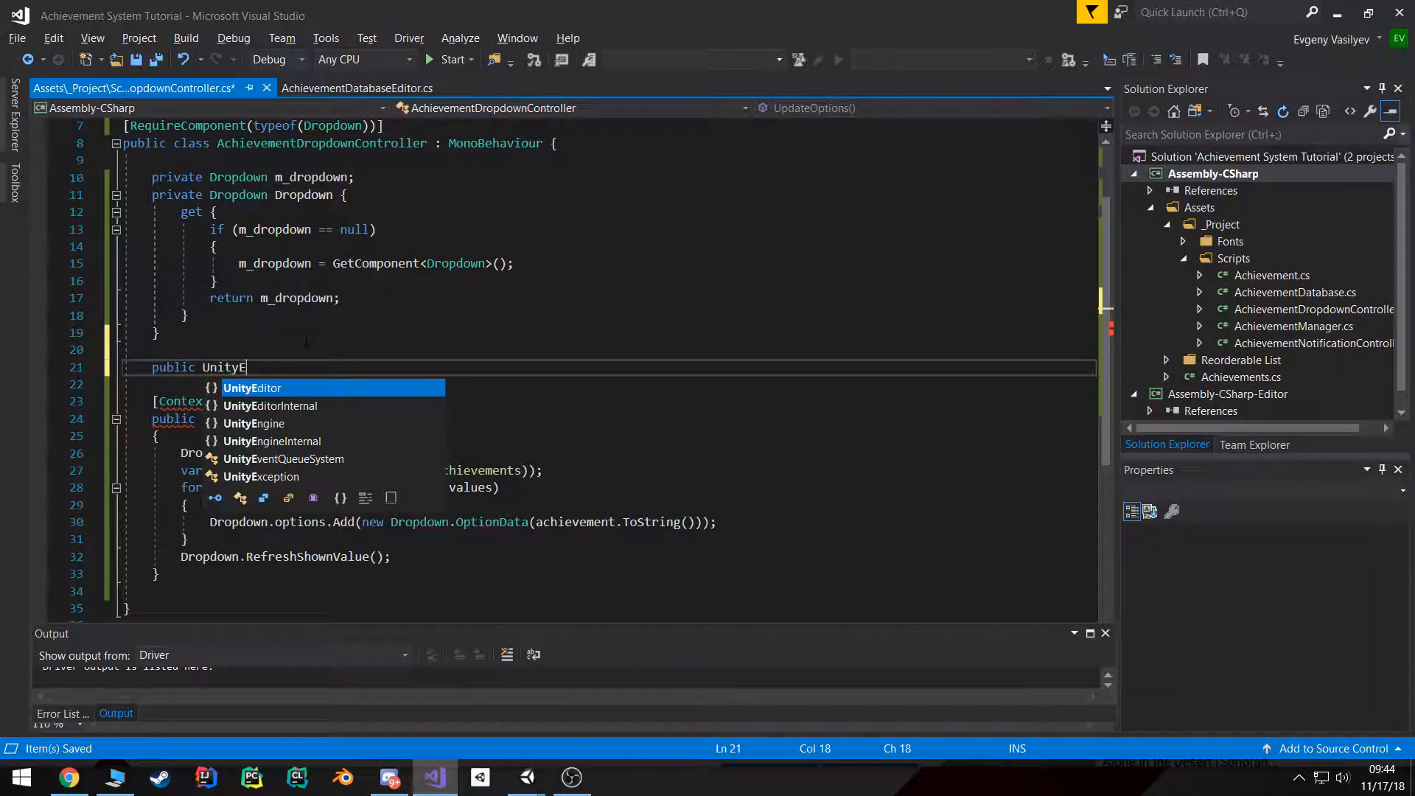
pyautogui.press('Backspace')
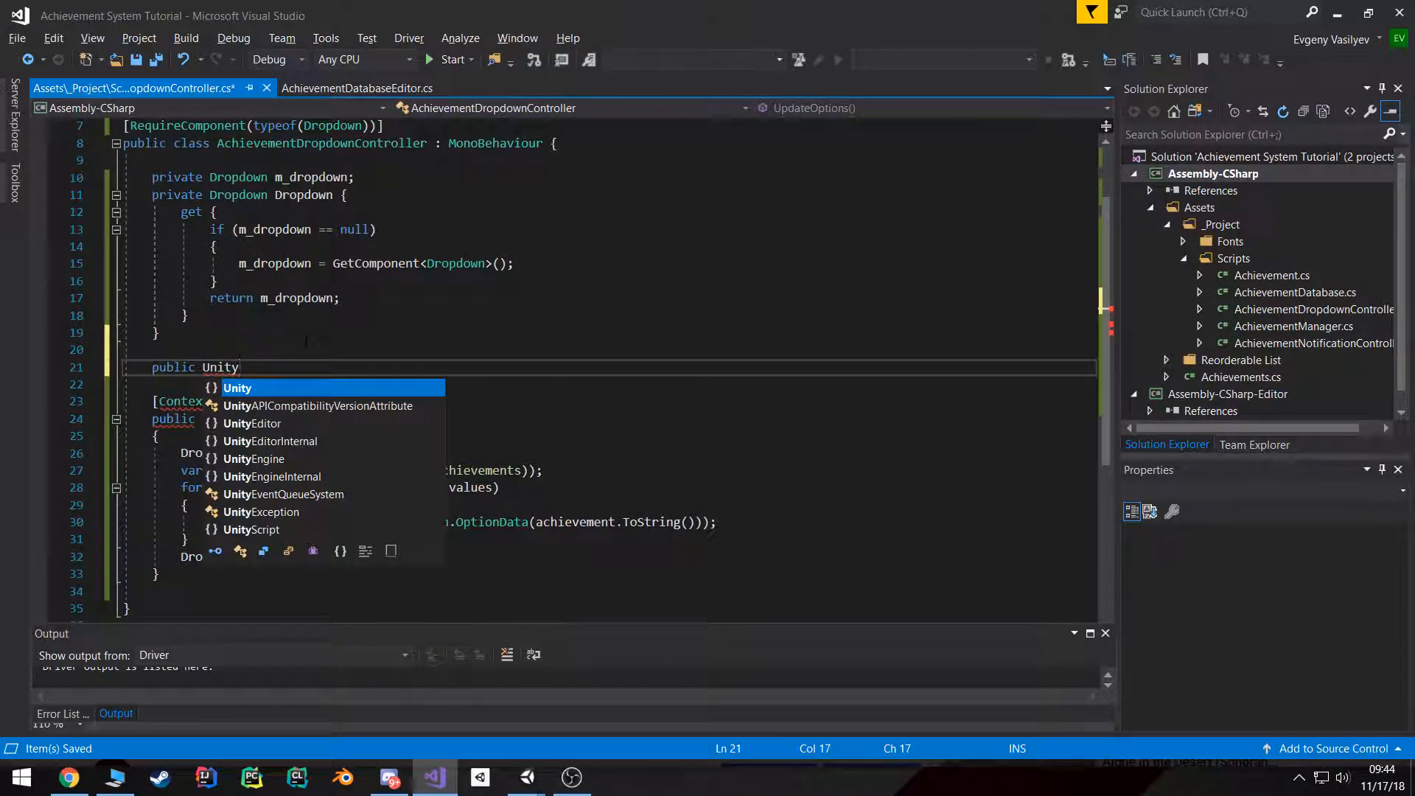
pyautogui.write('Eve')
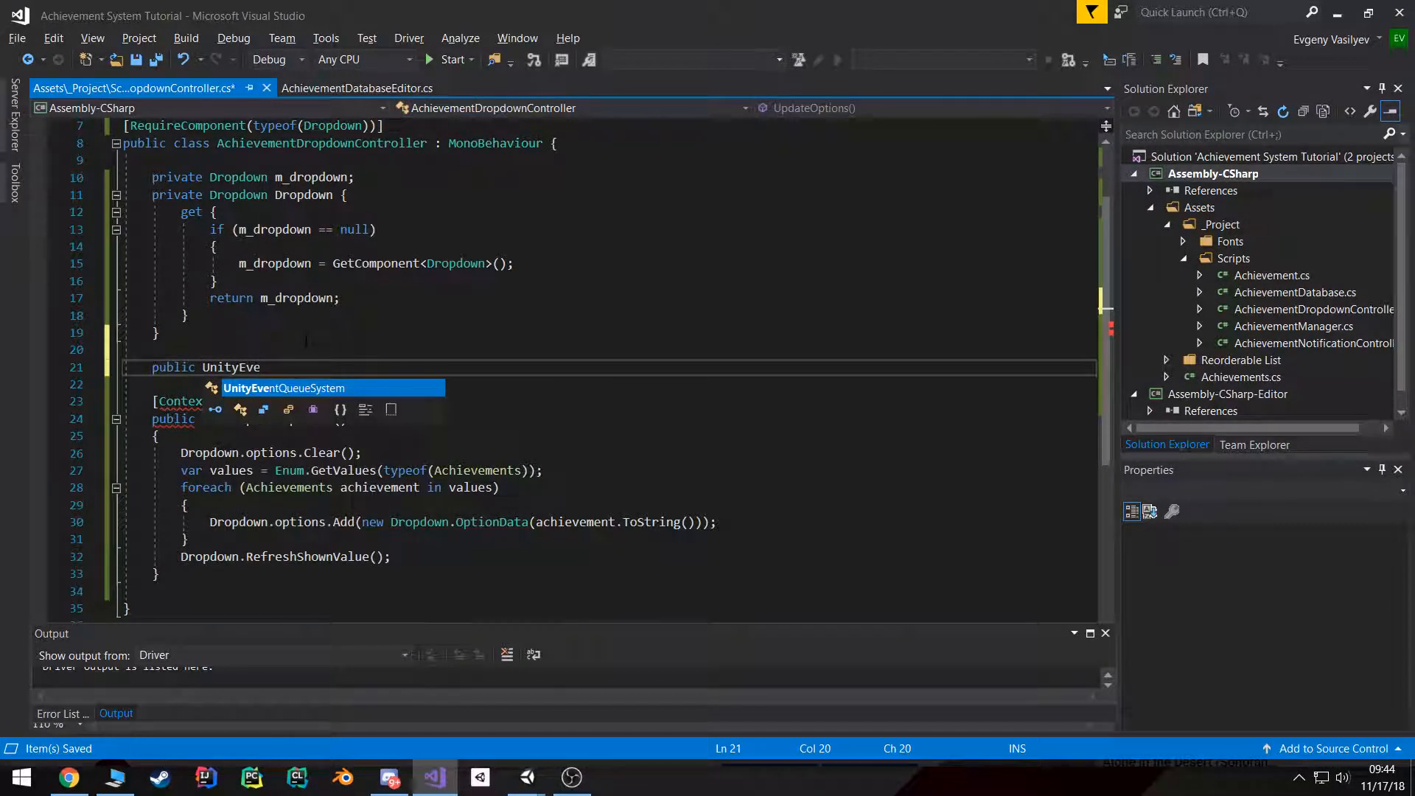
pyautogui.write('nt')
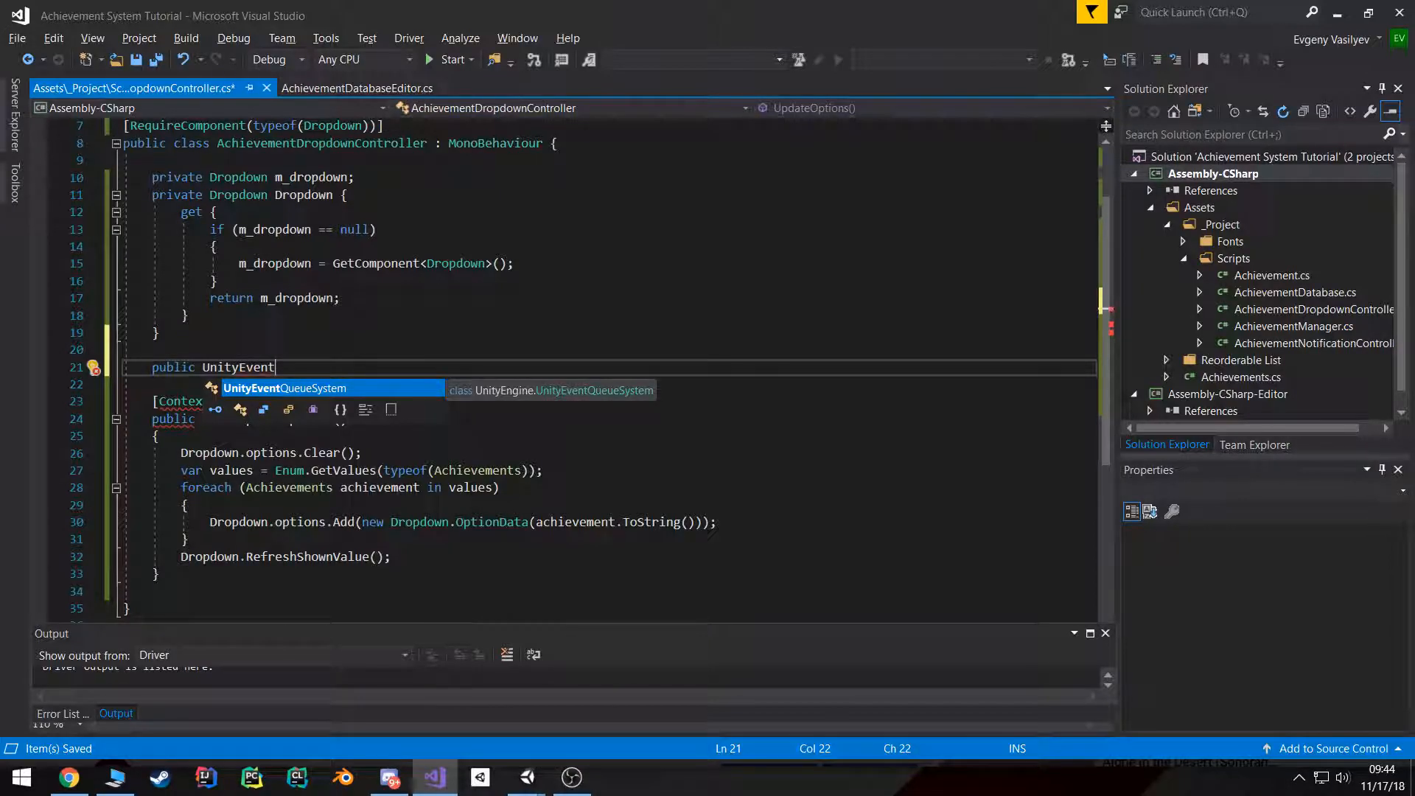
pyautogui.write('Action')
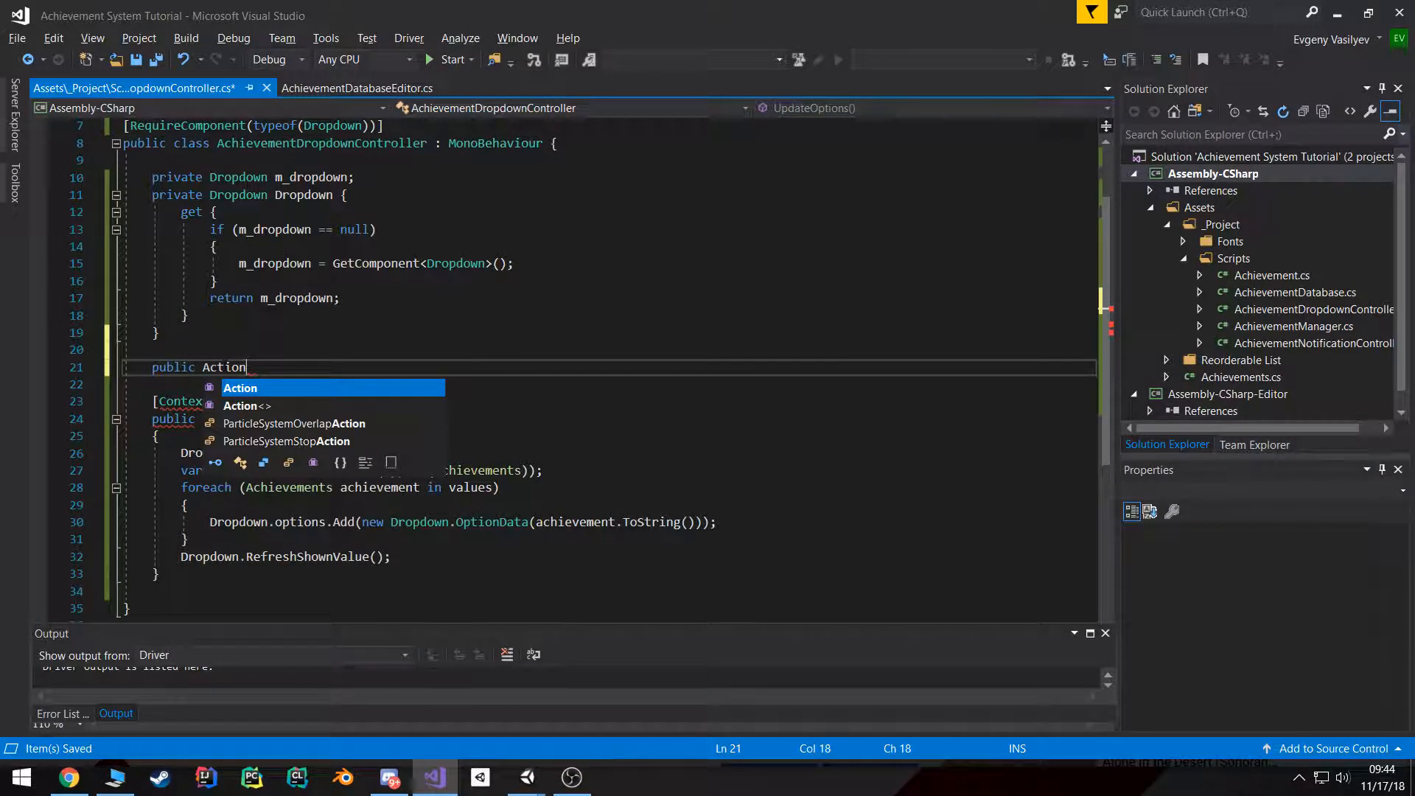
pyautogui.write('<Achievements>')
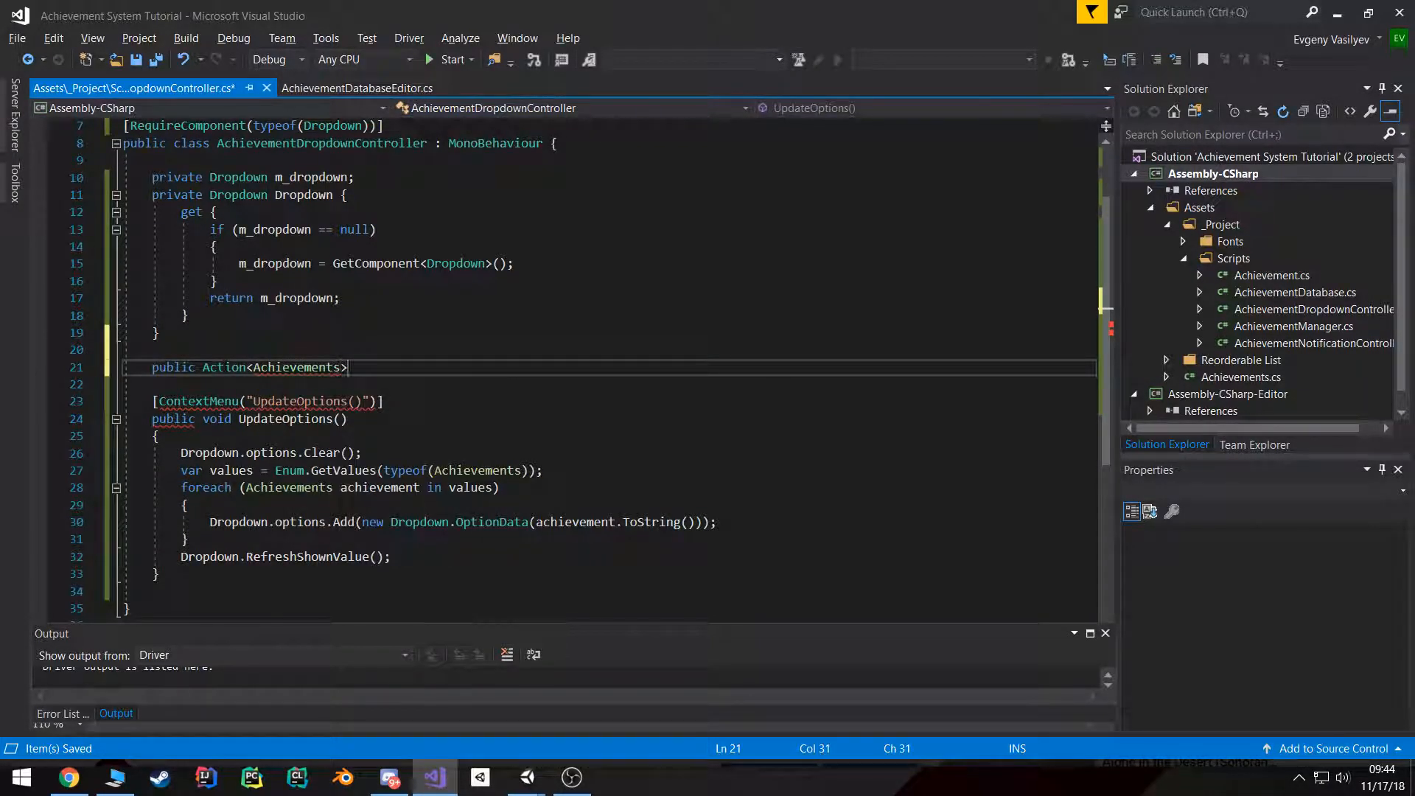
pyautogui.write('ac')
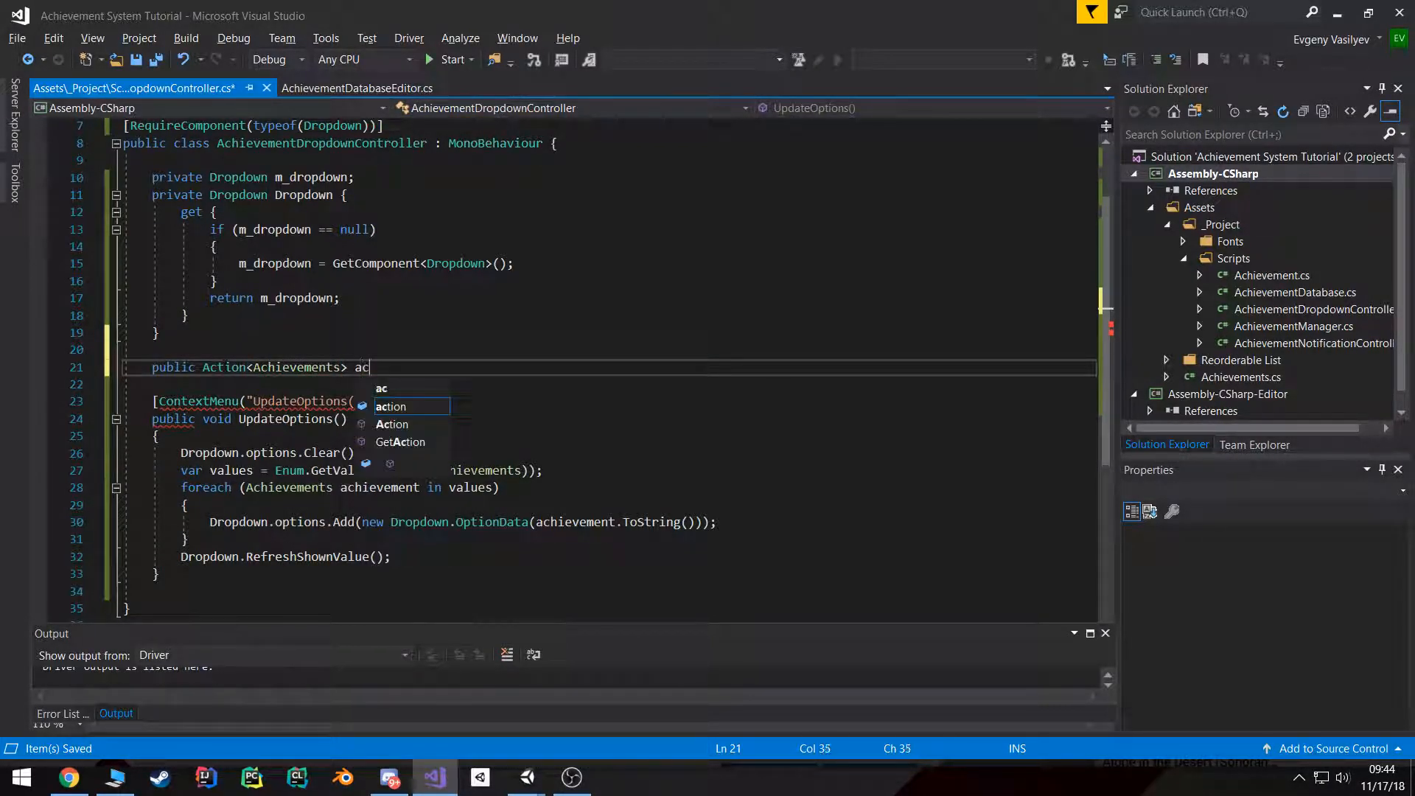
pyautogui.press('Backspace')
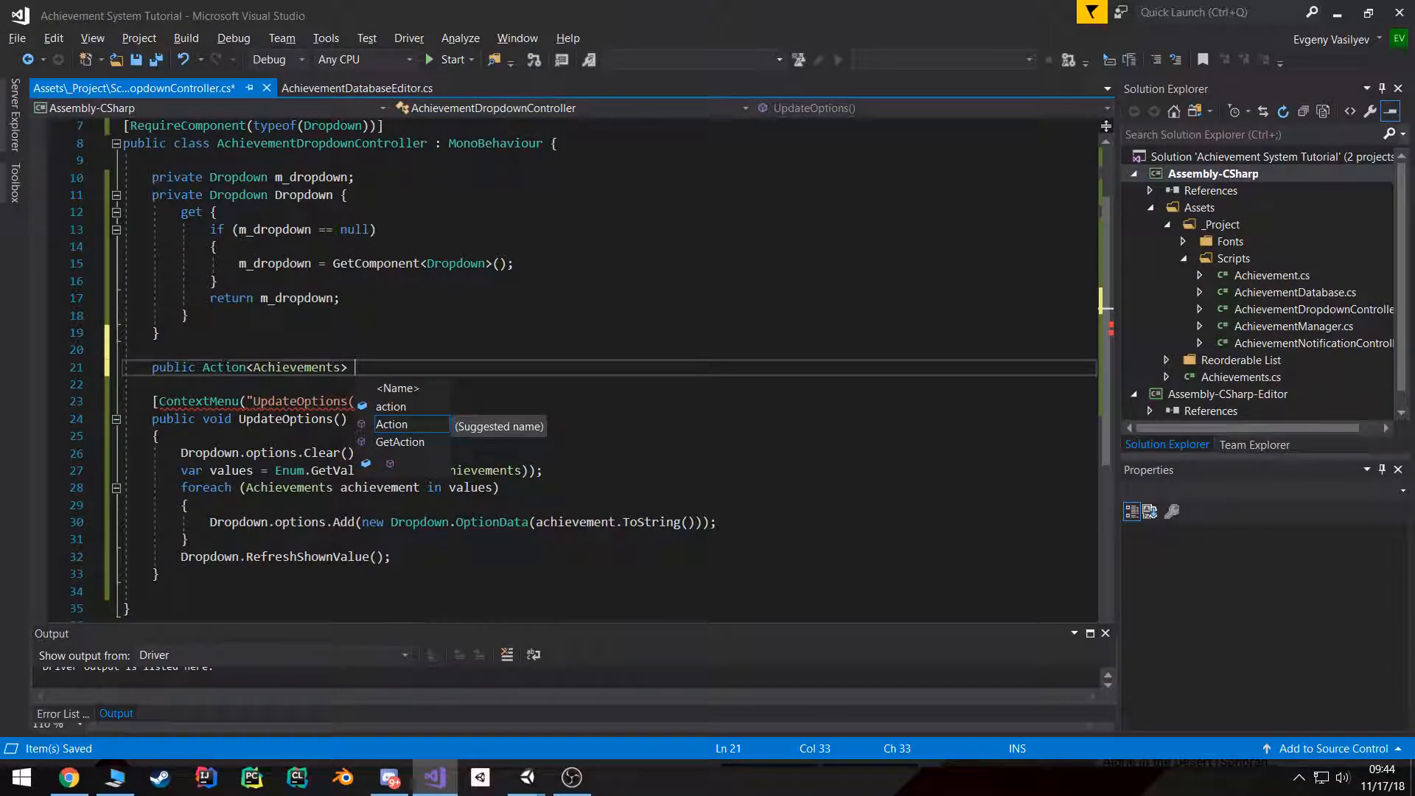
pyautogui.write('on')
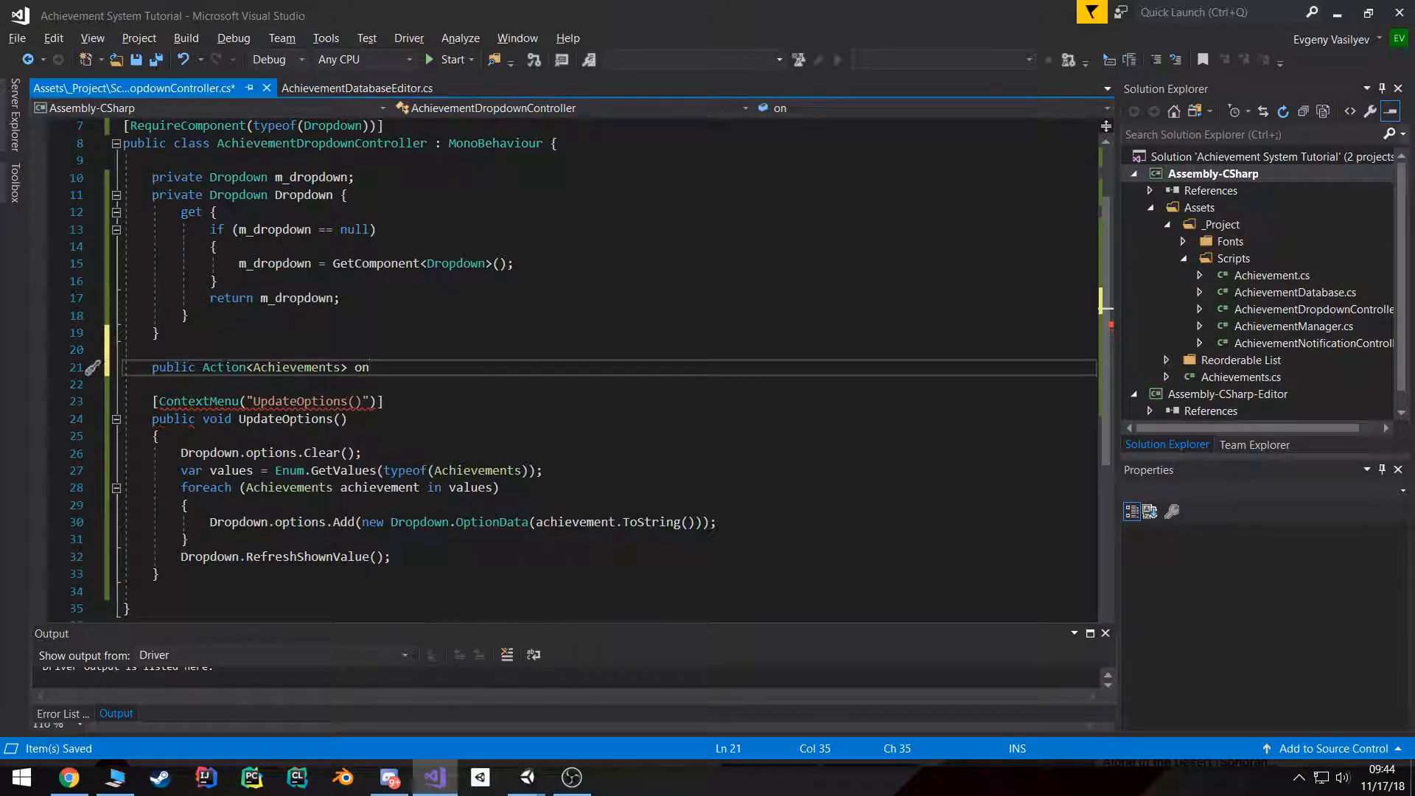
pyautogui.write('m')
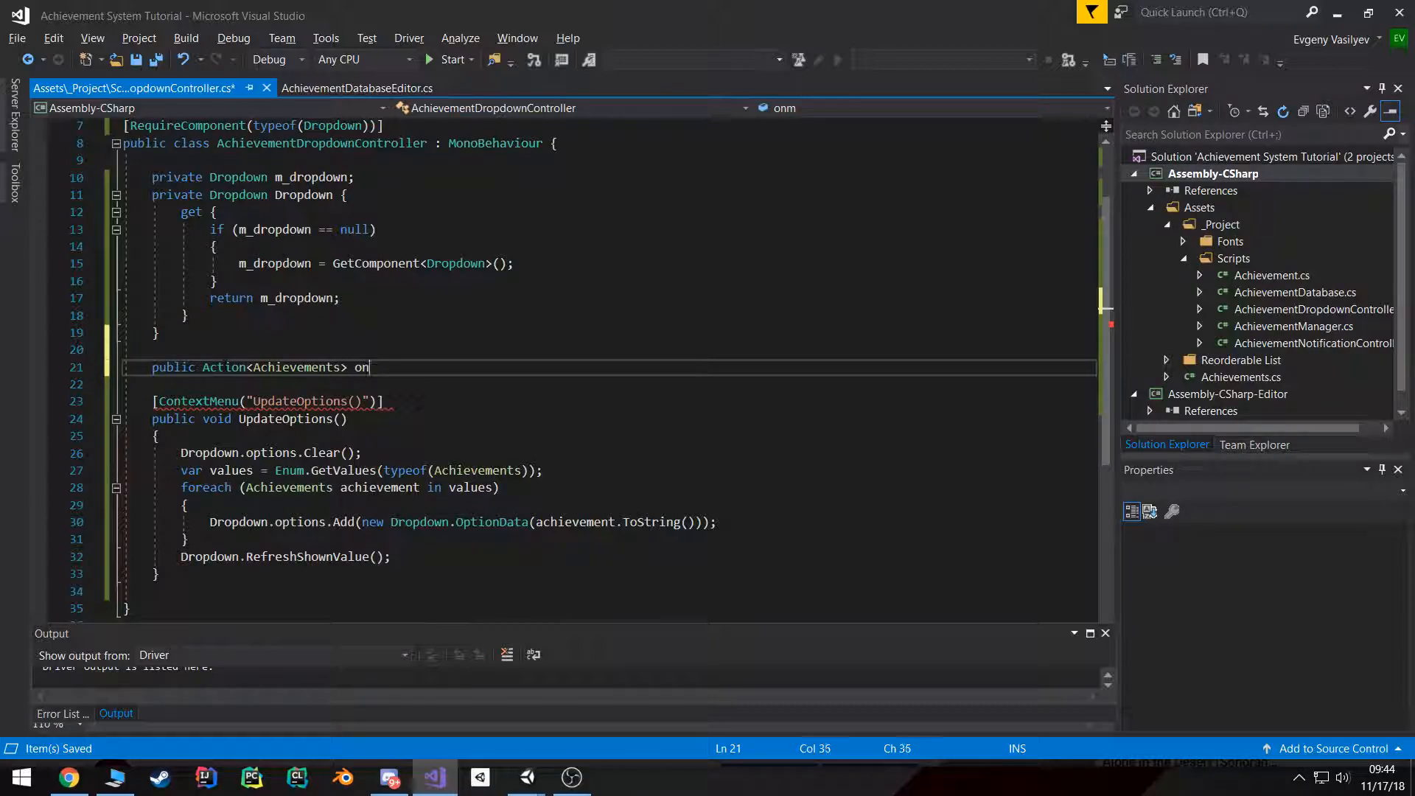
pyautogui.write('Valu')
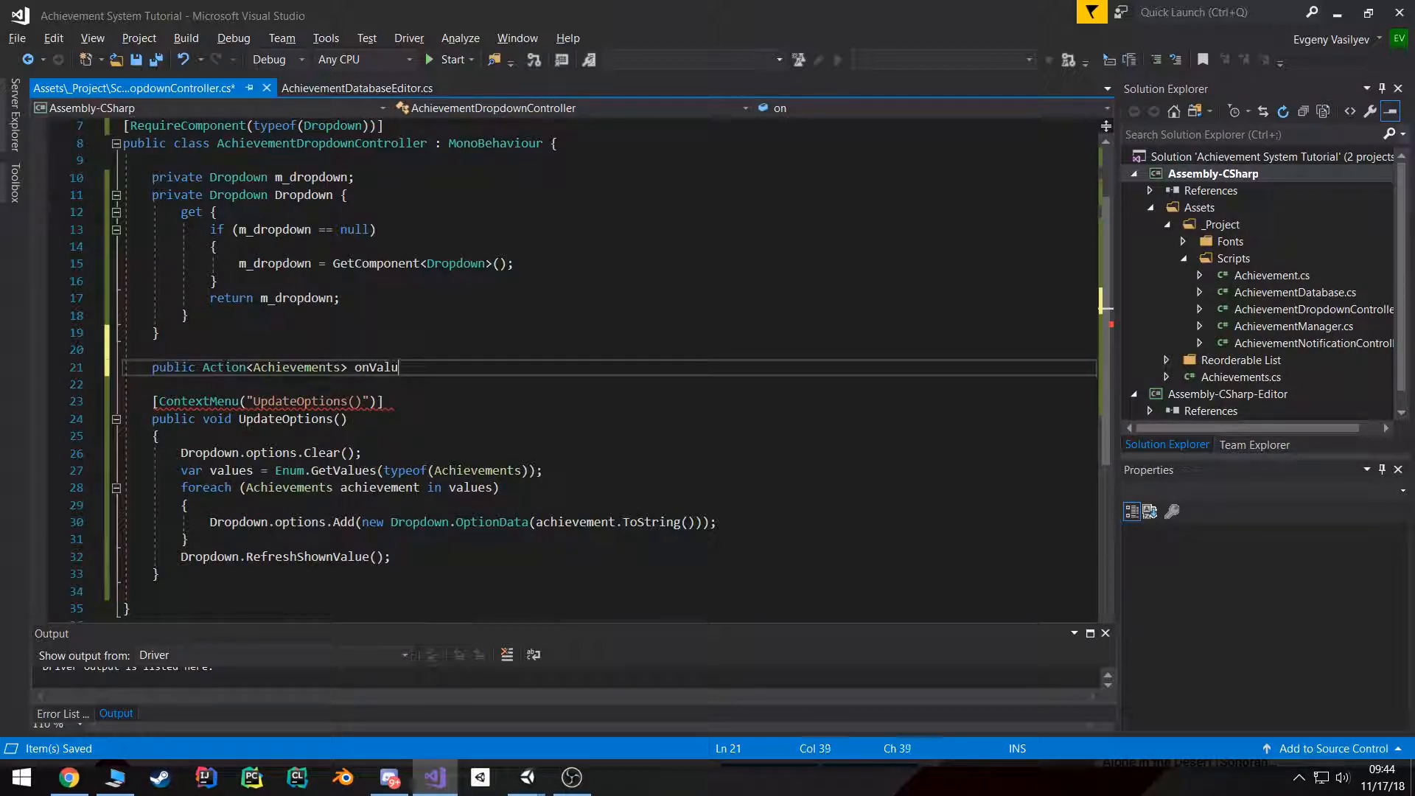
pyautogui.write('eChanged;')
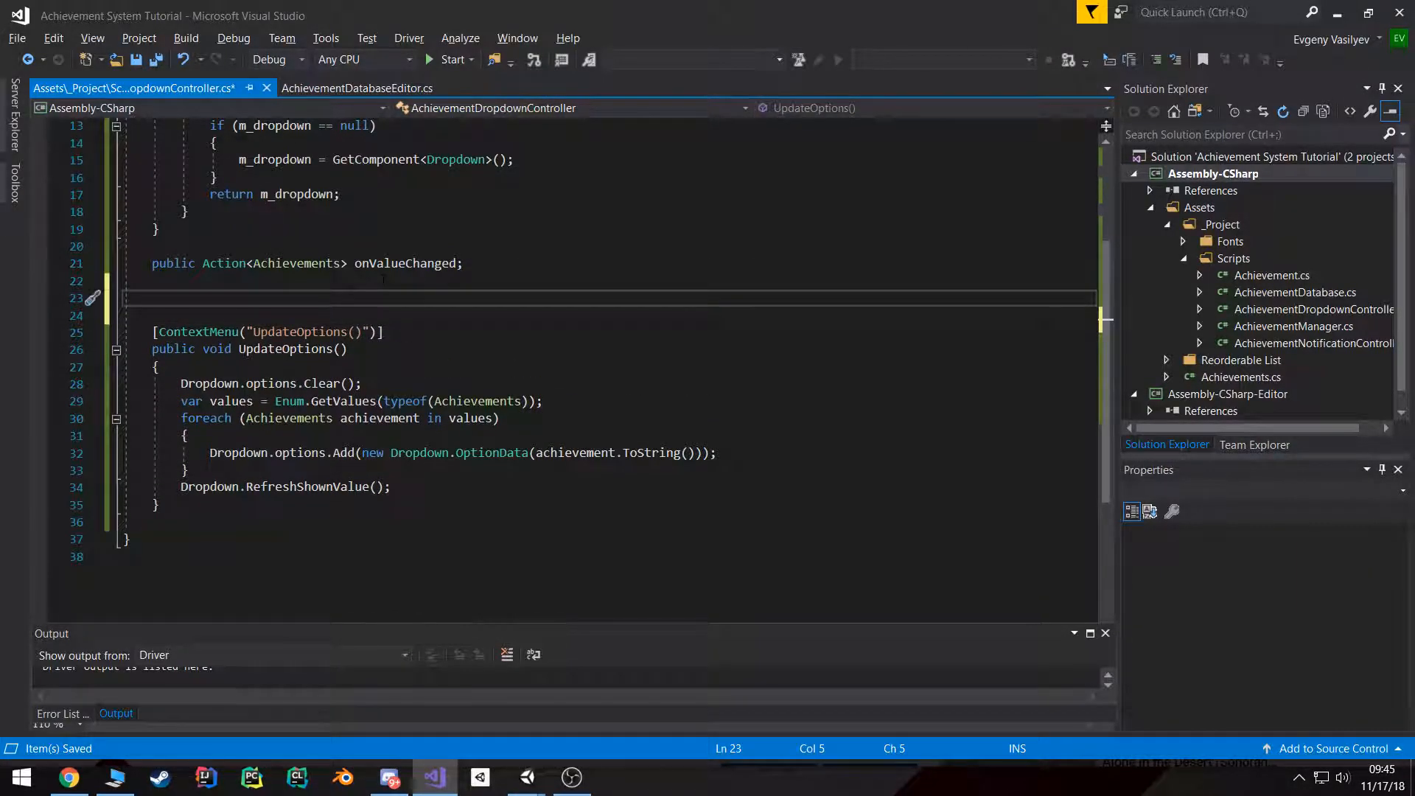
# Step: Subscribe HandleDropdownValueChanged to the dropdown's onValueChanged with AddListener
pyautogui.write('private void Start(')
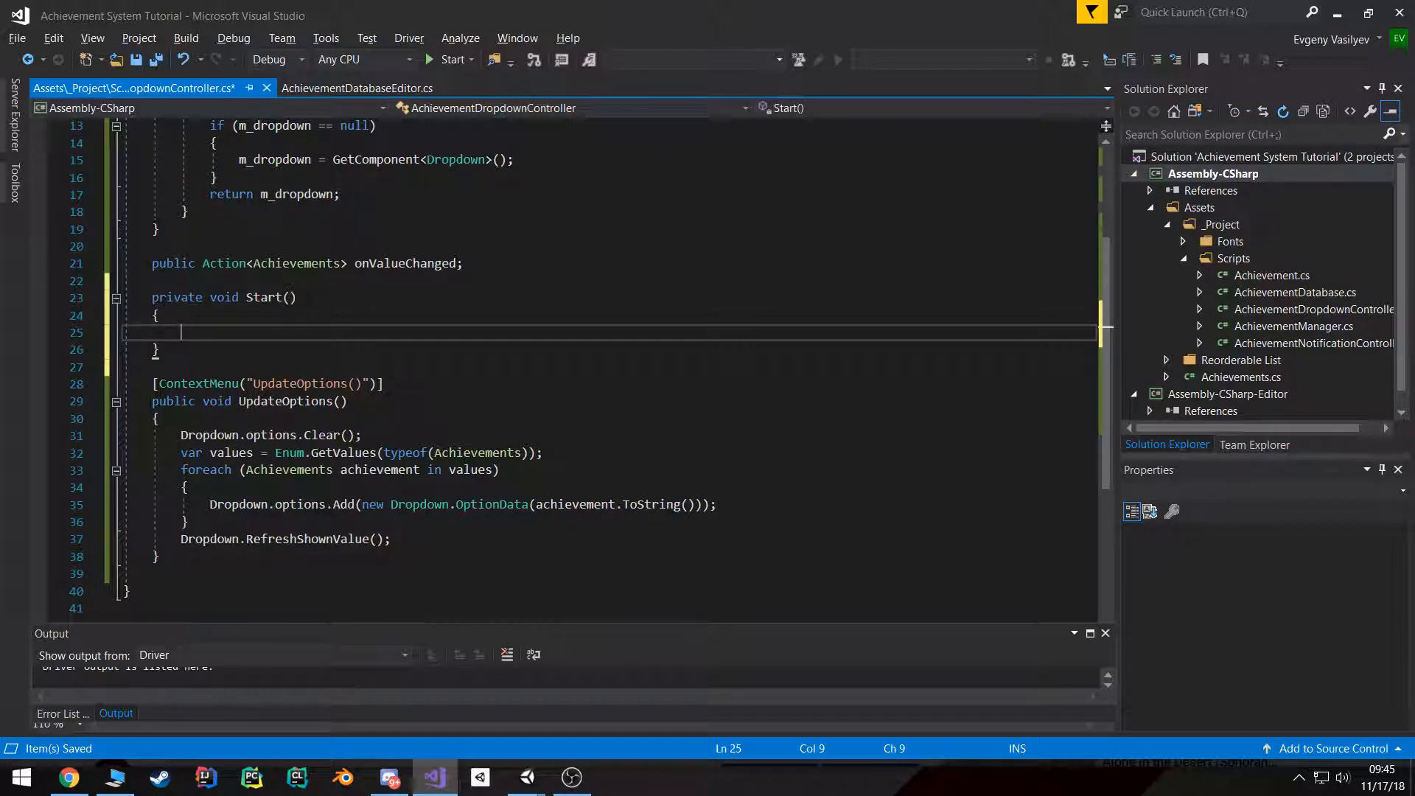
pyautogui.write('Drop')
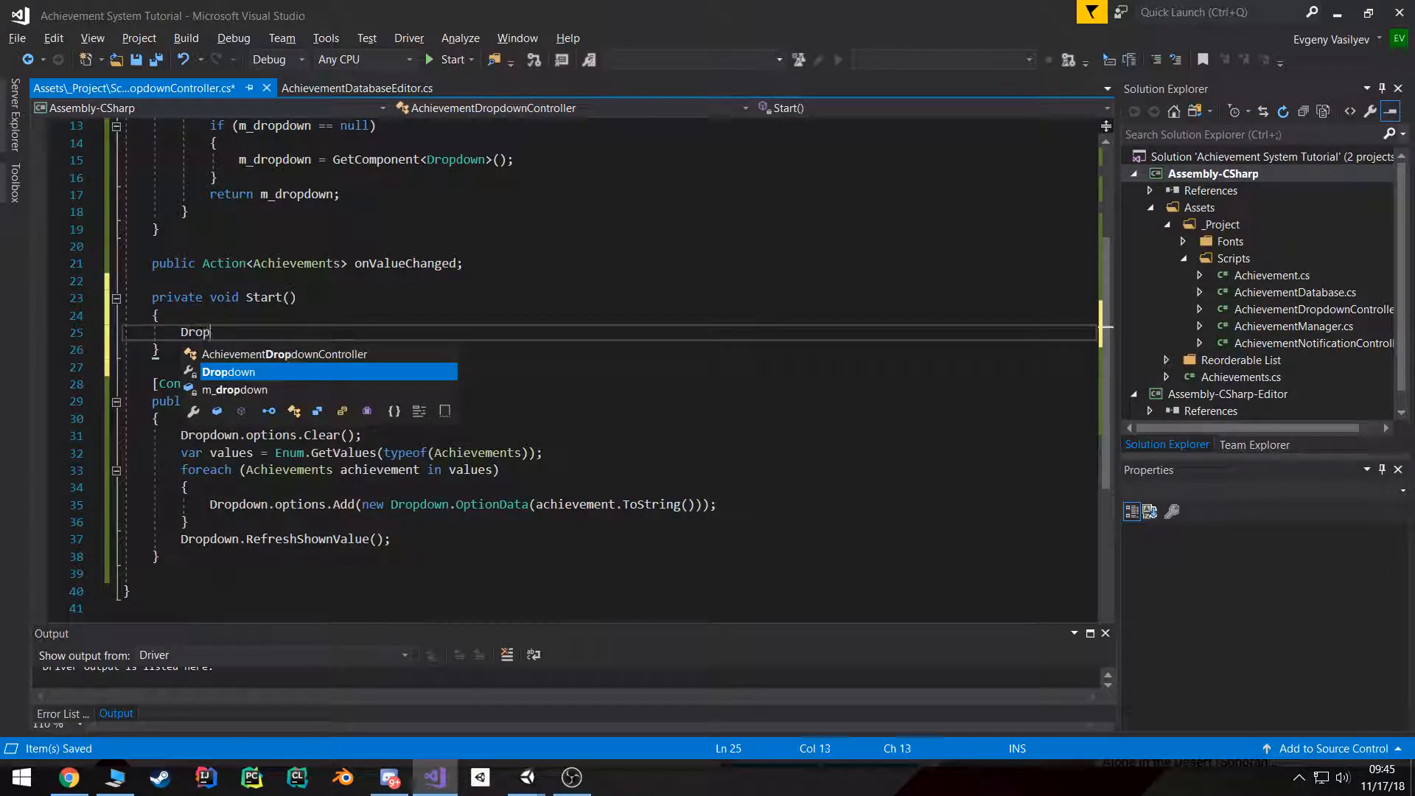
pyautogui.write('down.onValueChanged')
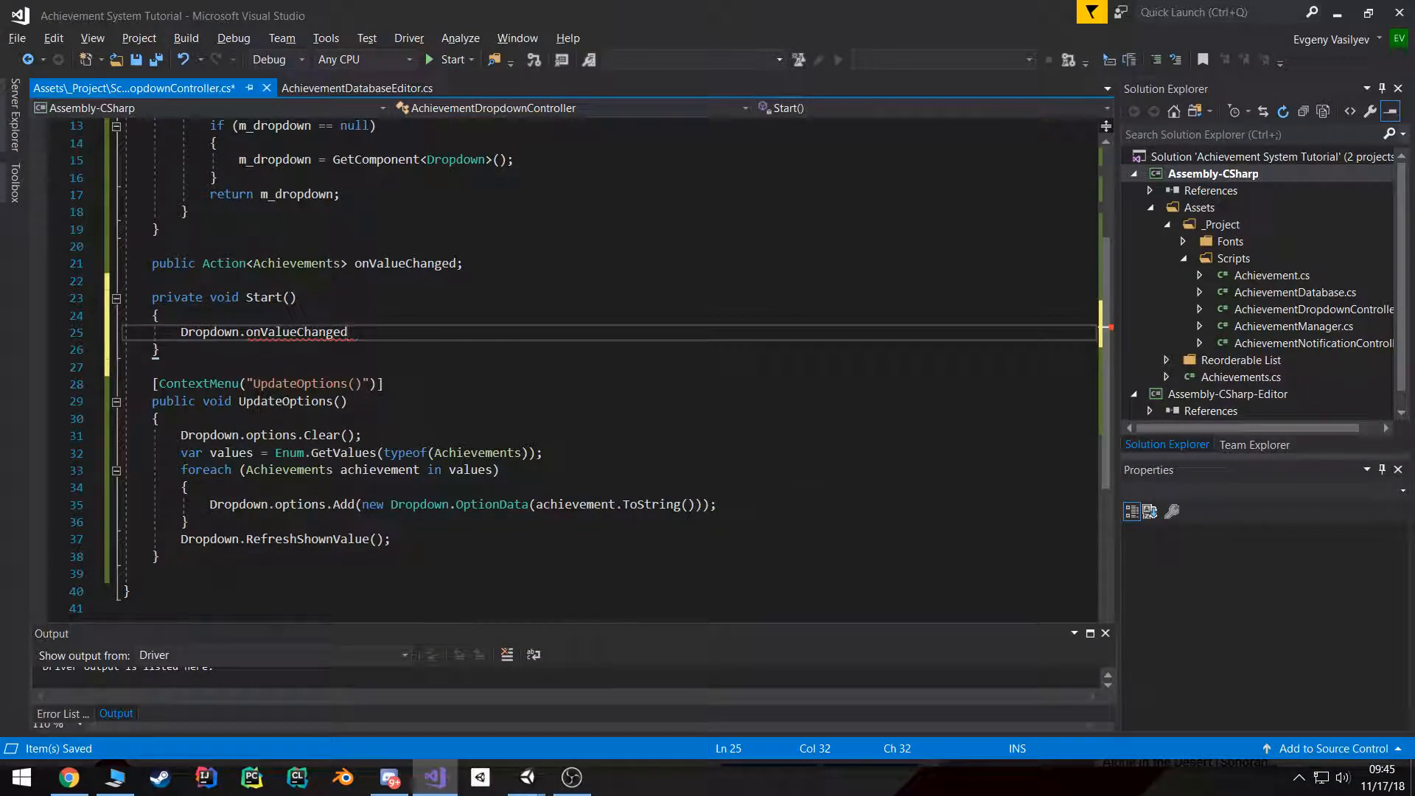
pyautogui.write('.AddListener();')
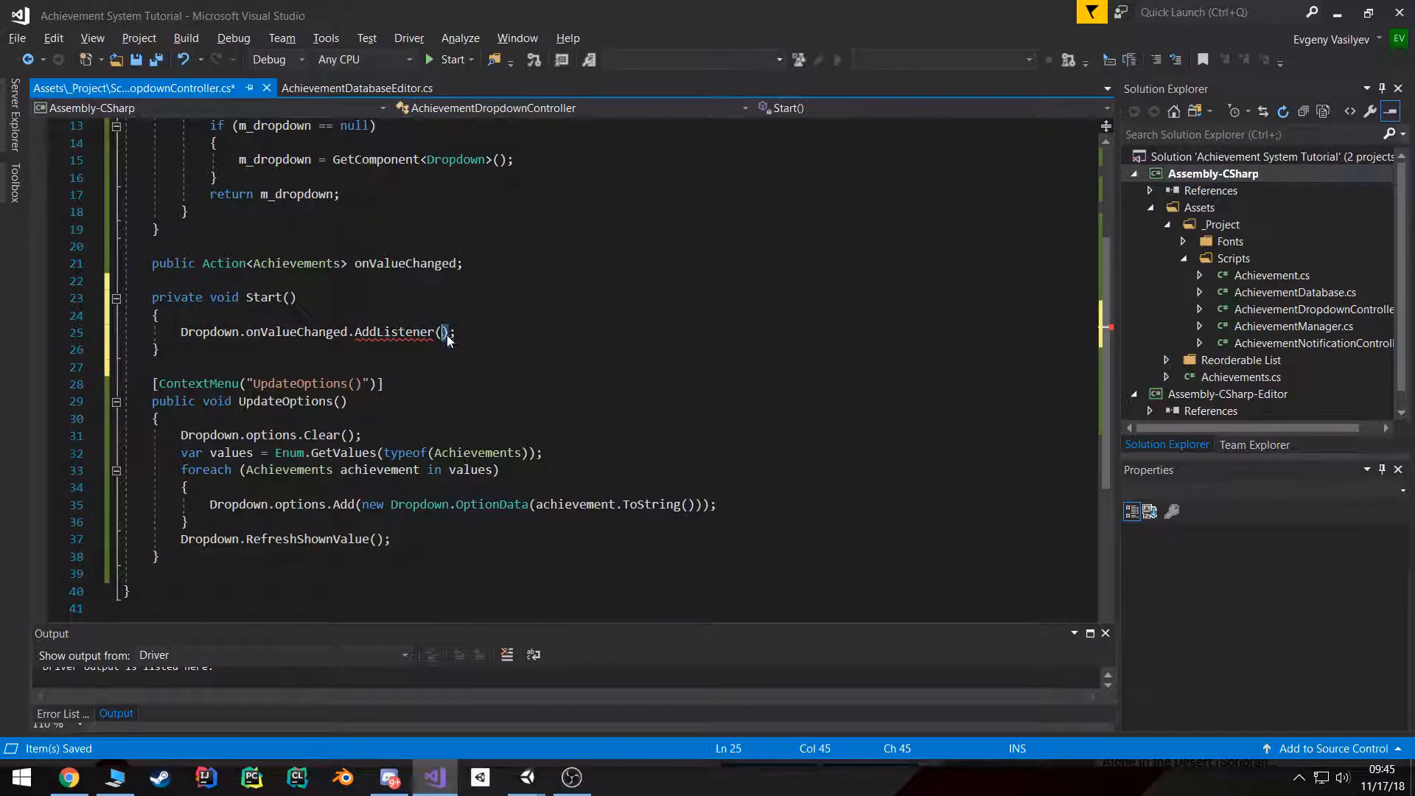
pyautogui.write('HandleV')
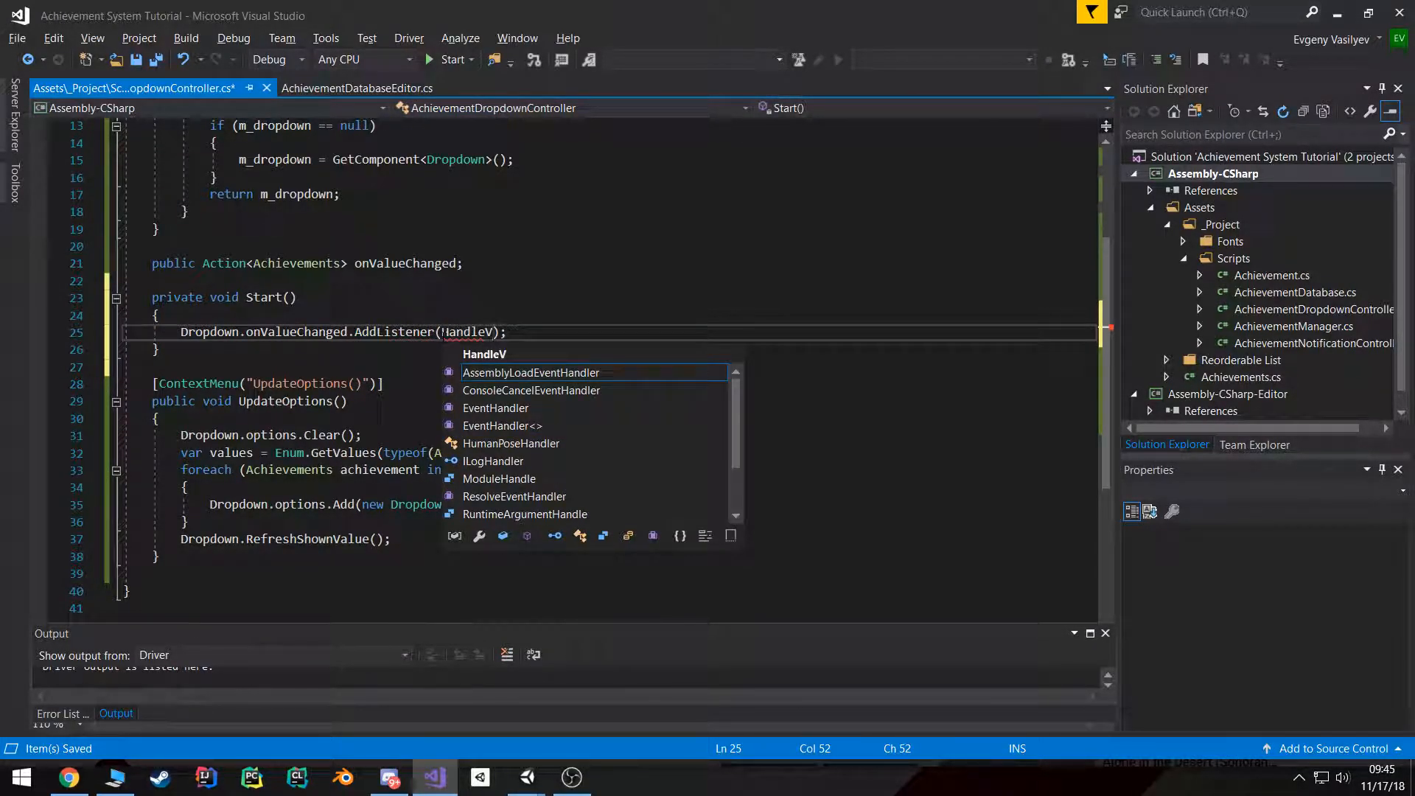
pyautogui.write('Dropdown')
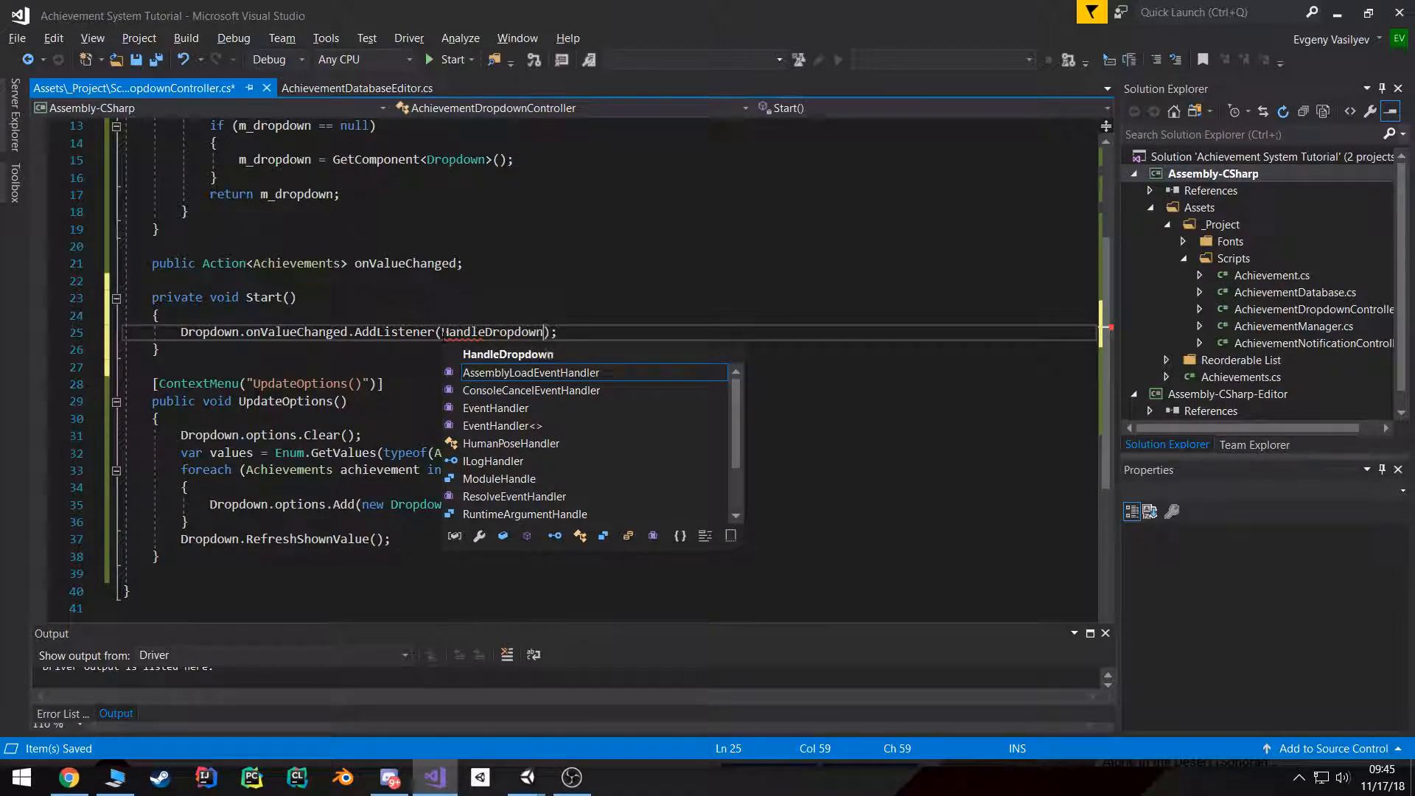
pyautogui.write('ValueChanged')
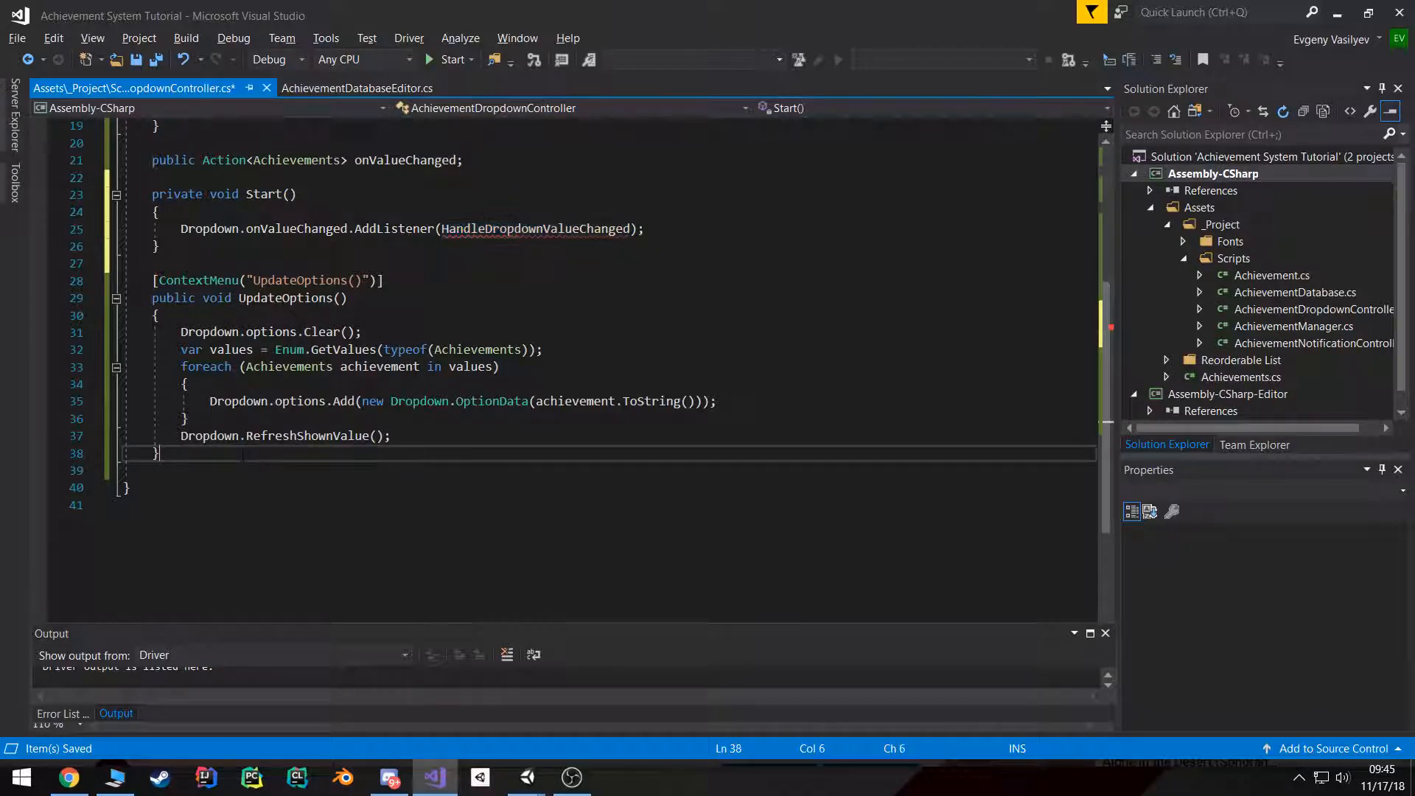
# Step: Declare HandleDropdownValueChanged(int value) with an onValueChanged != null check
pyautogui.write('private voi')
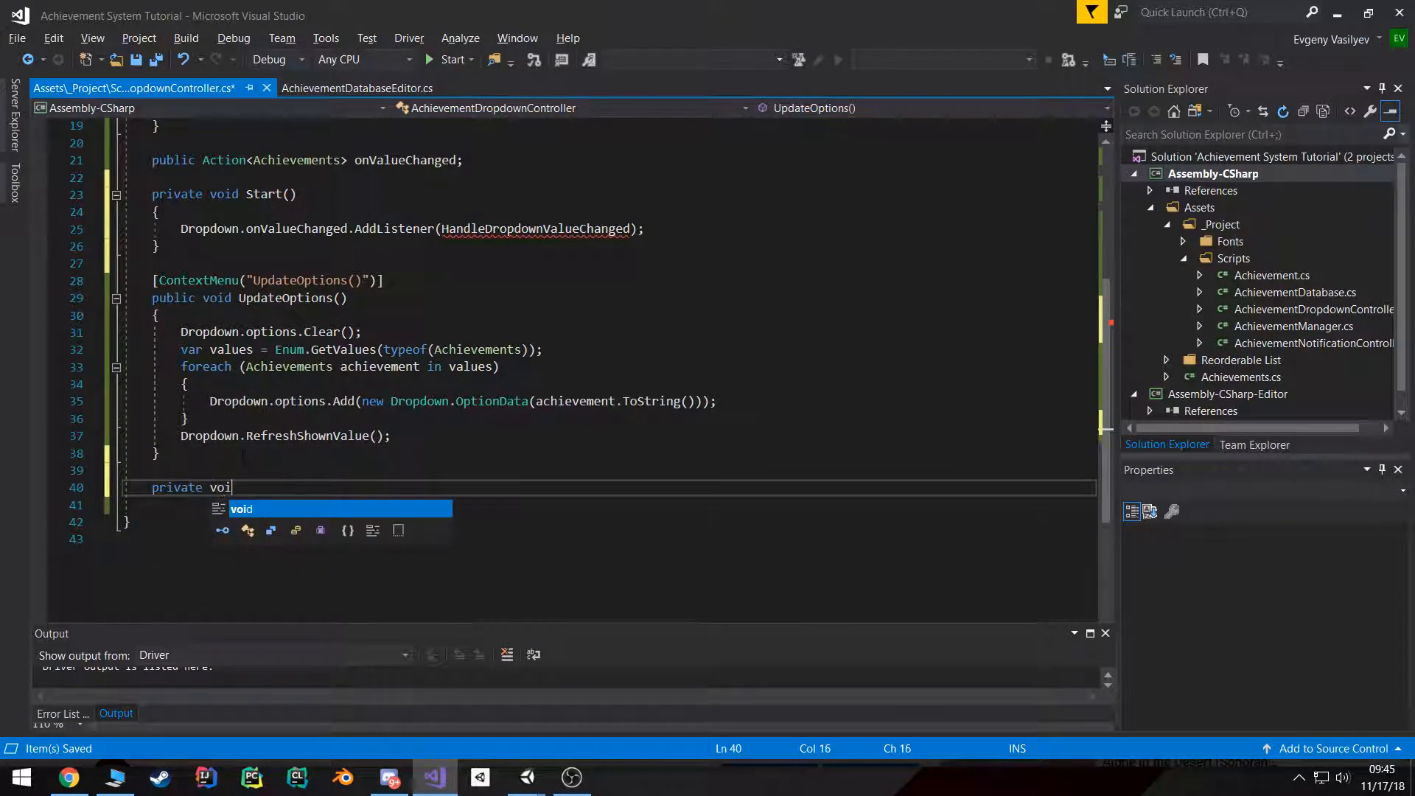
pyautogui.write('HandleDropdownValueChanged()')
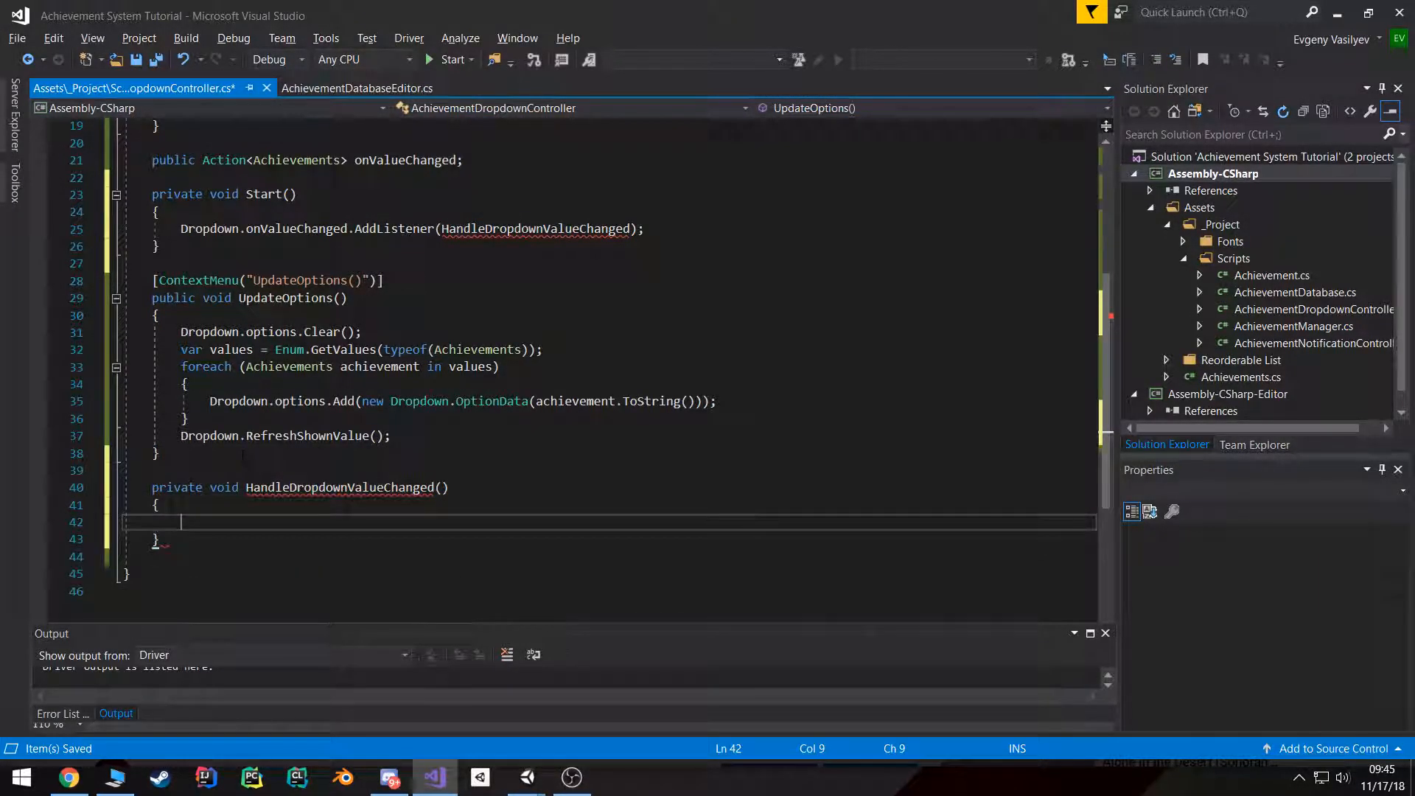
pyautogui.write('if (')
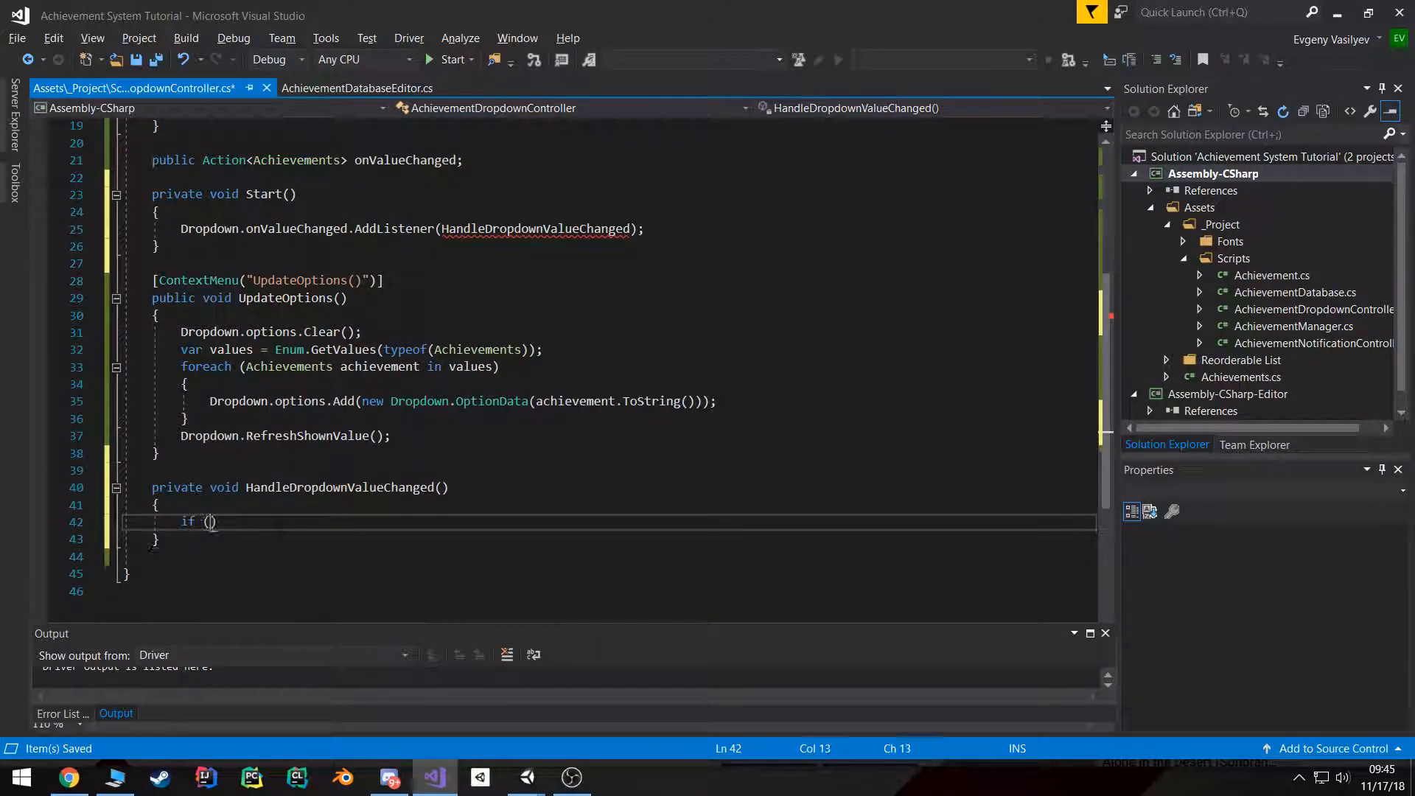
pyautogui.write('onValueChanged')
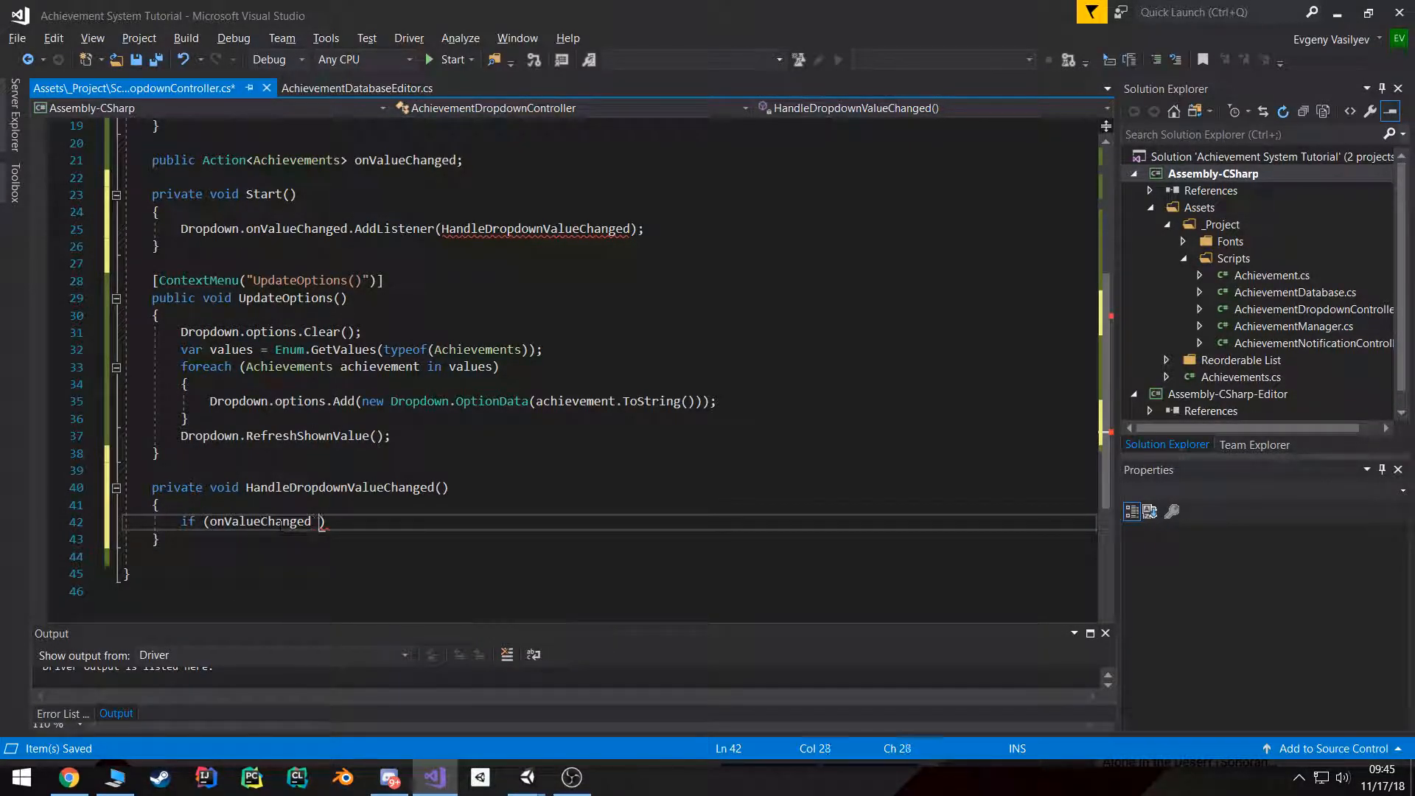
pyautogui.write('!= null')
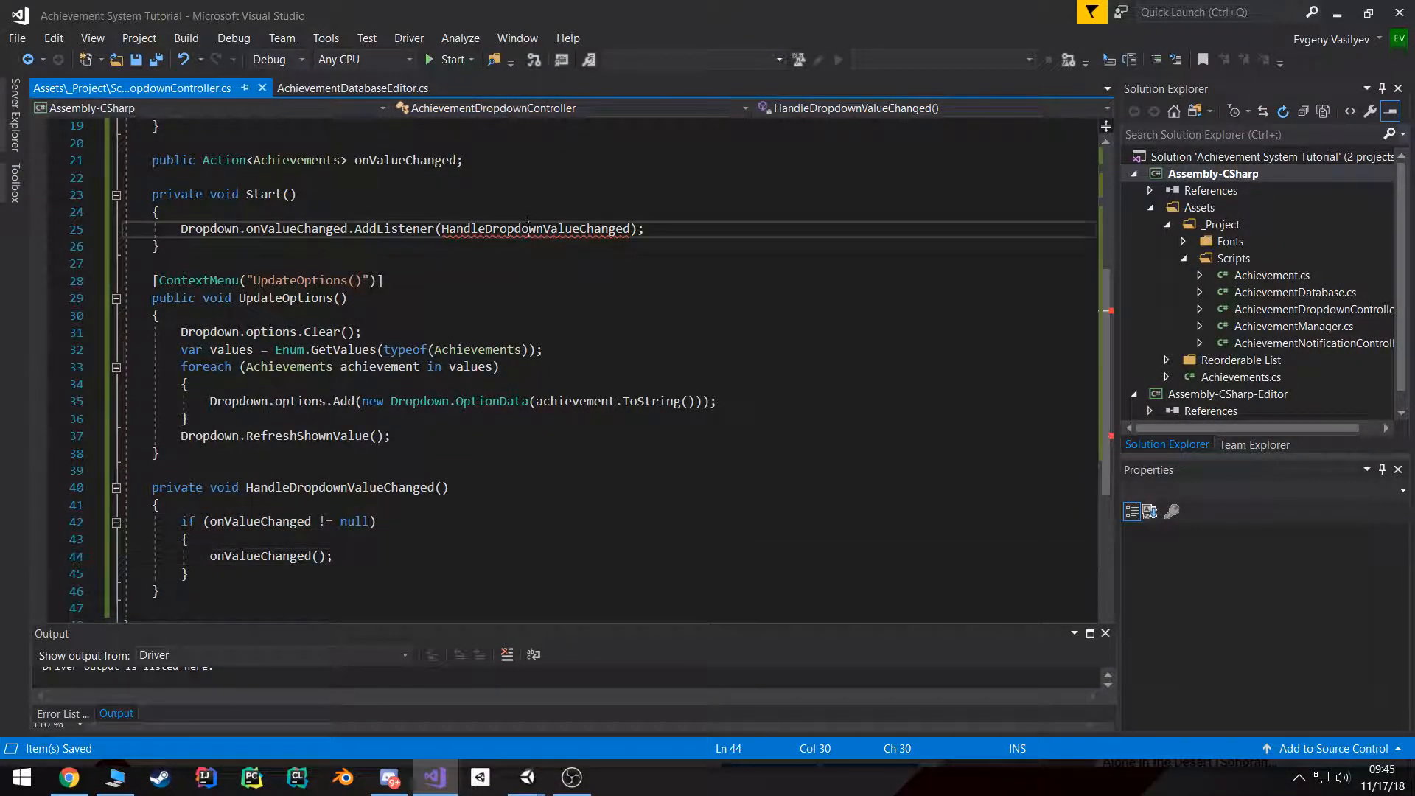
pyautogui.write('int int')
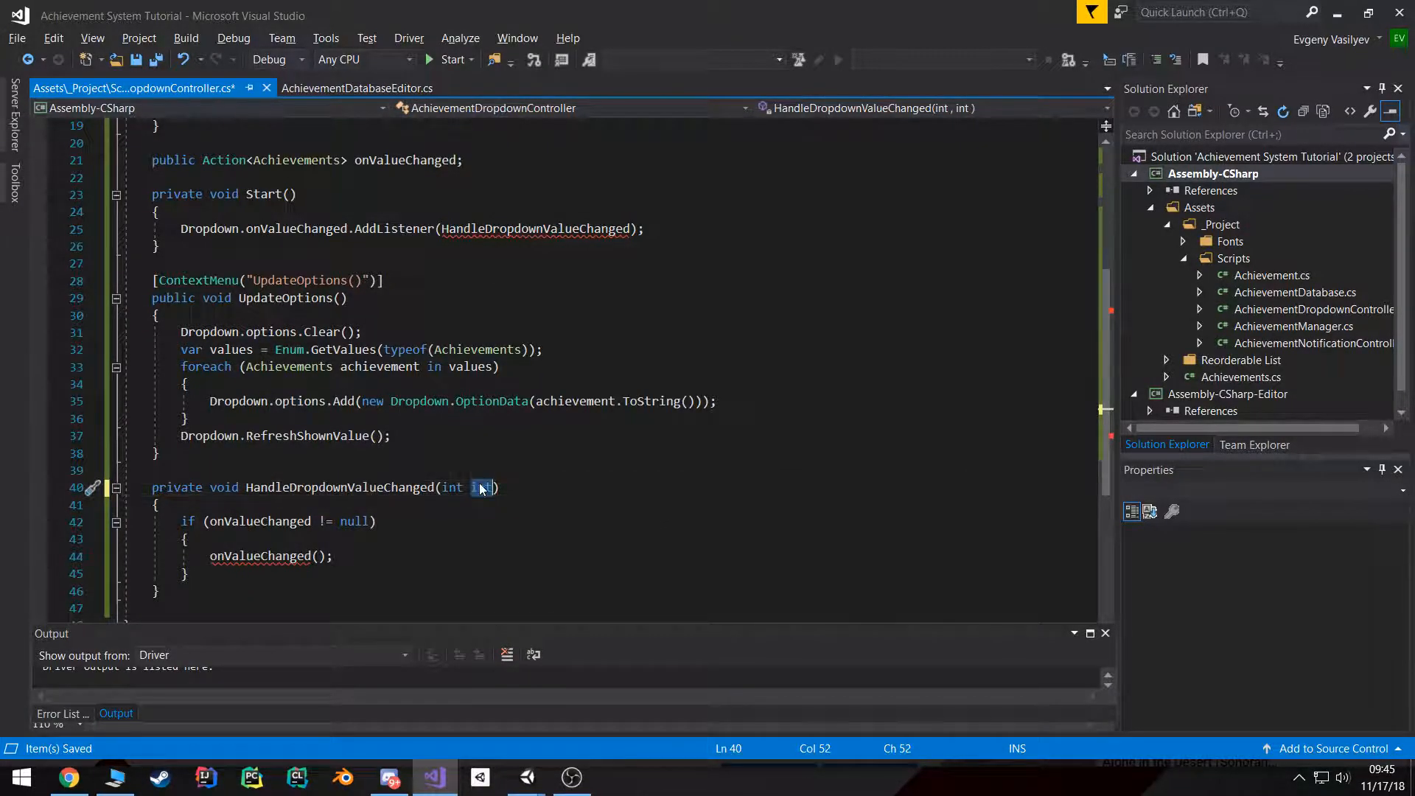
pyautogui.write('alue')
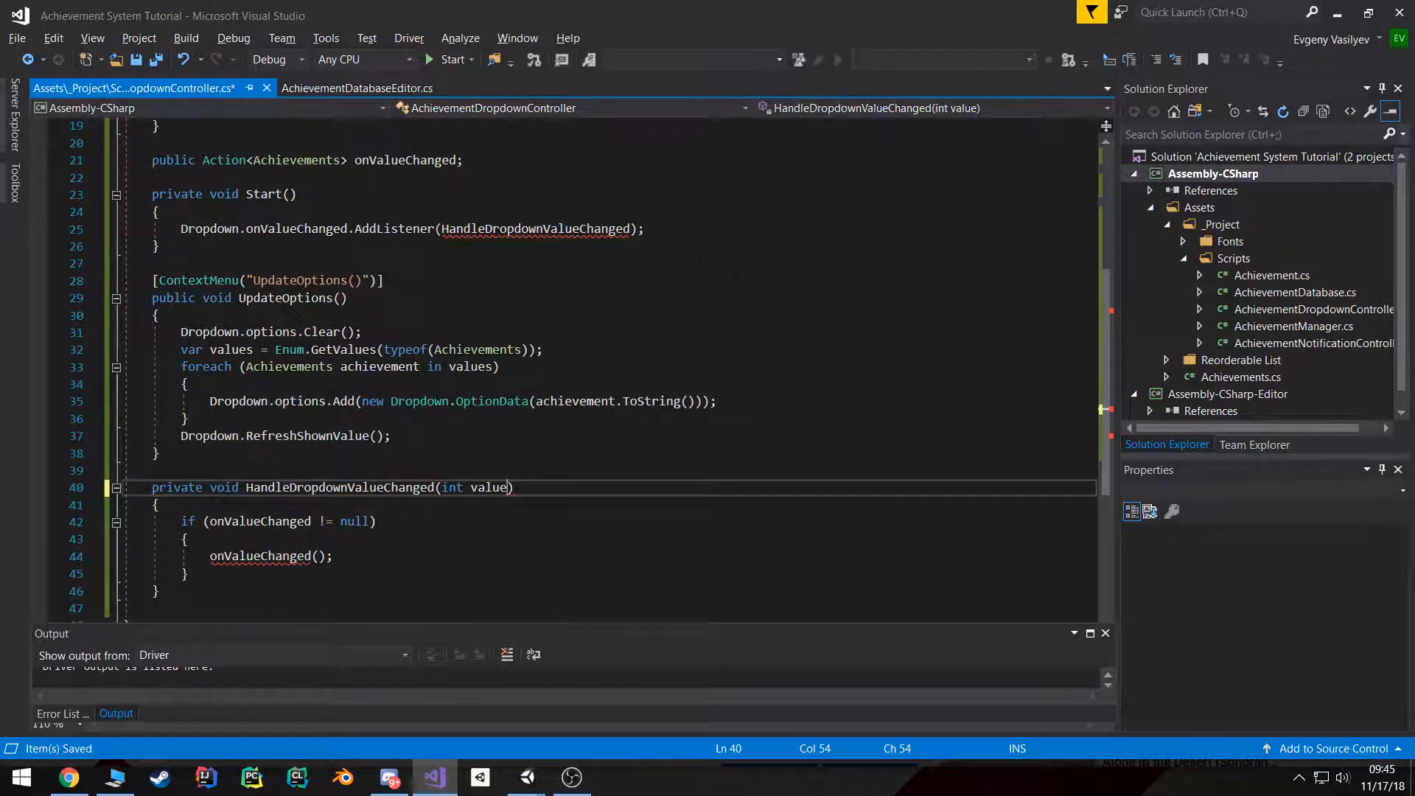
# Step: Invoke onValueChanged((Achievements)value) inside the null check
pyautogui.doubleClick(489, 487)
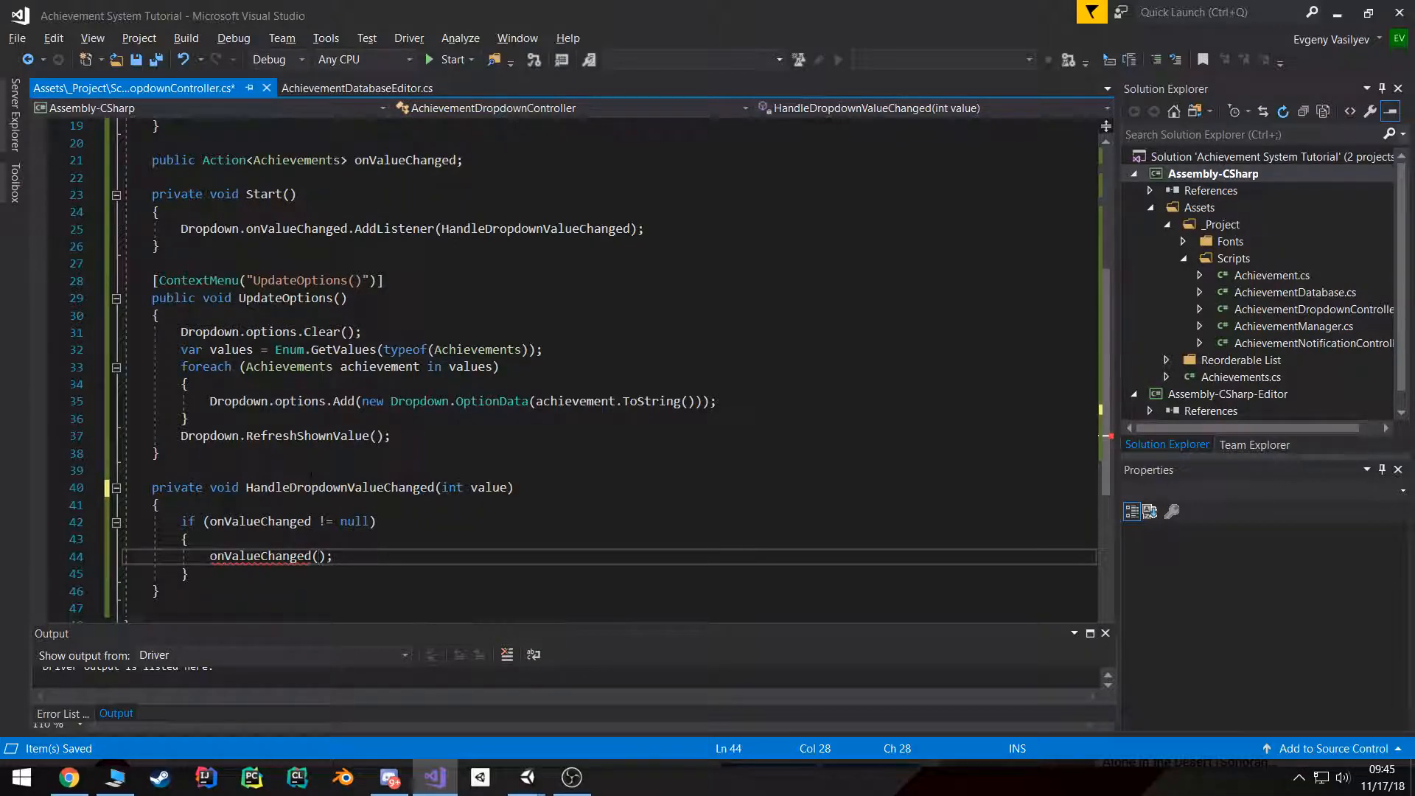
pyautogui.write('(')
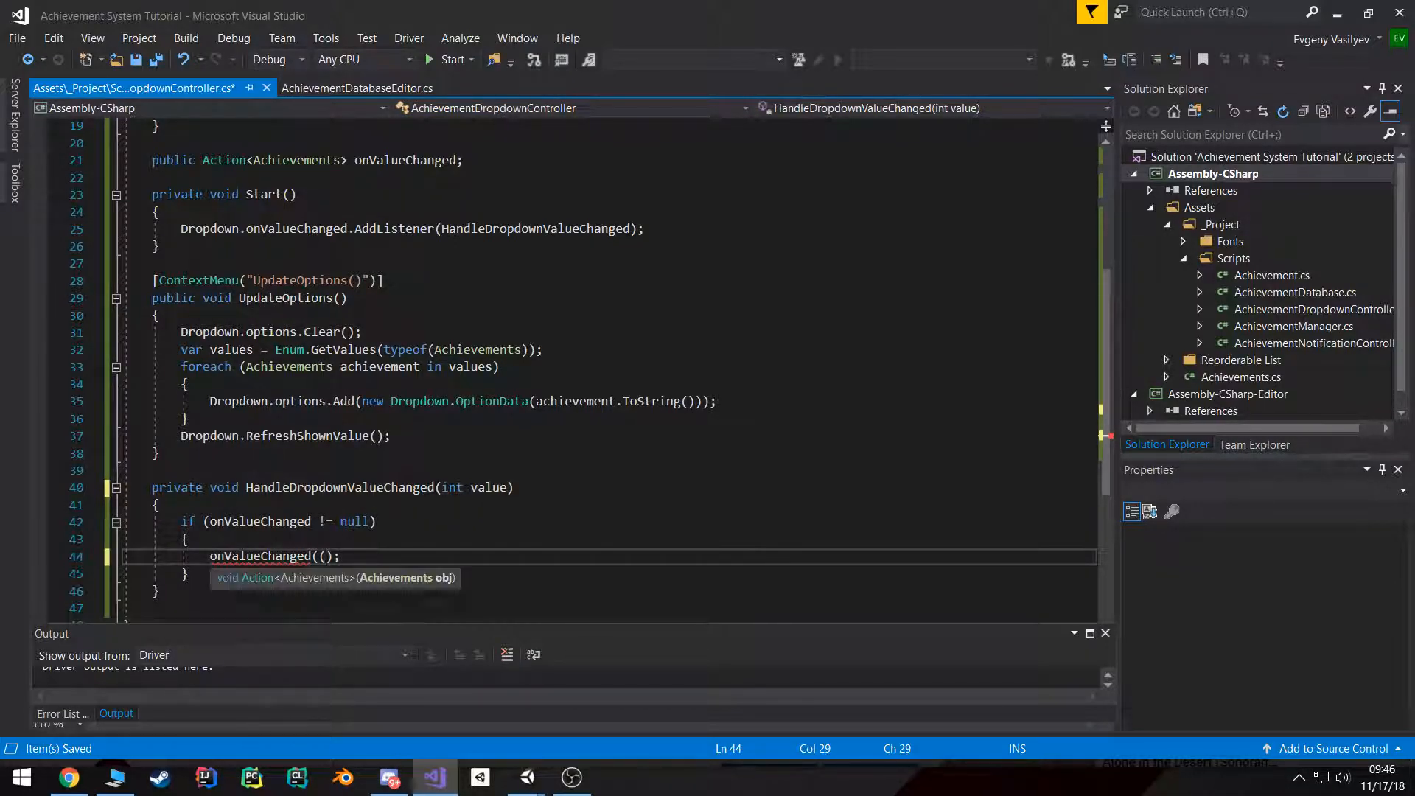
pyautogui.write('Achi')
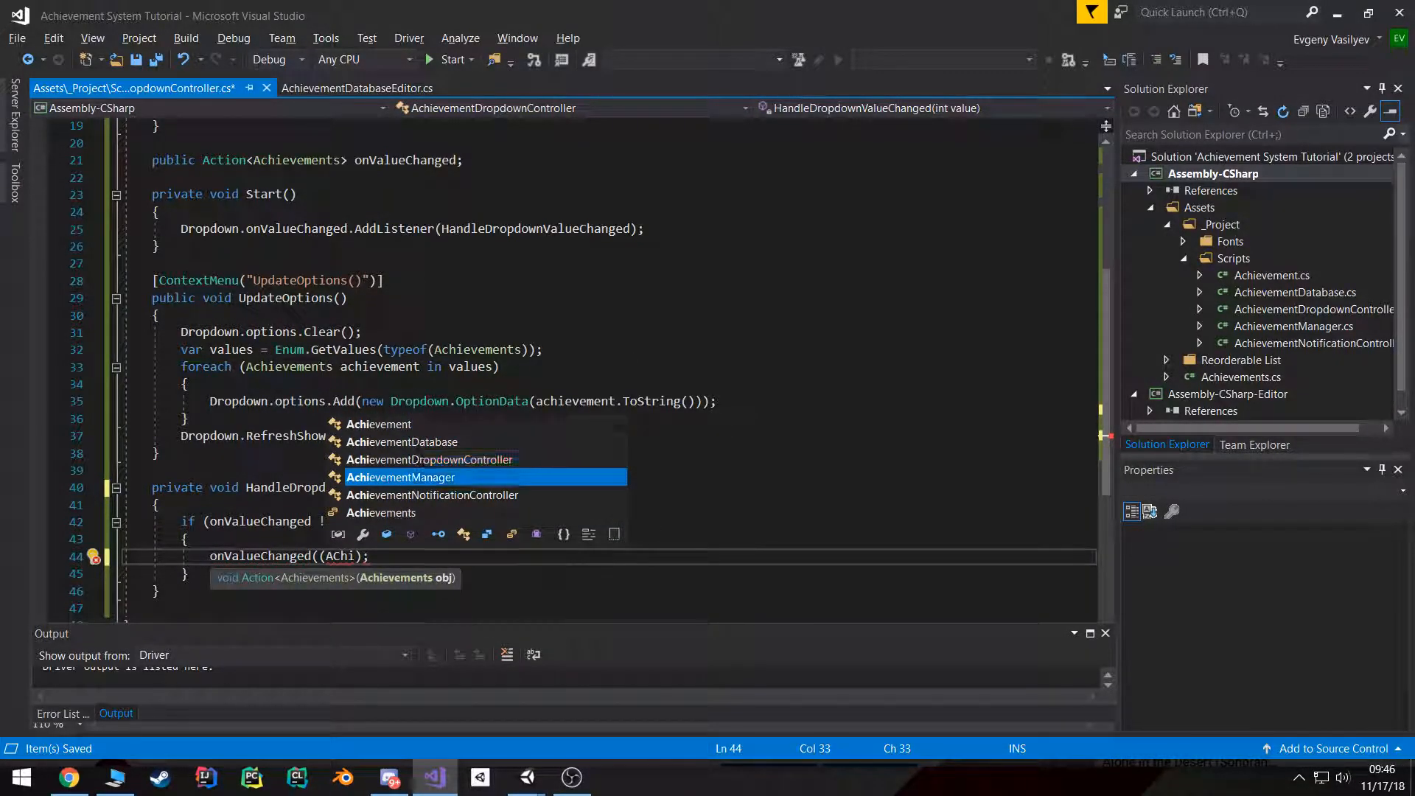
pyautogui.write('Achievements')
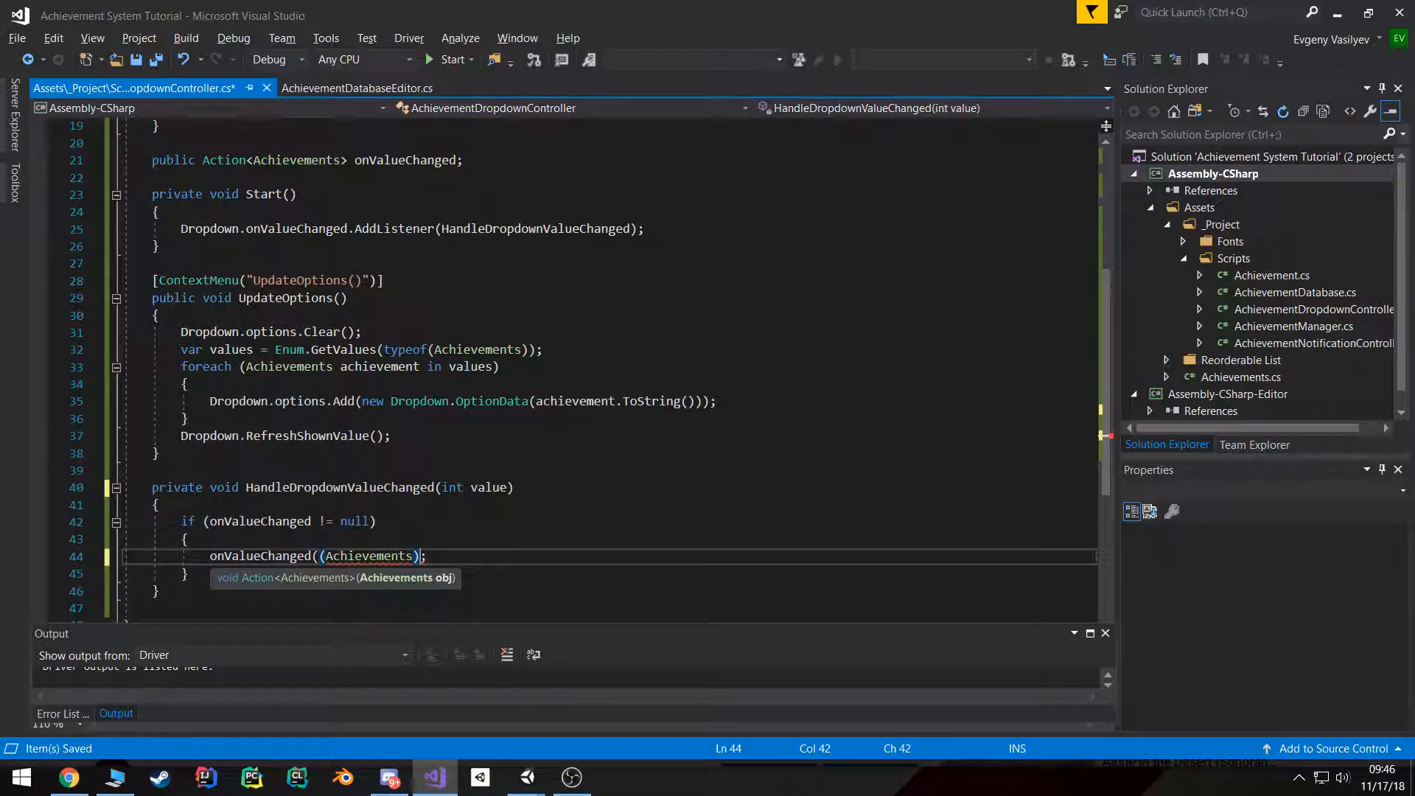
pyautogui.write('value')
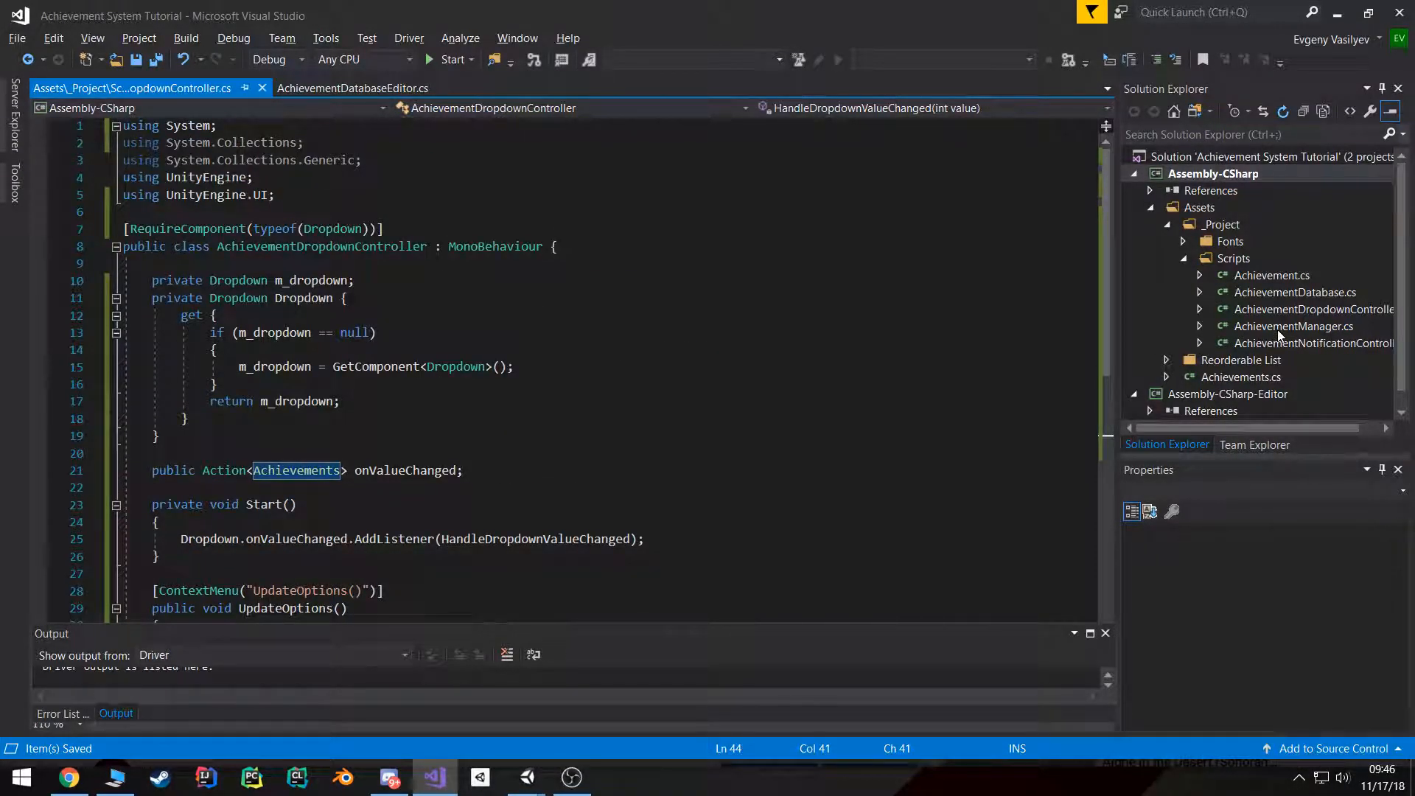
# Step: In AchievementManager.cs, add the dropdown controller field and subscribe HandleAchievementDropdownValueChanged in Start
pyautogui.click(1293, 326)
pyautogui.write('public')
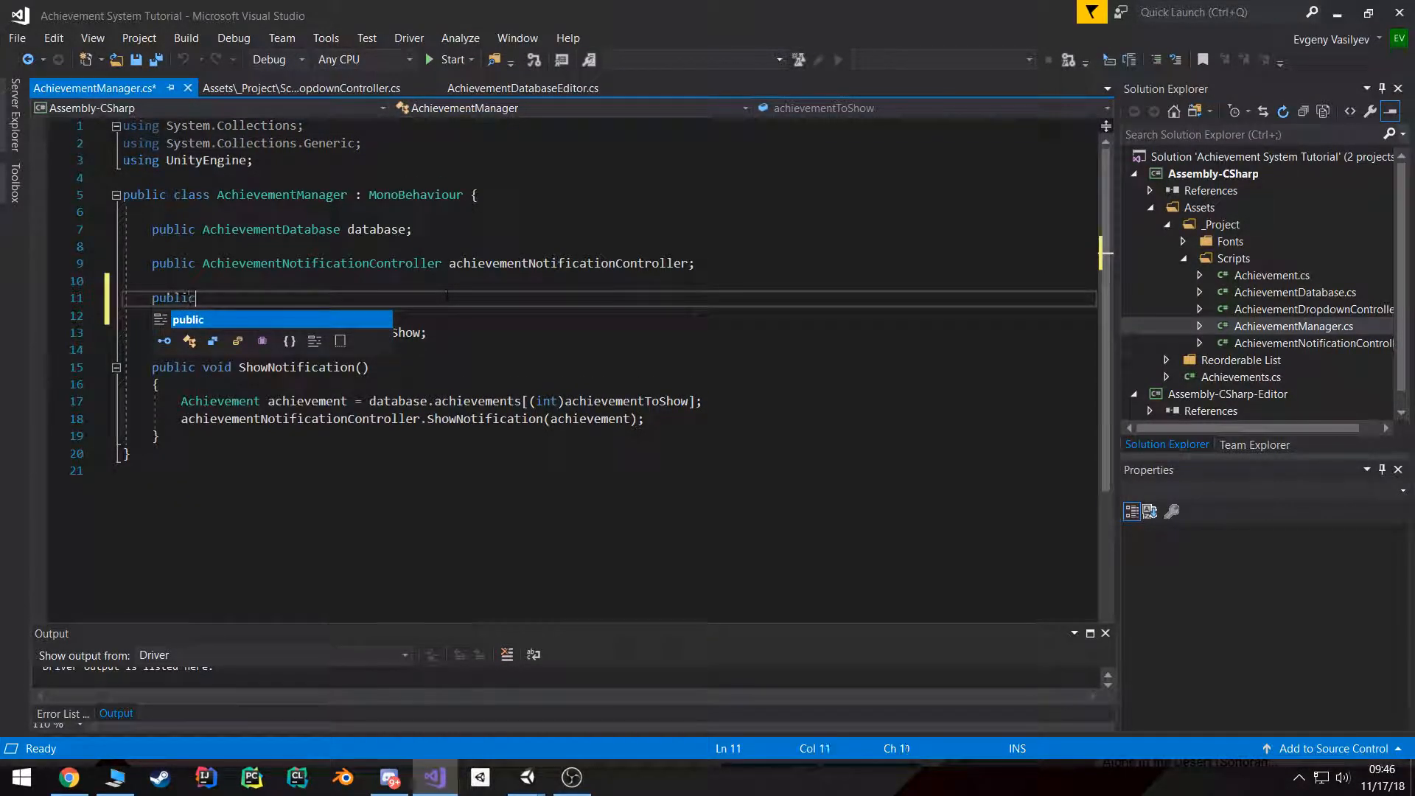
pyautogui.write('AchievementDropdownController achievementDropdownController;')
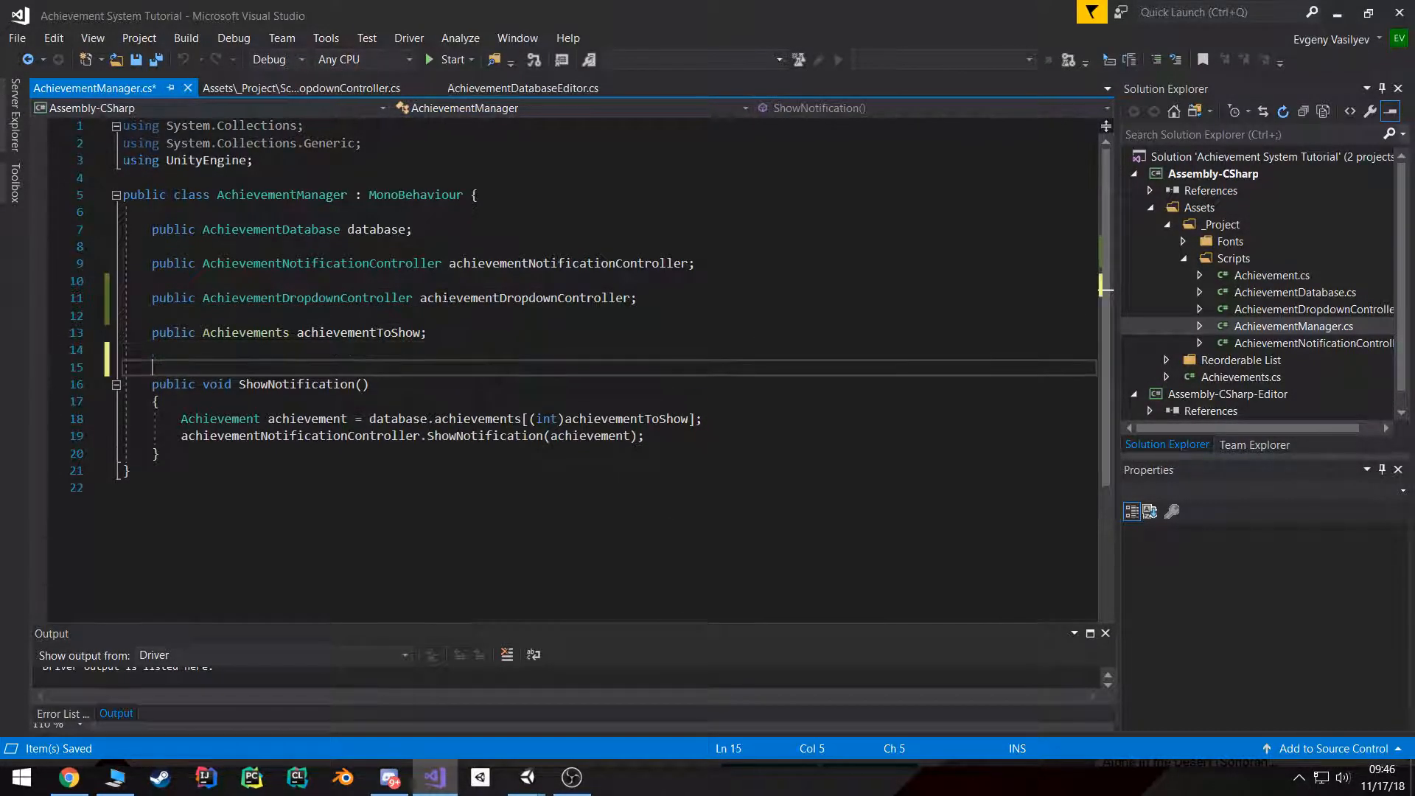
pyautogui.write('private void Start(')
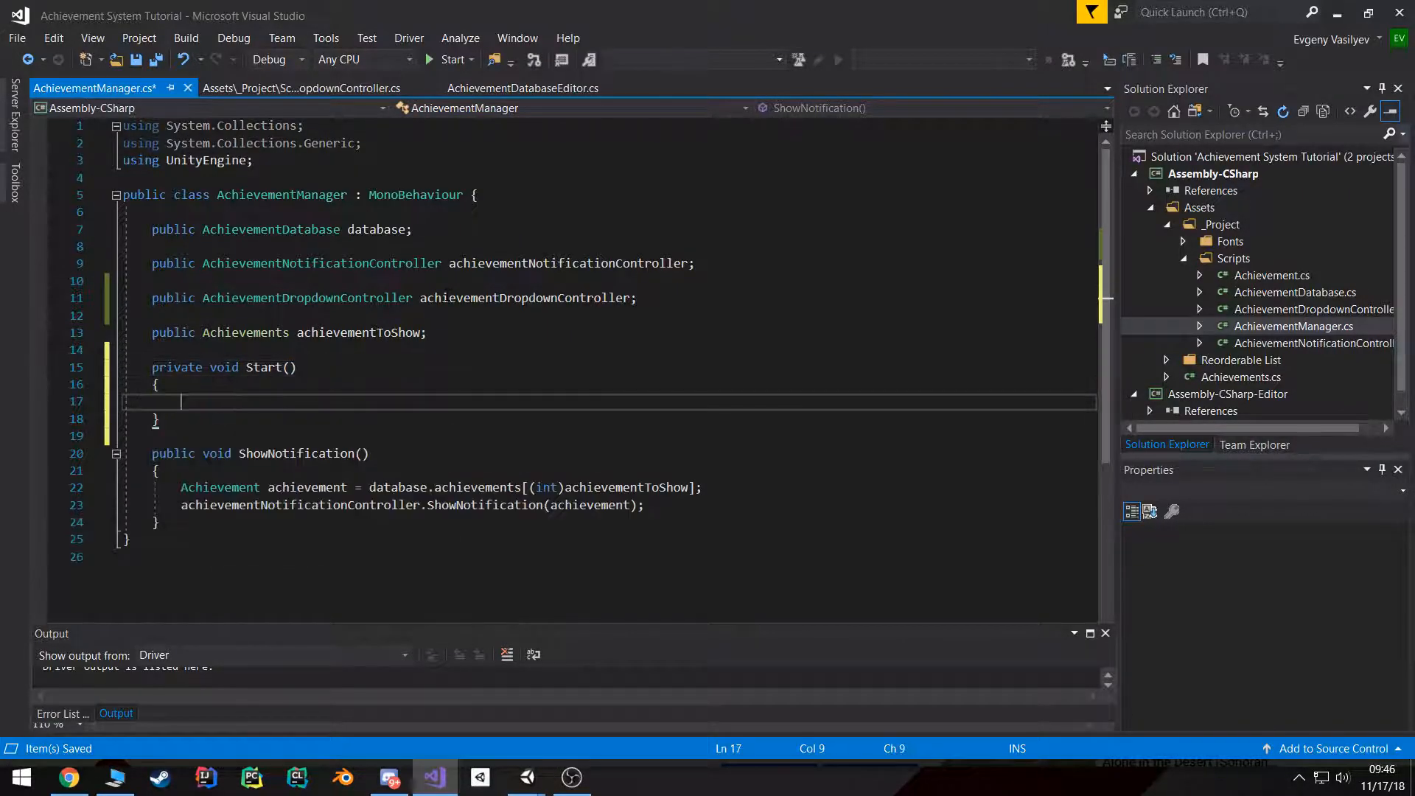
pyautogui.write('achievementDropdownController.onValueChanged')
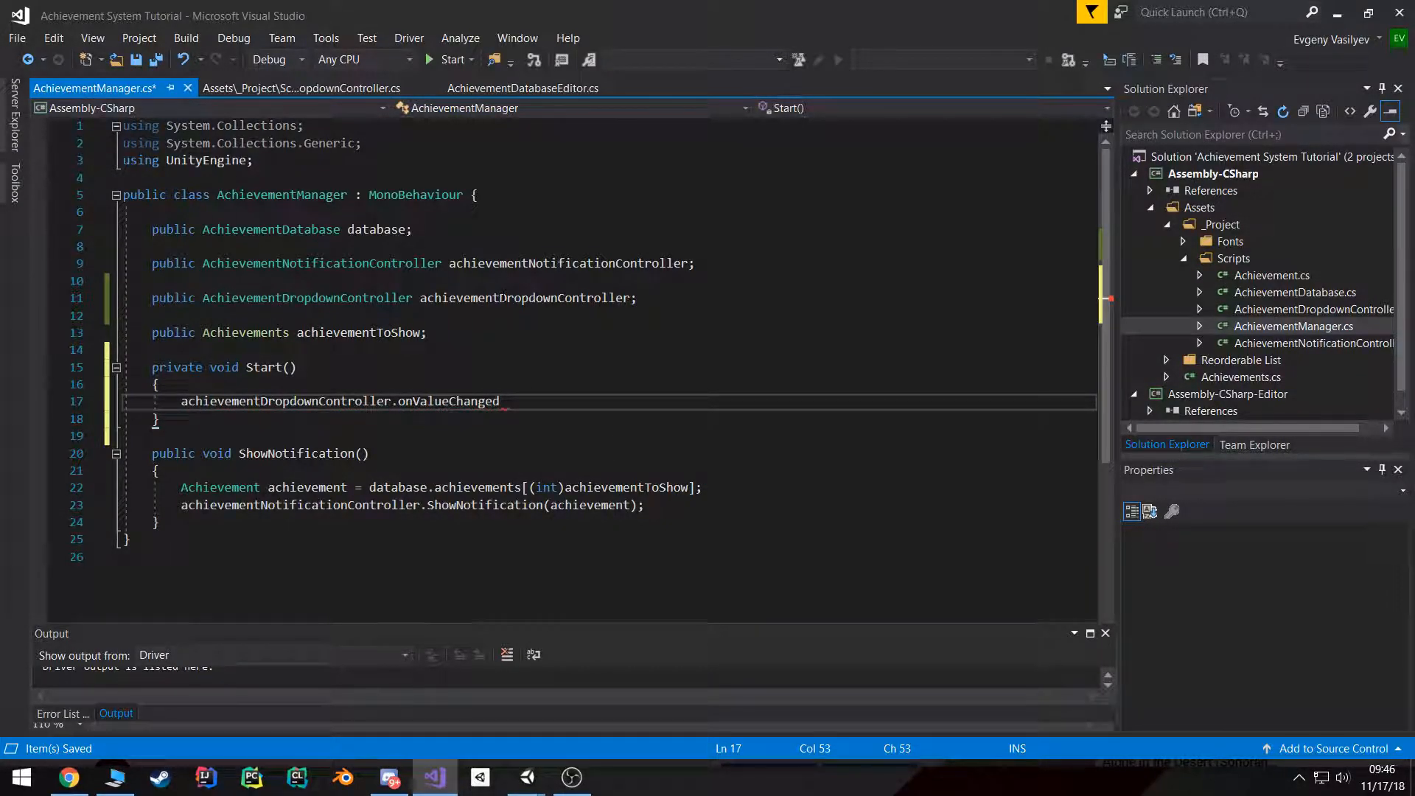
pyautogui.write('+=')
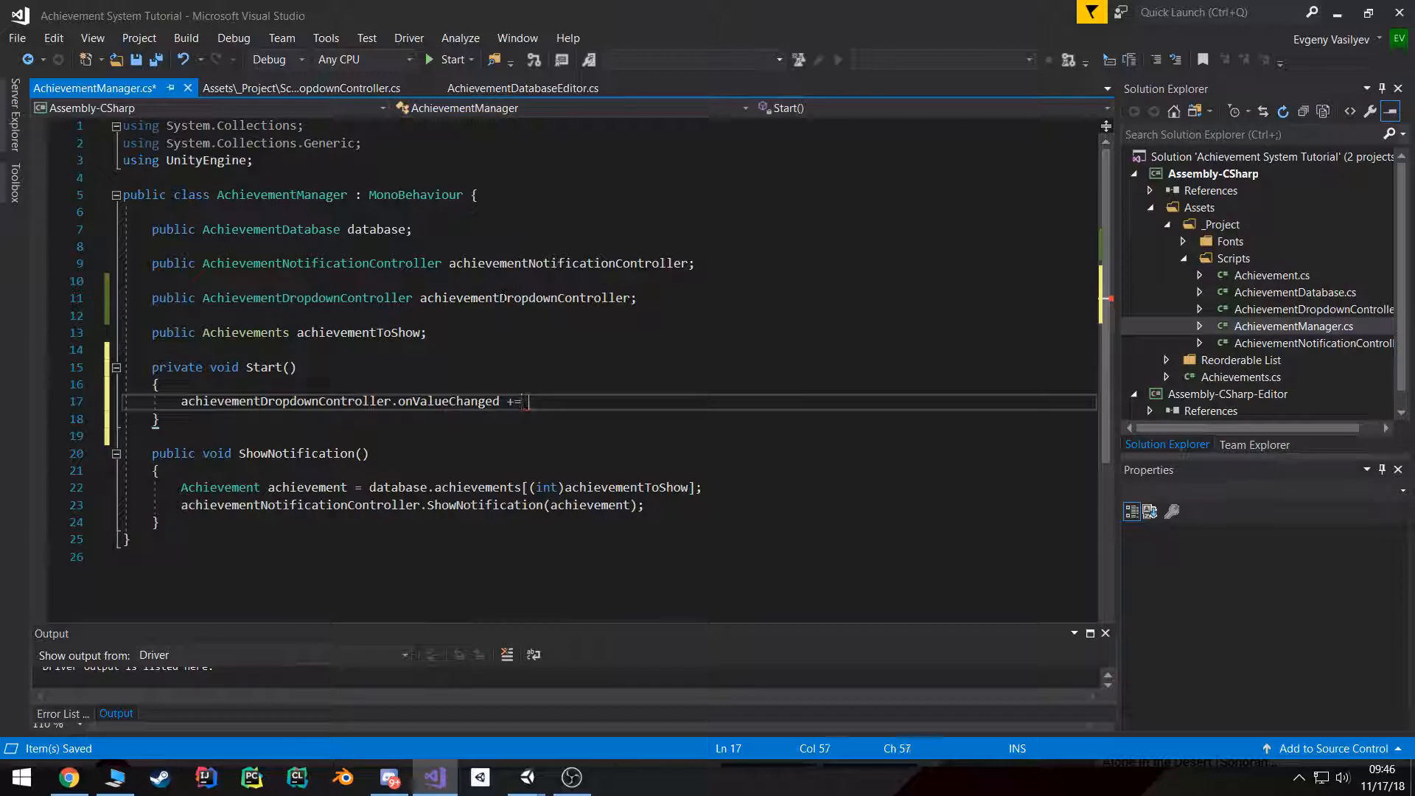
pyautogui.write('Handle')
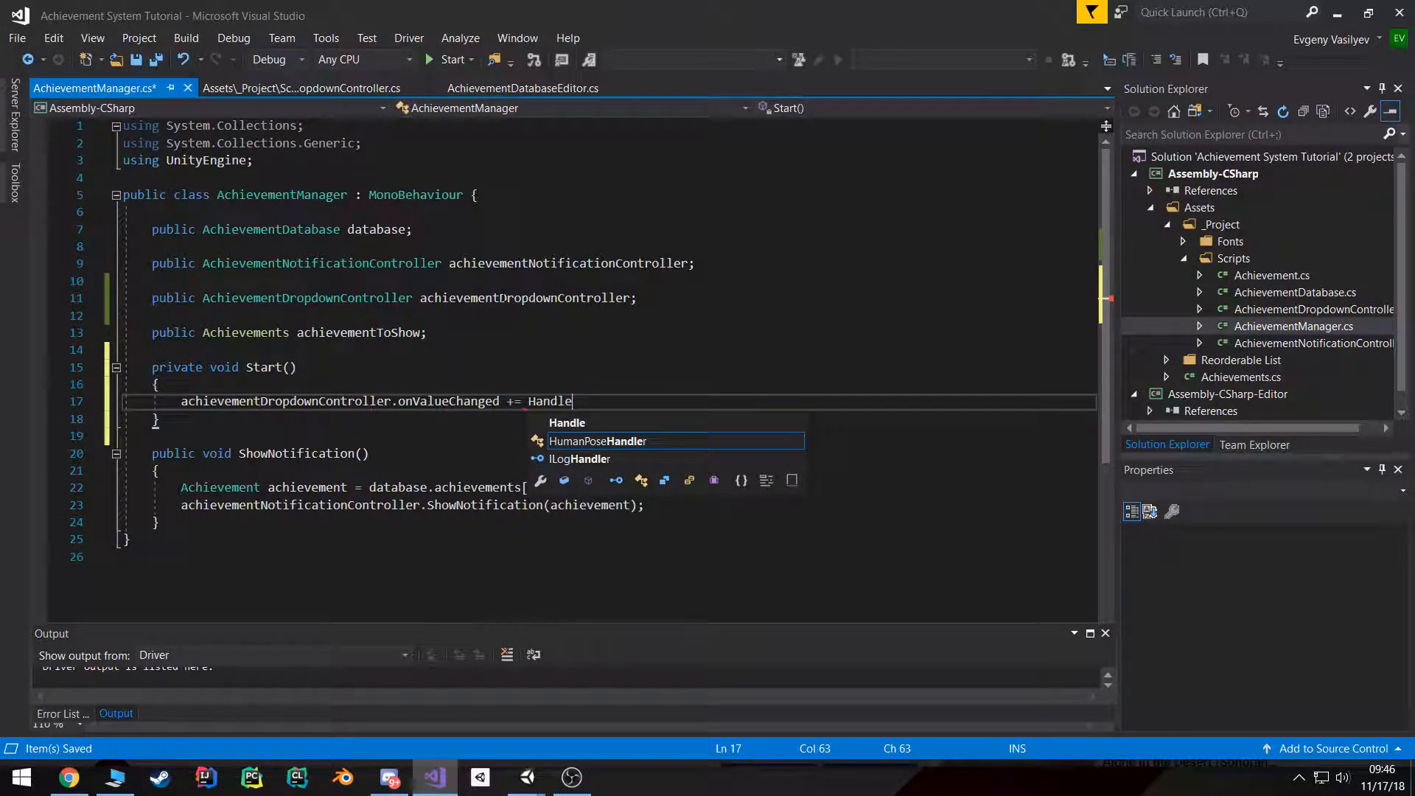
pyautogui.write('Achi')
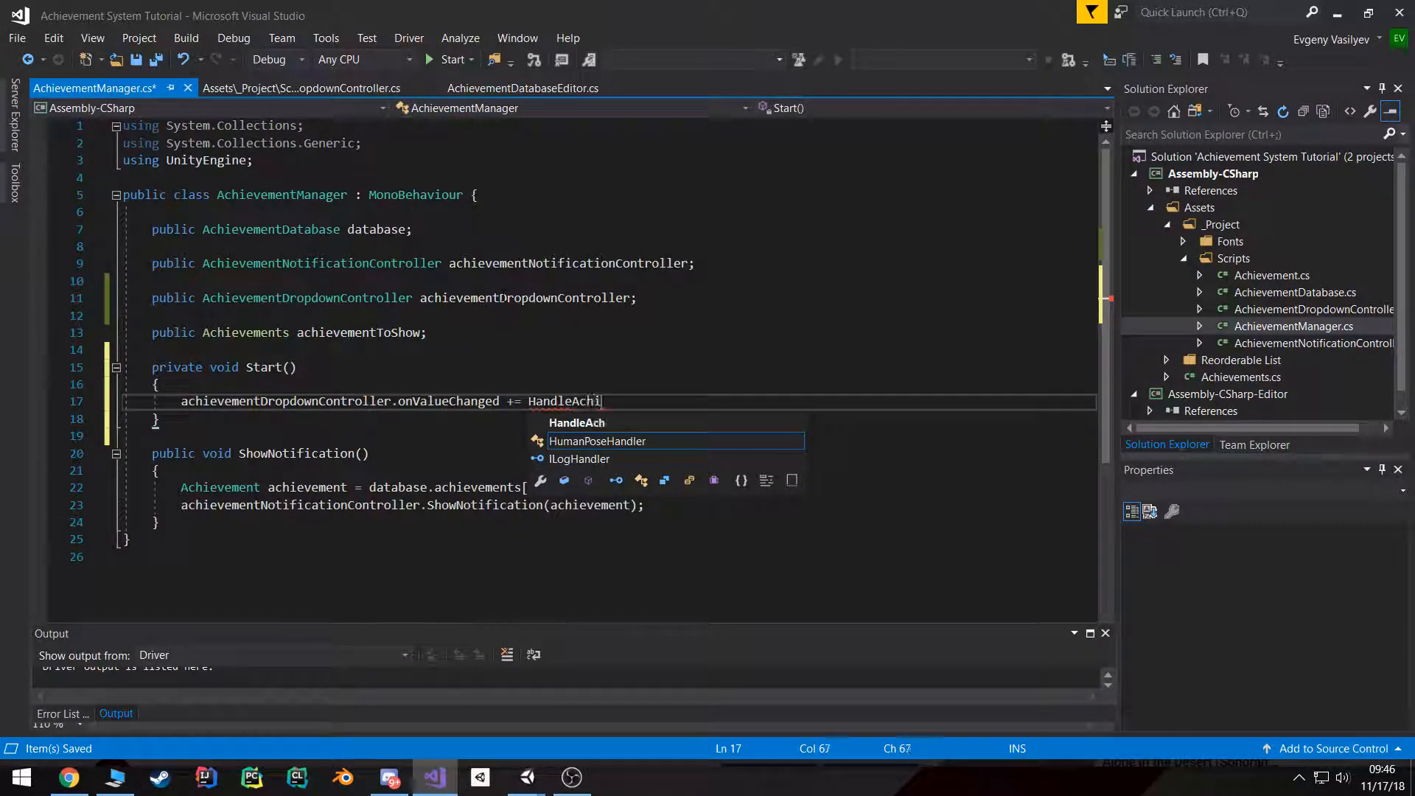
pyautogui.write('evementDropdow')
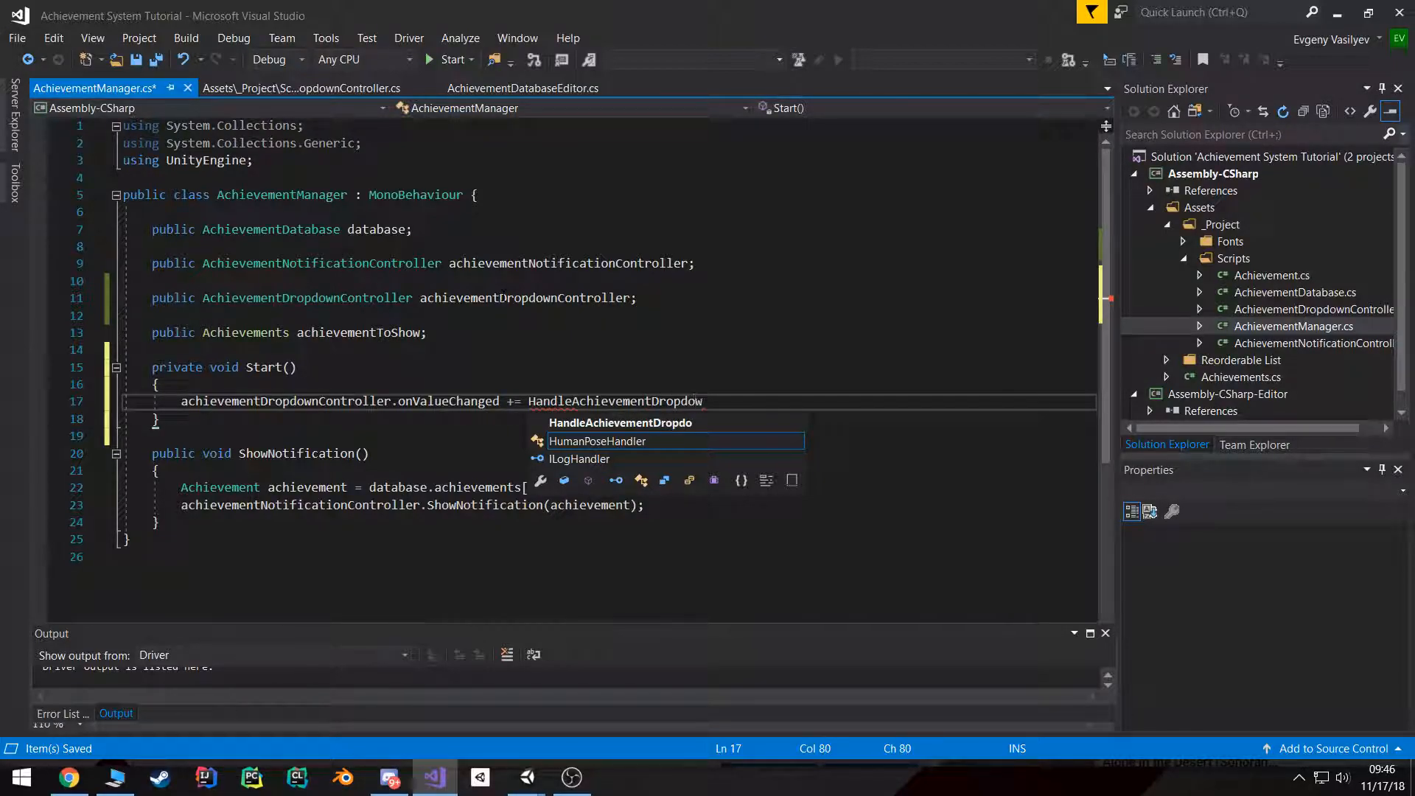
pyautogui.write('nValueCh')
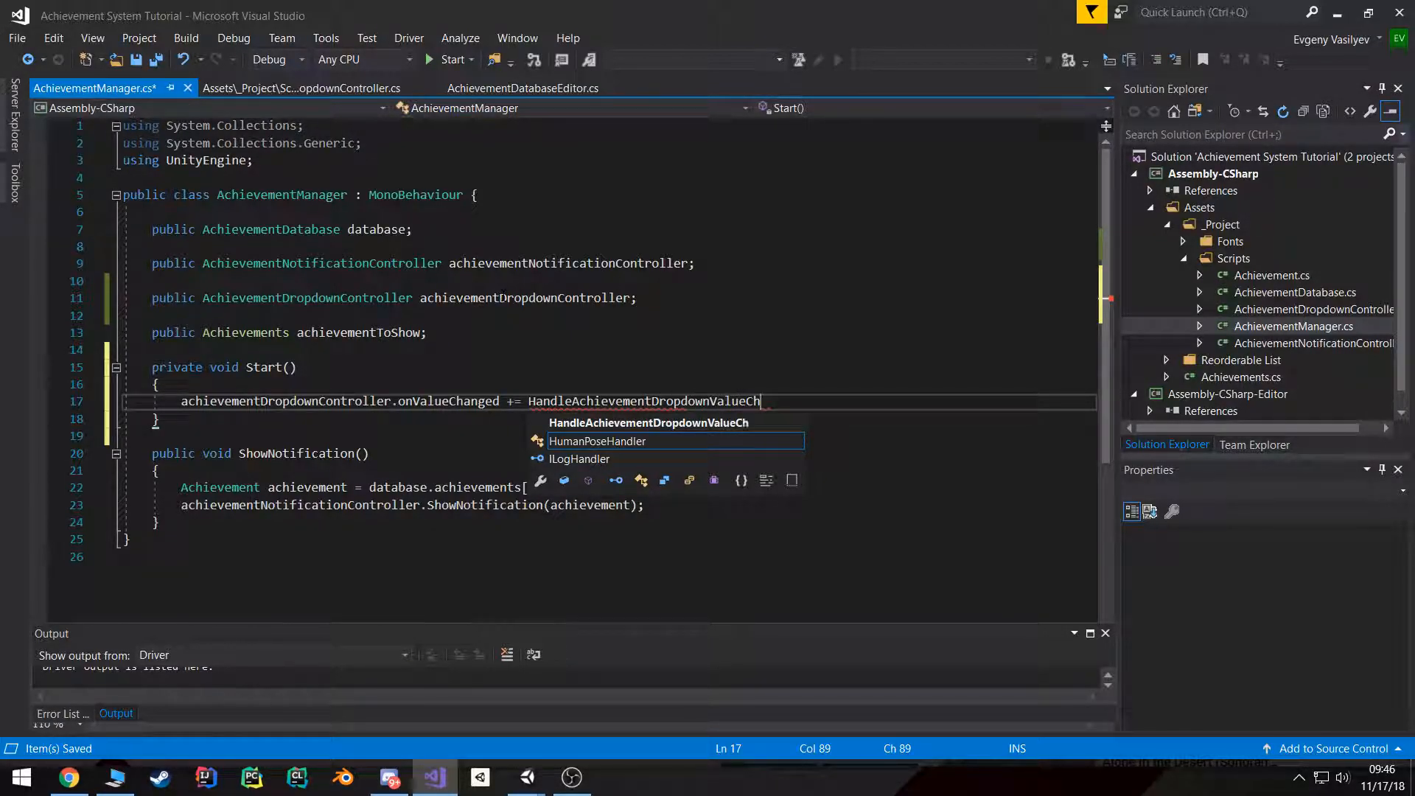
pyautogui.write('anged;')
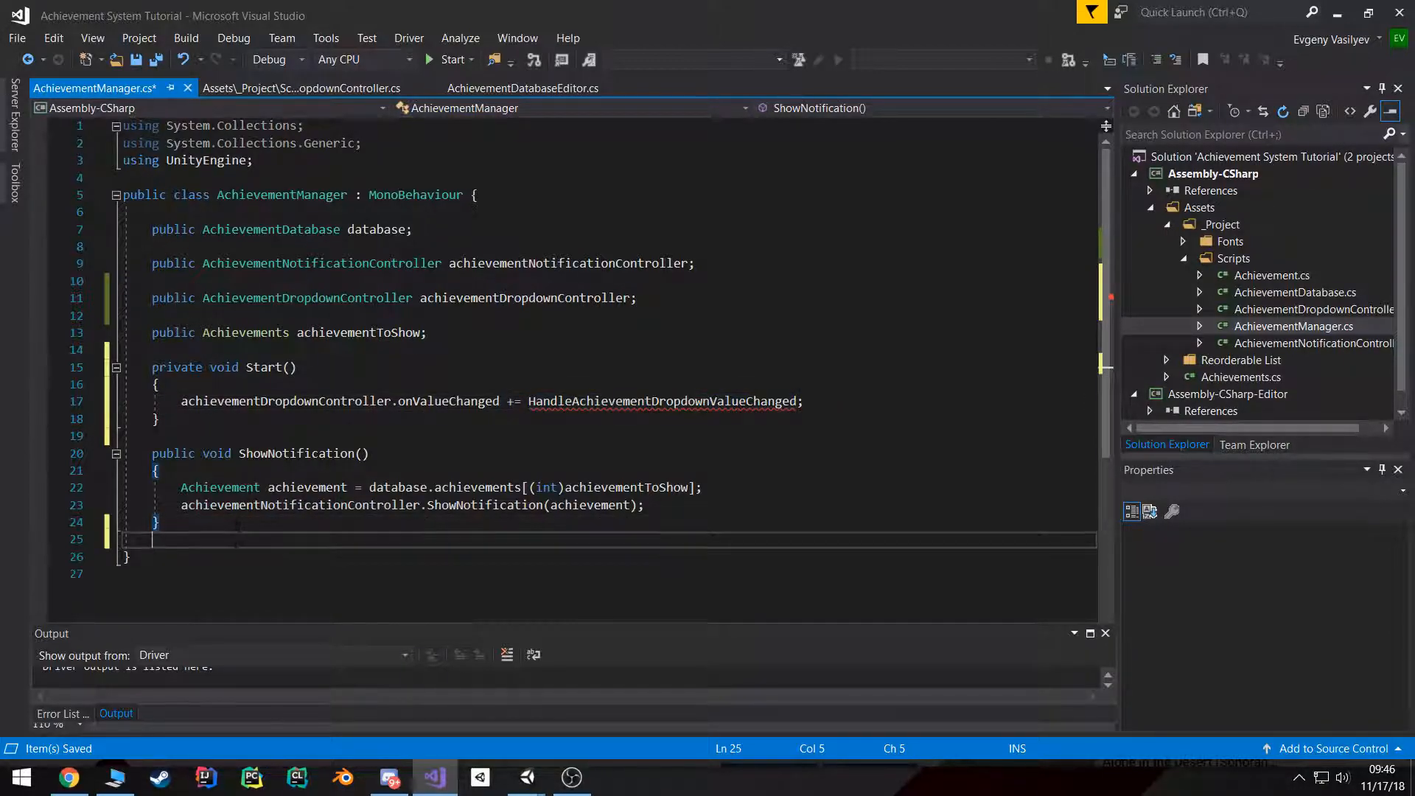
# Step: Add HandleAchievementDropdownValueChanged(achievement) that sets achievementToShow = achievement
pyautogui.write('private void HandleAchievementDropdownValueChanged(Achievements')
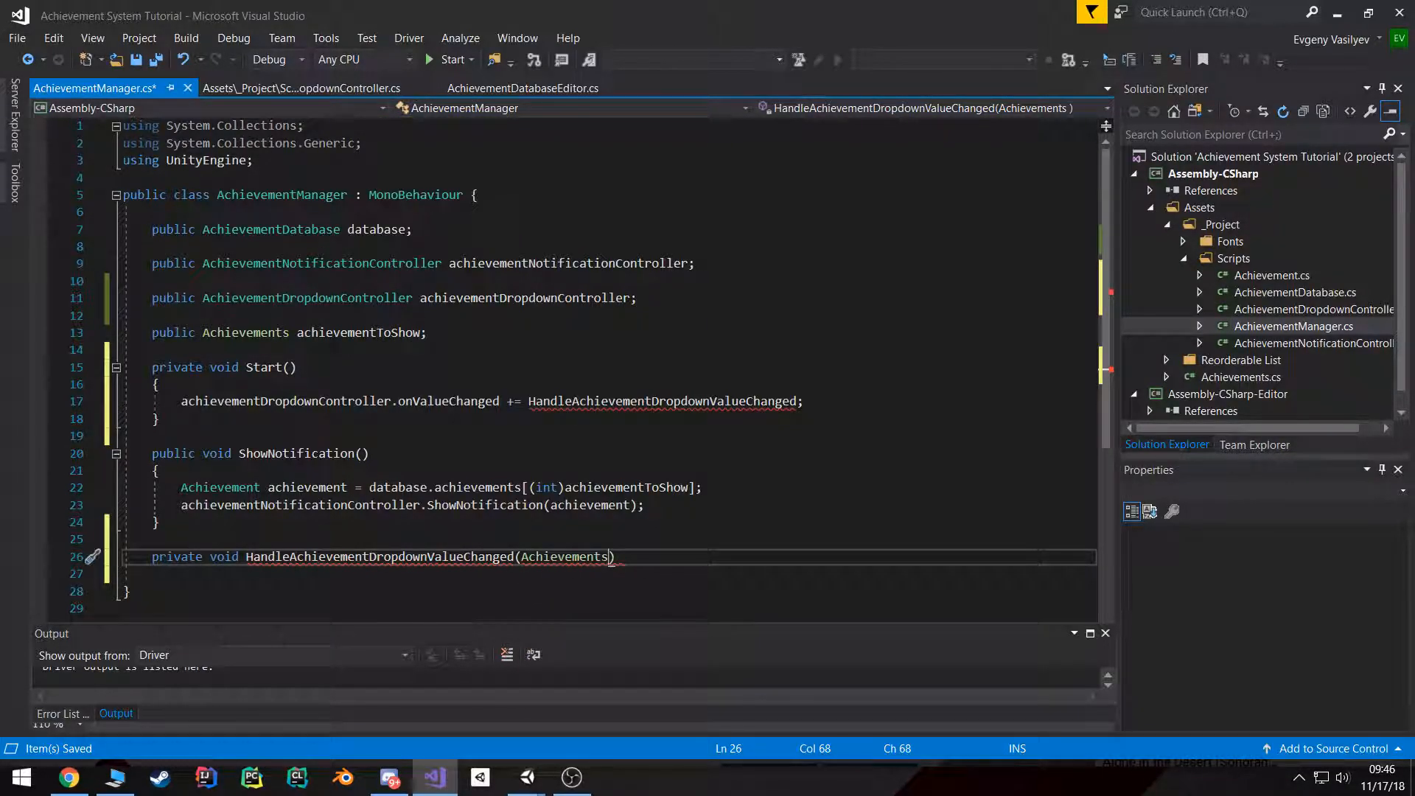
pyautogui.write('achiev')
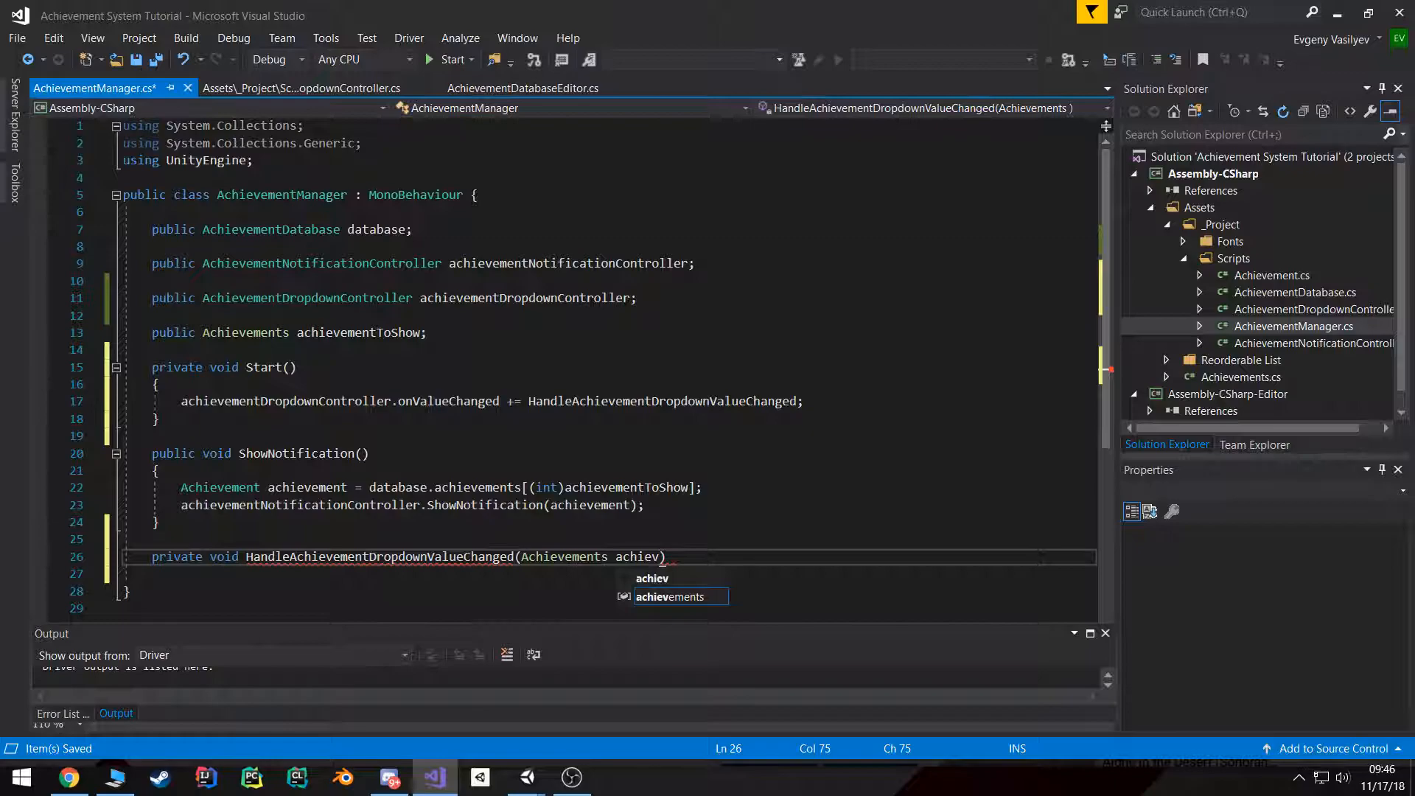
pyautogui.press('Tab')
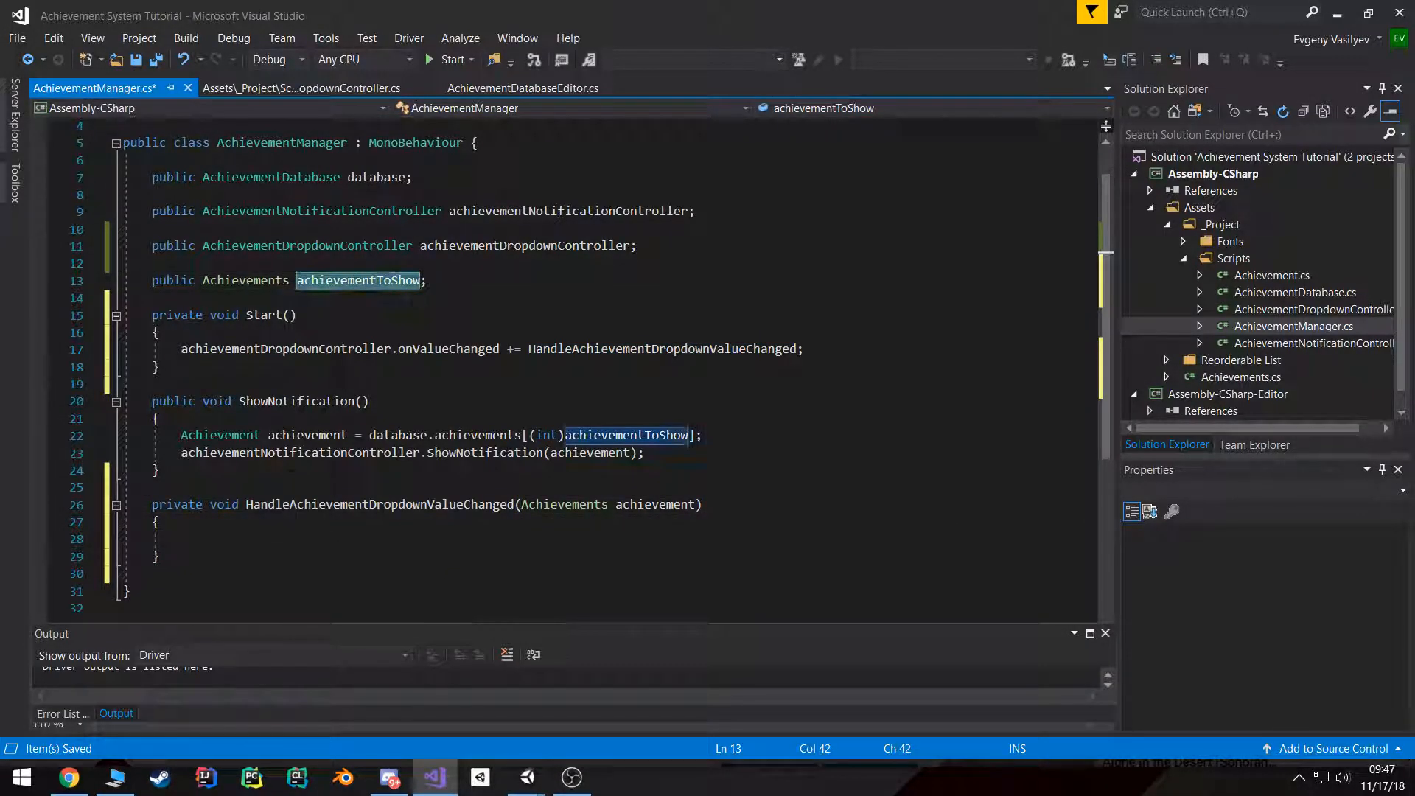
pyautogui.write('achievementToShow = ach')
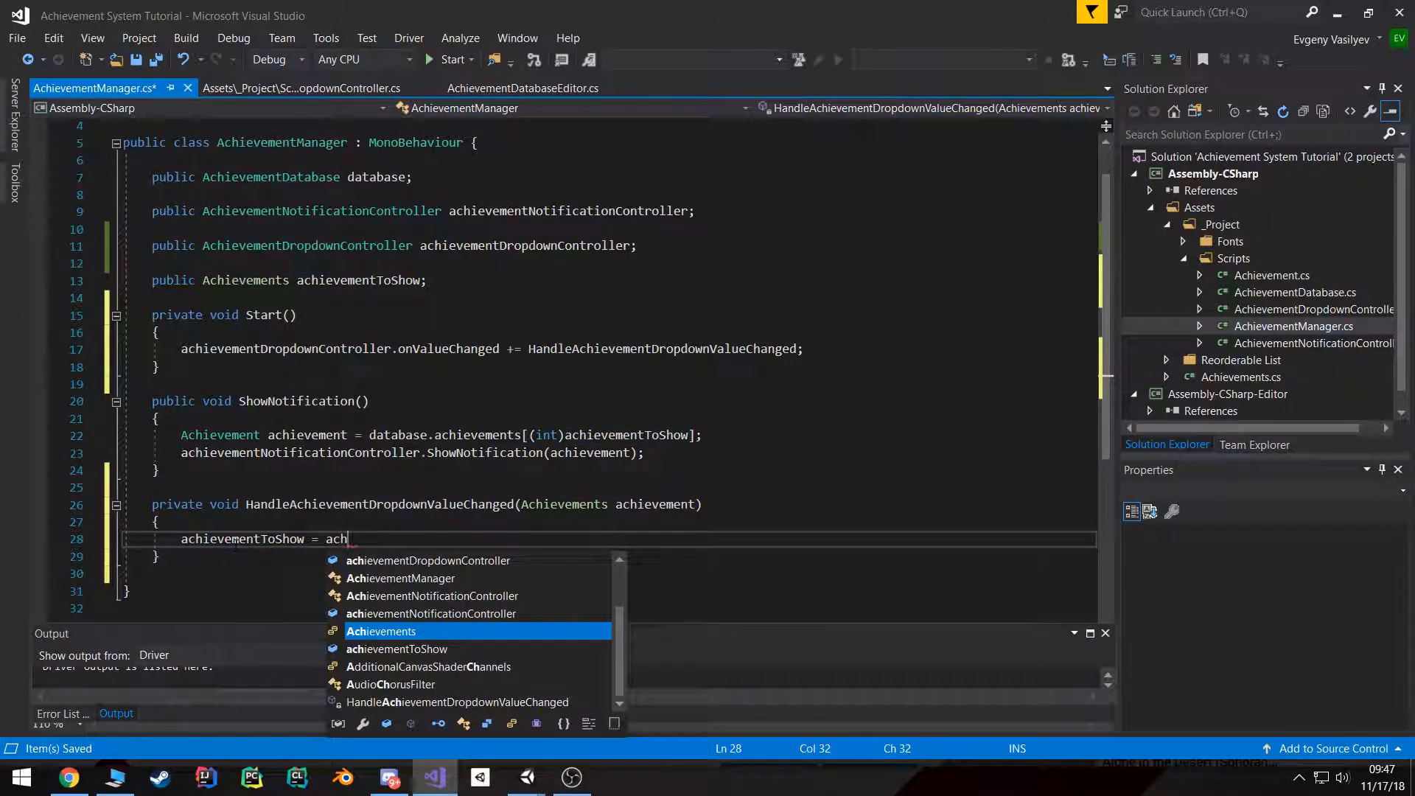
pyautogui.write('ievement;')
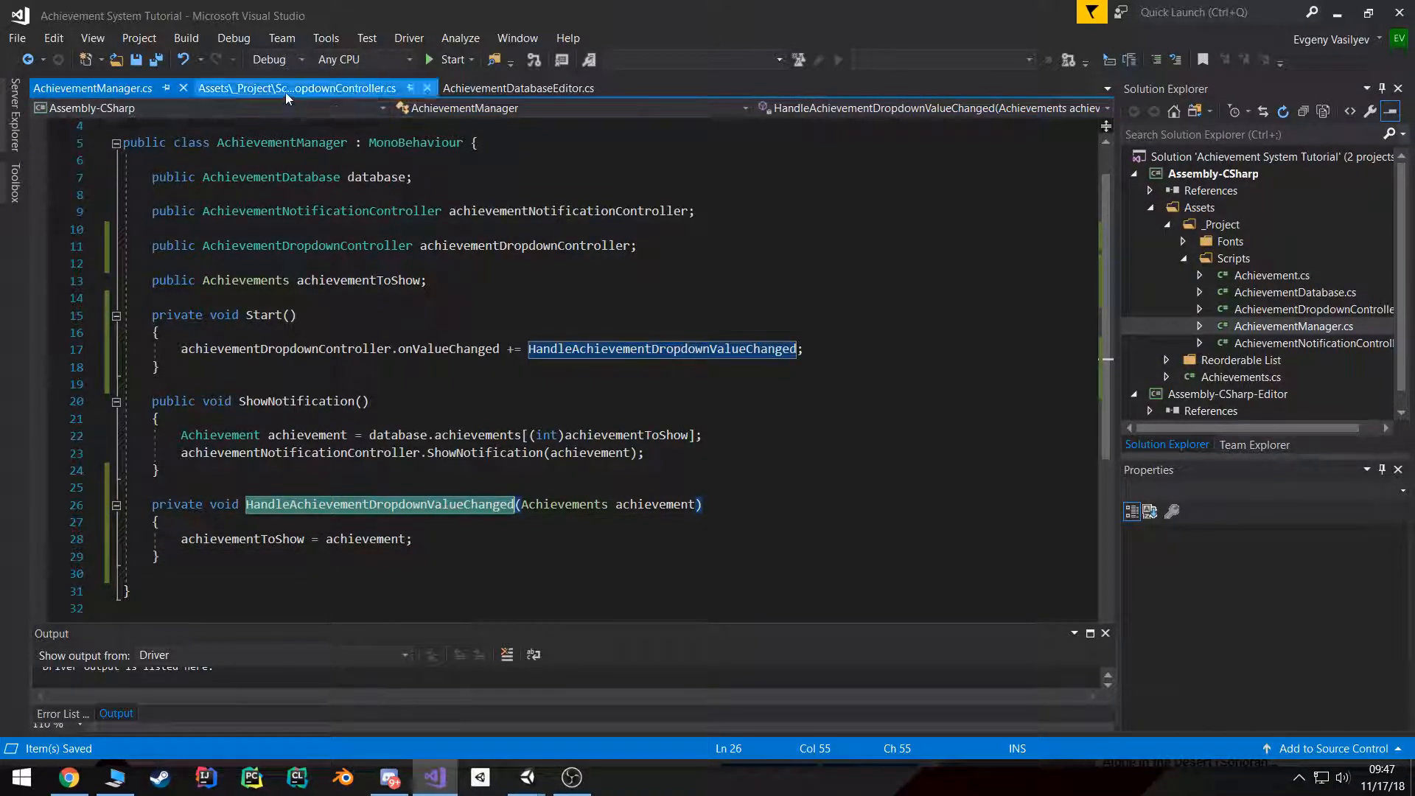
pyautogui.click(298, 87)
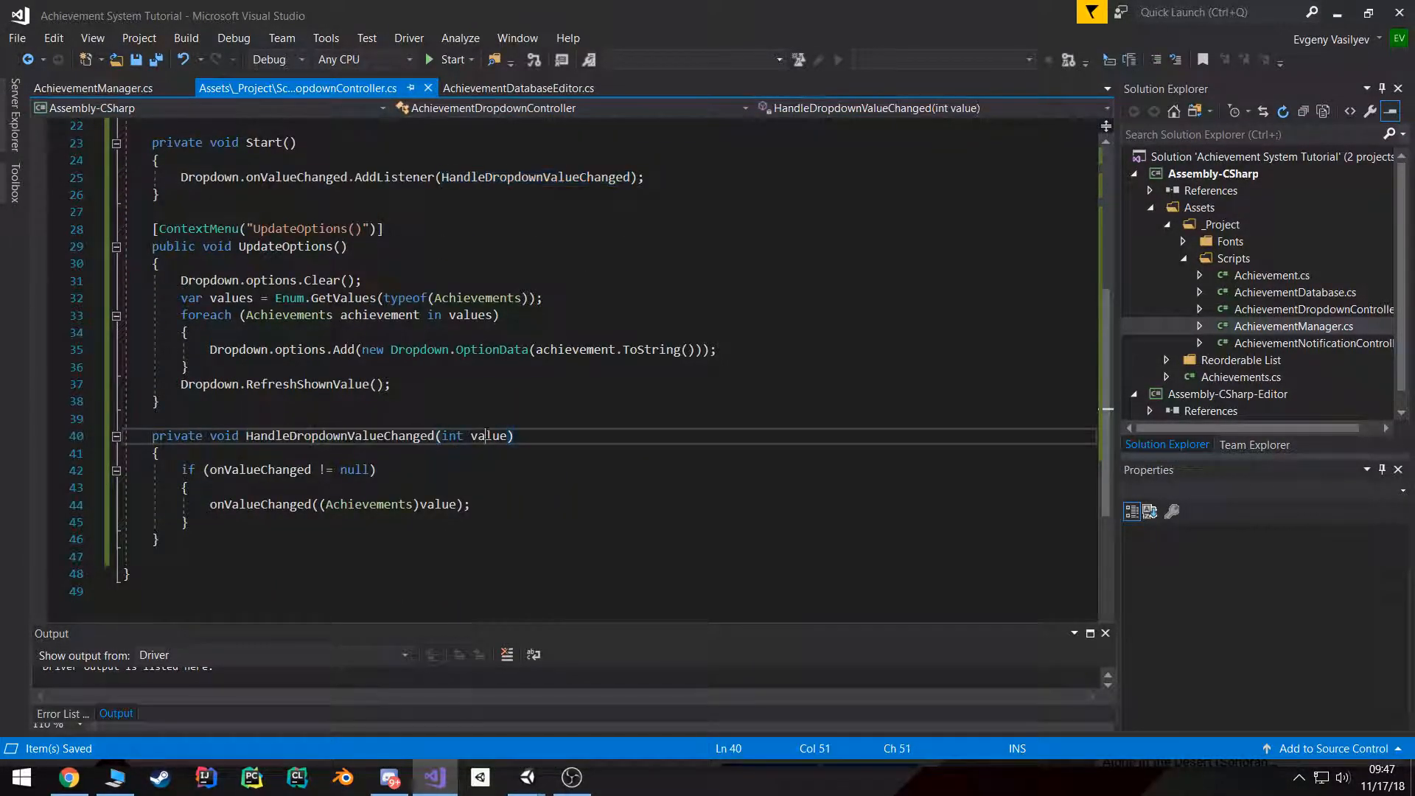
pyautogui.doubleClick(366, 503)
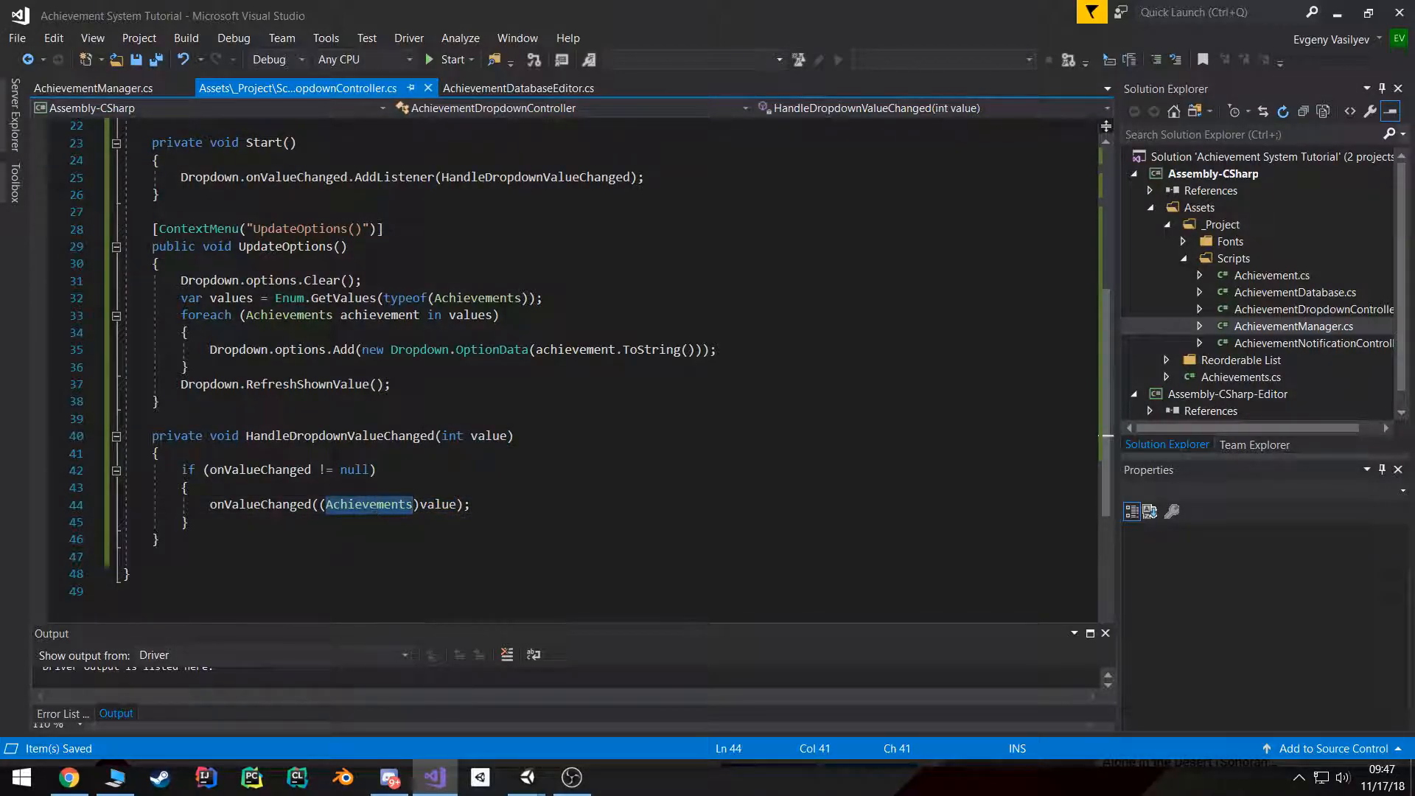
pyautogui.click(92, 88)
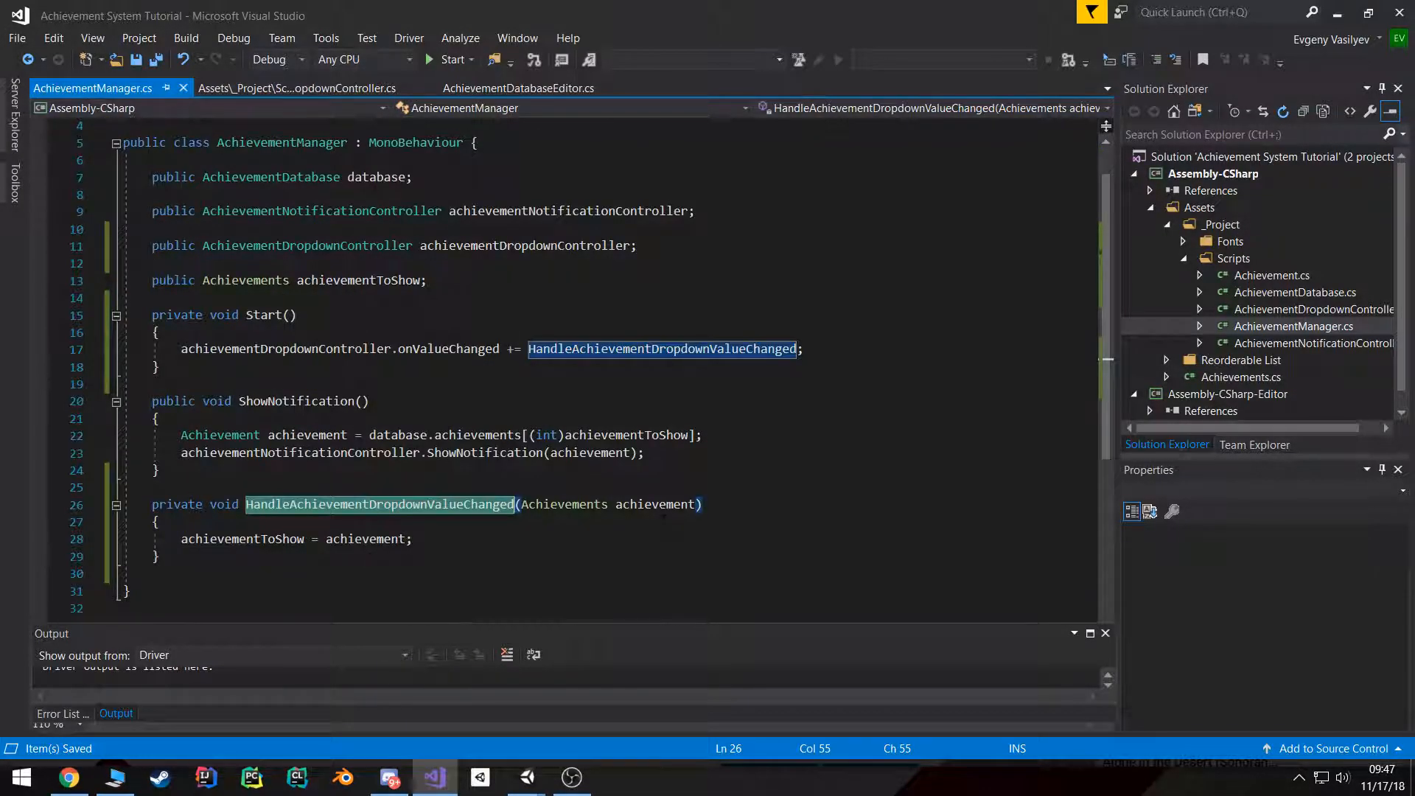
pyautogui.click(241, 539)
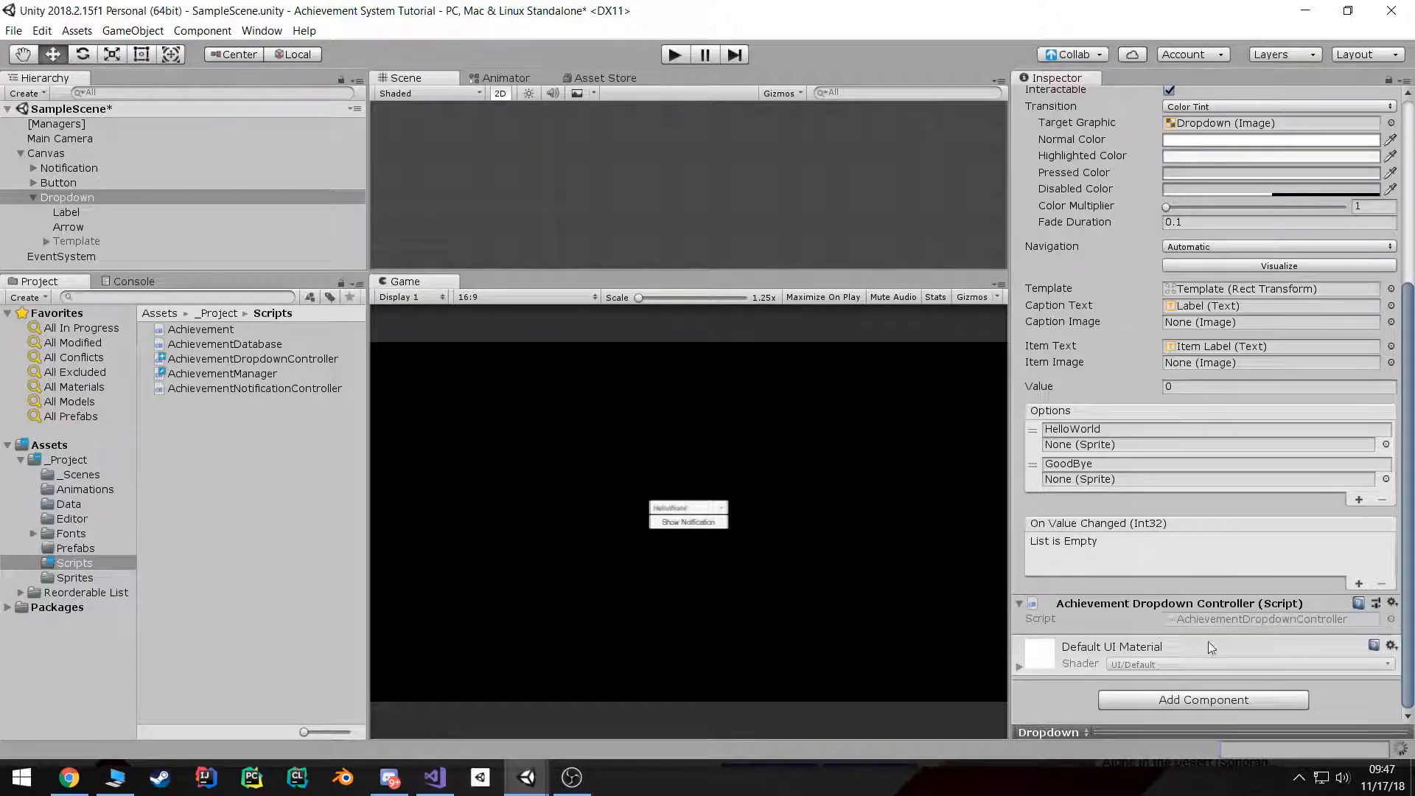
# Step: Play the scene, hit a NullReferenceException, and select [Managers] to inspect its empty controller slot
pyautogui.click(1049, 602)
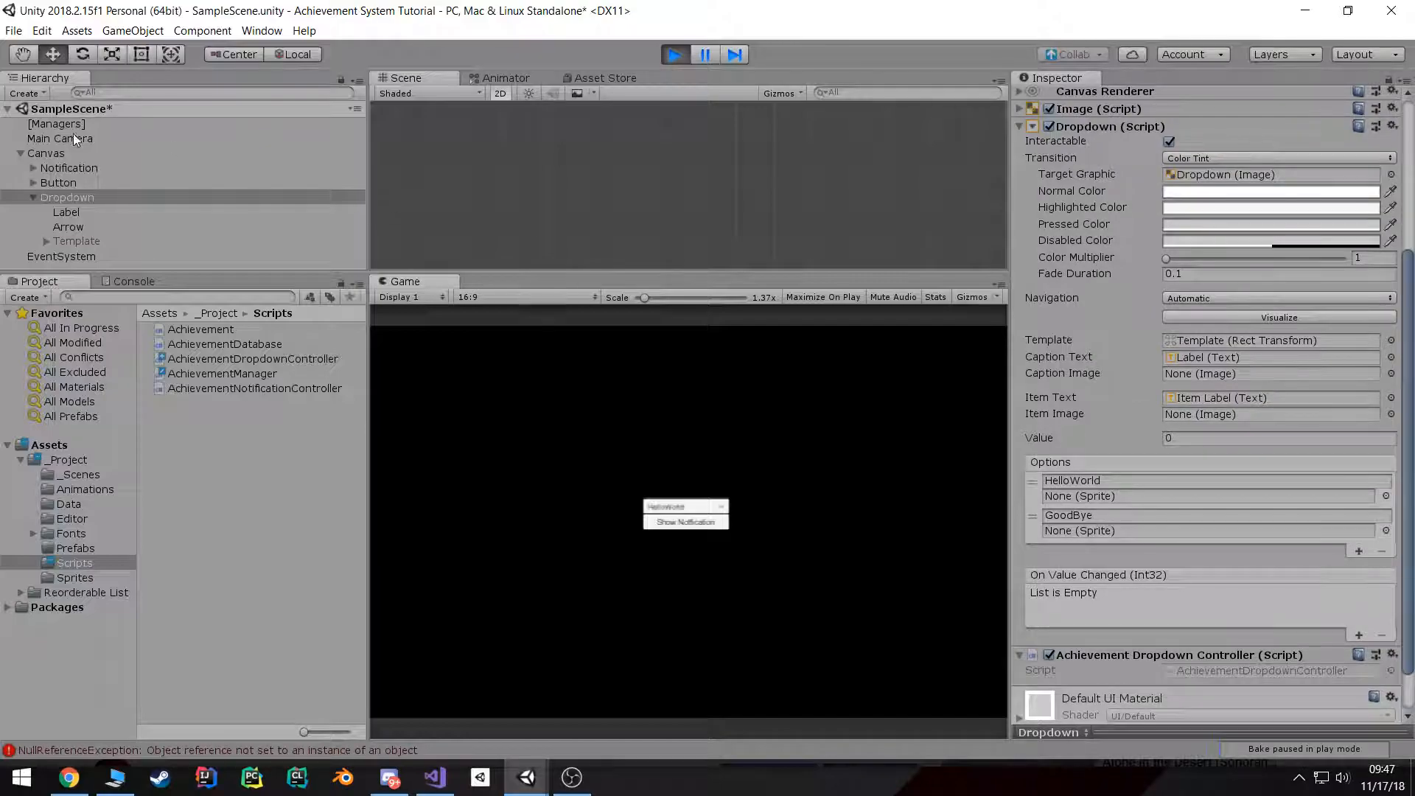
pyautogui.click(56, 123)
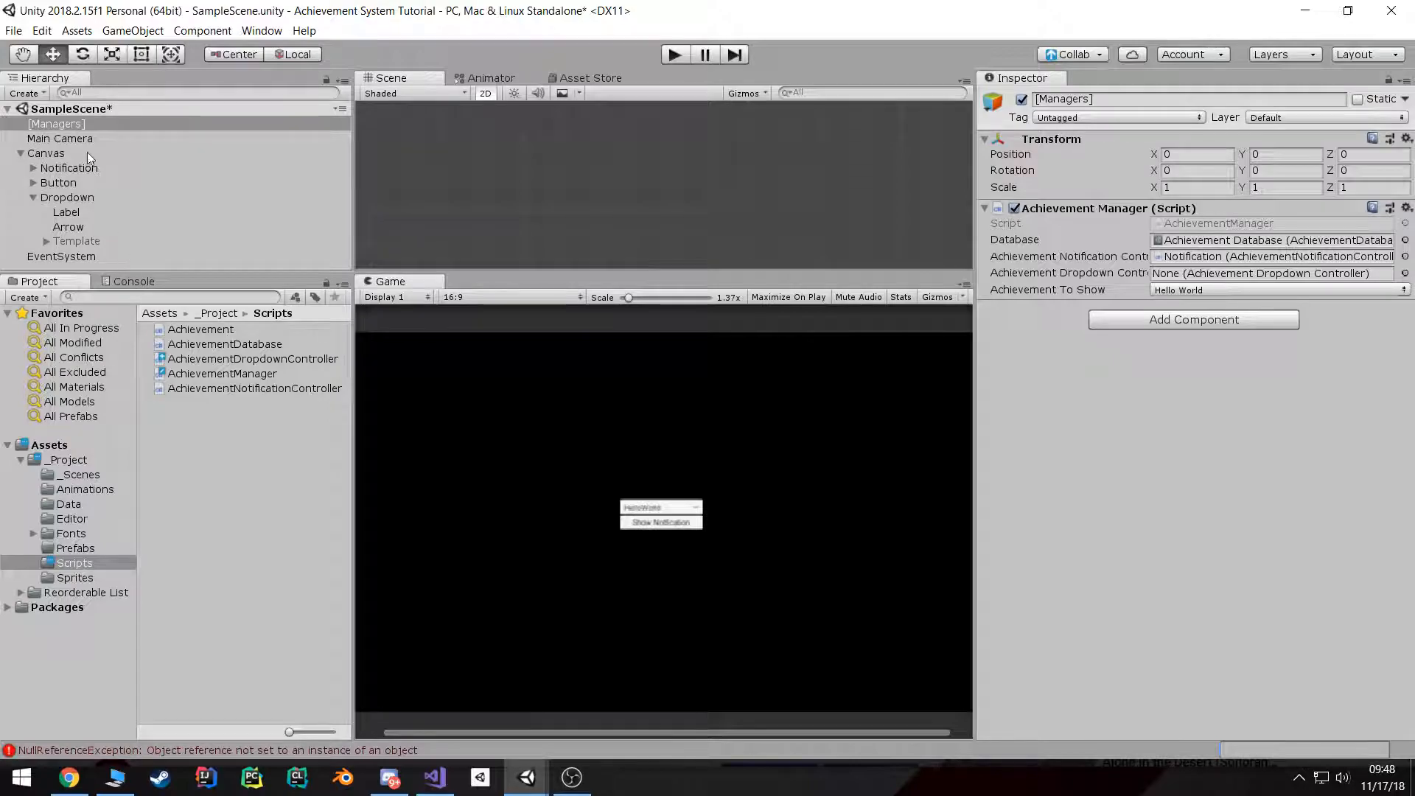
# Step: Assign Dropdown to Achievement Dropdown Controller, then in play mode choose Good Bye and show its notification
pyautogui.click(56, 124)
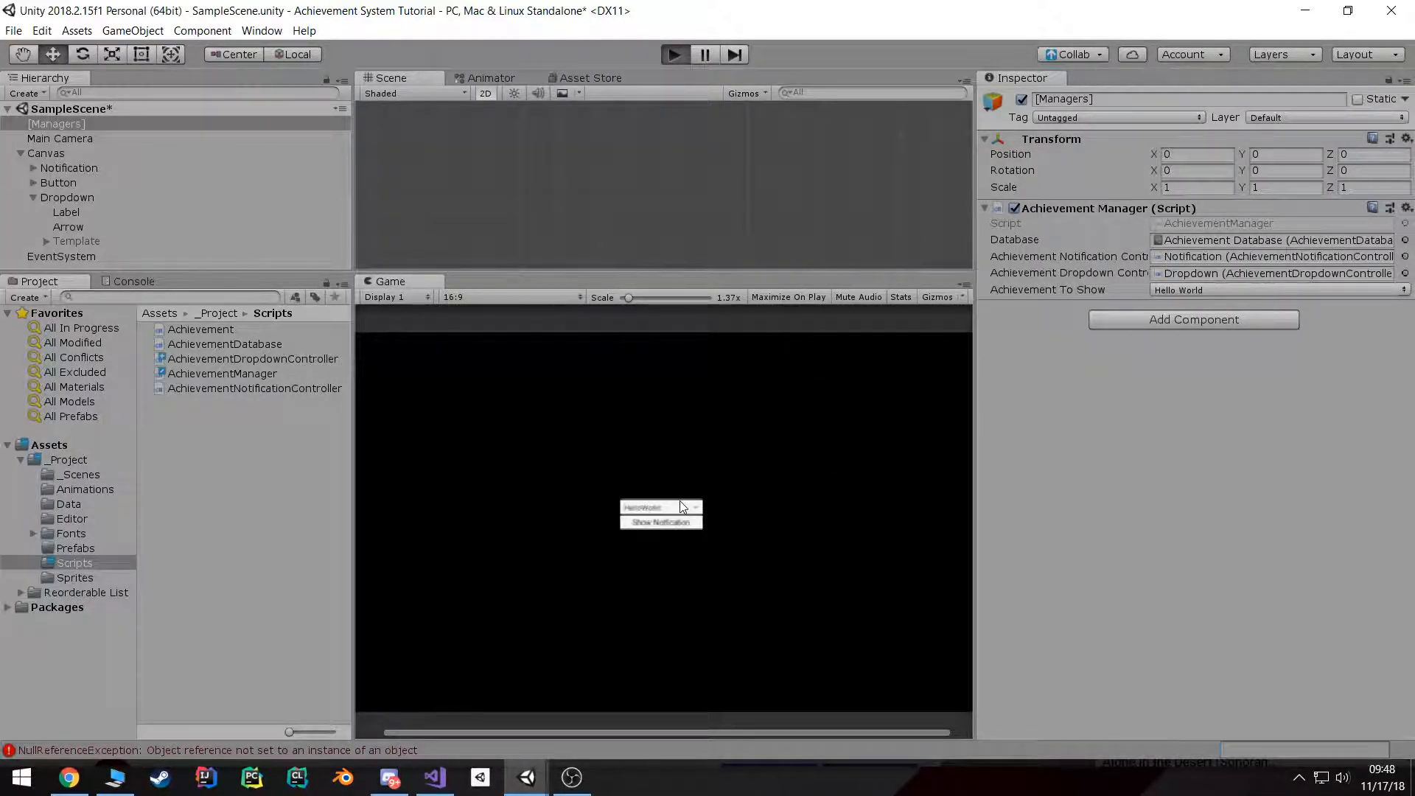
pyautogui.click(660, 506)
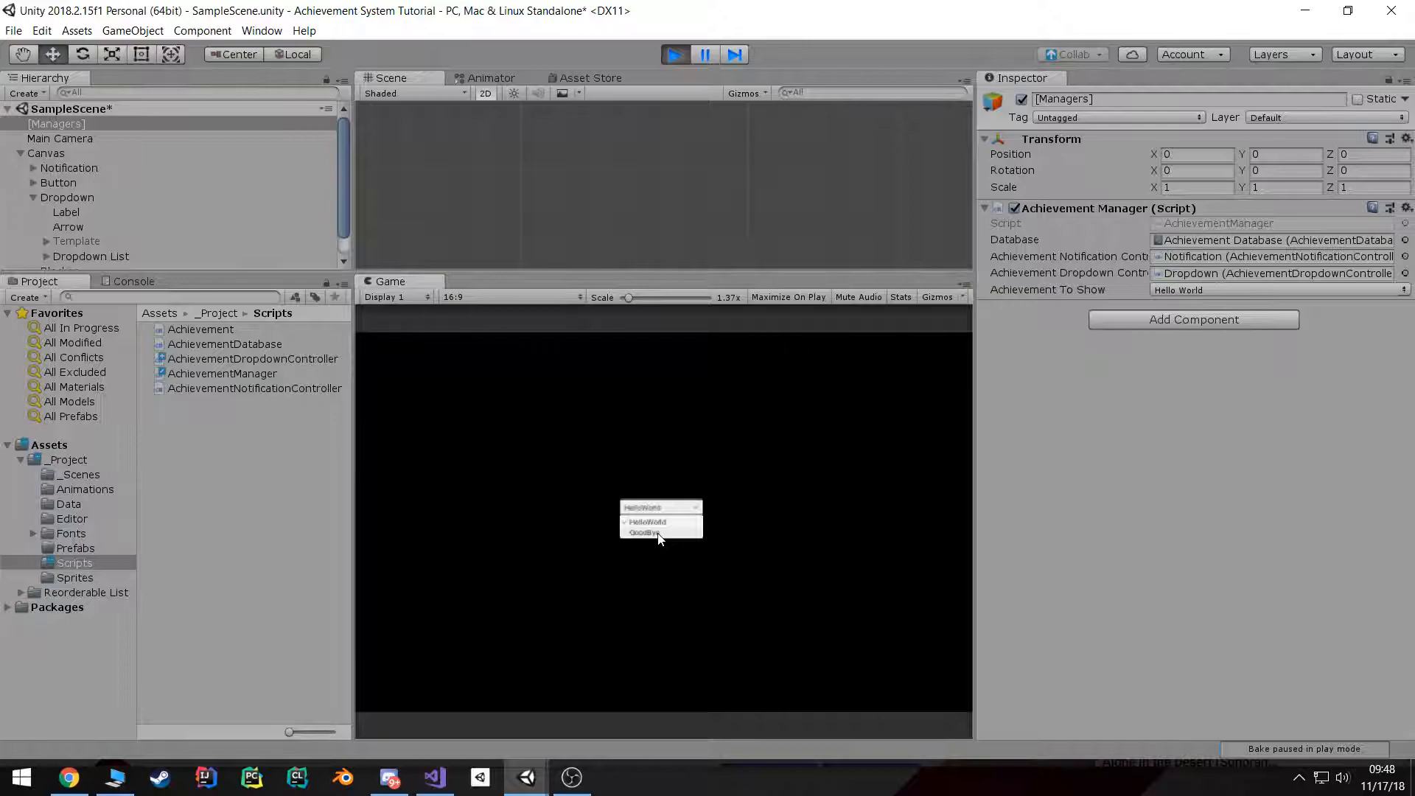
pyautogui.click(647, 532)
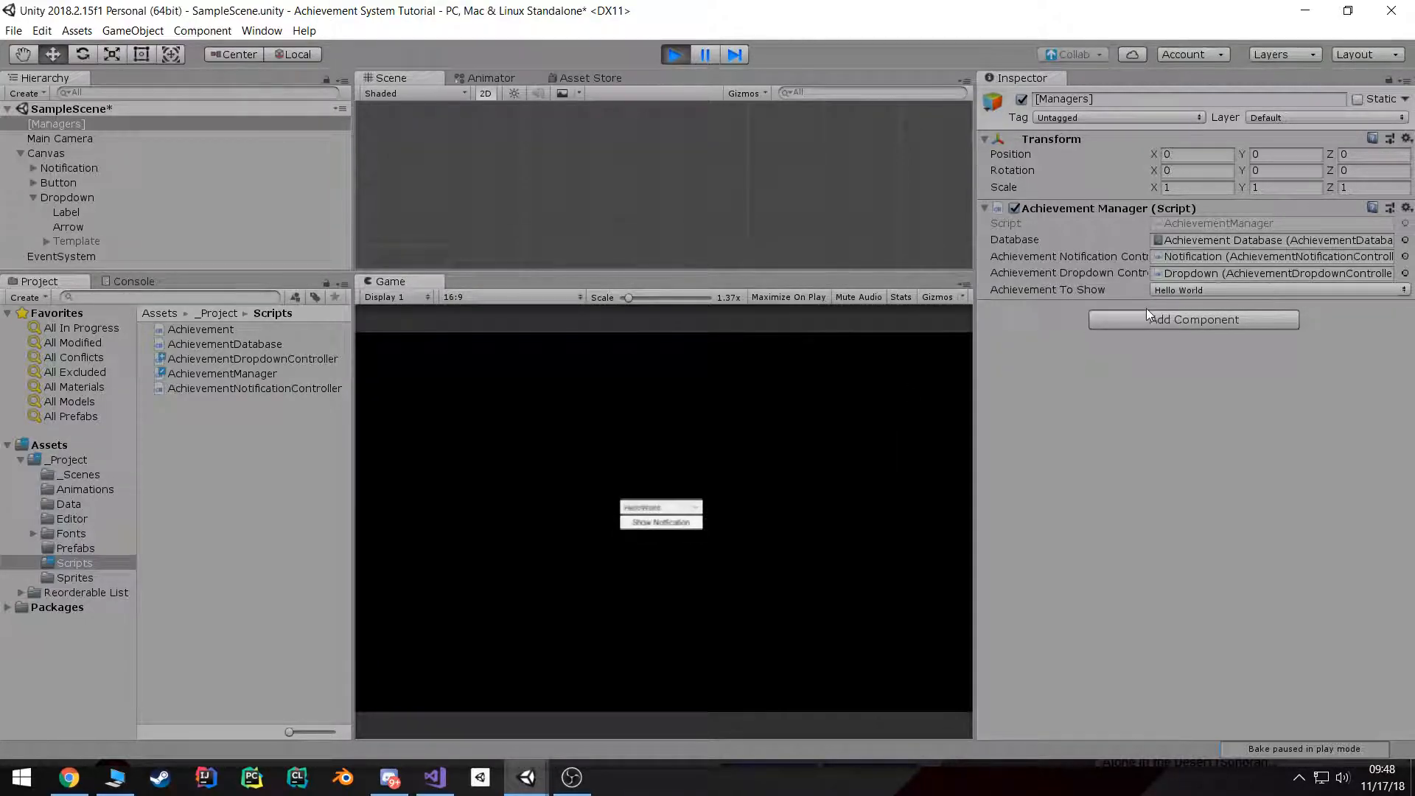
pyautogui.click(660, 522)
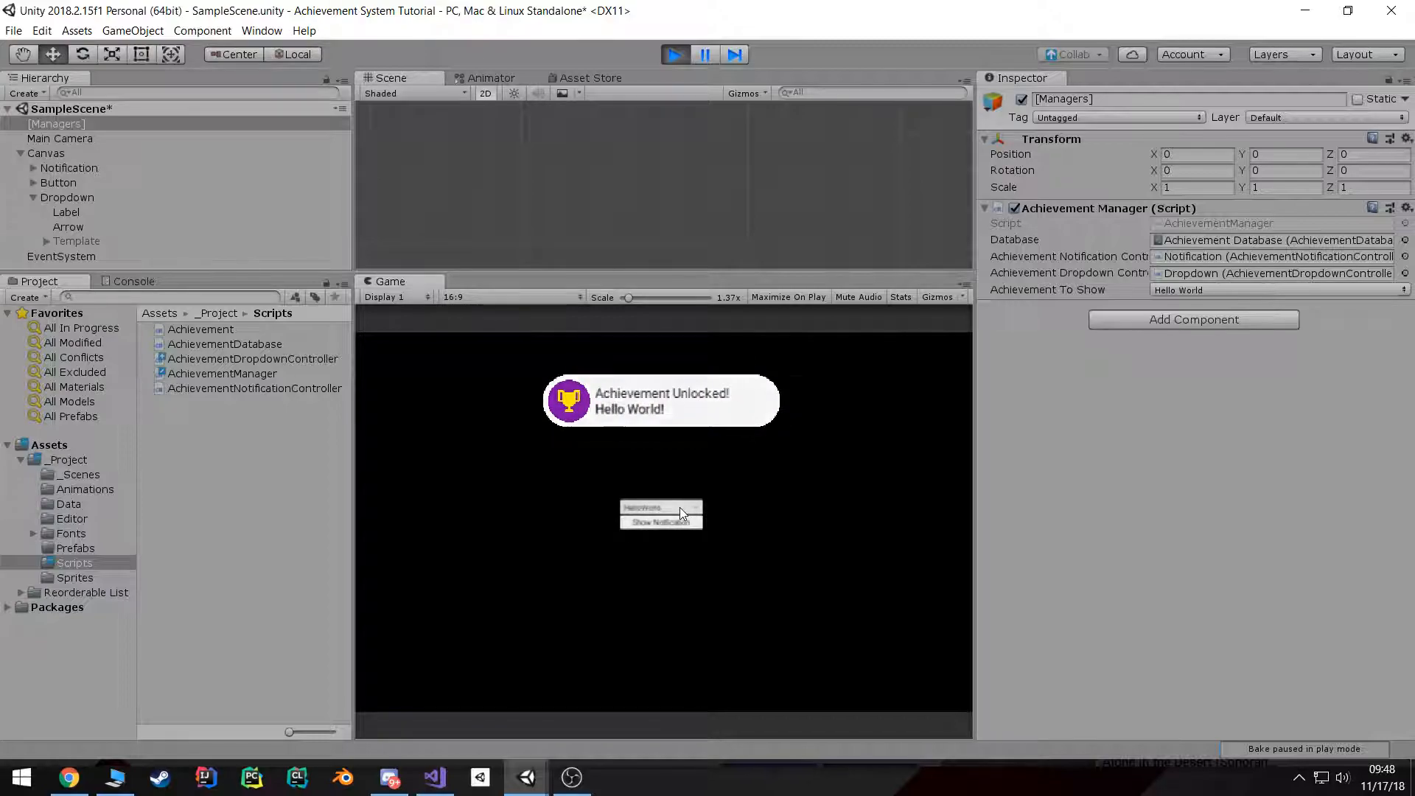
pyautogui.click(659, 522)
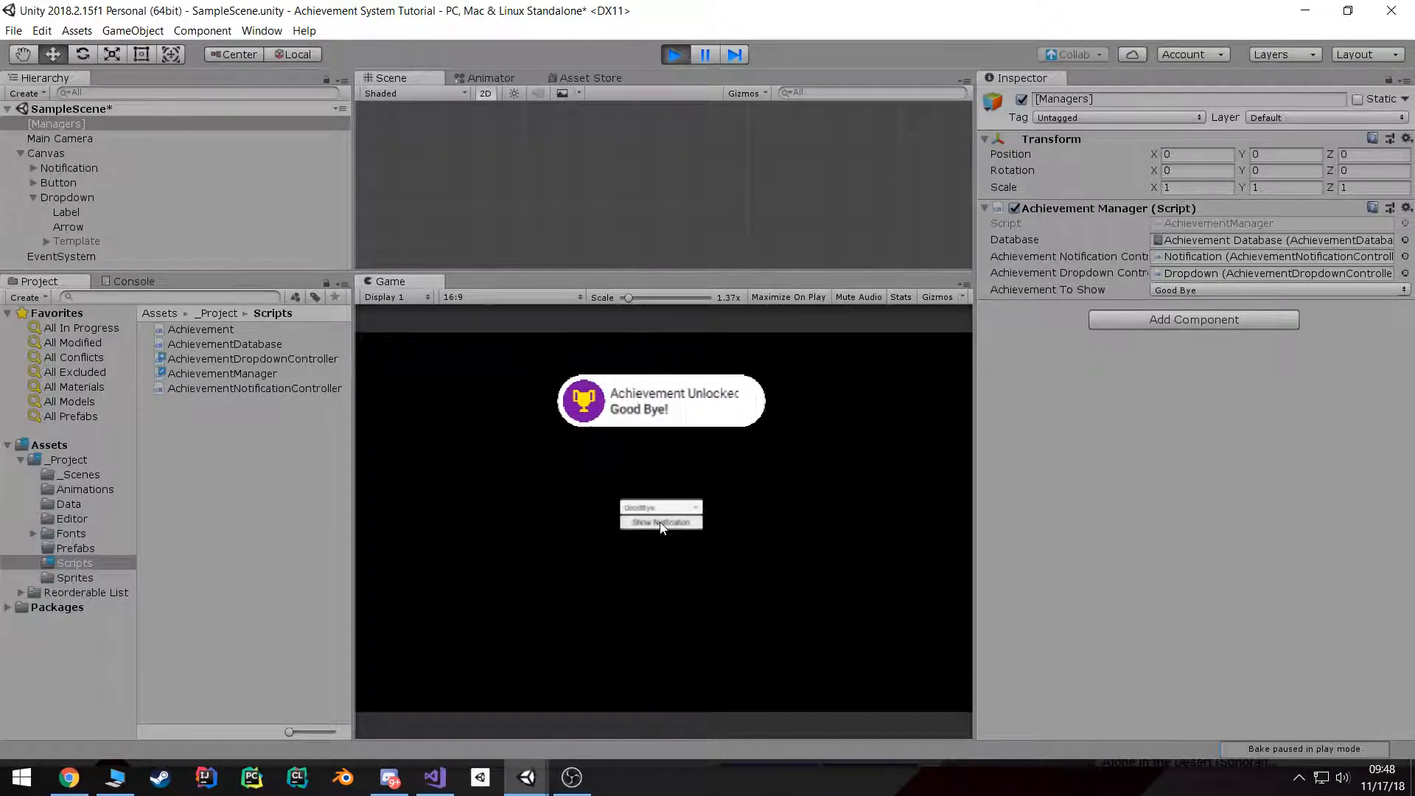